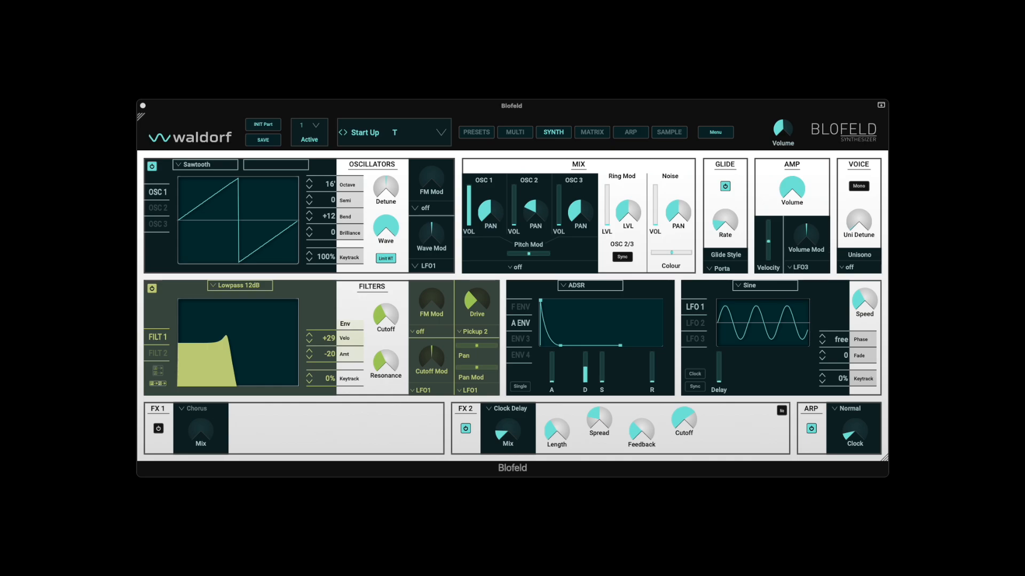
pyautogui.moveTo(529, 206)
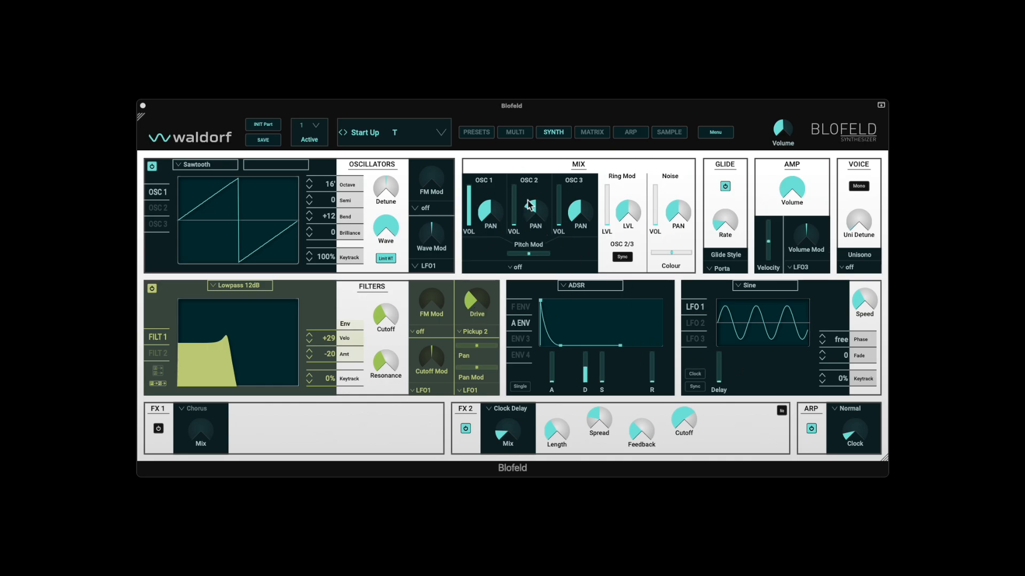
pyautogui.moveTo(353, 257)
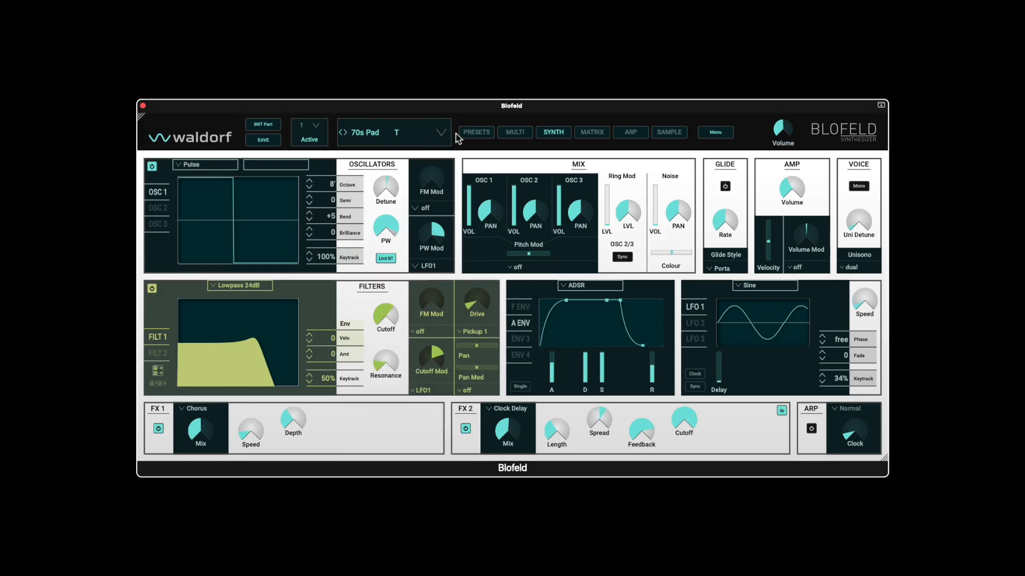
# - Filter the preset library to group 2008 A, leaving the author filter unchanged
pyautogui.click(476, 133)
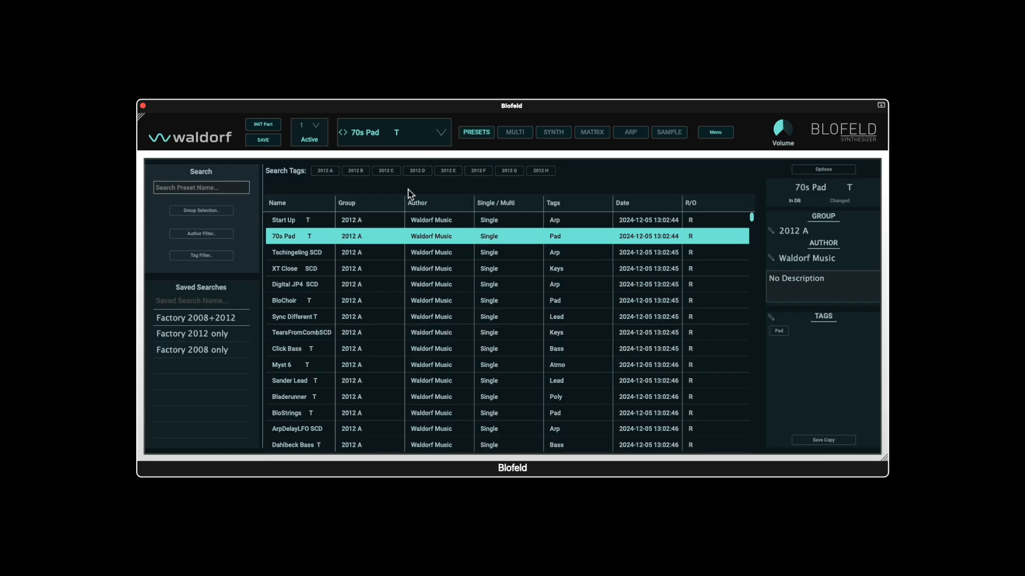
pyautogui.moveTo(530, 298)
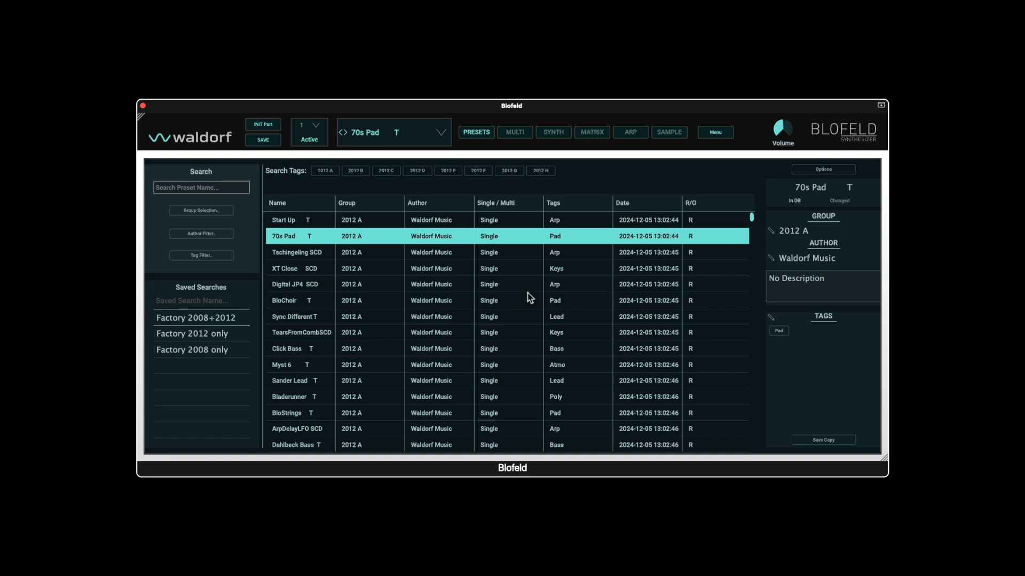
pyautogui.moveTo(522, 311)
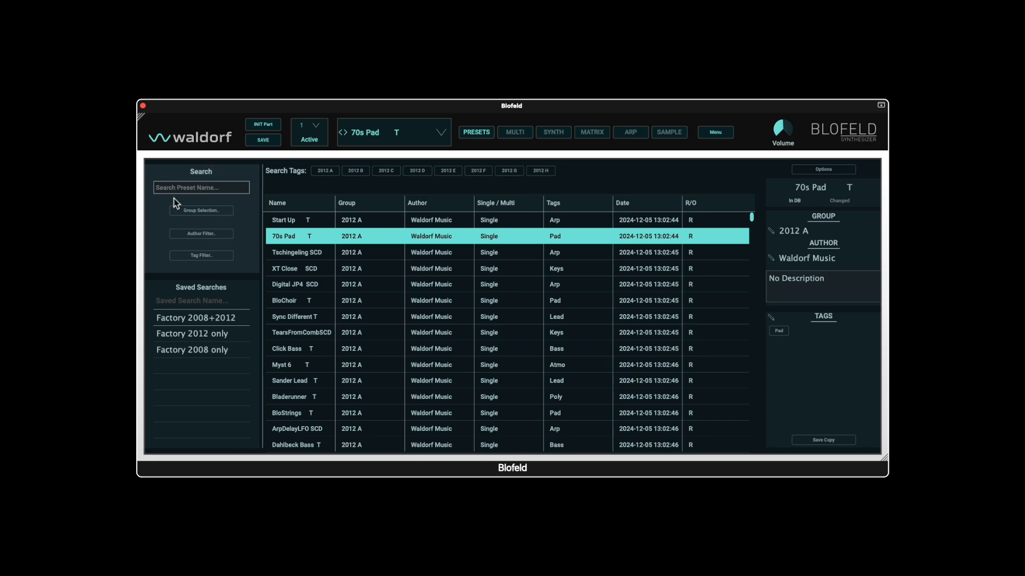
pyautogui.click(200, 210)
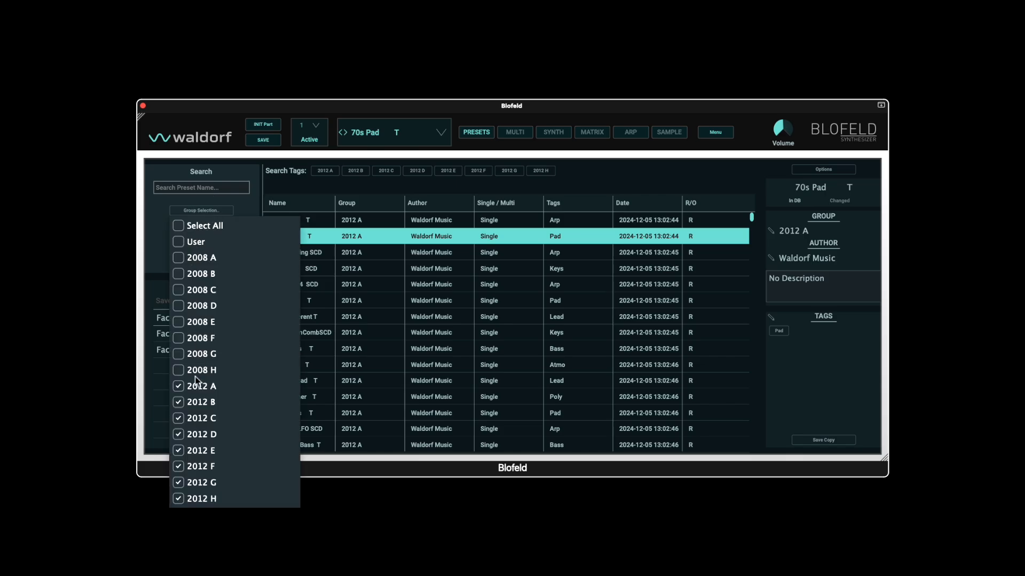
pyautogui.click(179, 353)
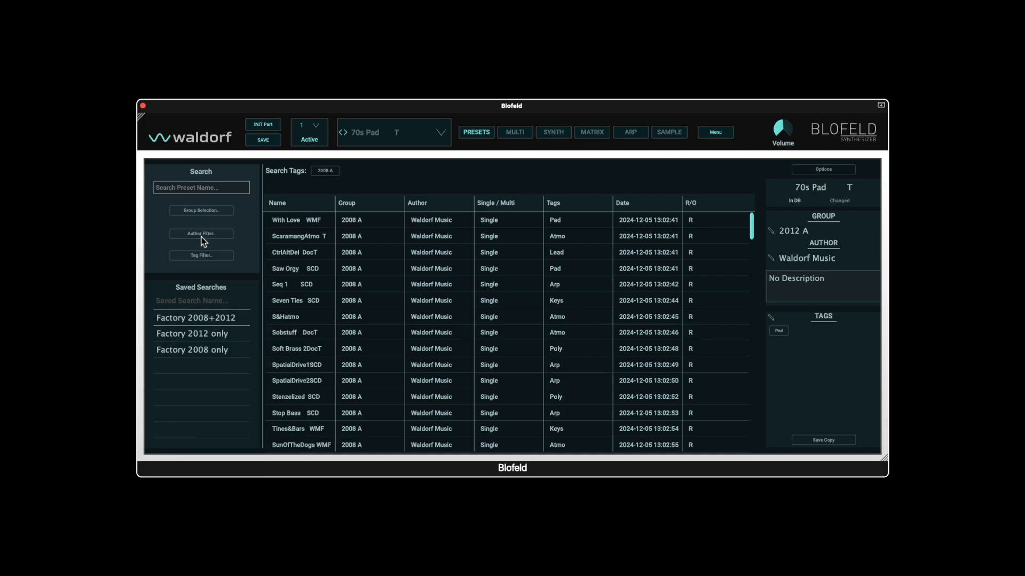
pyautogui.click(200, 233)
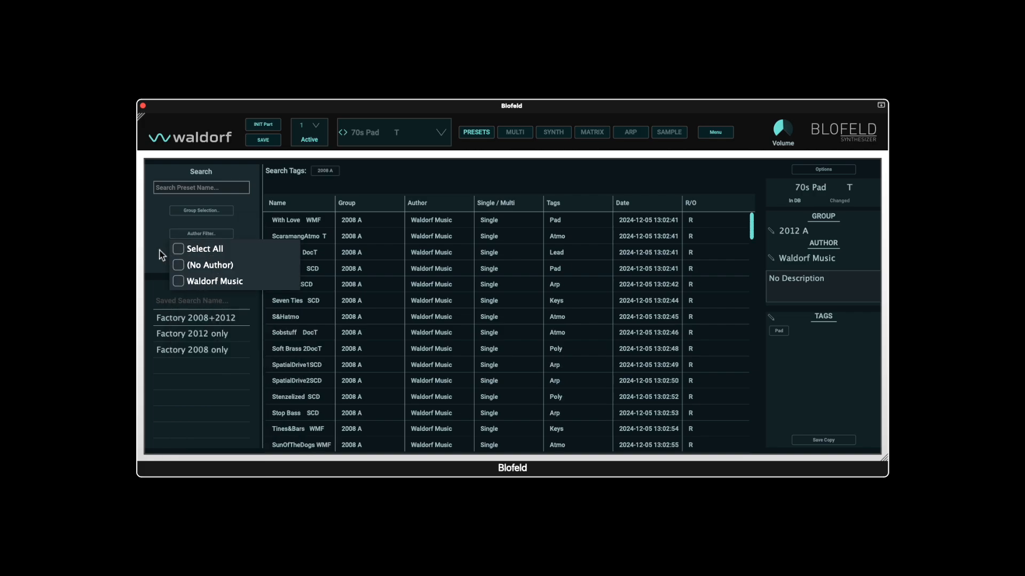
pyautogui.click(200, 254)
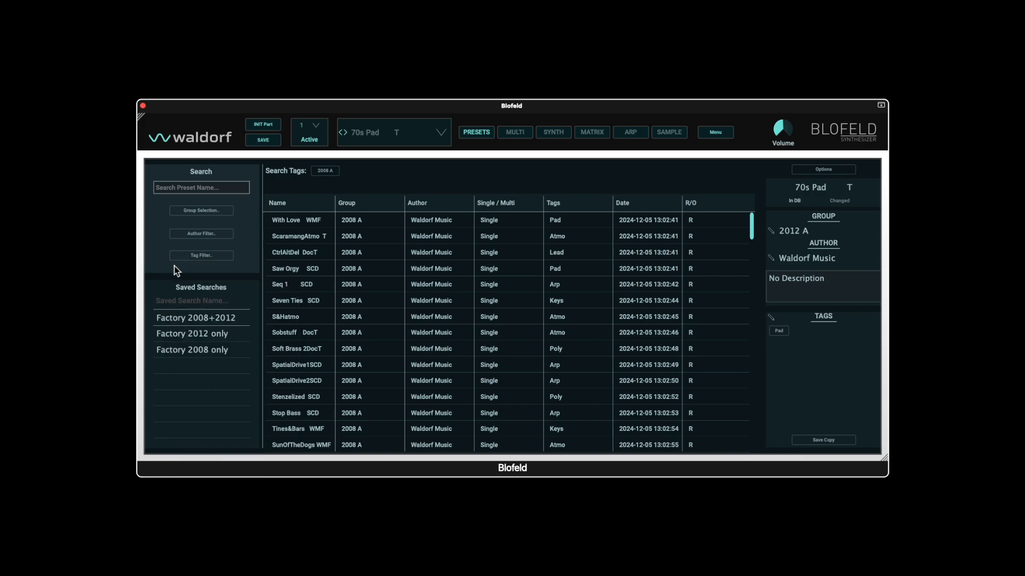
pyautogui.moveTo(471, 276)
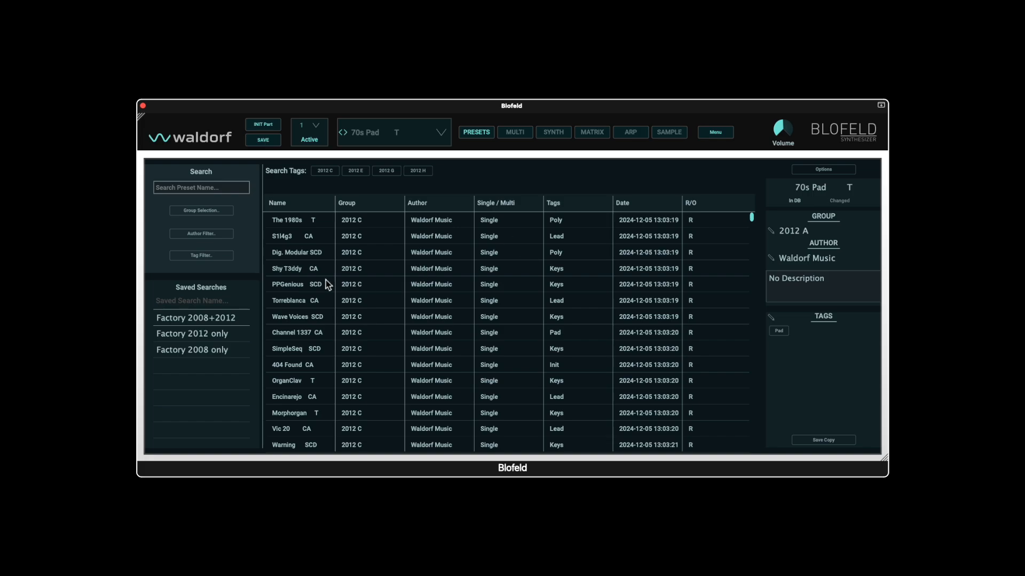
pyautogui.moveTo(159, 356)
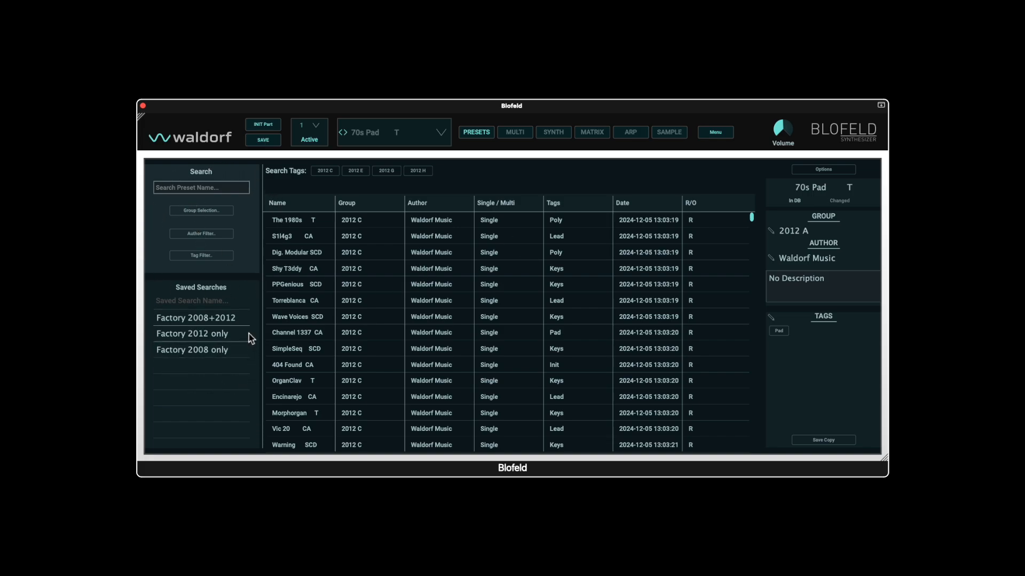
pyautogui.click(823, 168)
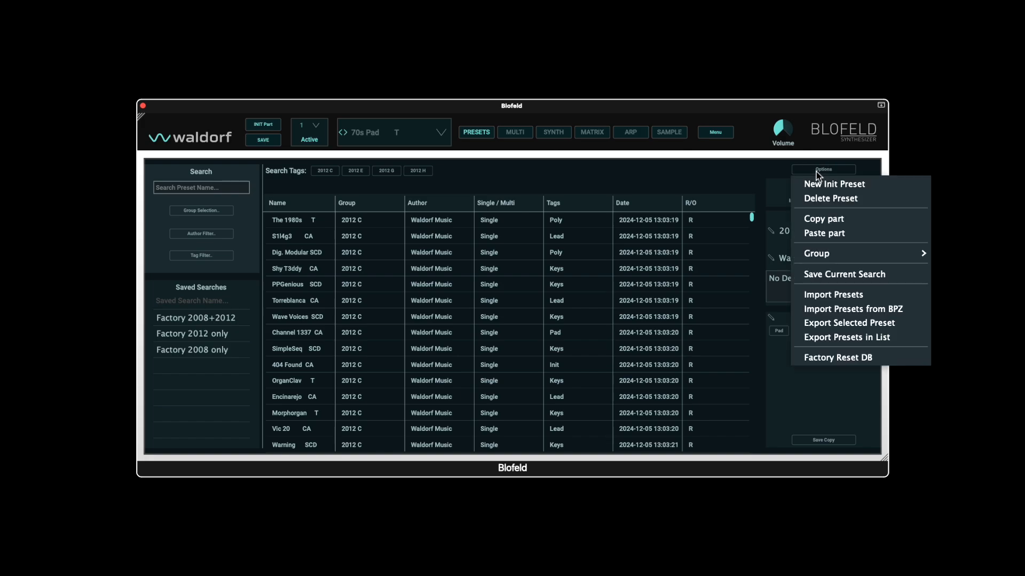
pyautogui.moveTo(822, 254)
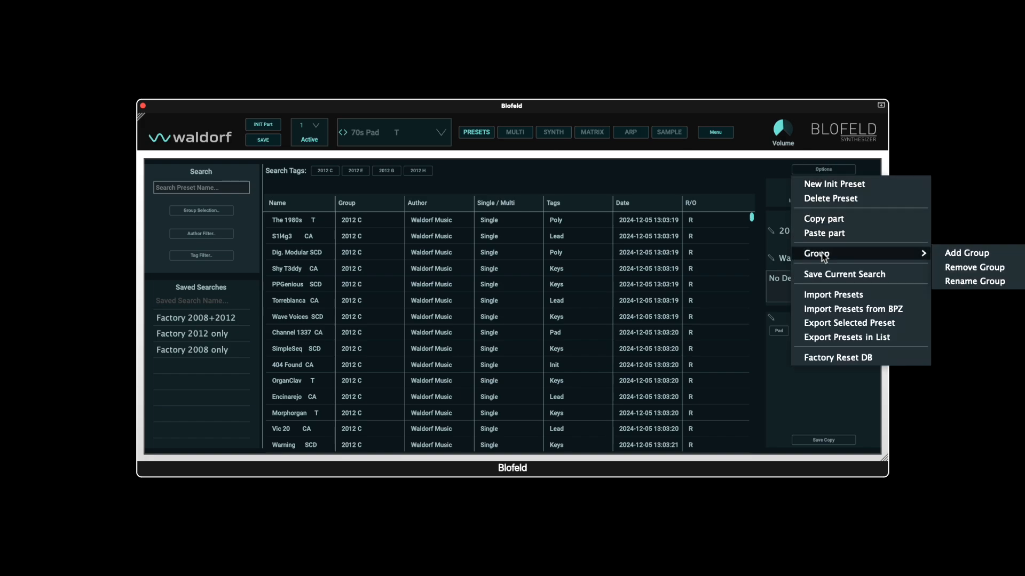
pyautogui.moveTo(862, 258)
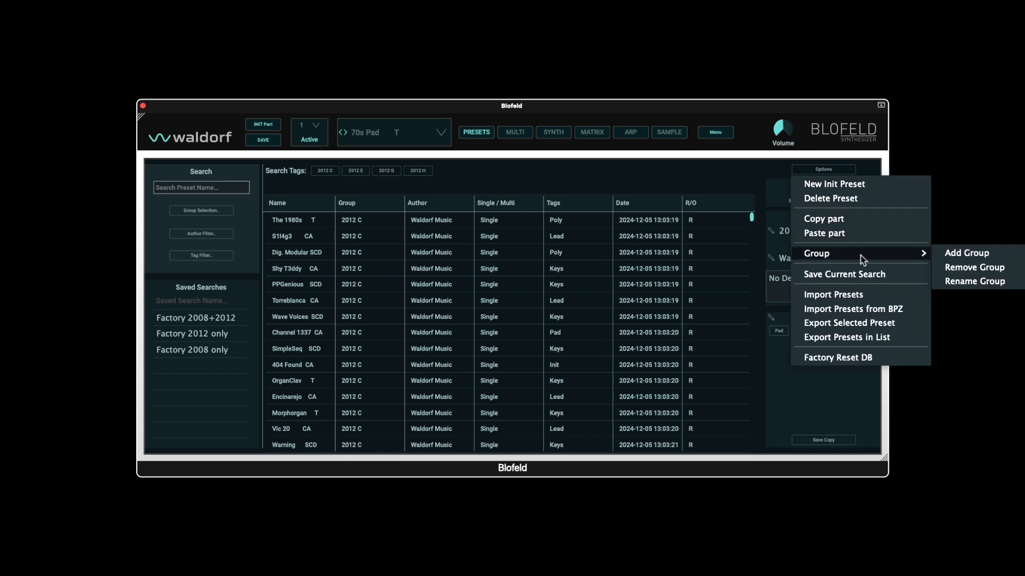
pyautogui.moveTo(917, 286)
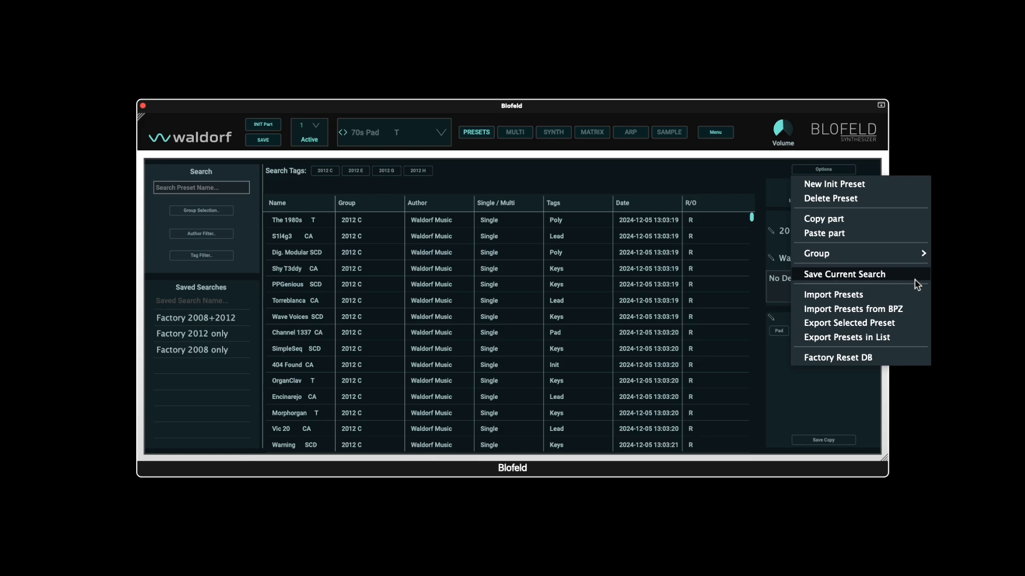
pyautogui.moveTo(919, 282)
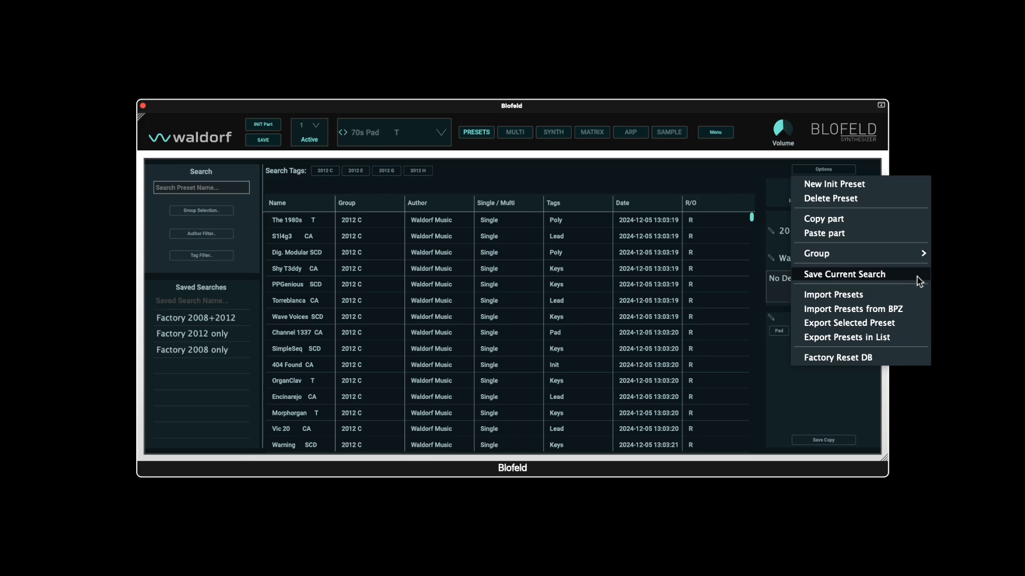
pyautogui.moveTo(834, 404)
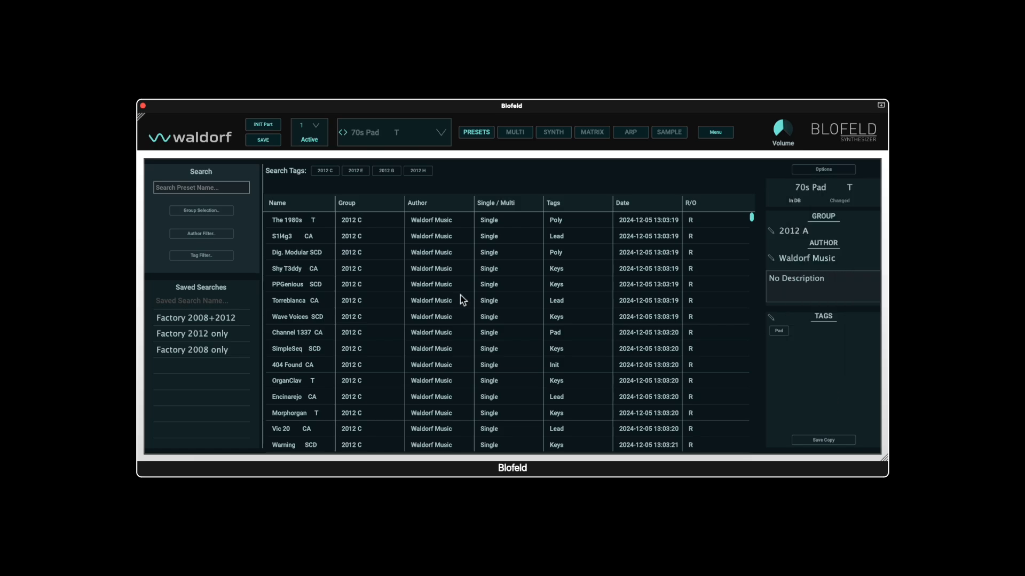
# - Narrow the filter to group 2008 A only, author Waldorf Music and the Bass tag
pyautogui.click(201, 210)
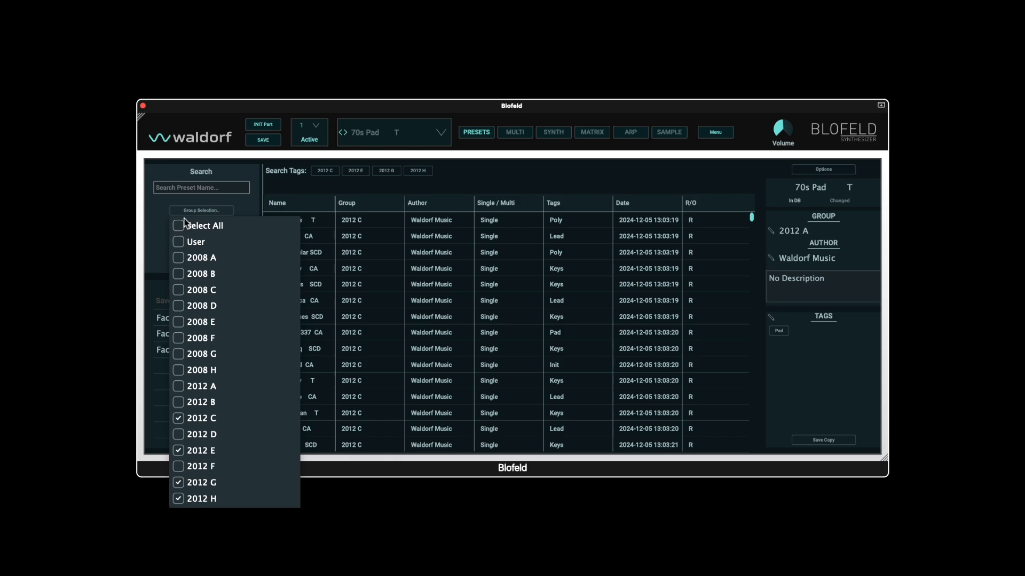
pyautogui.click(178, 226)
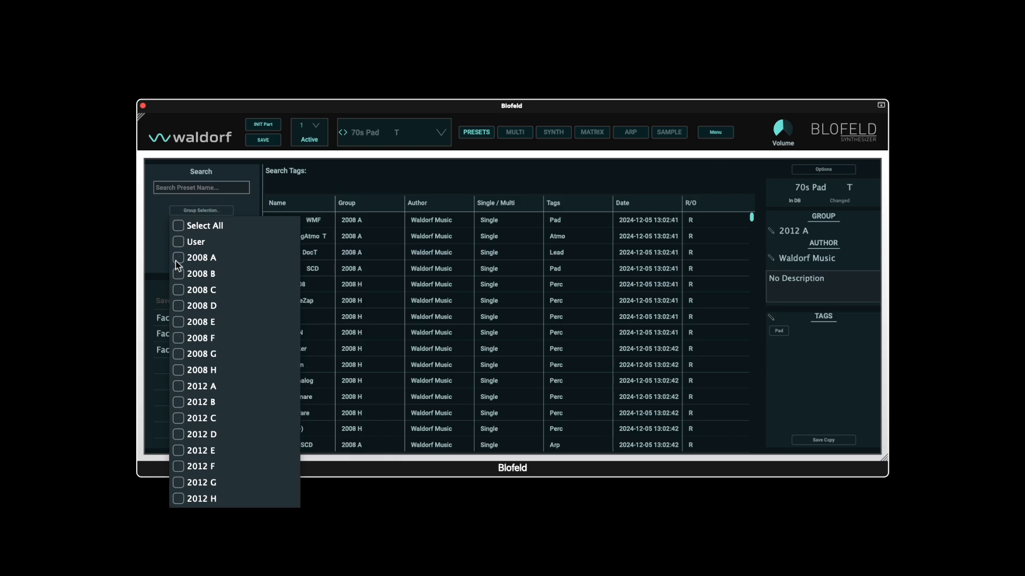
pyautogui.click(179, 258)
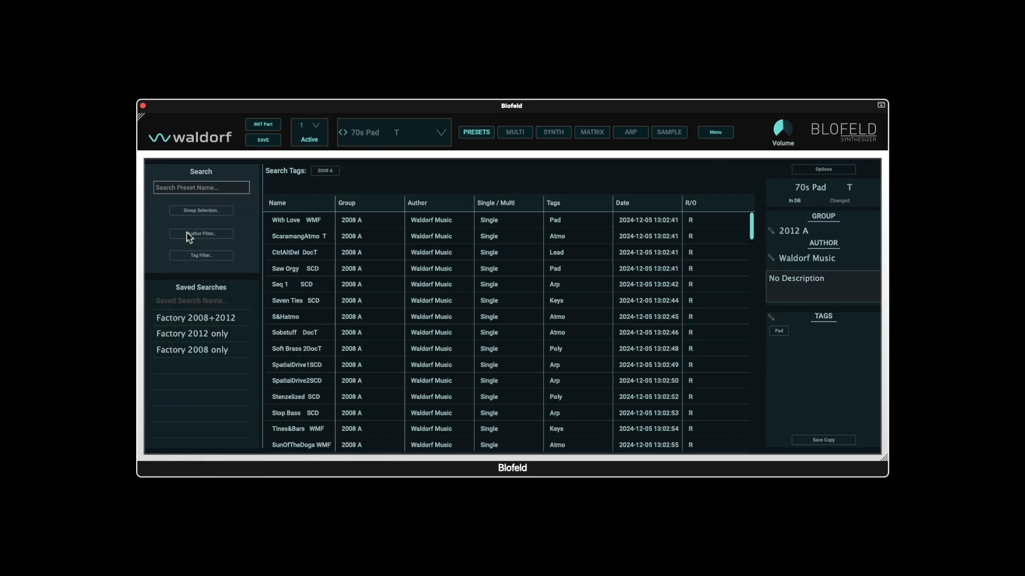
pyautogui.click(200, 234)
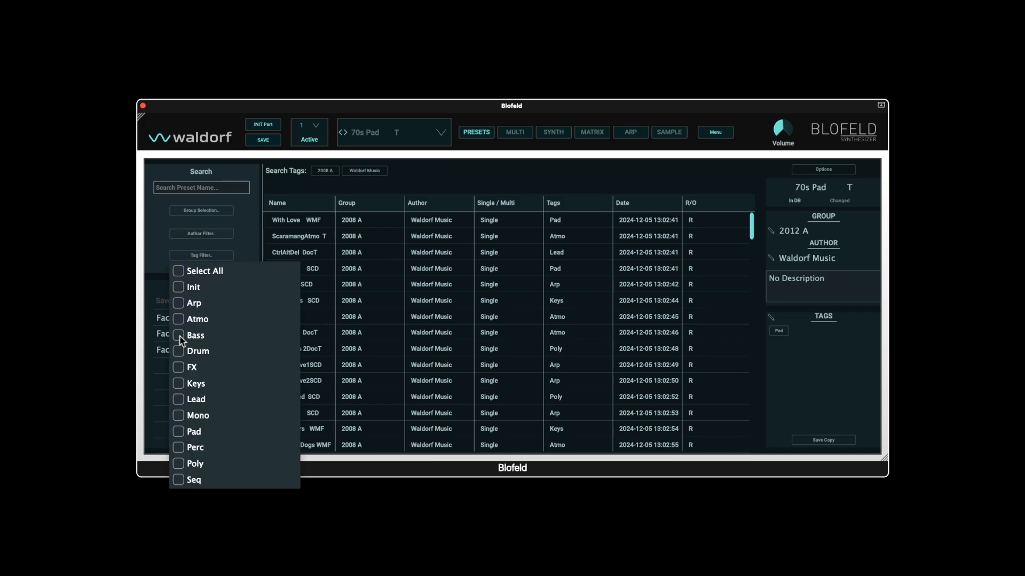
pyautogui.click(178, 351)
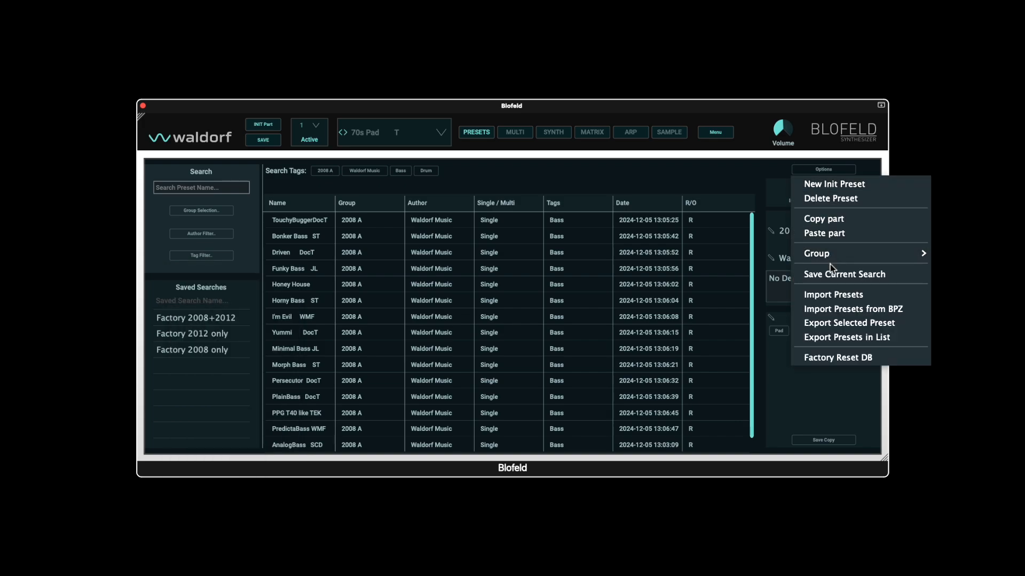
# - Save the current filter as a search named 'Search Test'
pyautogui.click(843, 275)
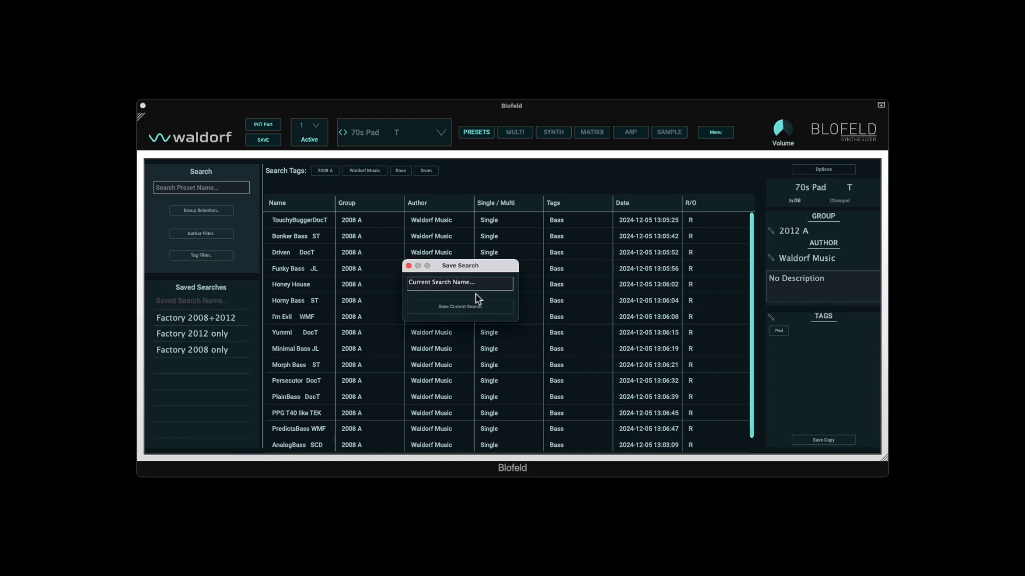
pyautogui.write('Se')
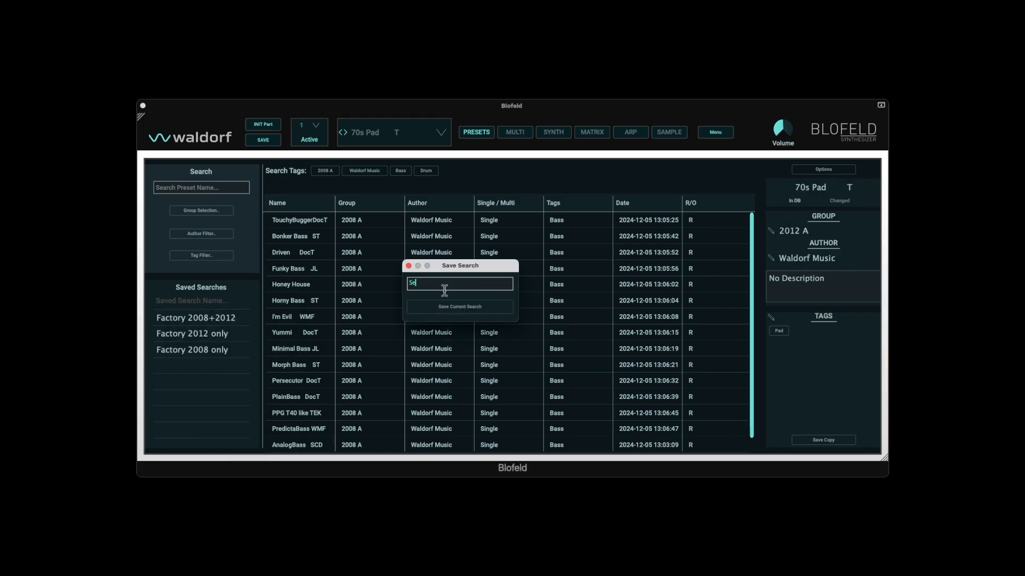
pyautogui.write('Search Test')
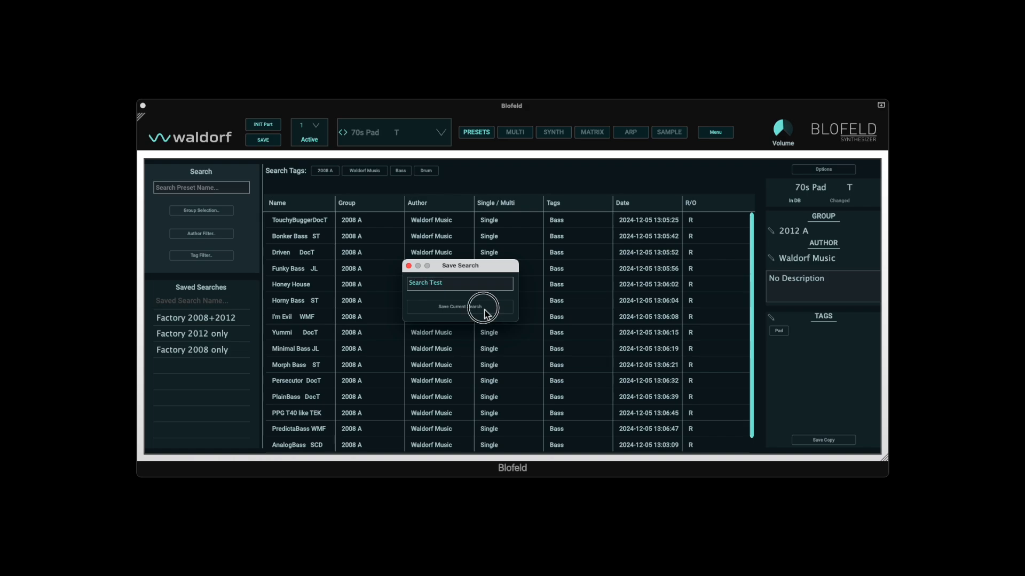
pyautogui.click(460, 307)
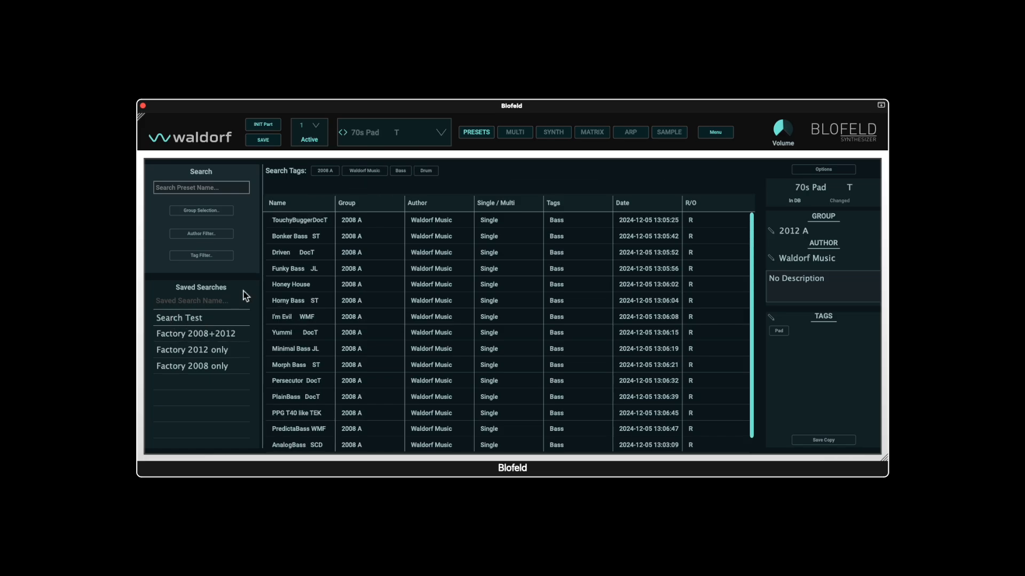
# - Delete the 'Search Test' saved search and recall the 'Factory 2012 only' search
pyautogui.rightClick(179, 318)
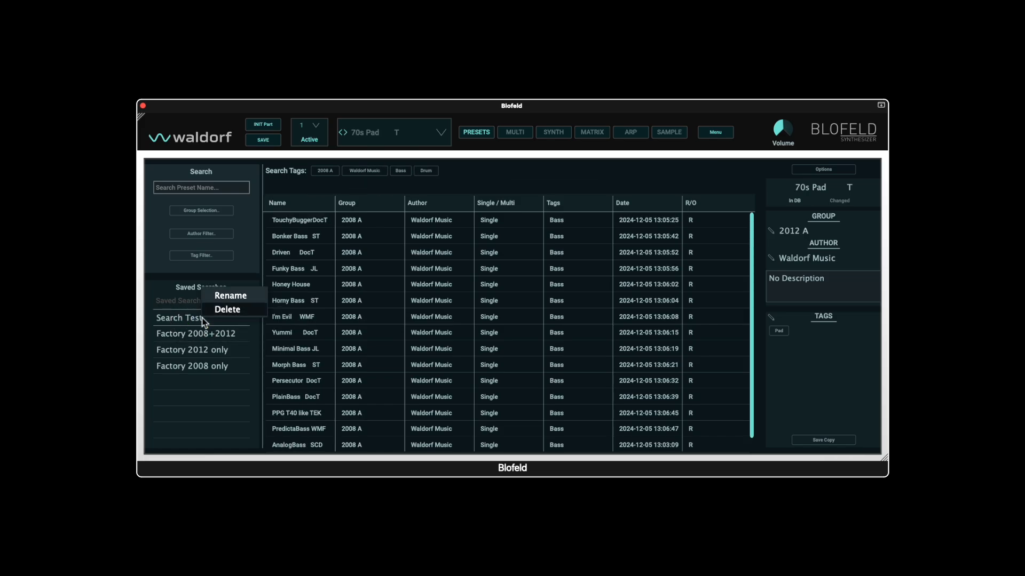
pyautogui.moveTo(233, 312)
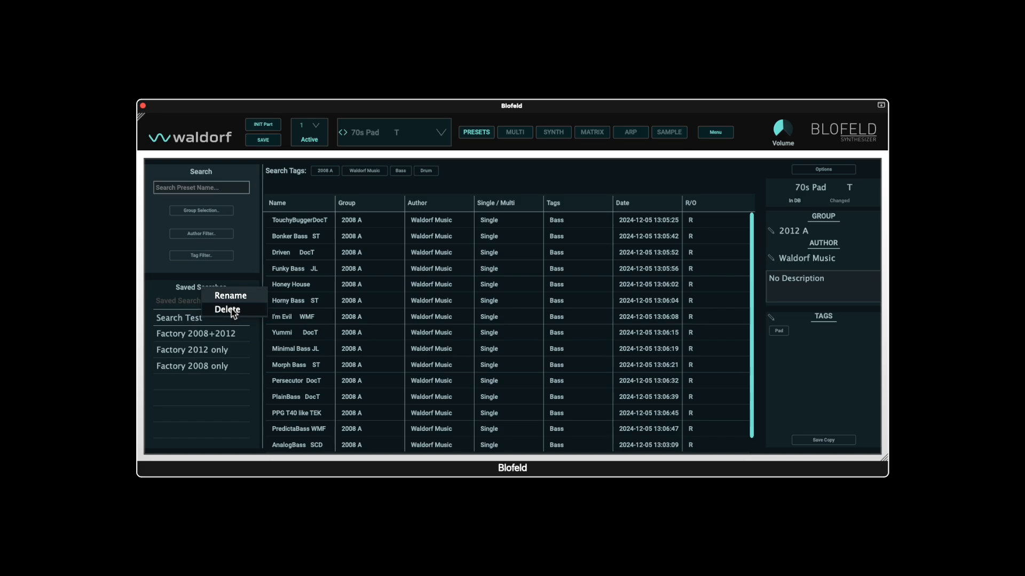
pyautogui.click(227, 309)
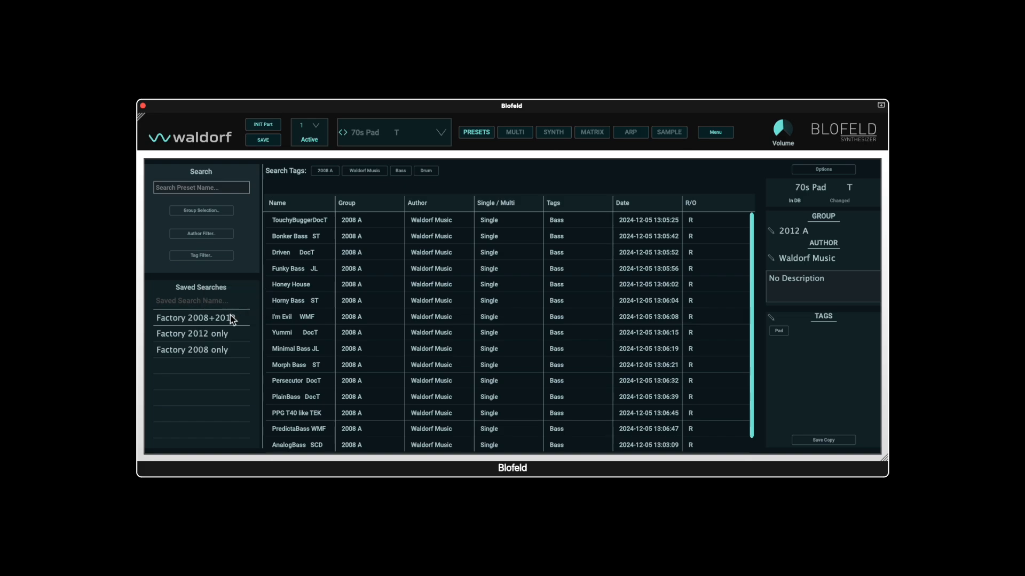
pyautogui.moveTo(521, 339)
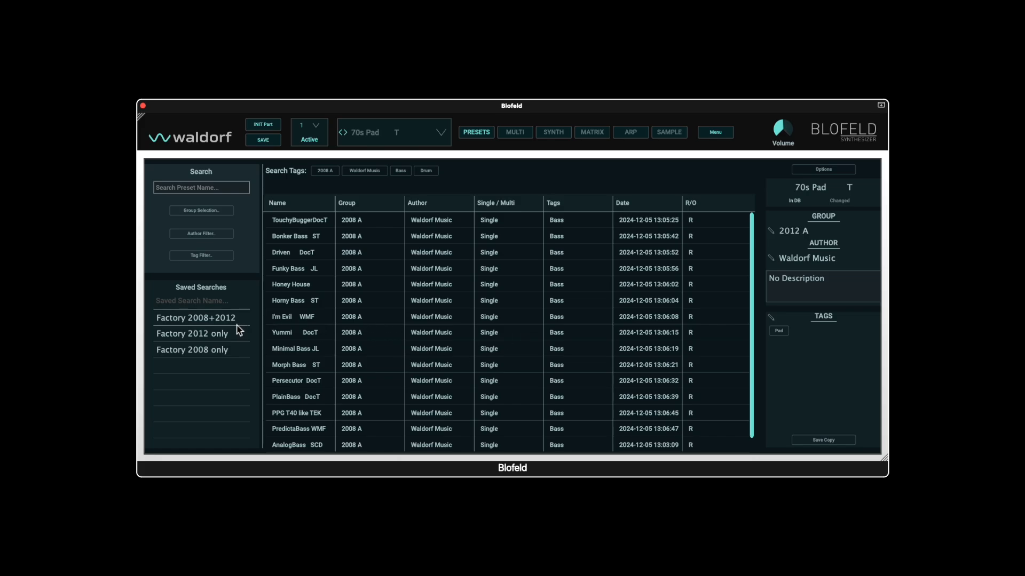
pyautogui.click(192, 333)
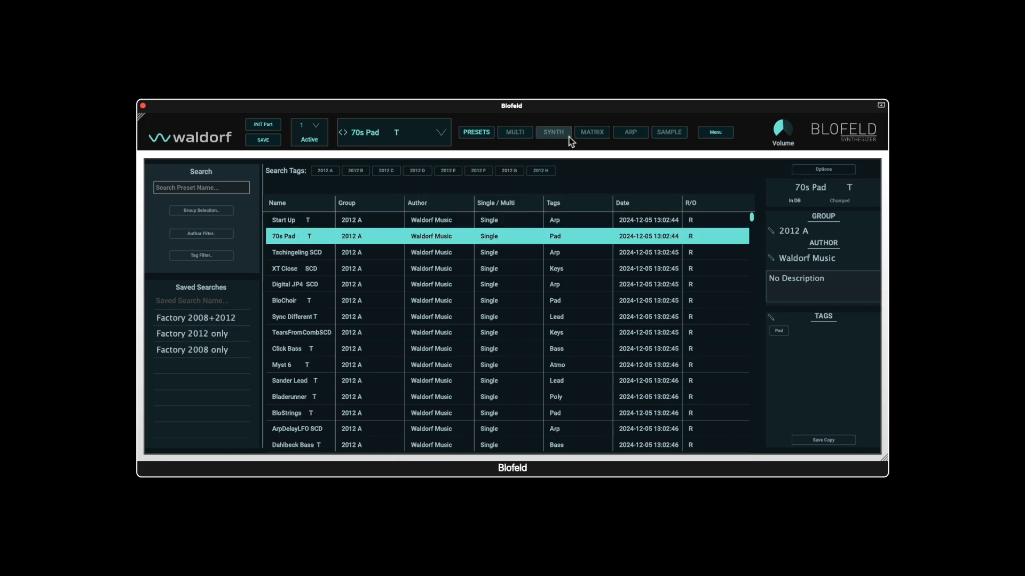
# - Inspect 70s Pad's synth parameters, nudging one control, and return to the preset browser
pyautogui.click(553, 132)
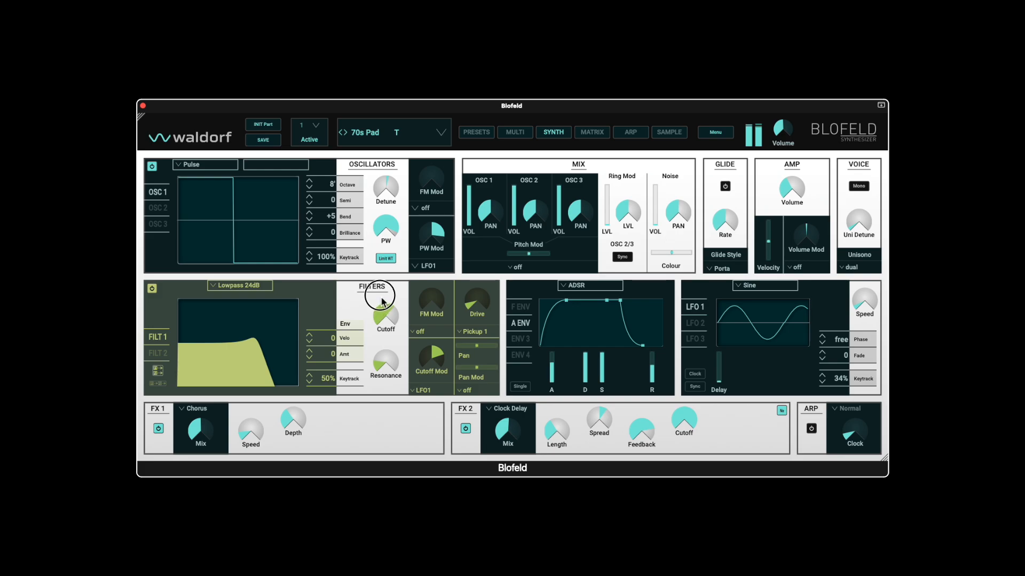
pyautogui.moveTo(382, 314); pyautogui.dragTo(382, 327)
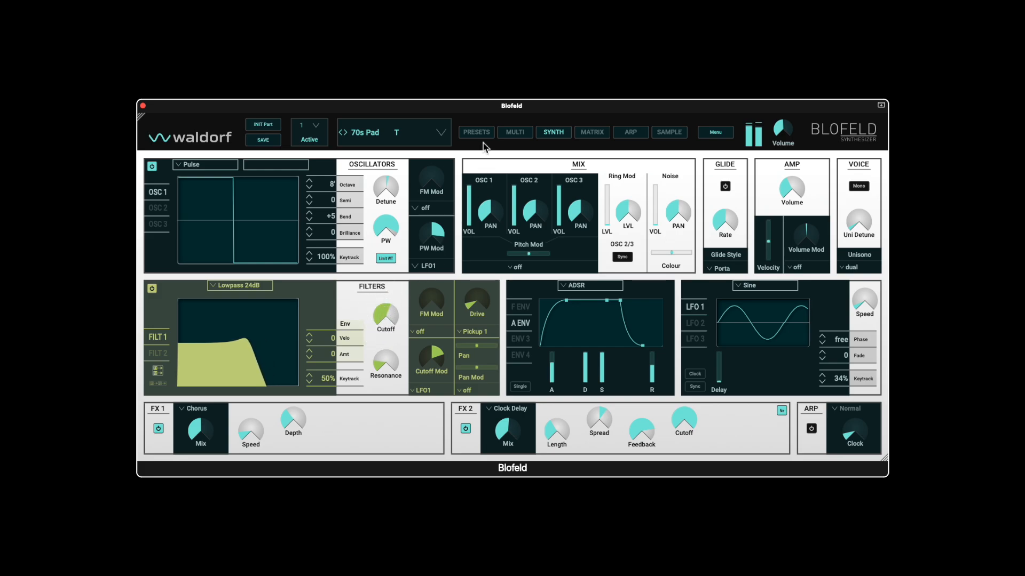
pyautogui.click(476, 133)
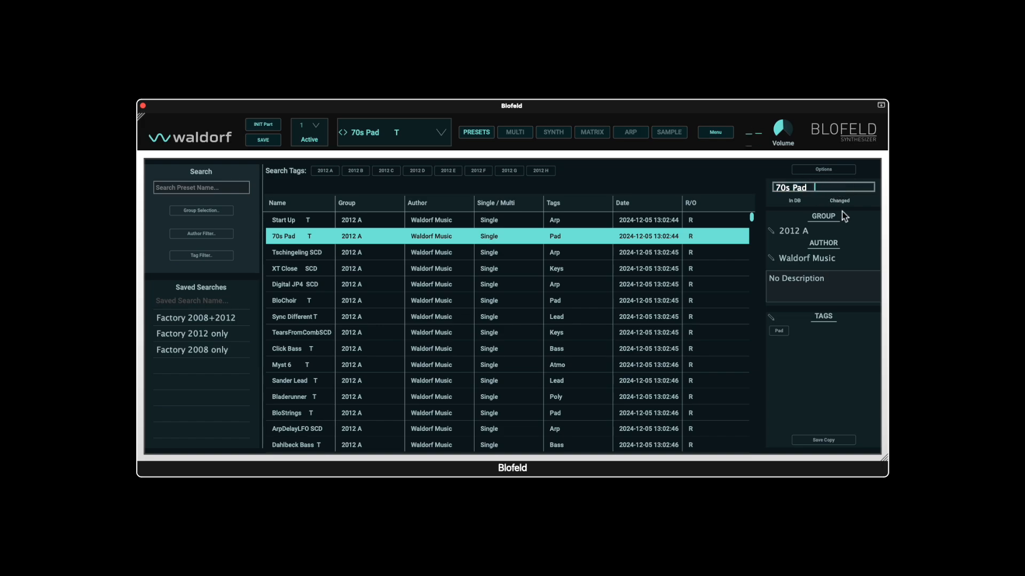
# - Rename the preset to '70s Pad Test' and replace its author with 'new Author'
pyautogui.write('Test')
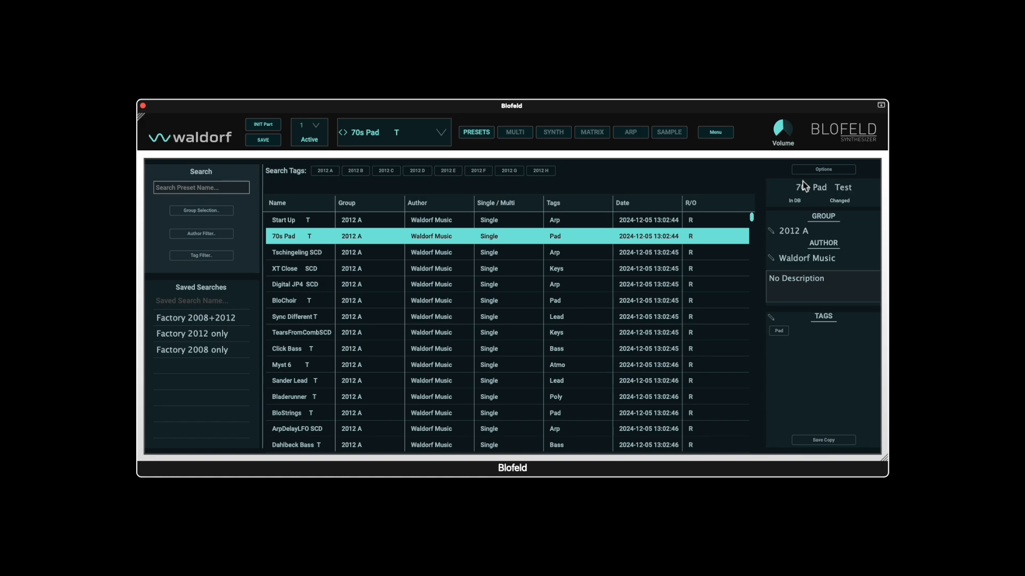
pyautogui.click(794, 230)
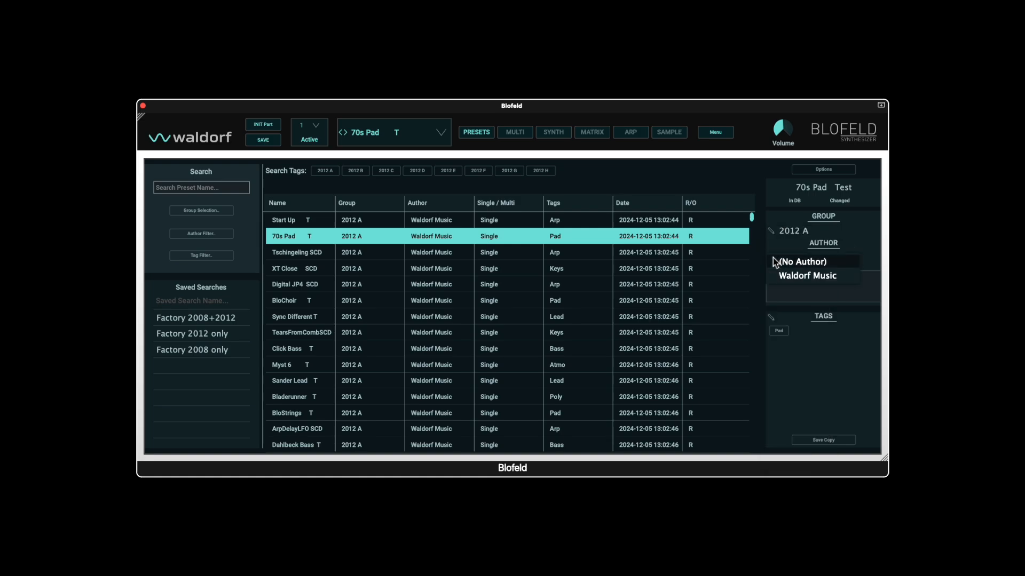
pyautogui.click(800, 262)
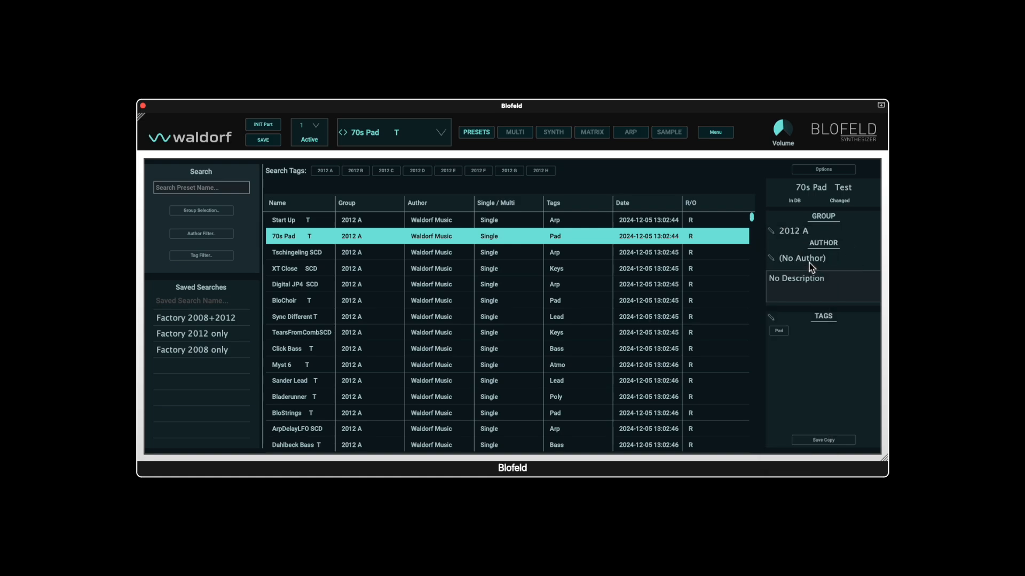
pyautogui.click(803, 257)
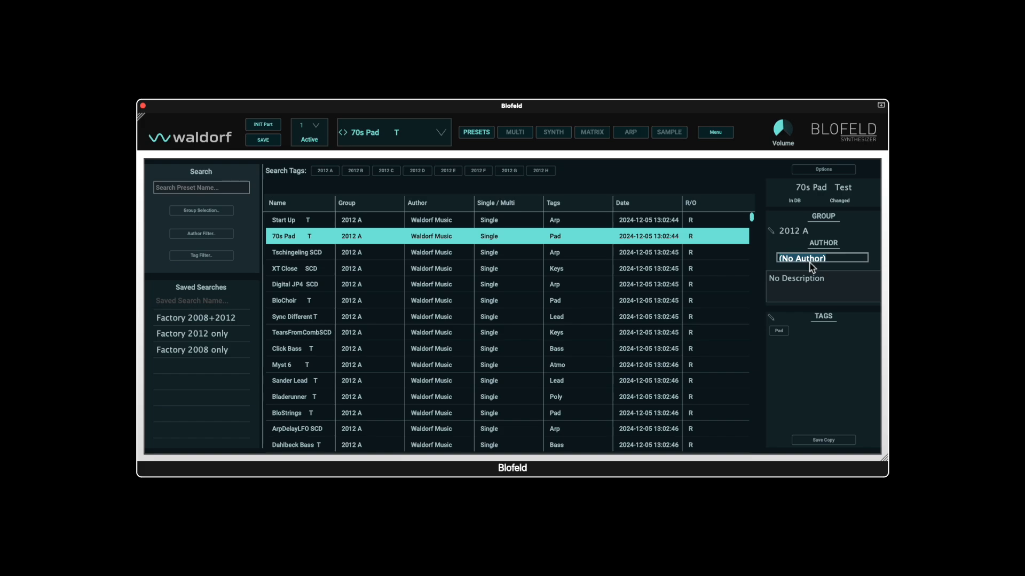
pyautogui.write('new')
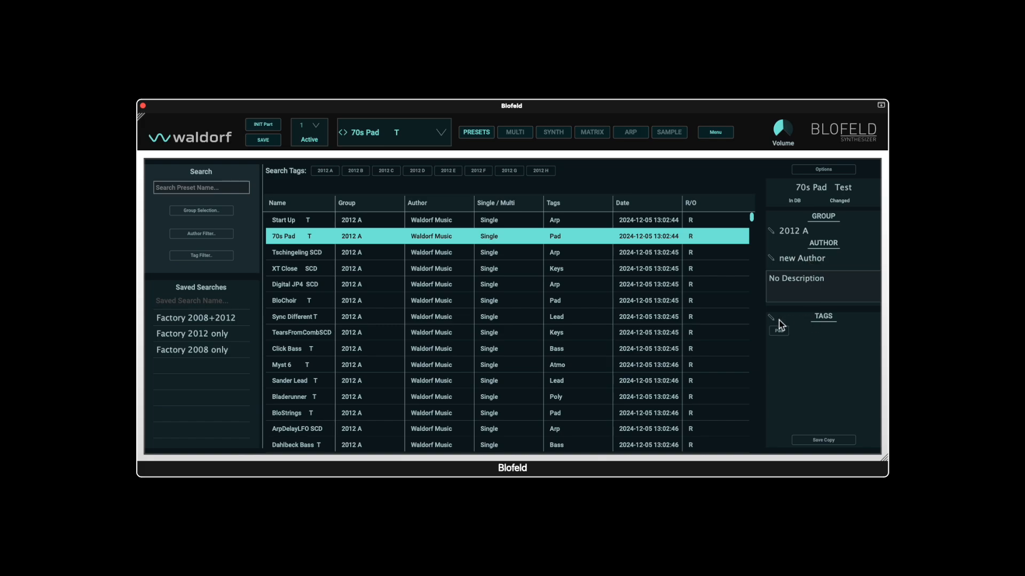
# - Add the Atmo and Drum tags plus a typed 'New Tag' to the preset
pyautogui.click(777, 328)
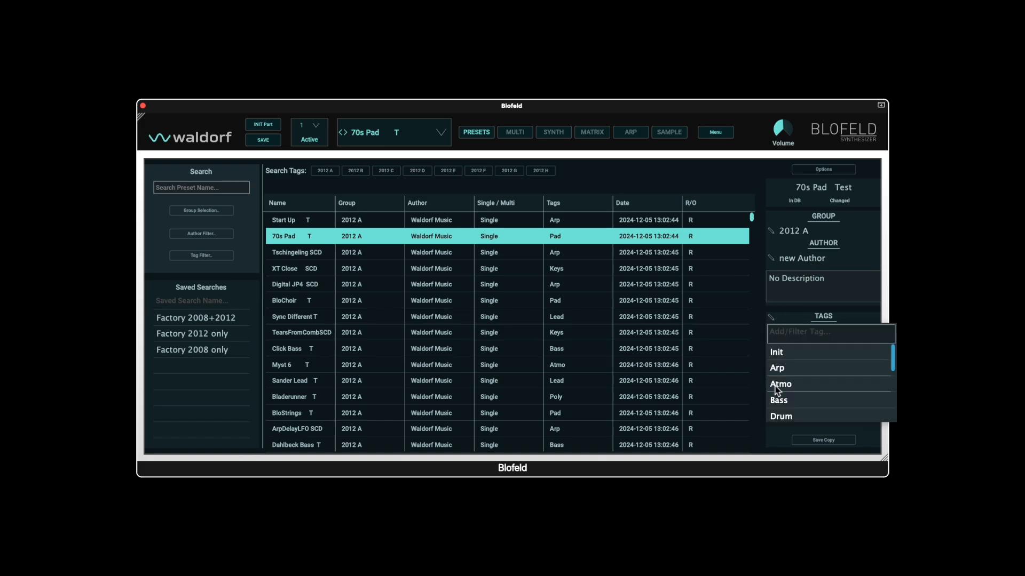
pyautogui.click(780, 384)
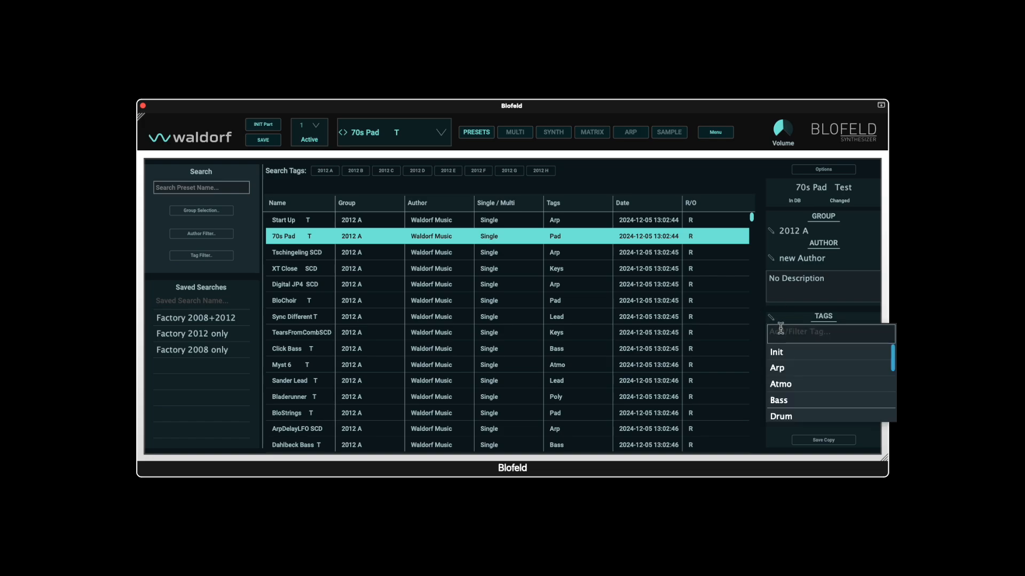
pyautogui.write('N')
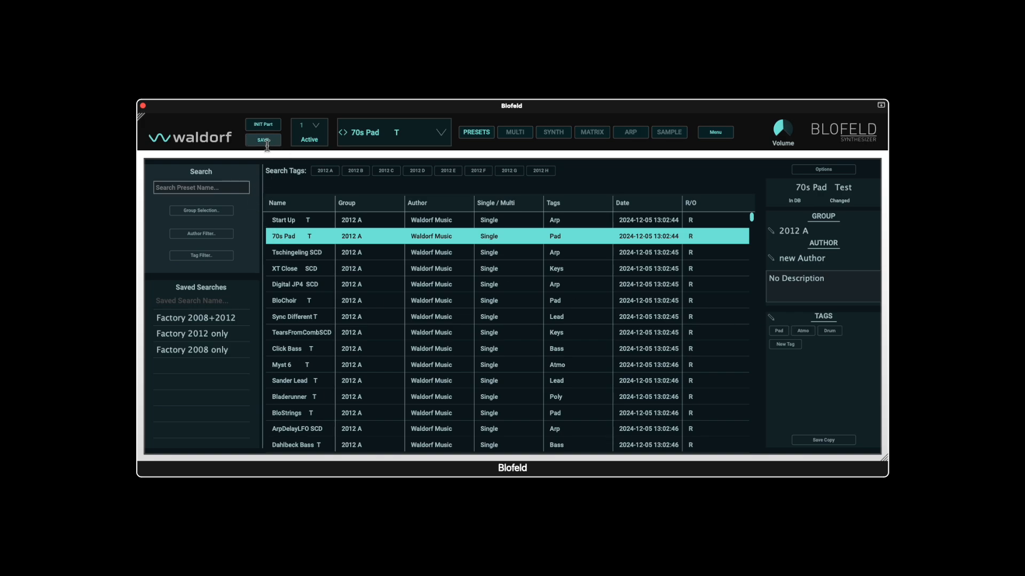
# - Save 70s Pad Test into the User group, then cancel a second Save Copy
pyautogui.click(263, 139)
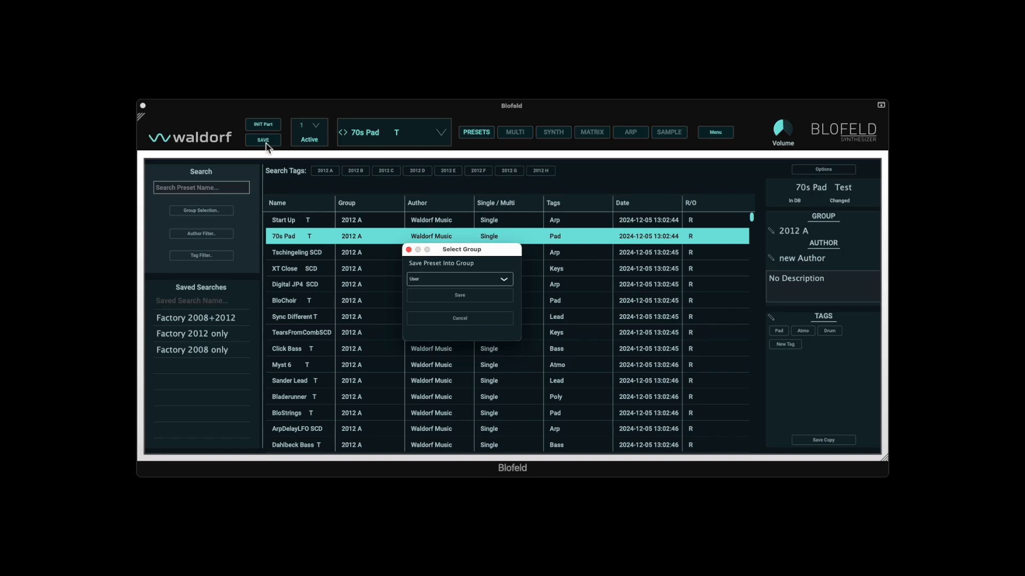
pyautogui.moveTo(619, 372)
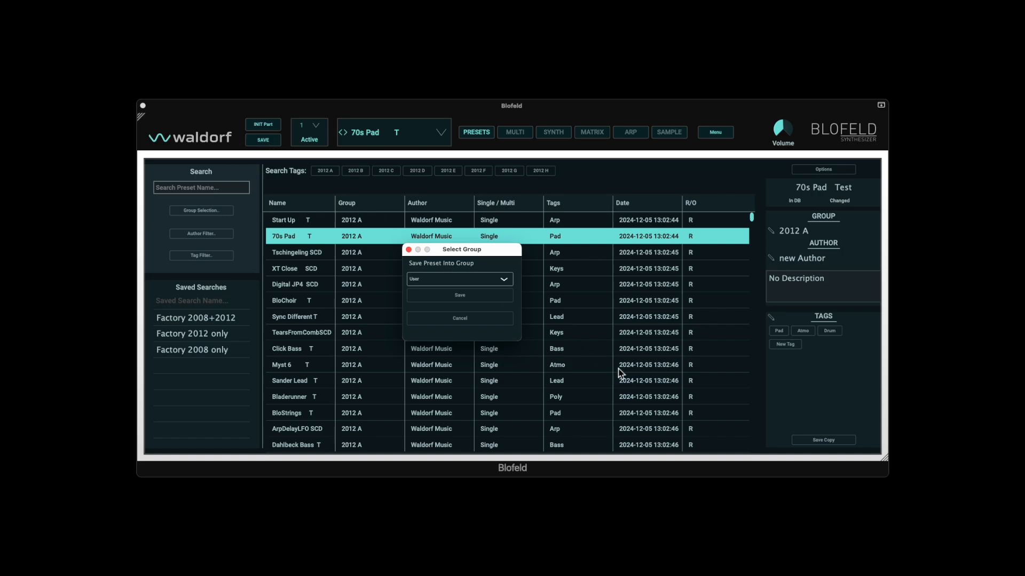
pyautogui.moveTo(698, 251)
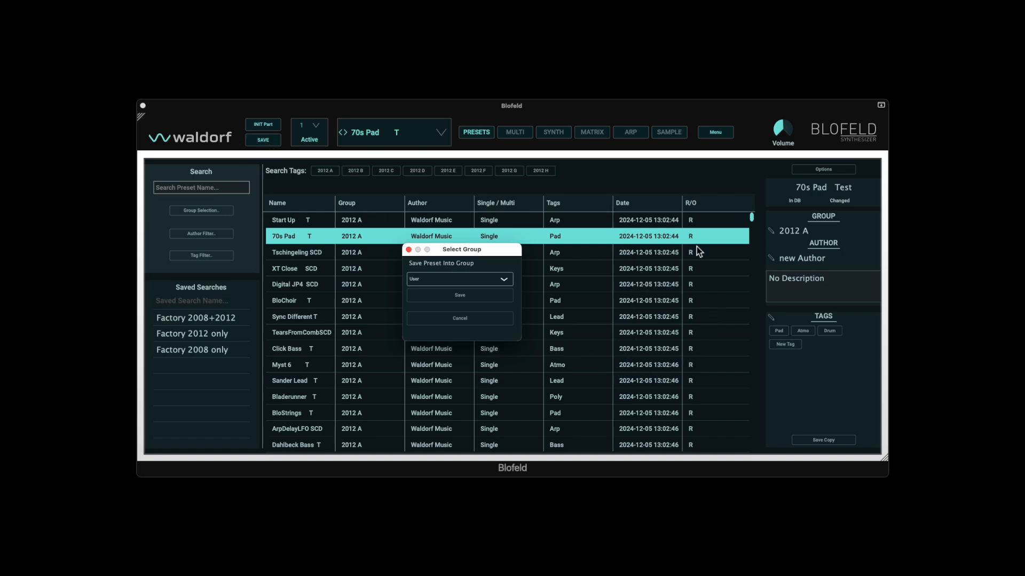
pyautogui.moveTo(730, 226)
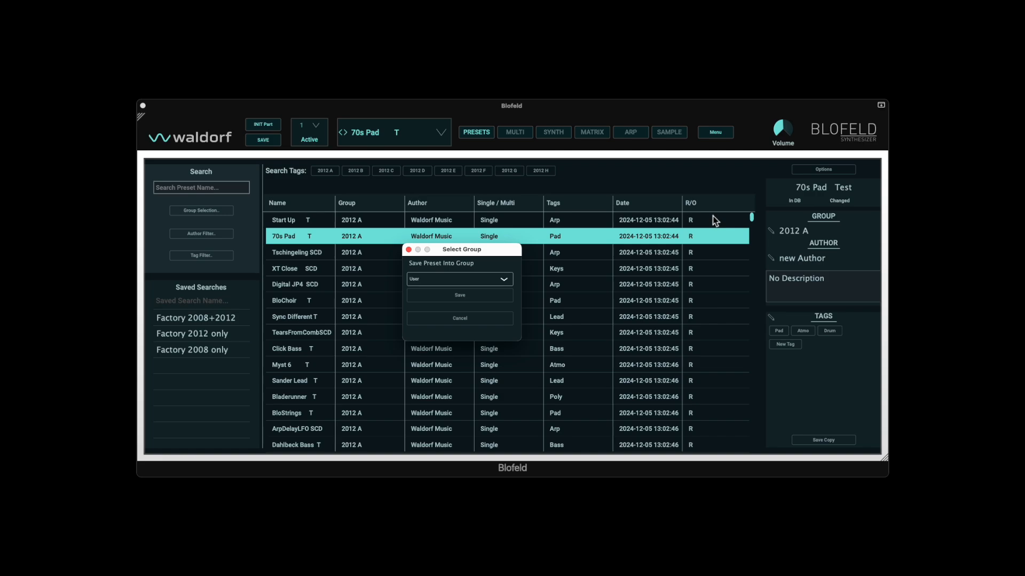
pyautogui.moveTo(489, 284)
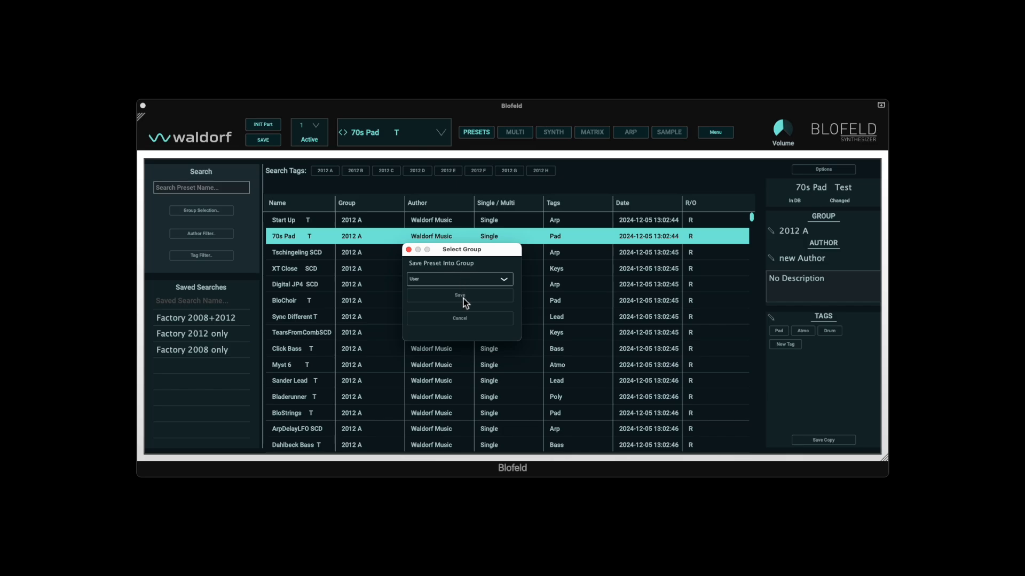
pyautogui.click(459, 295)
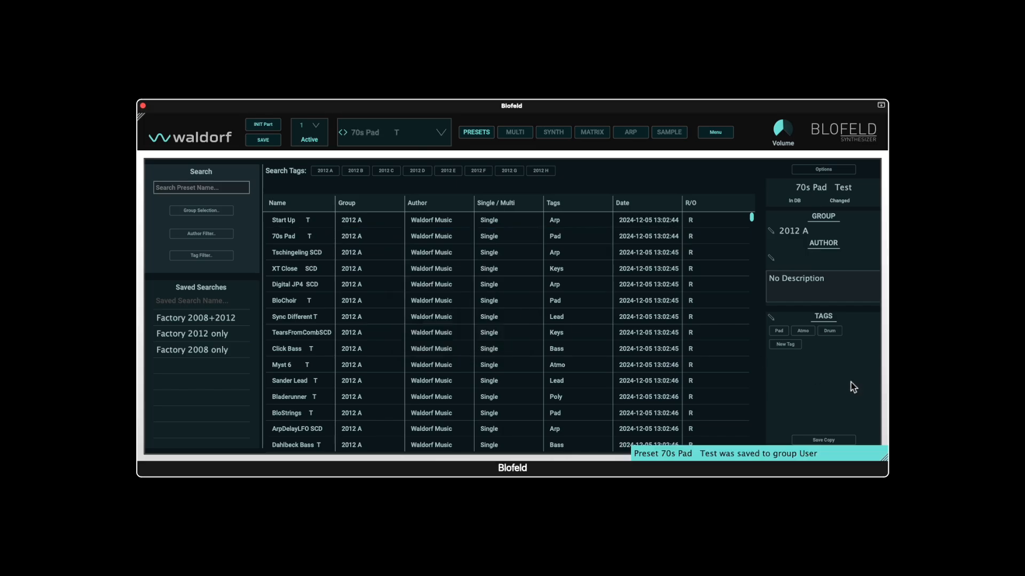
pyautogui.click(823, 440)
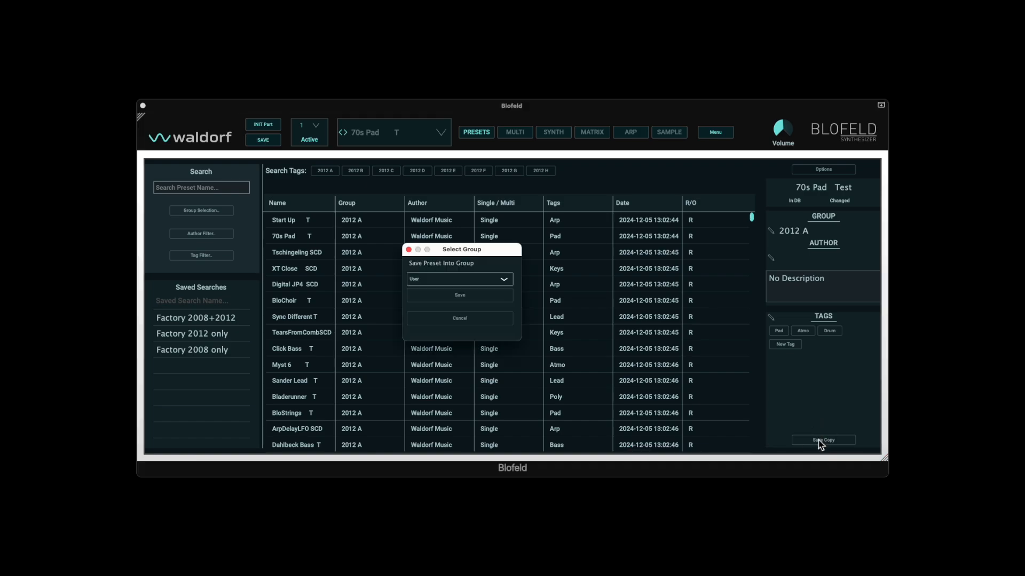
pyautogui.click(459, 318)
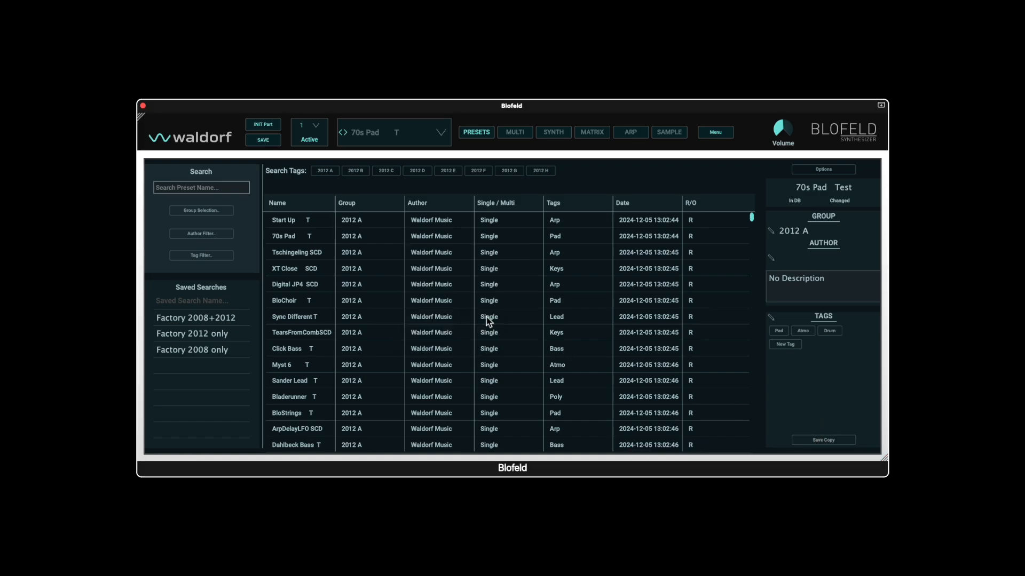
pyautogui.moveTo(187, 226)
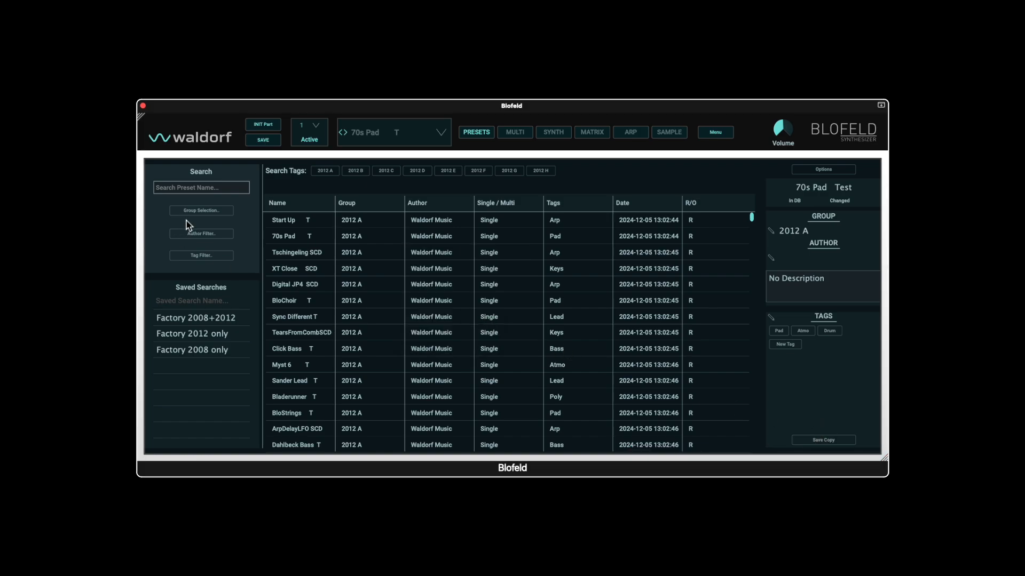
# - Filter the browser to the User group and save that filter as a search named 'User'
pyautogui.click(201, 211)
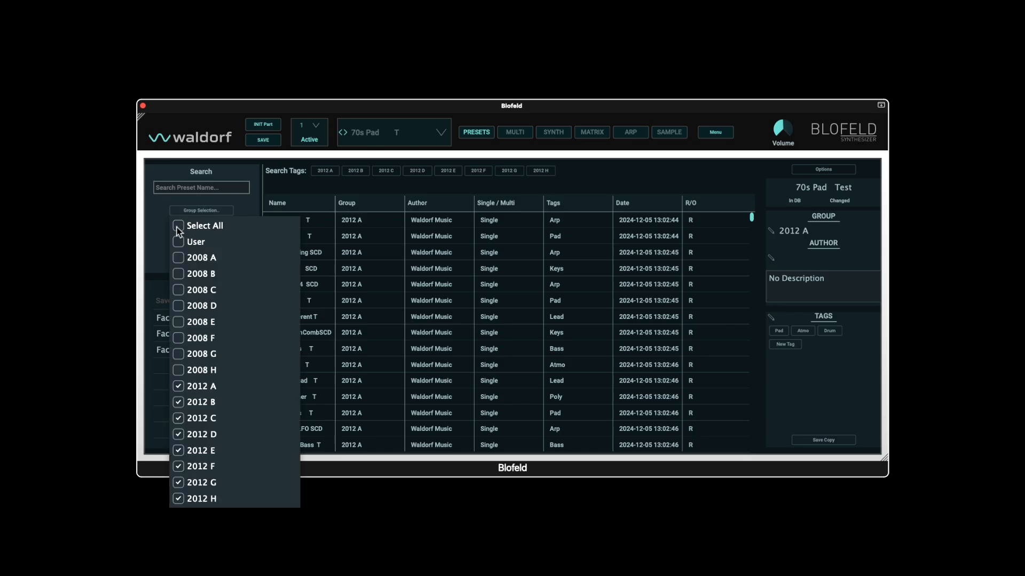
pyautogui.click(179, 241)
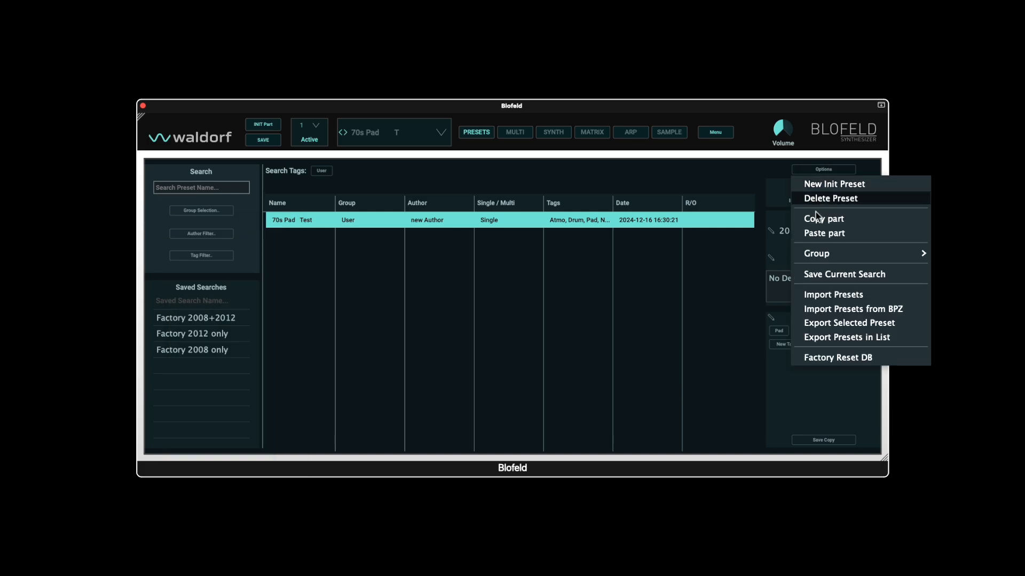
pyautogui.click(845, 274)
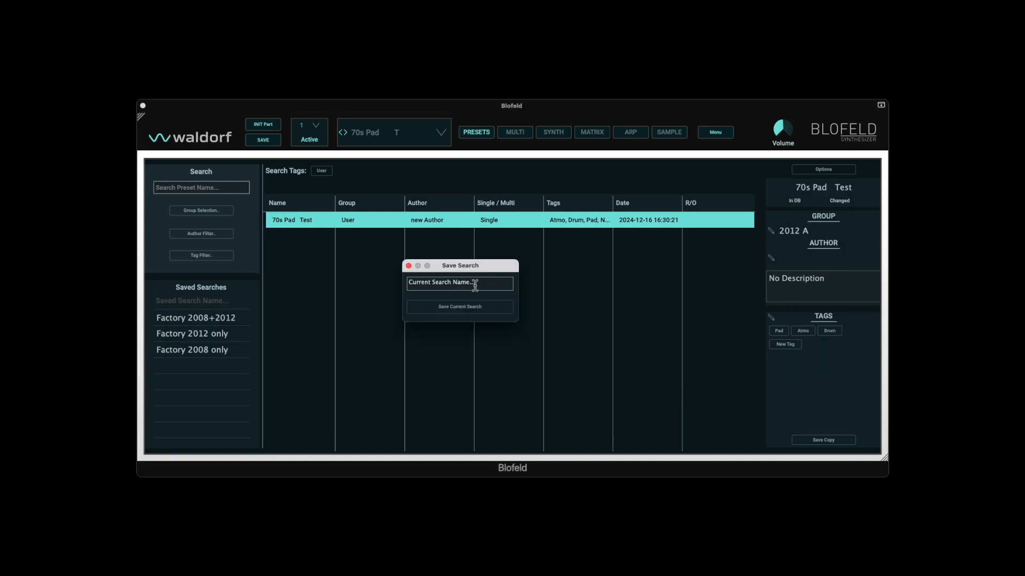
pyautogui.write('User')
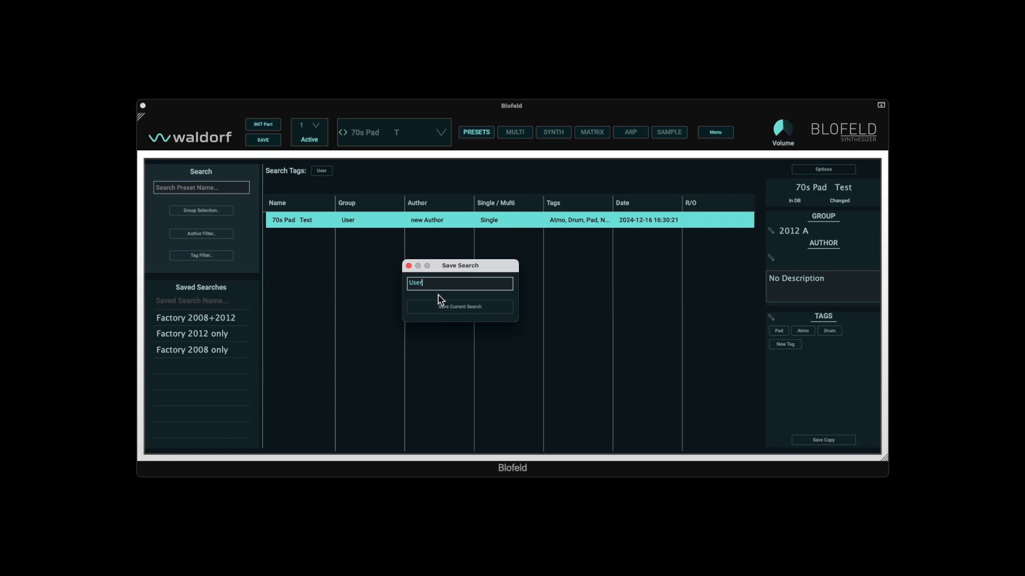
pyautogui.click(459, 307)
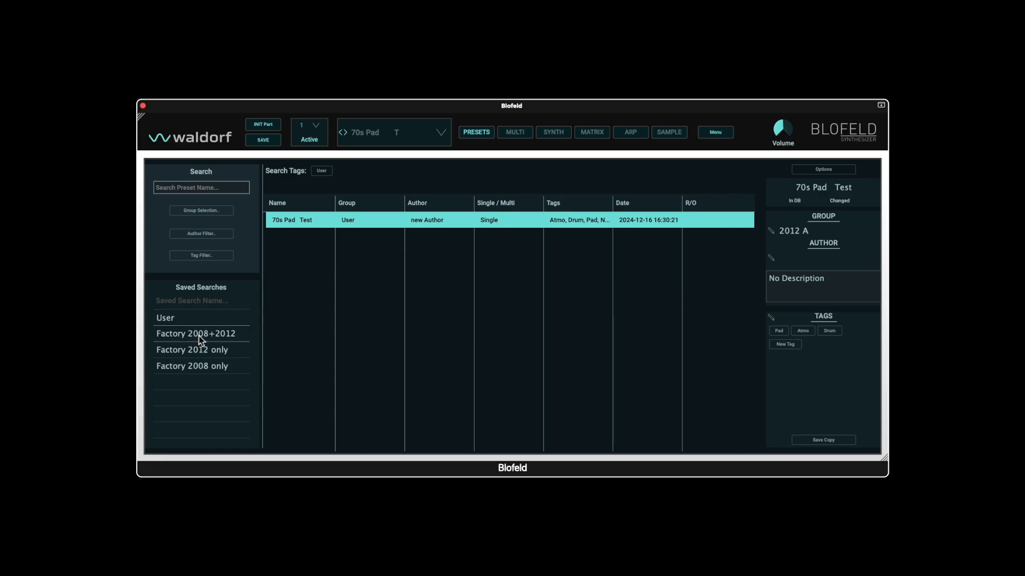
pyautogui.moveTo(399, 305)
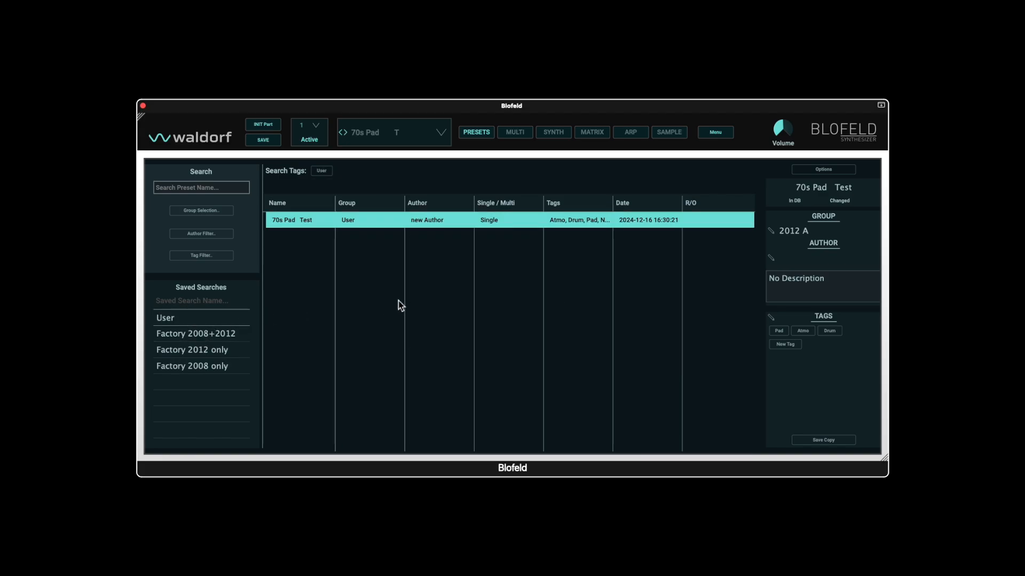
pyautogui.moveTo(442, 226)
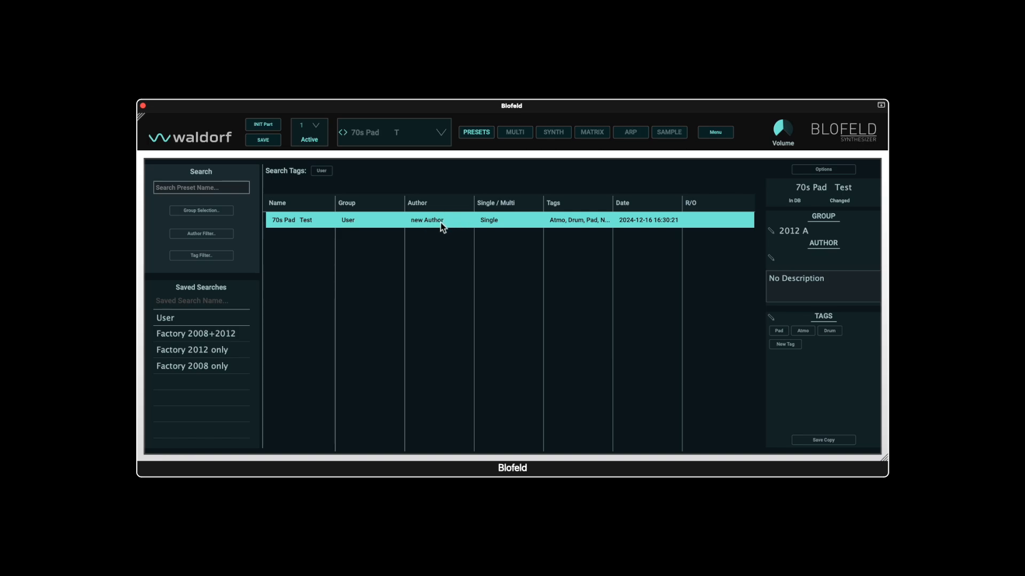
pyautogui.moveTo(444, 232)
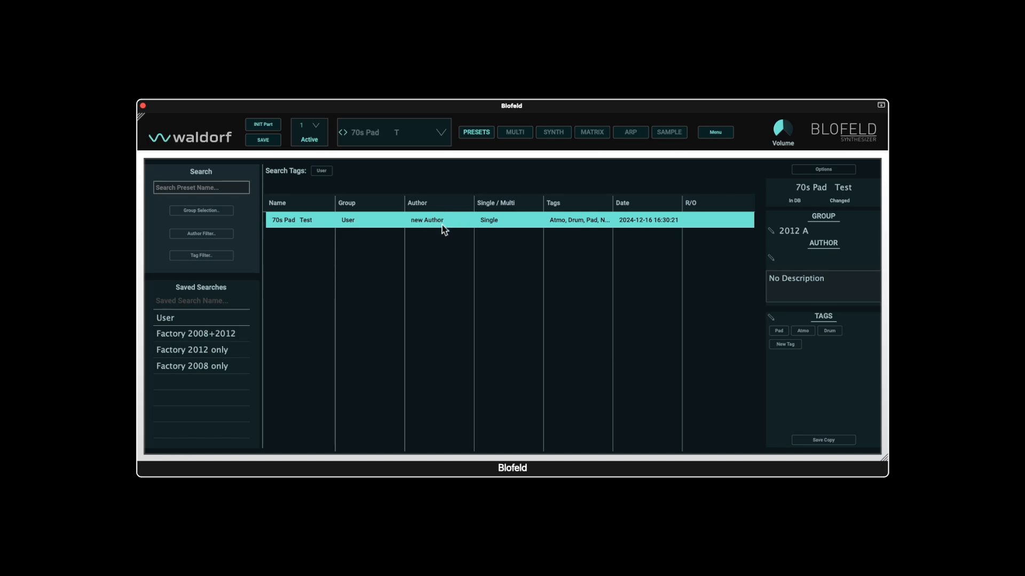
pyautogui.moveTo(218, 410)
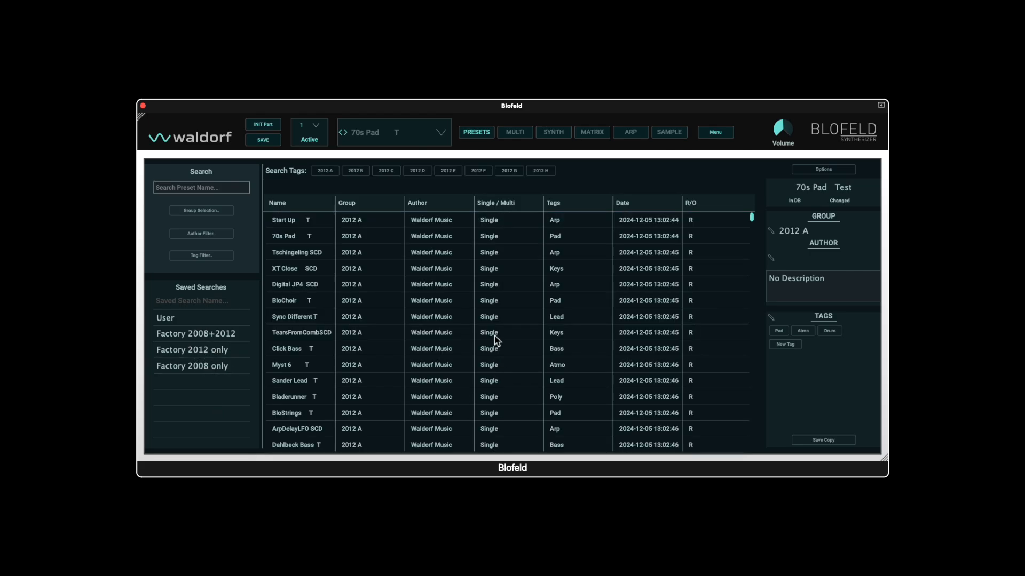
pyautogui.moveTo(303, 206)
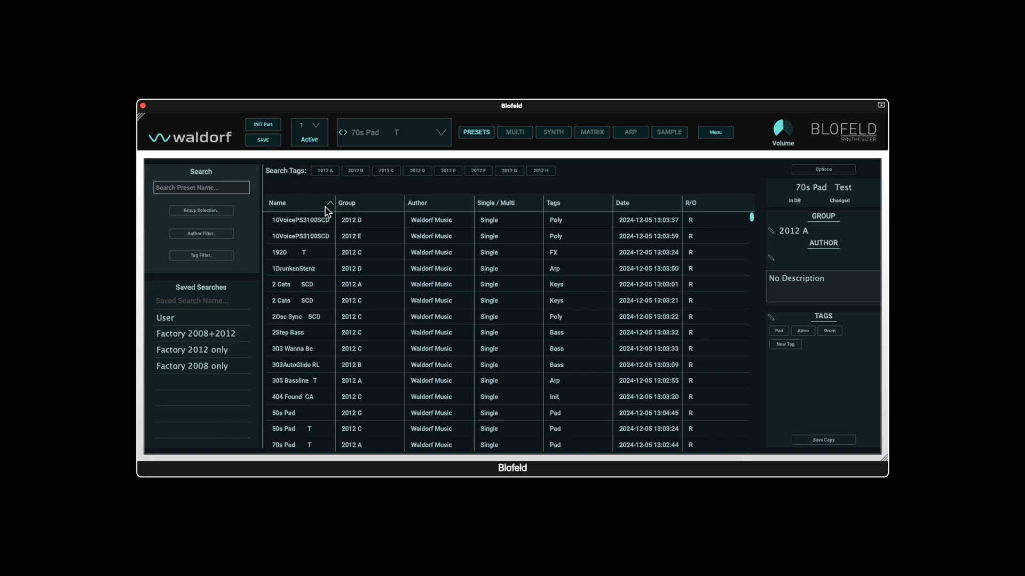
pyautogui.click(327, 203)
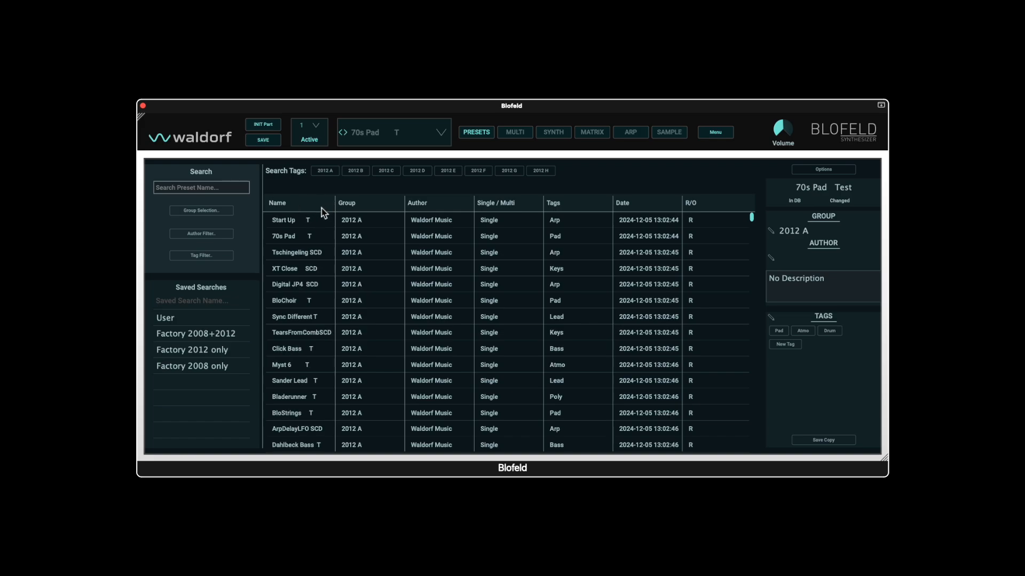
pyautogui.moveTo(546, 204)
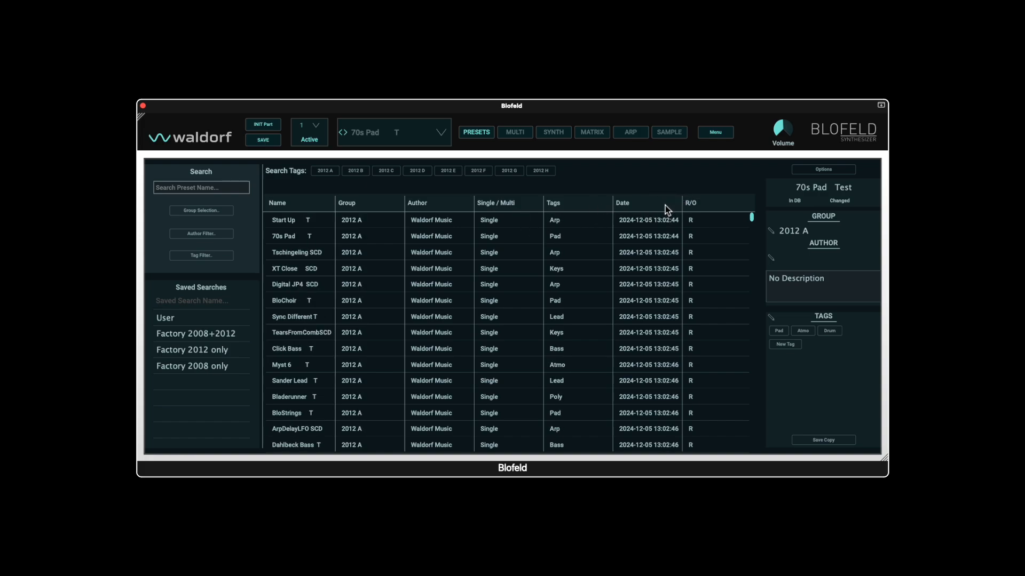
pyautogui.moveTo(672, 219)
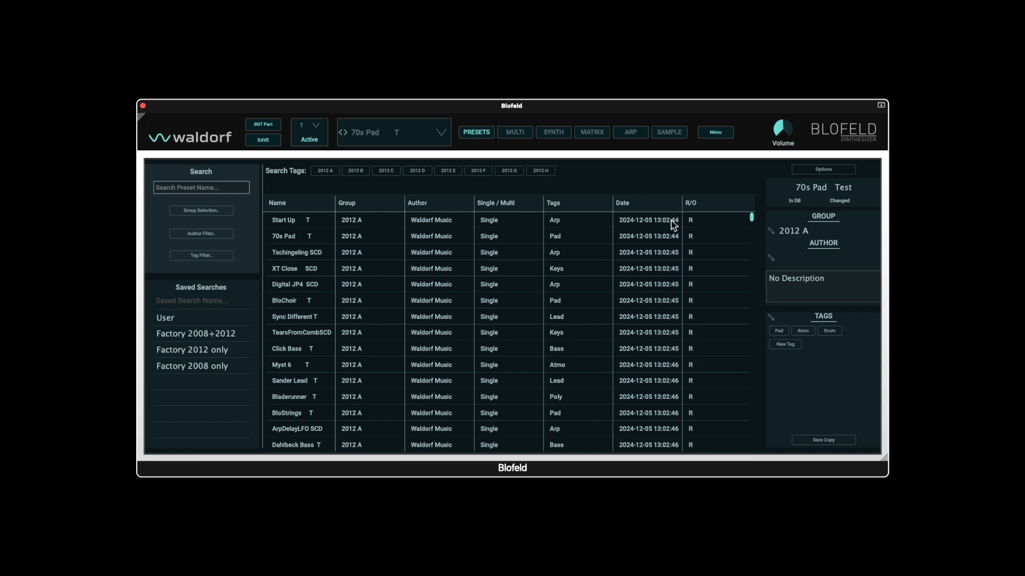
# - Delete the 70s Pad Test preset via Options, confirming the preset switch and deletion
pyautogui.click(823, 169)
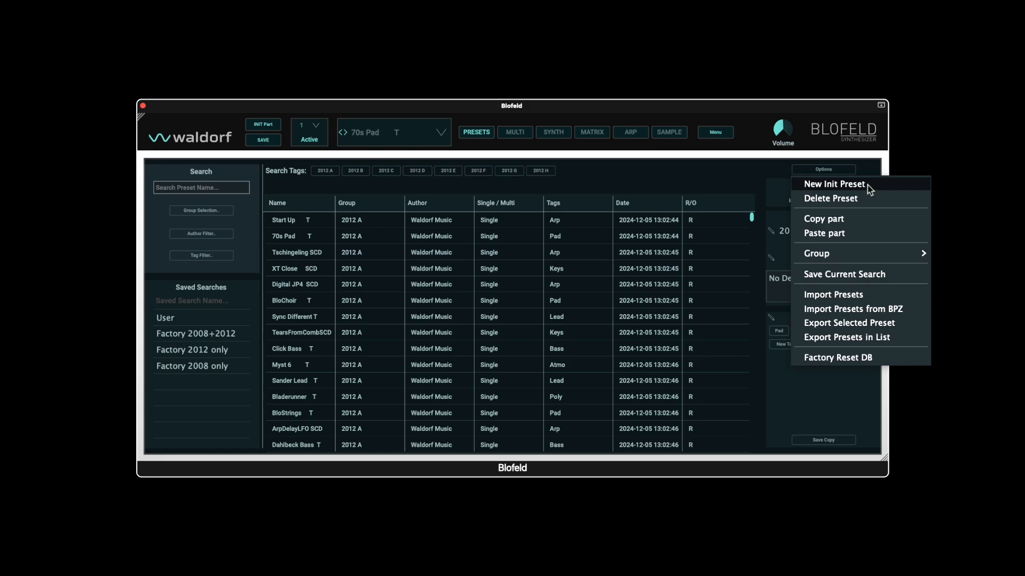
pyautogui.moveTo(822, 206)
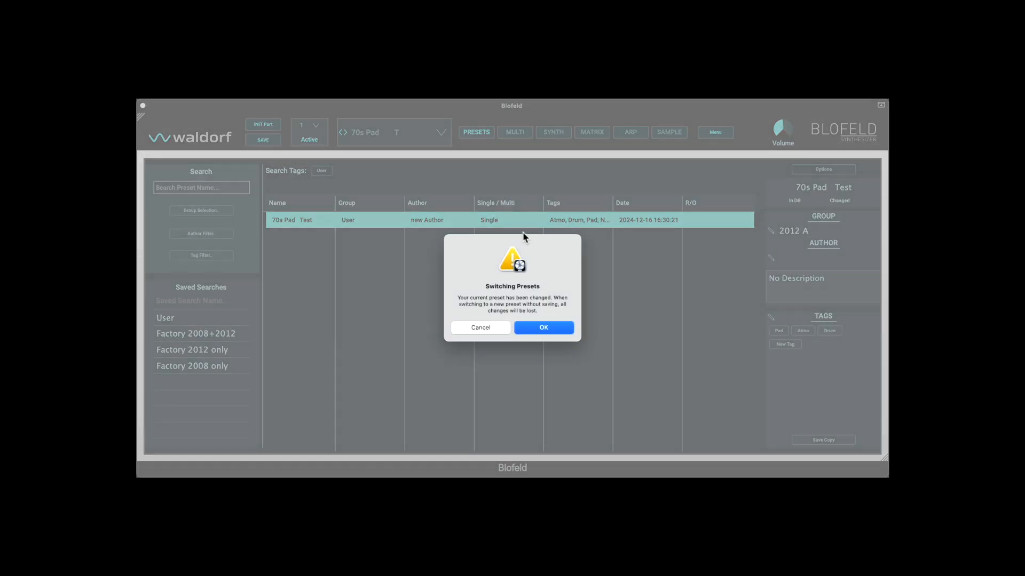
pyautogui.click(544, 328)
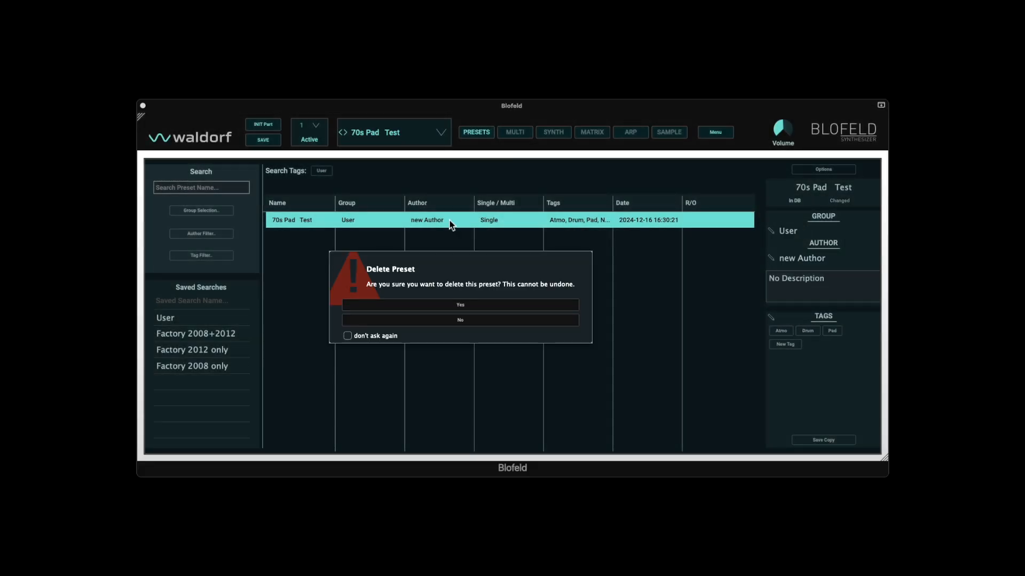
pyautogui.click(460, 305)
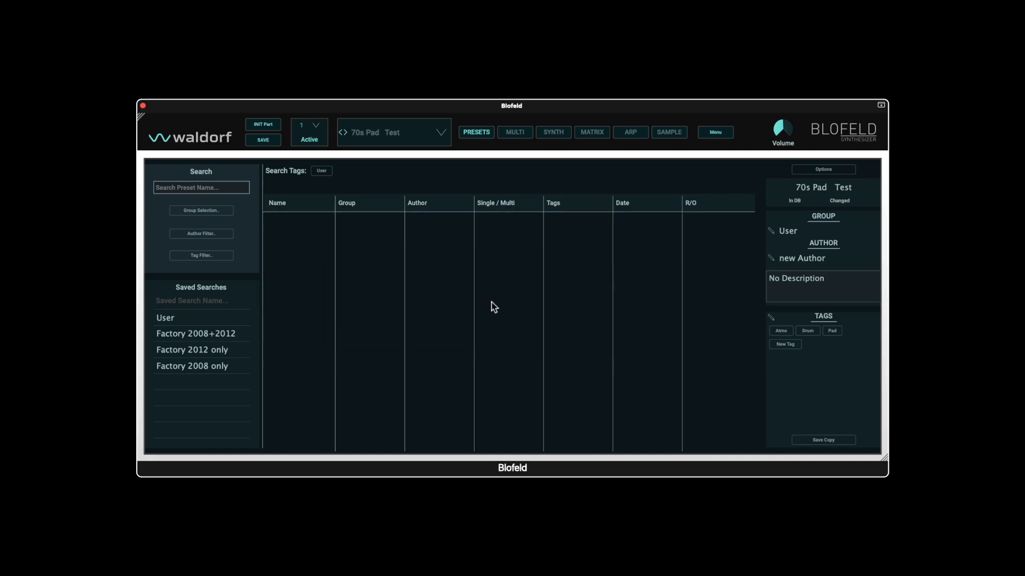
# - Clear the User group filter via the Options menu so factory presets from all groups list again
pyautogui.click(823, 169)
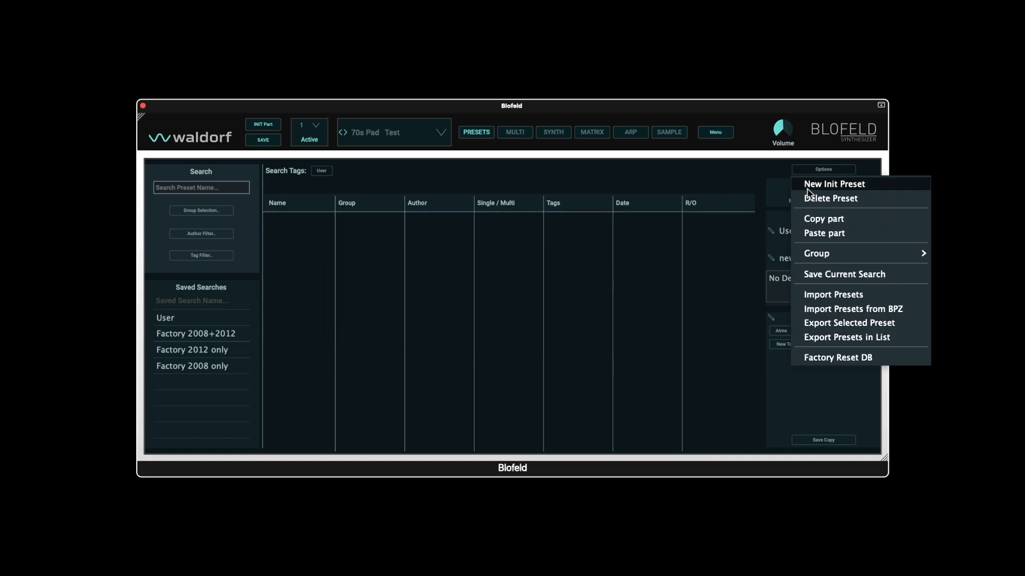
pyautogui.moveTo(813, 235)
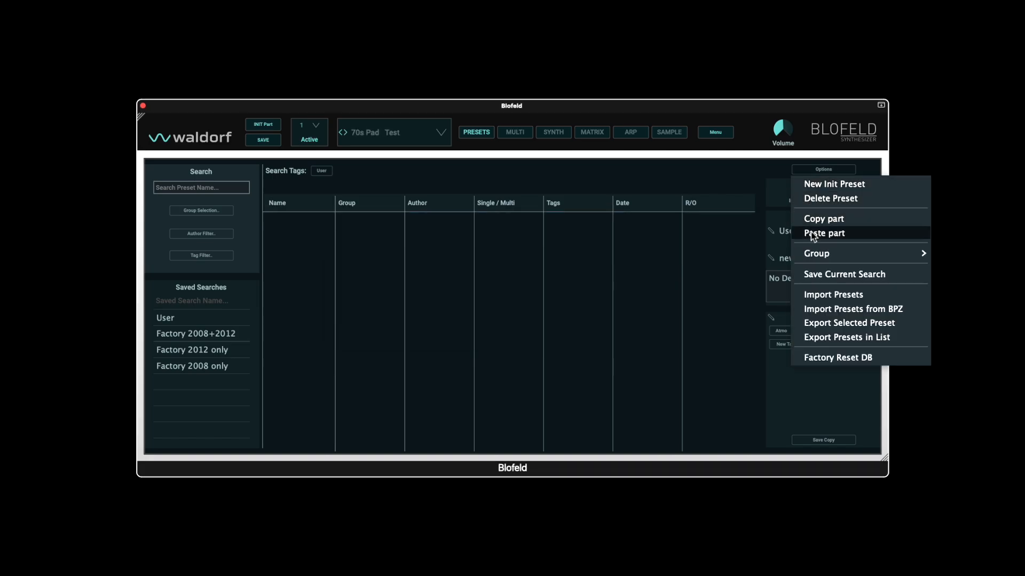
pyautogui.moveTo(816, 254)
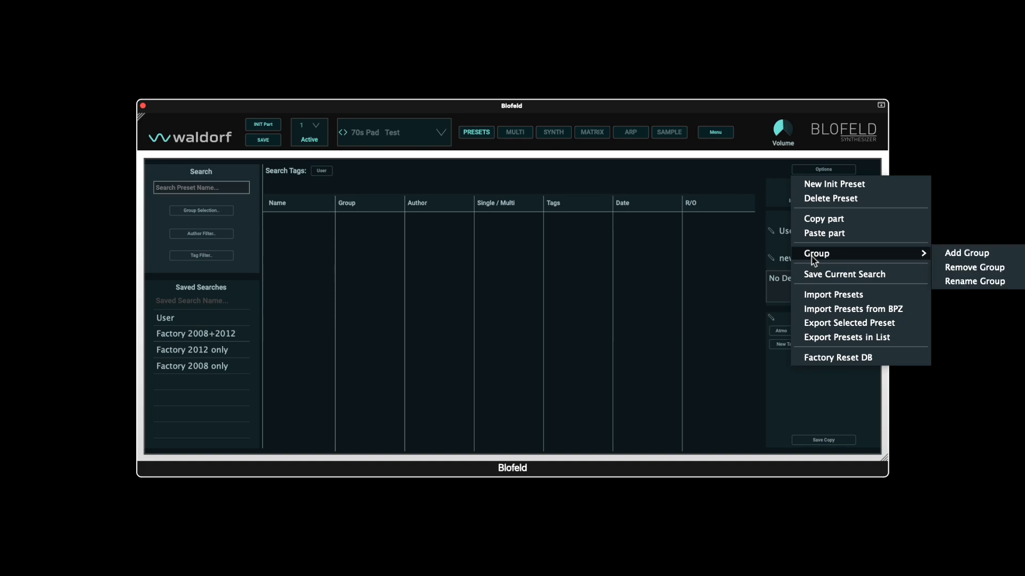
pyautogui.moveTo(887, 256)
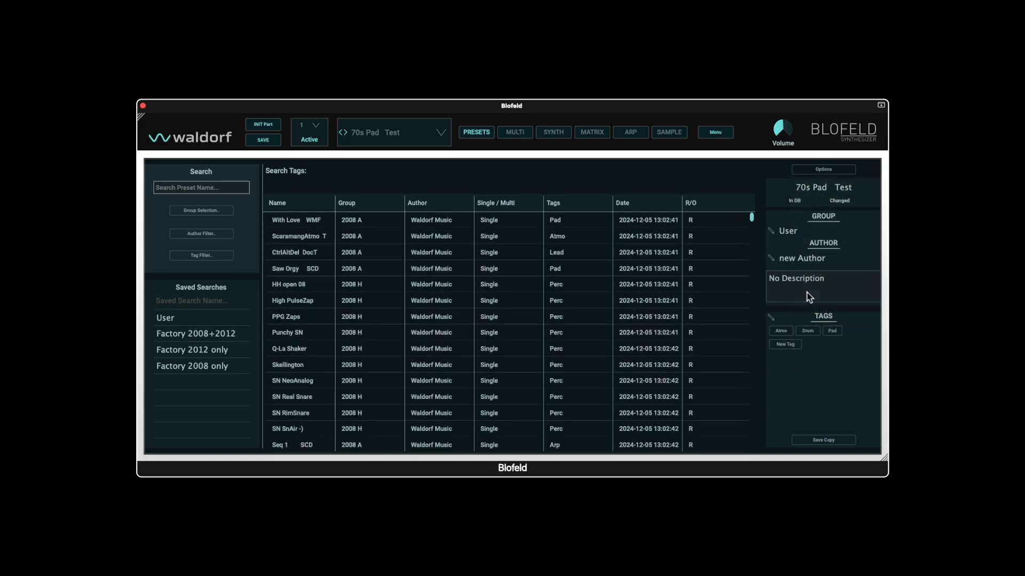
pyautogui.click(823, 169)
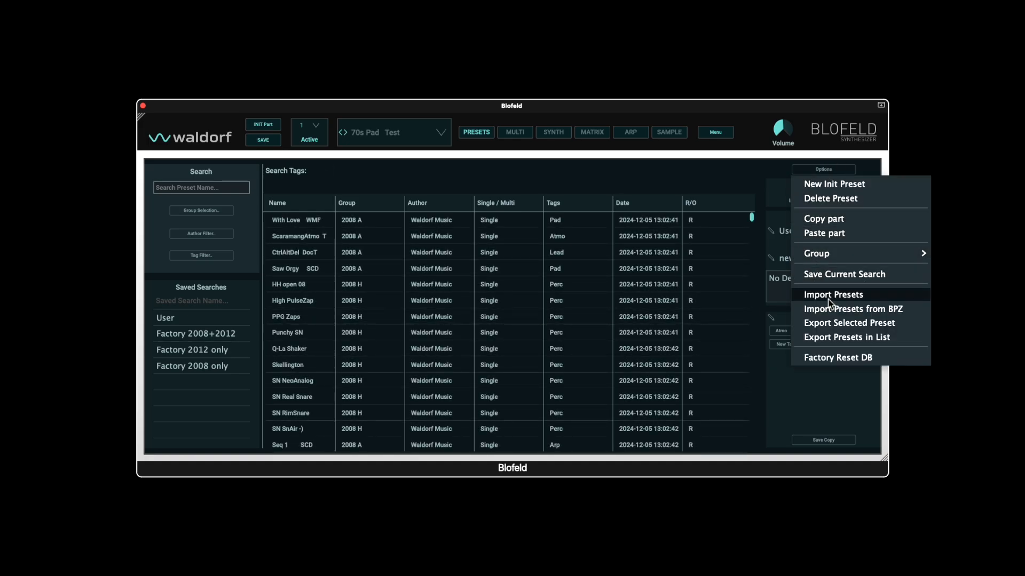
pyautogui.moveTo(845, 302)
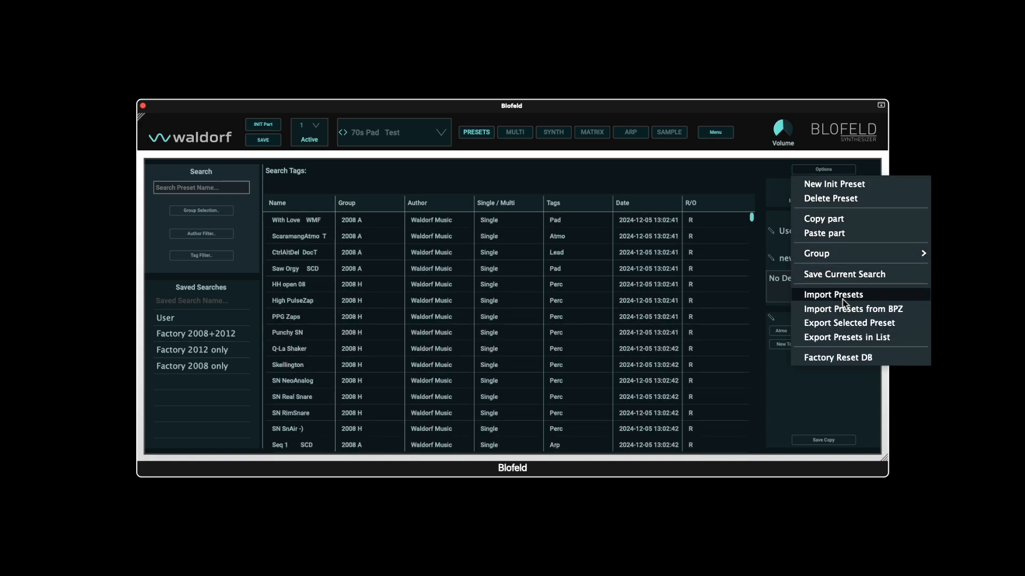
pyautogui.click(832, 295)
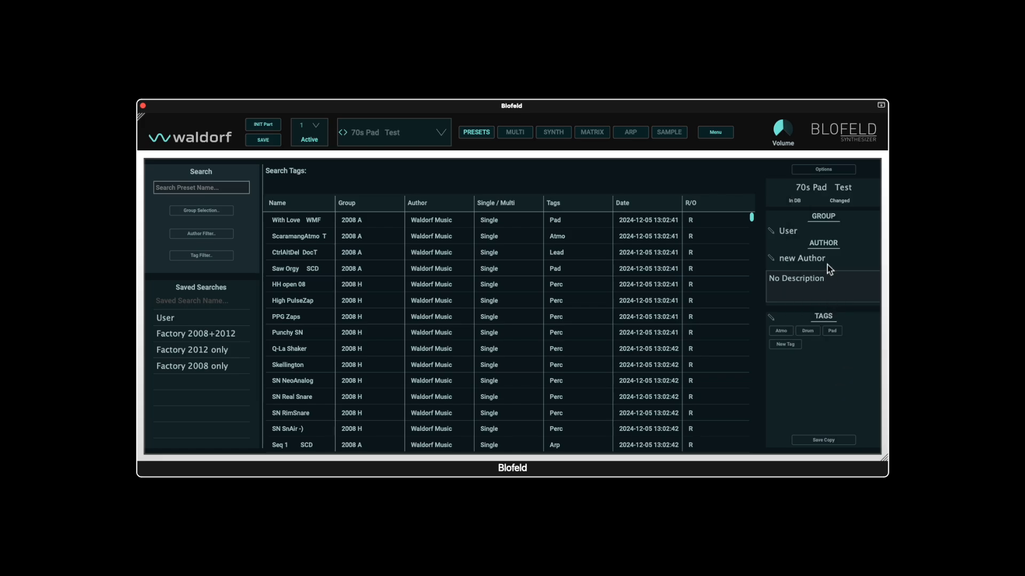
# - Add a new preset group named 'Don Solaris' through Options > Group > Add Group
pyautogui.click(823, 169)
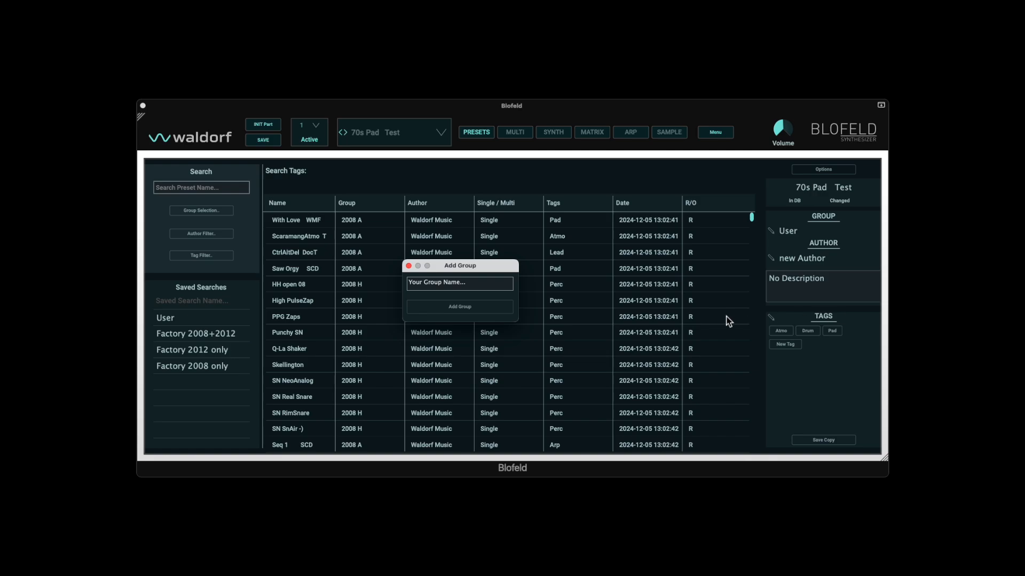
pyautogui.click(459, 282)
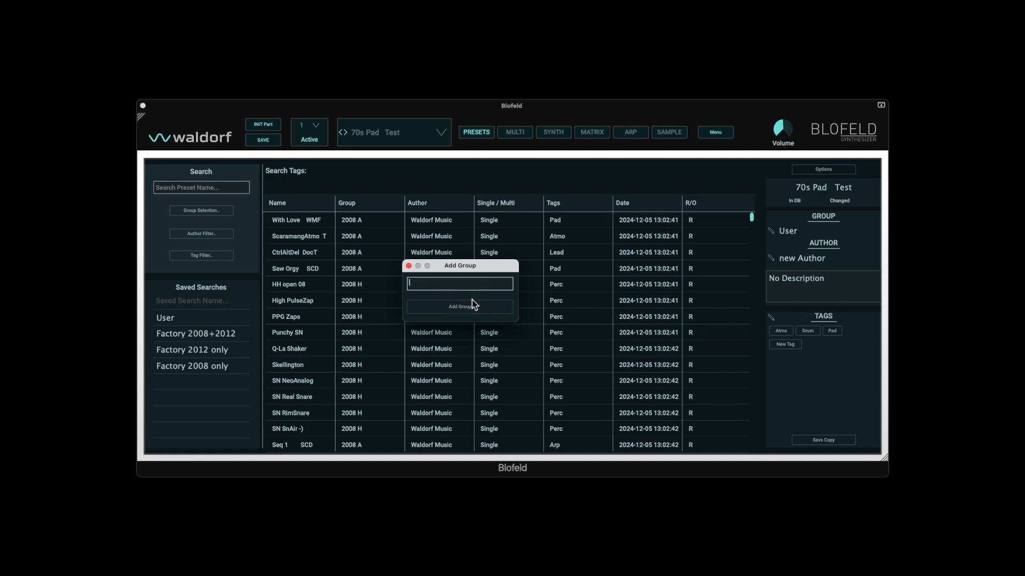
pyautogui.write('Don Solar')
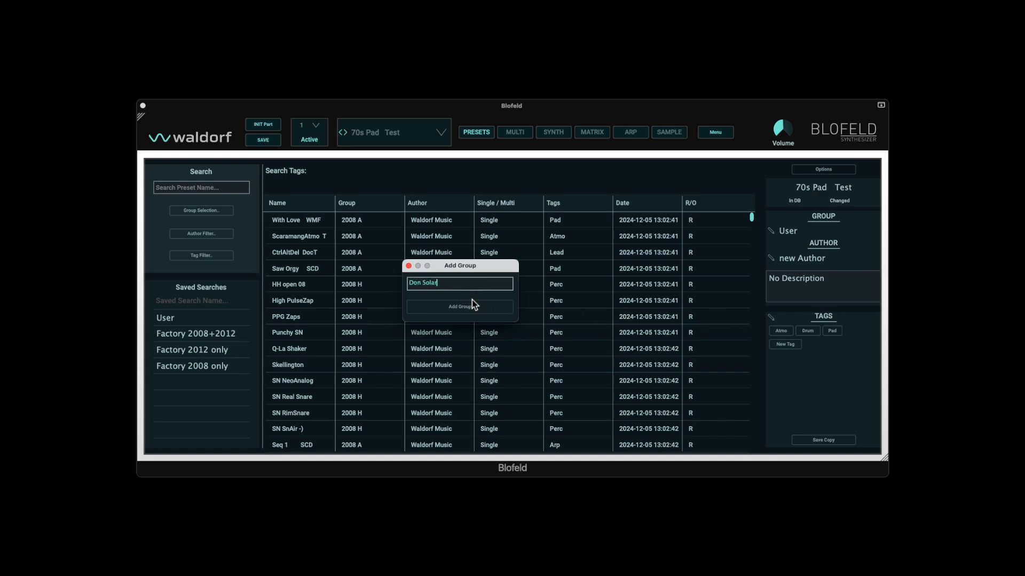
pyautogui.write('is')
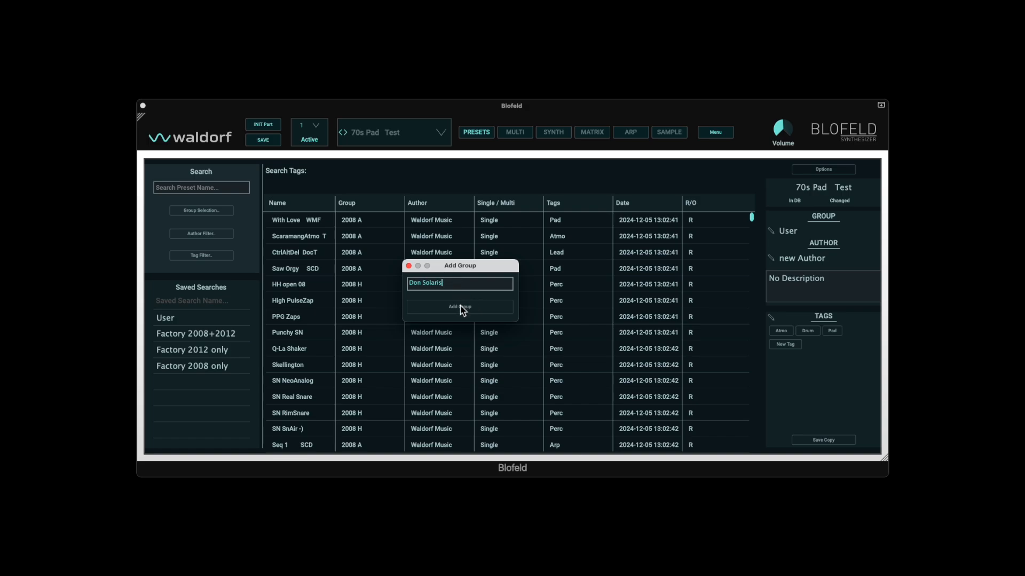
pyautogui.click(459, 308)
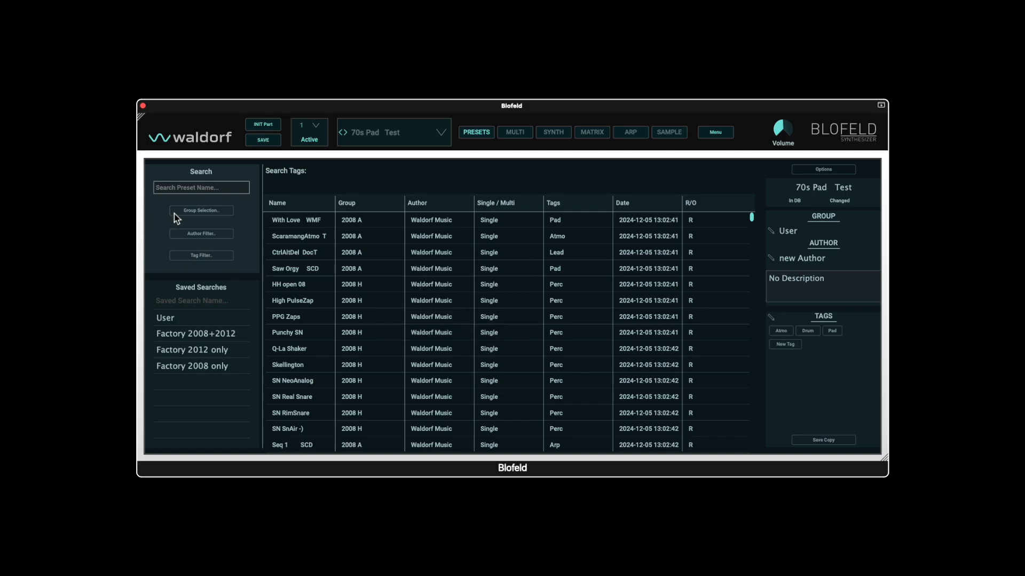
pyautogui.click(201, 210)
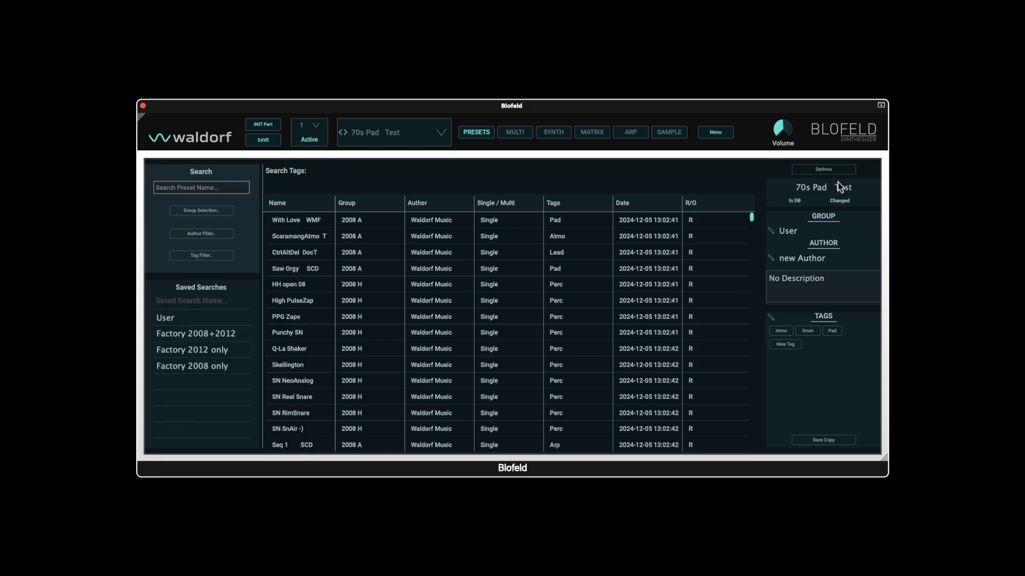
# - Choose Voltage-Bank-D.mid from the DonSolarisAnalogVoltage folder as the bank file to import
pyautogui.click(823, 168)
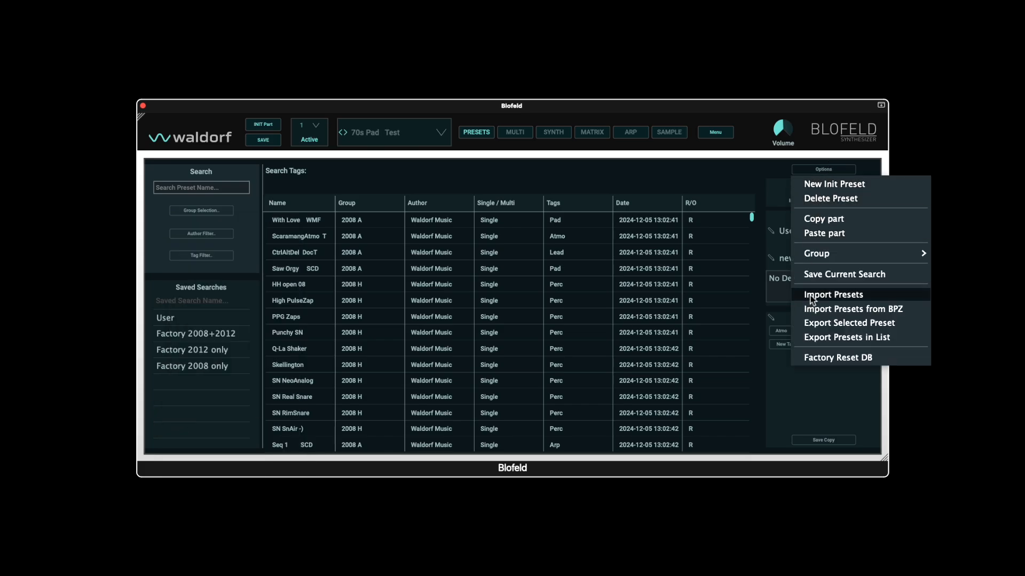
pyautogui.click(833, 295)
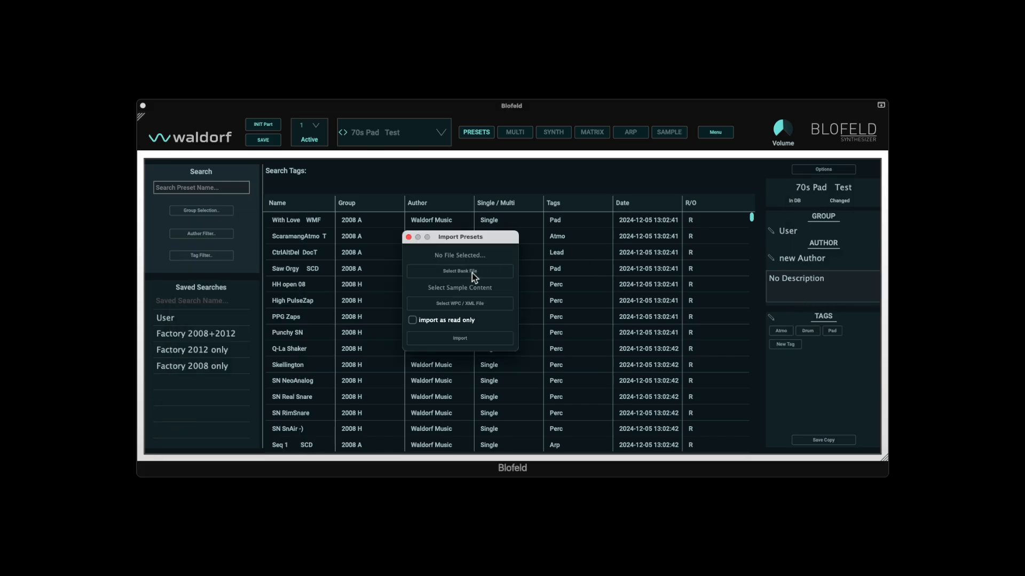
pyautogui.click(459, 271)
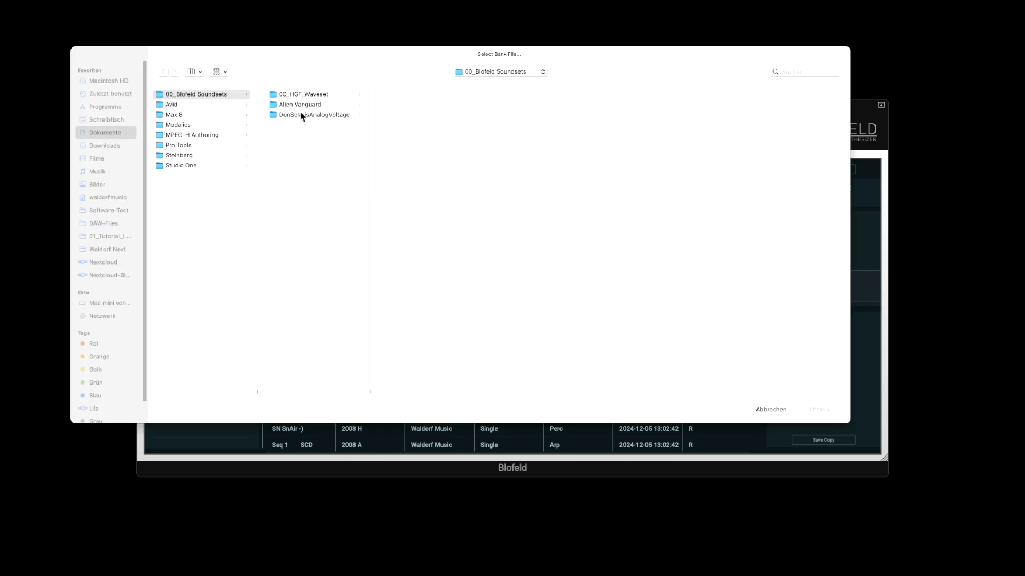
pyautogui.click(312, 115)
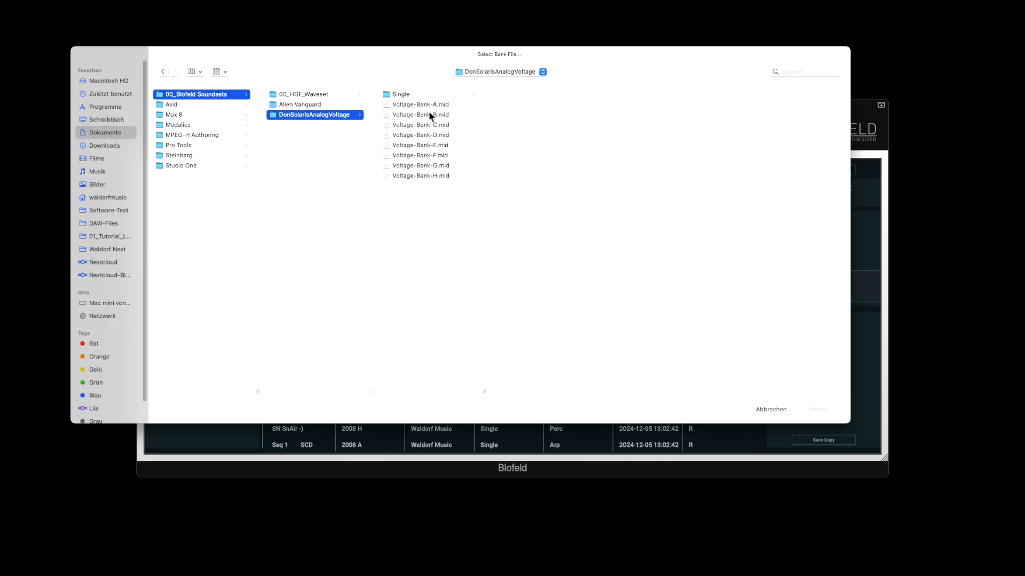
pyautogui.moveTo(435, 116)
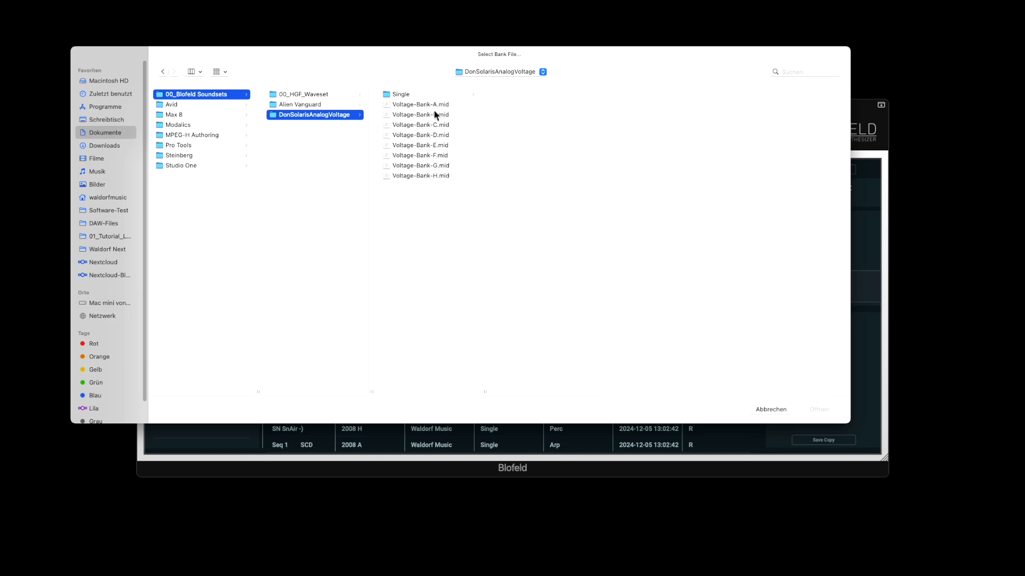
pyautogui.click(420, 105)
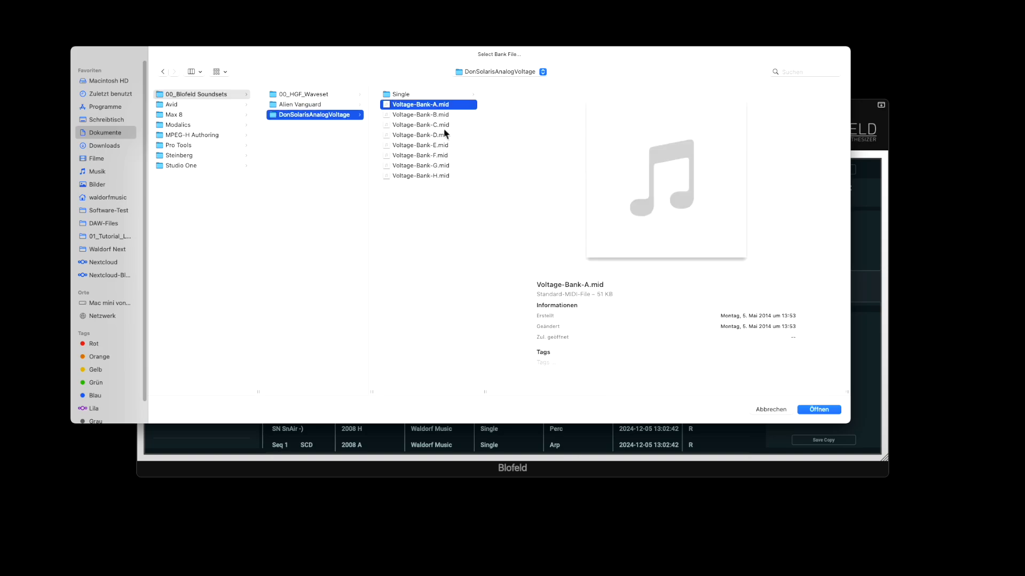
pyautogui.moveTo(443, 129)
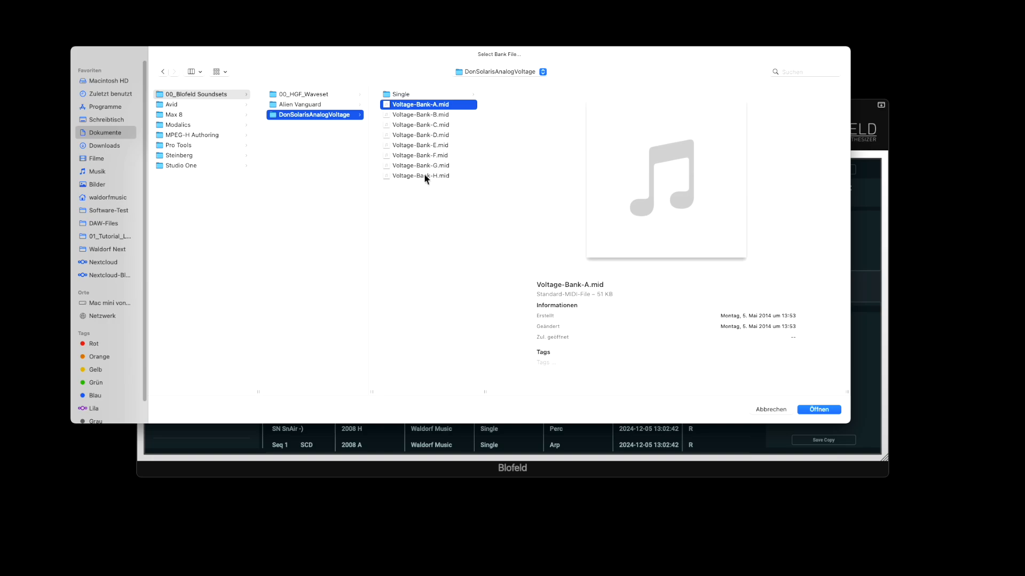
pyautogui.moveTo(438, 138)
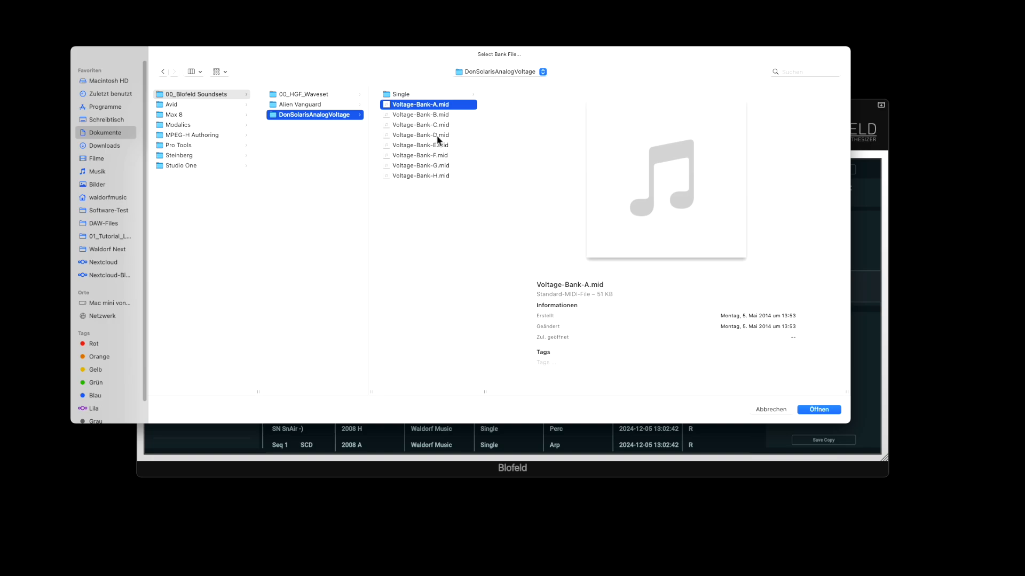
pyautogui.click(420, 136)
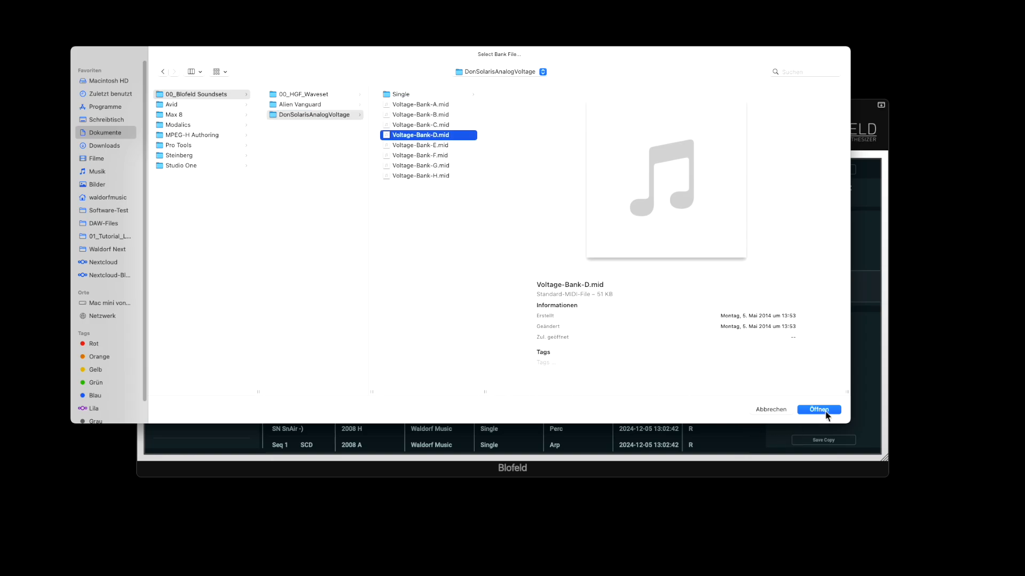
pyautogui.click(818, 409)
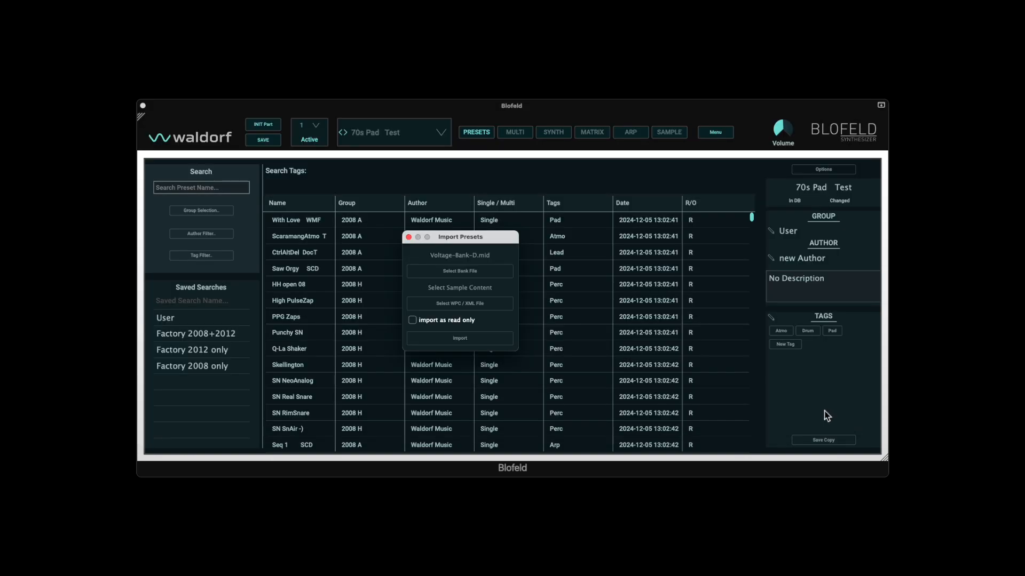
pyautogui.moveTo(498, 323)
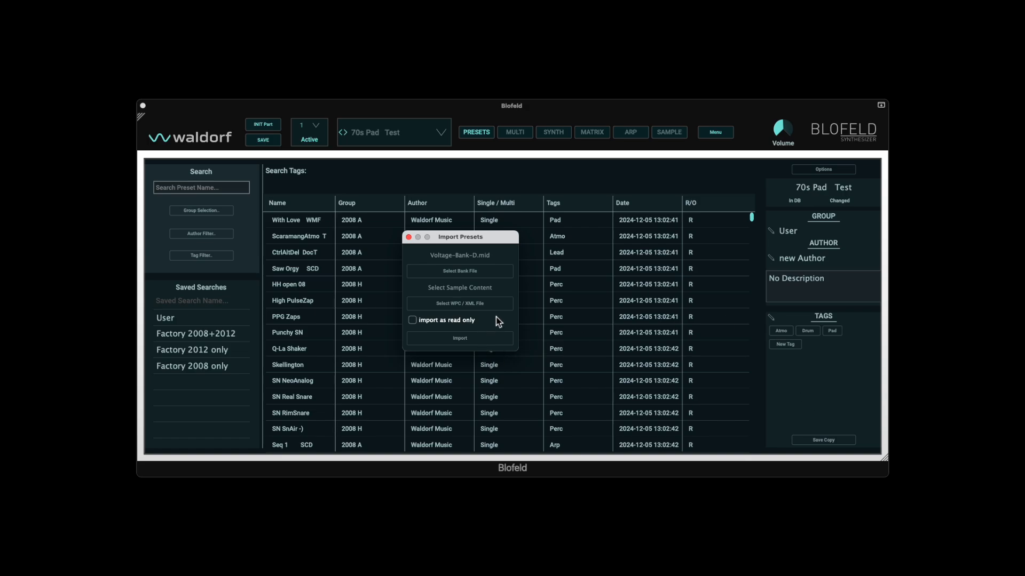
pyautogui.moveTo(505, 307)
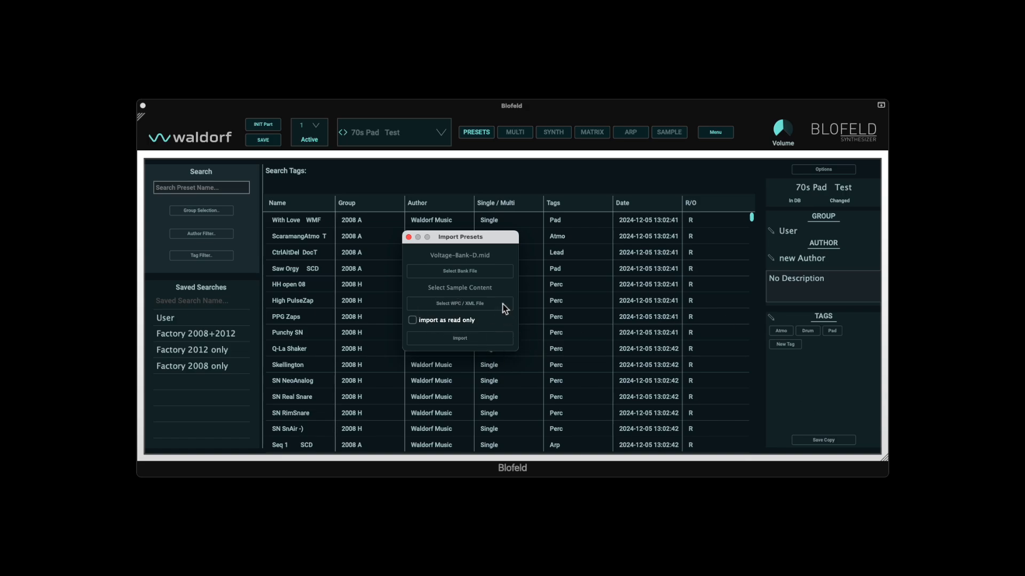
pyautogui.moveTo(491, 307)
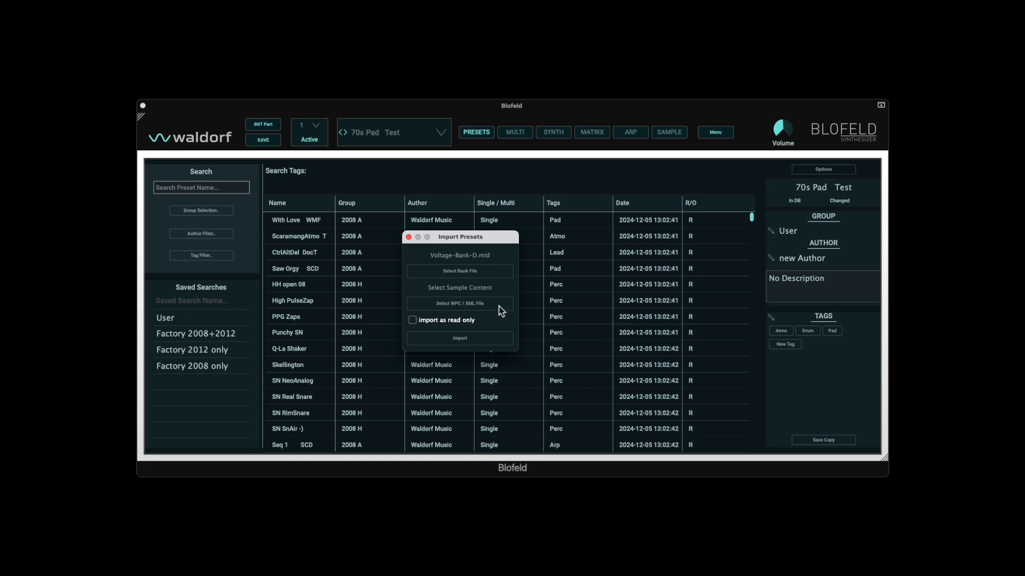
pyautogui.moveTo(496, 321)
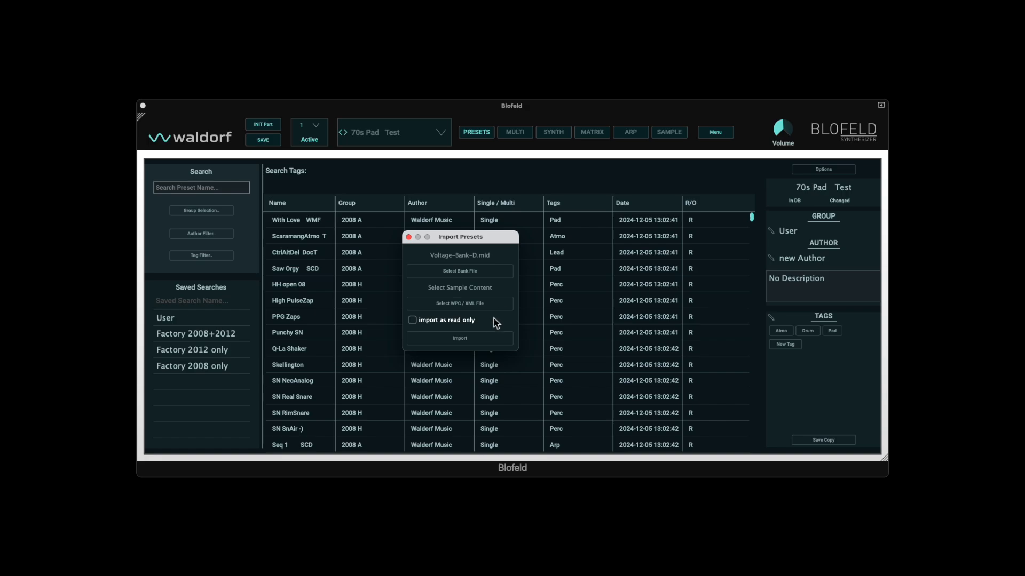
# - Import the bank as editable (not read only) into the Don Solaris group
pyautogui.click(412, 320)
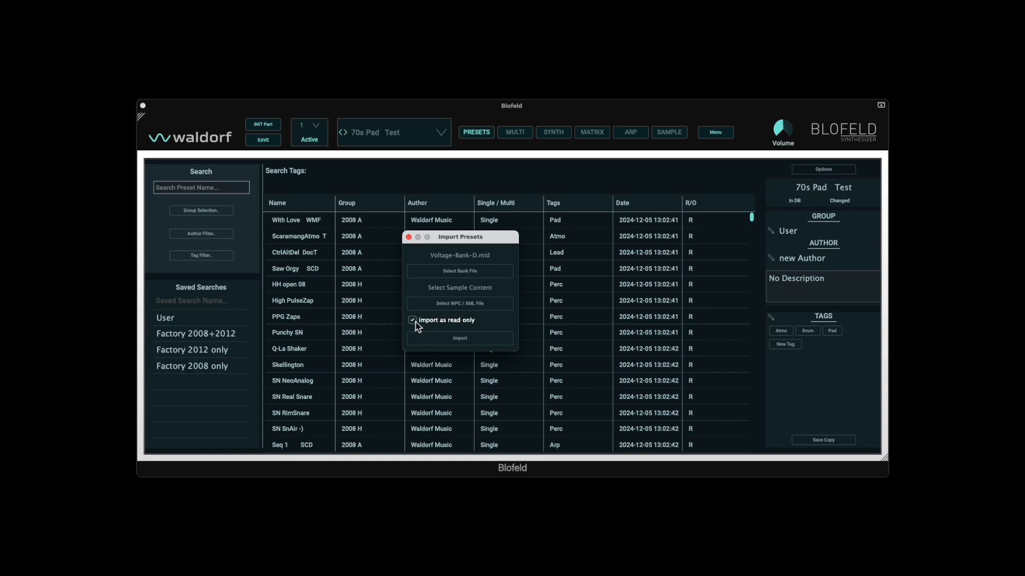
pyautogui.click(412, 320)
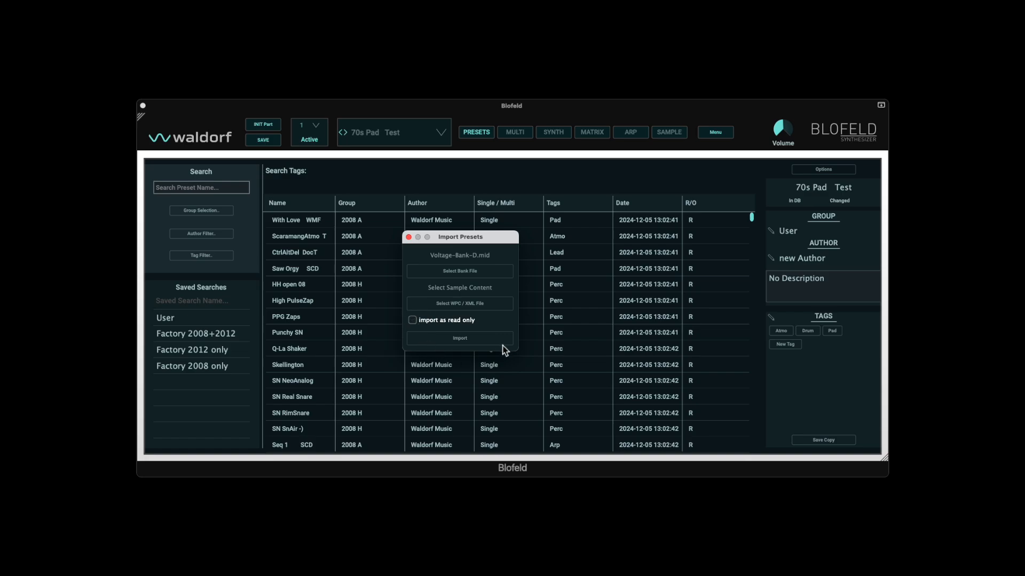
pyautogui.moveTo(679, 251)
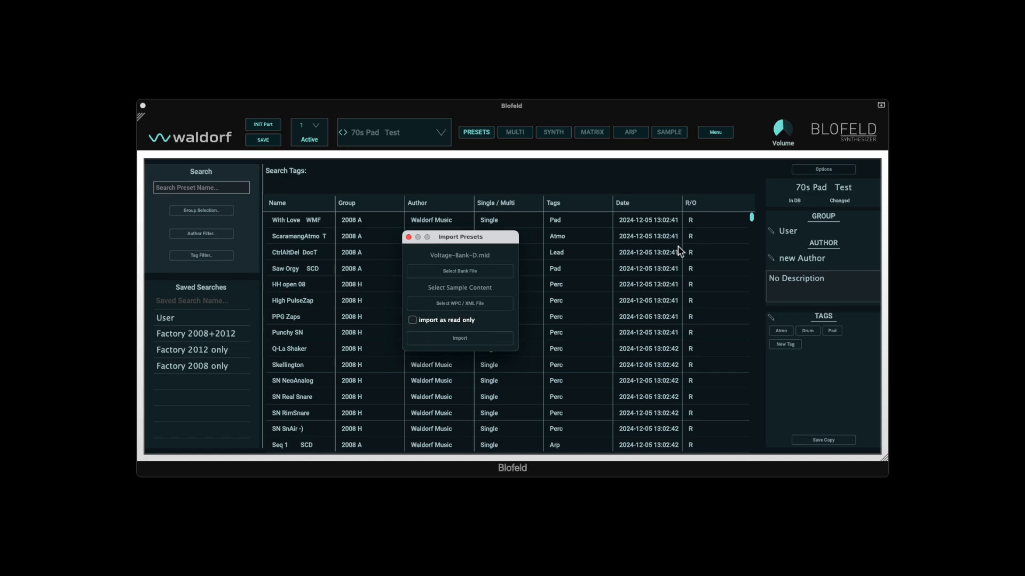
pyautogui.moveTo(499, 324)
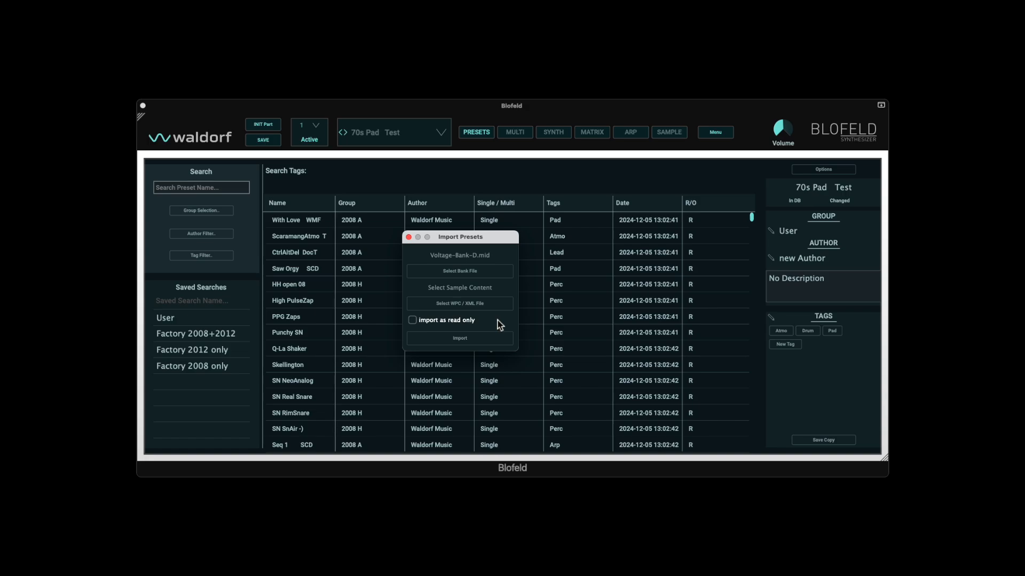
pyautogui.moveTo(489, 344)
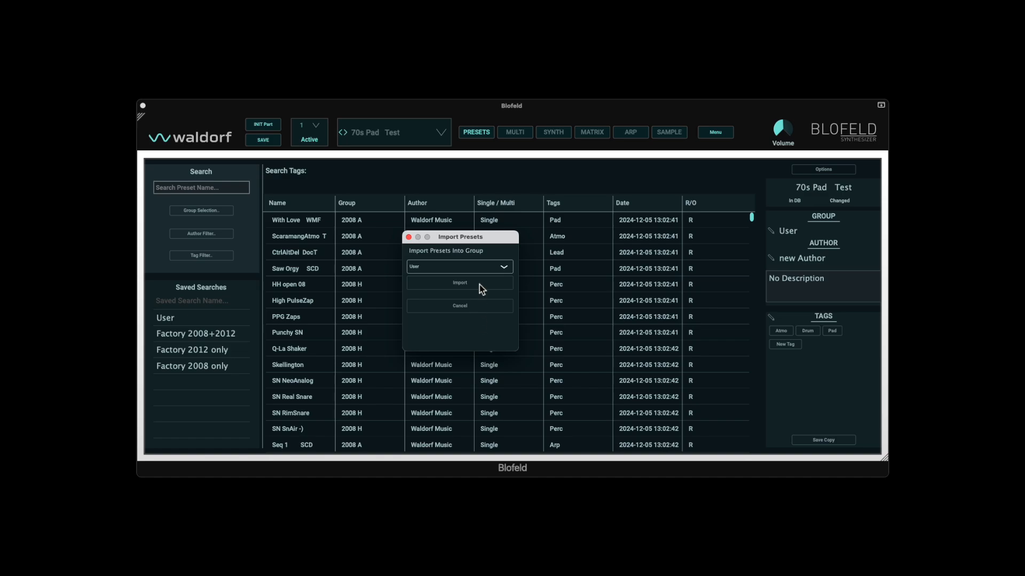
pyautogui.click(459, 267)
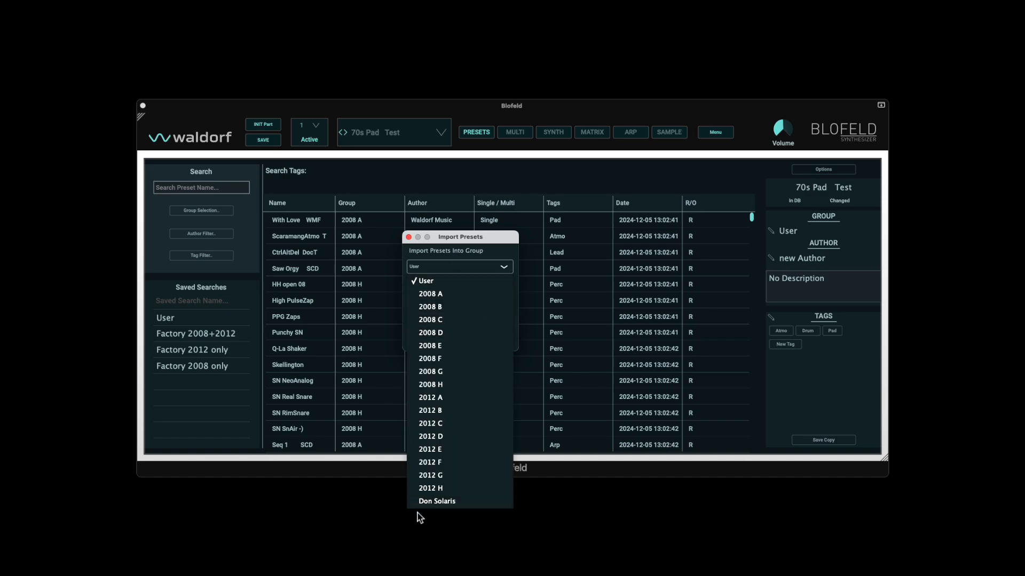
pyautogui.click(436, 502)
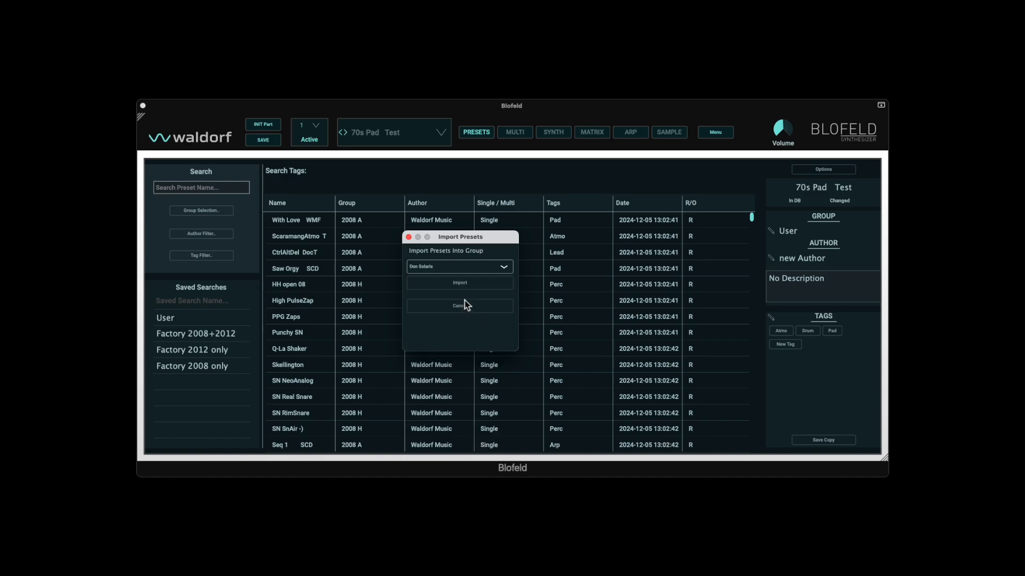
pyautogui.click(459, 305)
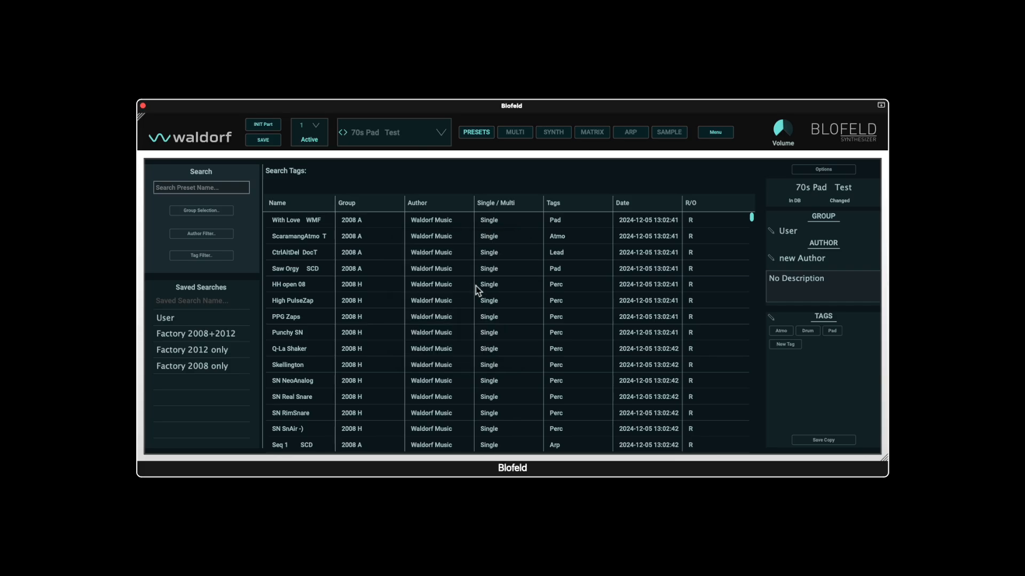
# - Filter the browser to the Don Solaris group and save that as a search named 'Don Solaris'
pyautogui.click(201, 210)
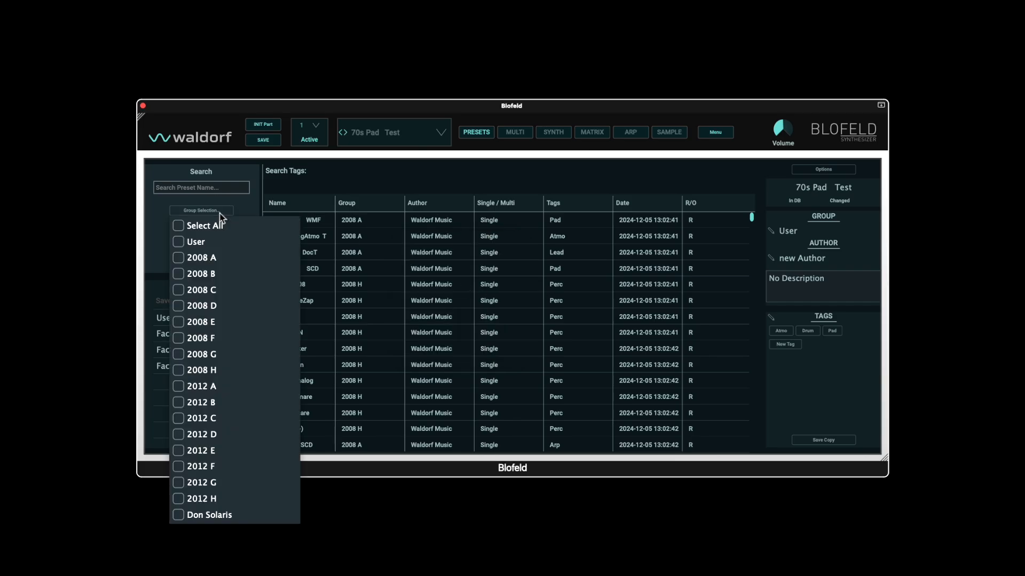
pyautogui.click(179, 516)
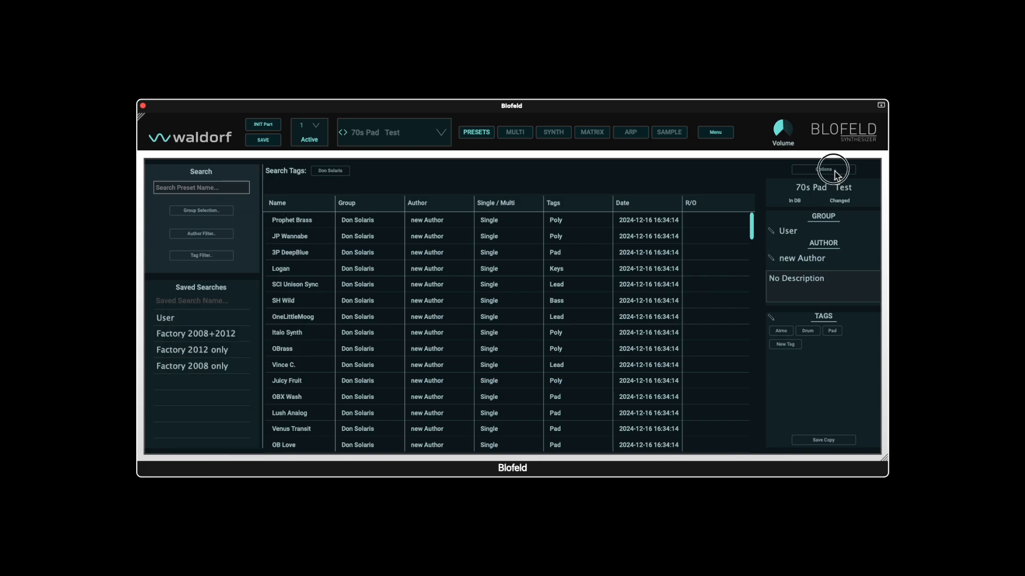
pyautogui.click(823, 169)
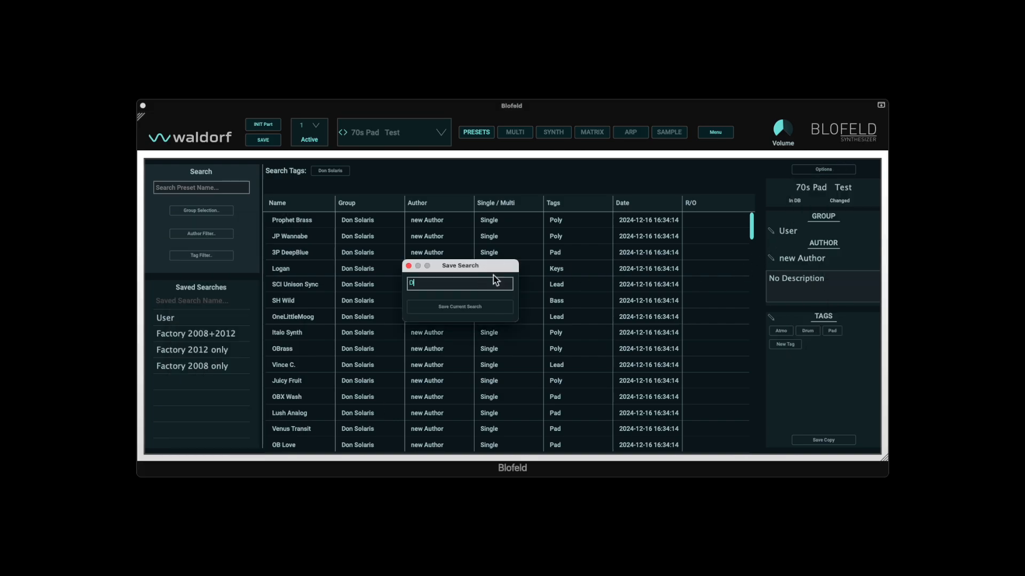
pyautogui.write('Don Solaris')
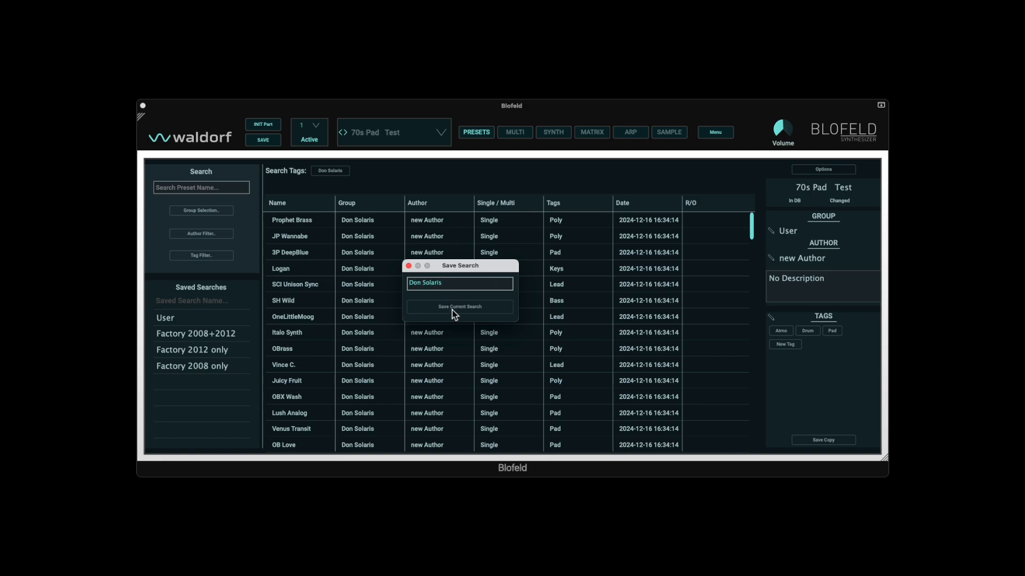
pyautogui.click(459, 307)
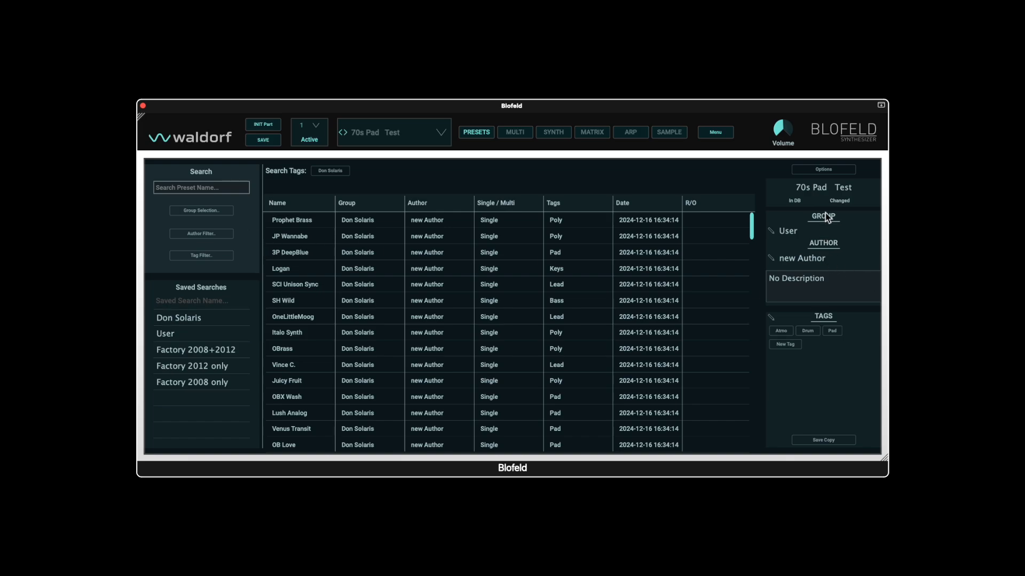
pyautogui.moveTo(831, 175)
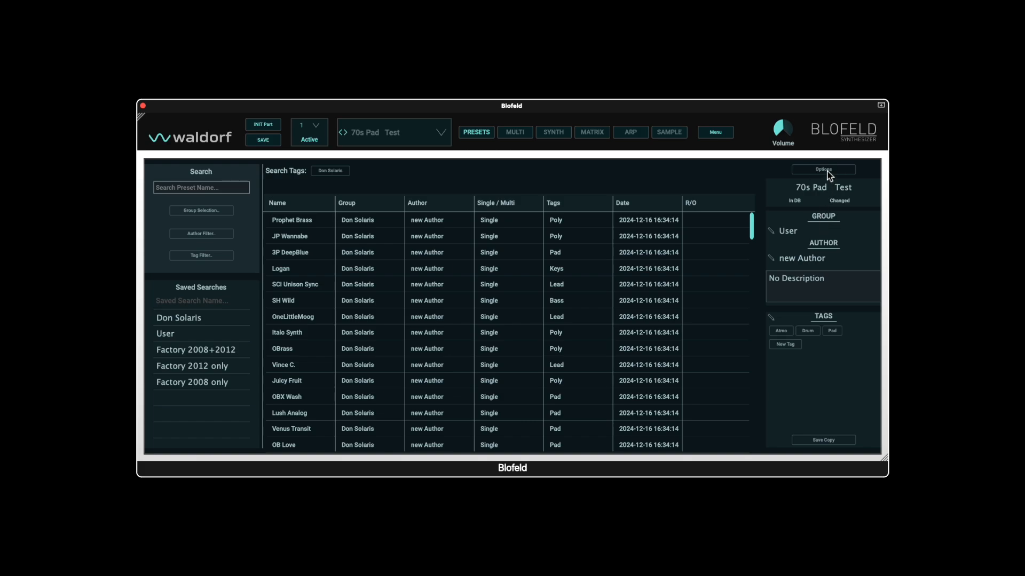
pyautogui.moveTo(984, 262)
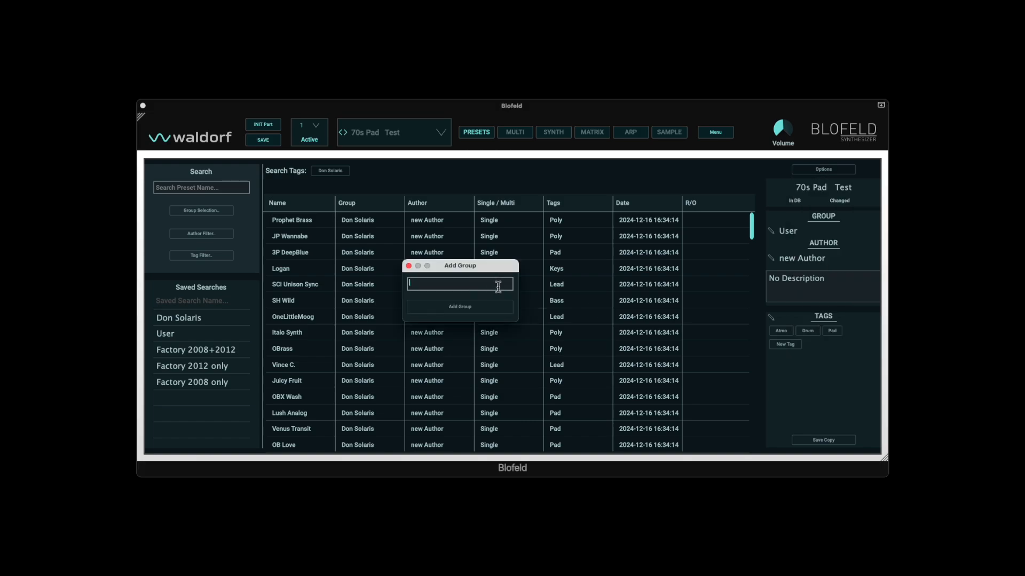
# - Add an 'Alian Vanguard' group and filter the browser to show only its presets
pyautogui.write('Alian Va')
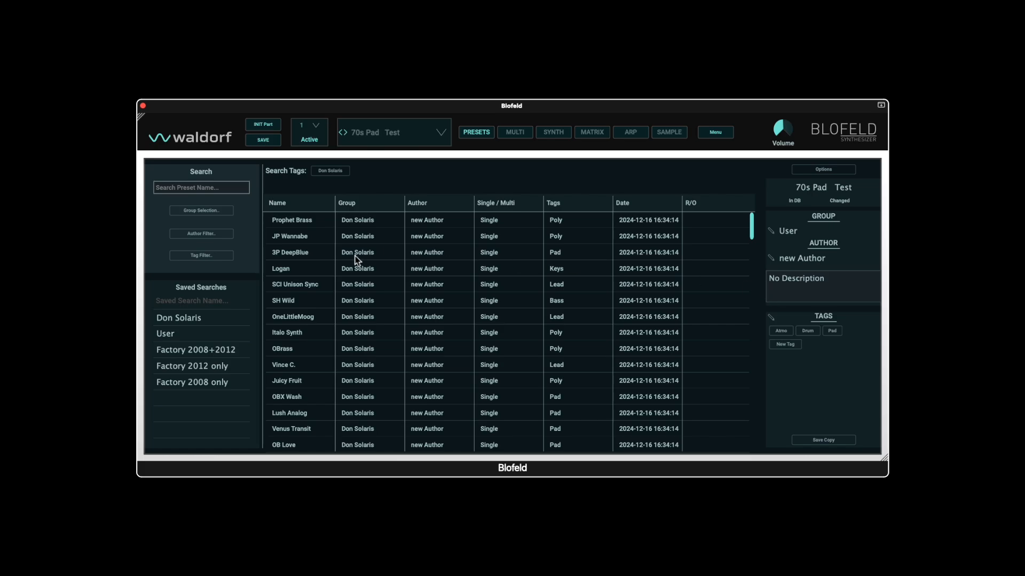
pyautogui.click(201, 211)
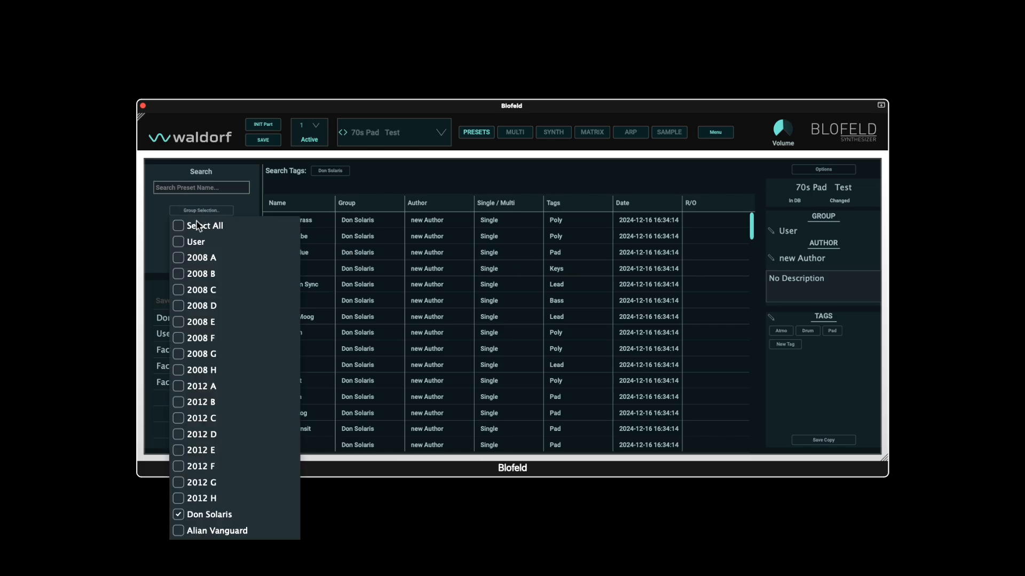
pyautogui.click(178, 514)
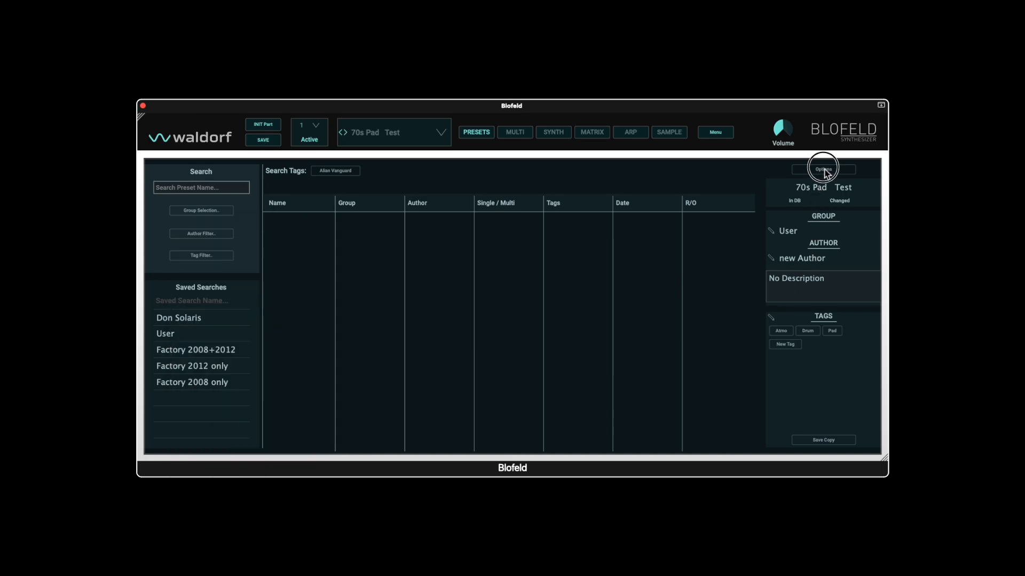
# - Save the current filter as a search named 'Alian Vanguard'
pyautogui.click(823, 168)
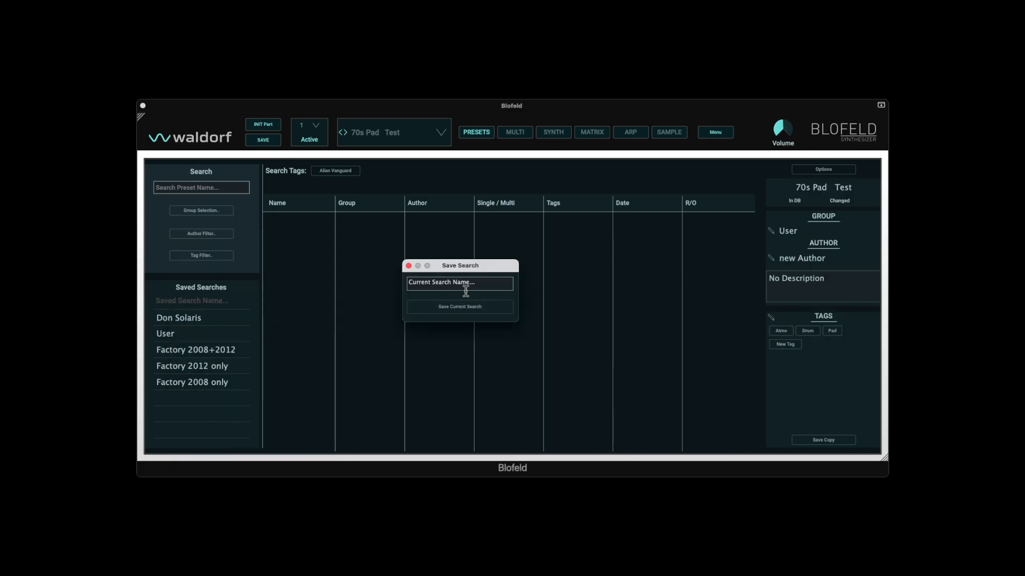
pyautogui.write('Alian Vanguard')
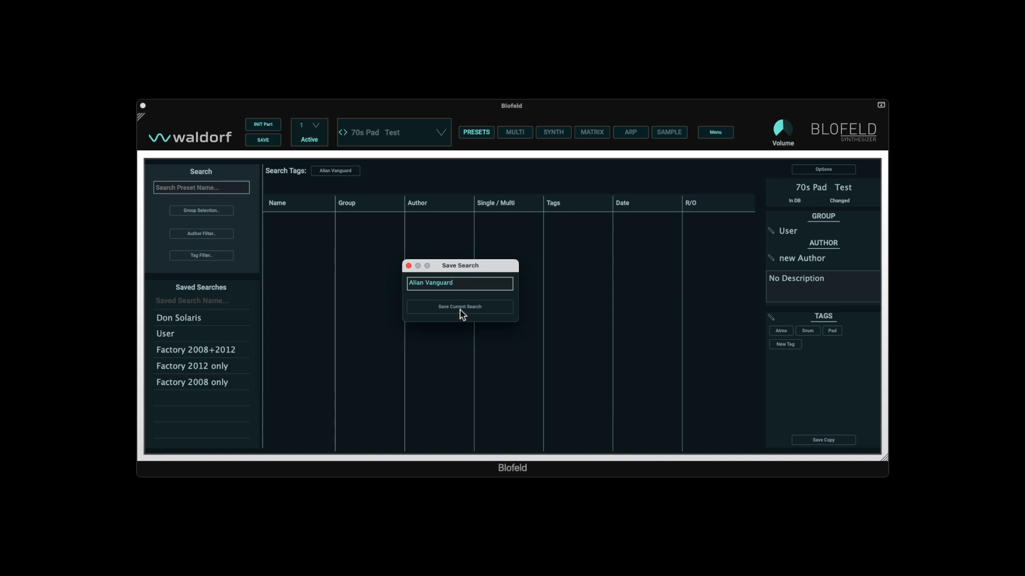
pyautogui.click(460, 307)
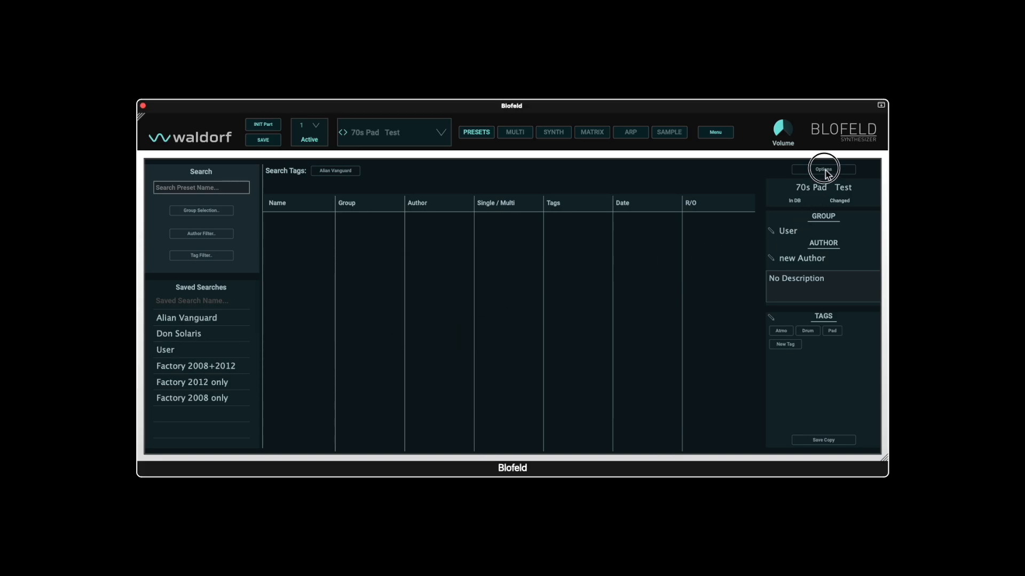
# - Select AlienVanguard-HGF-Bank-A.mid as the import bank file and start choosing a WPC sample file
pyautogui.click(823, 168)
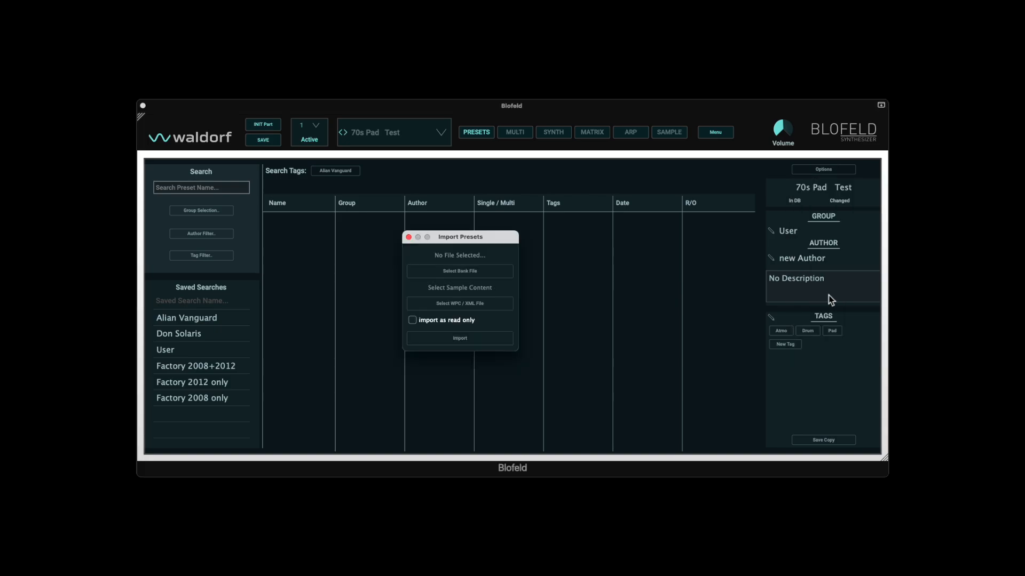
pyautogui.click(459, 272)
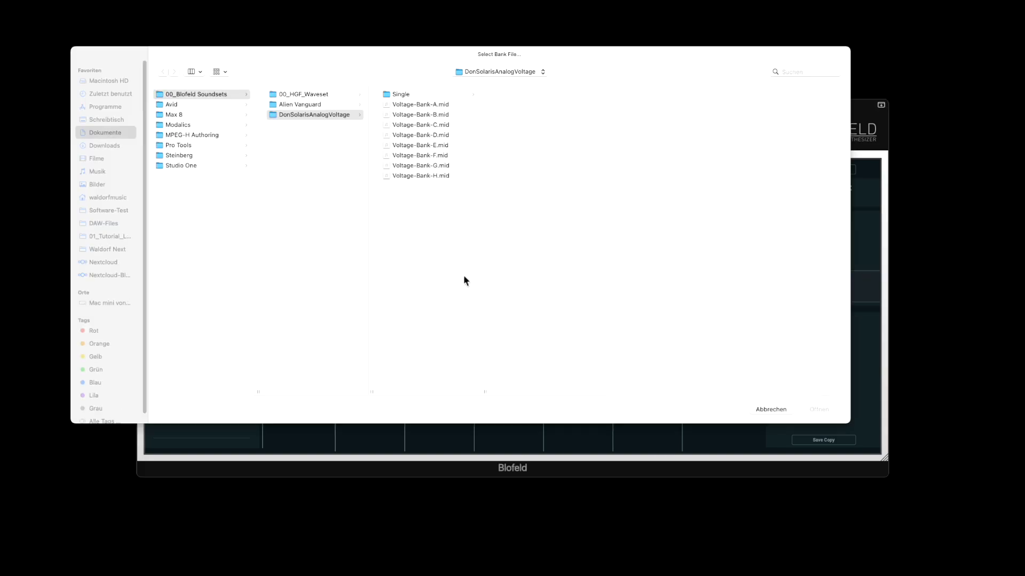
pyautogui.click(301, 104)
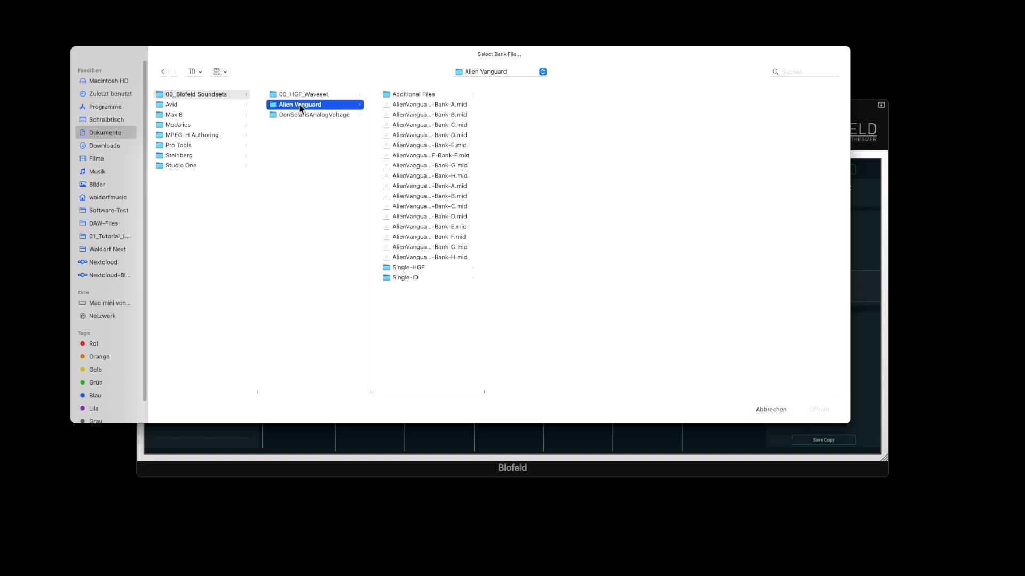
pyautogui.click(427, 105)
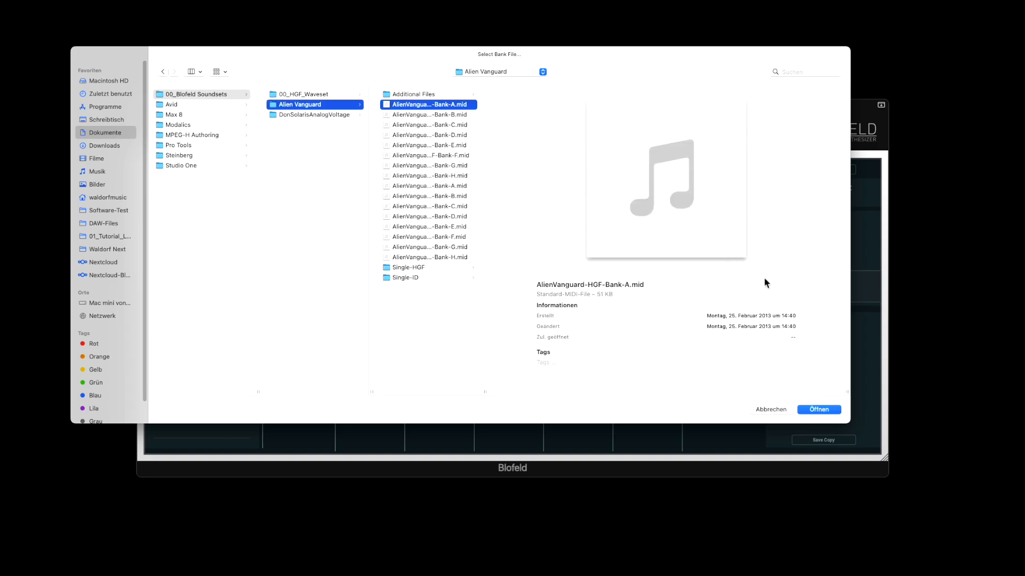
pyautogui.click(818, 410)
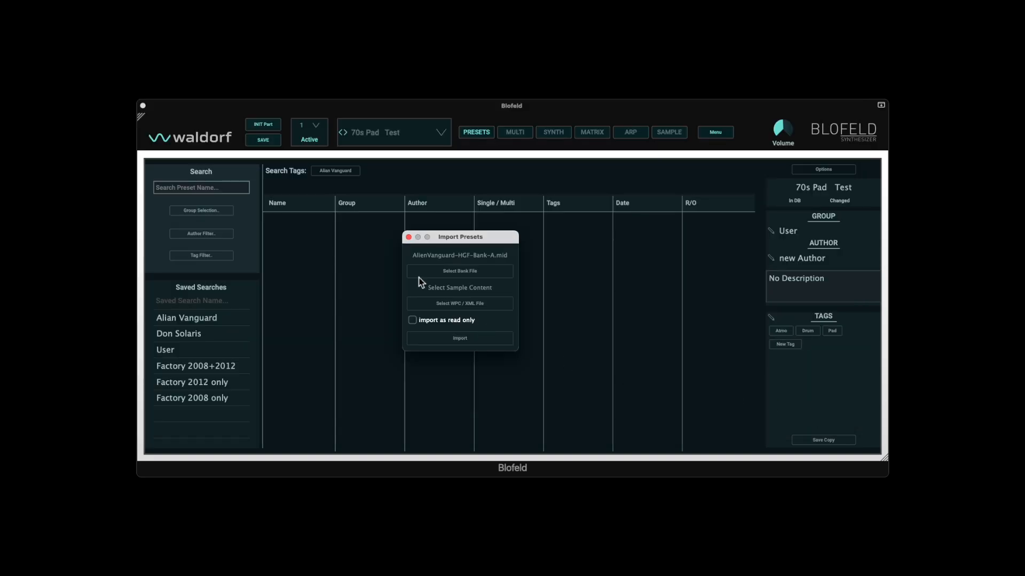
pyautogui.click(459, 289)
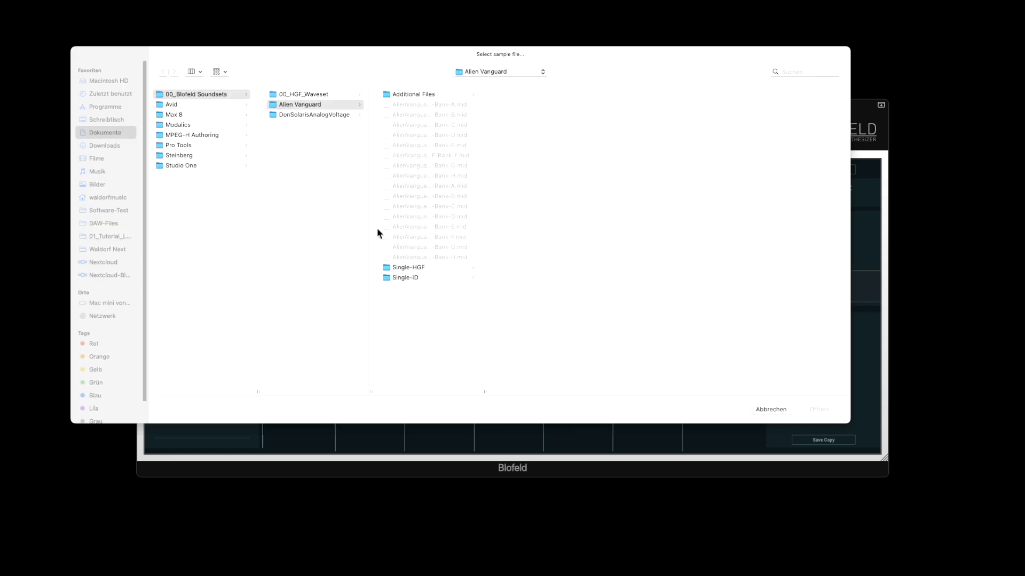
# - Import the bank with HGF-Blofeld-Waveset-A-128.wpc into Alian Vanguard and switch to Space Voyage HGF
pyautogui.click(305, 93)
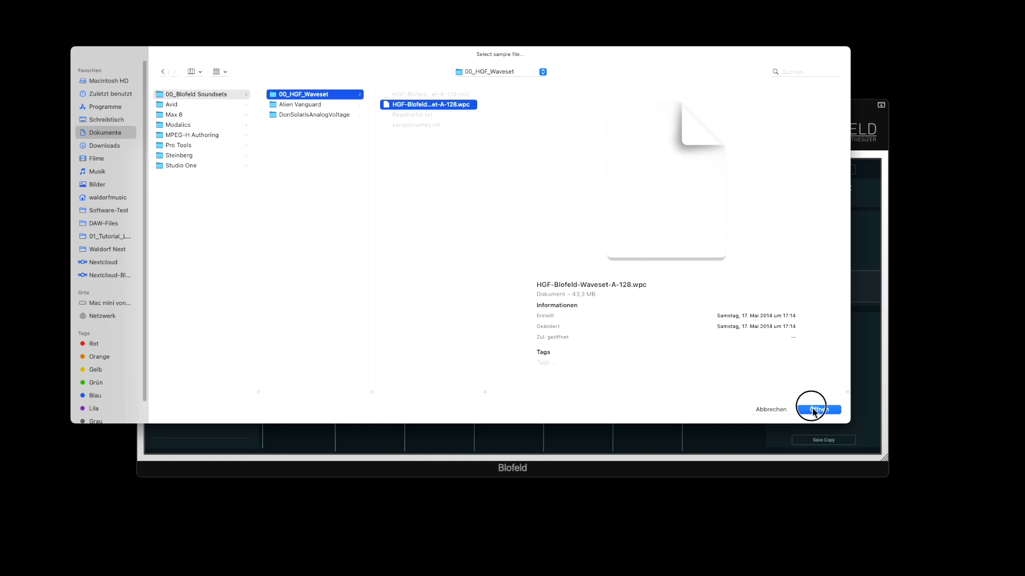
pyautogui.click(821, 410)
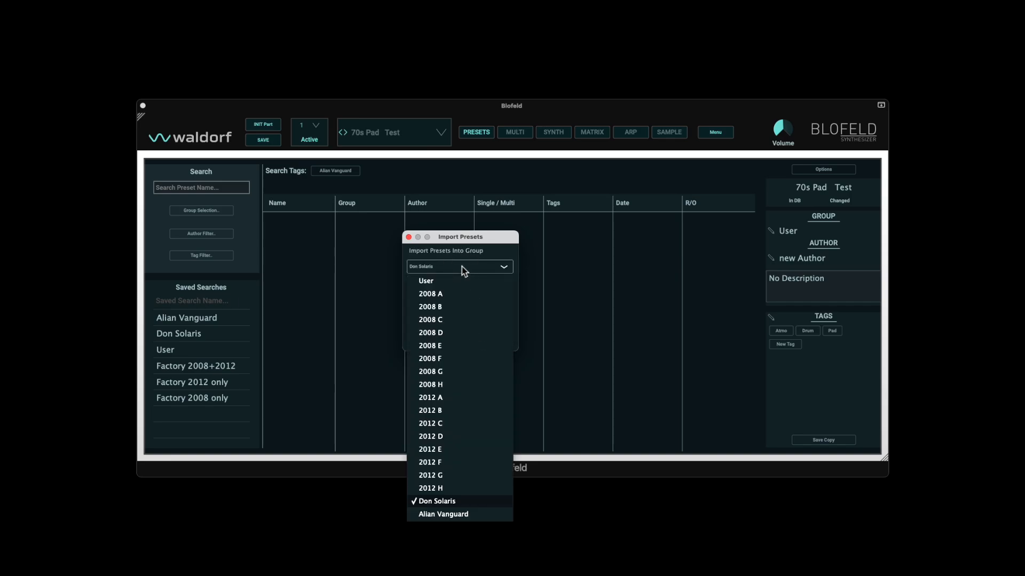
pyautogui.click(442, 515)
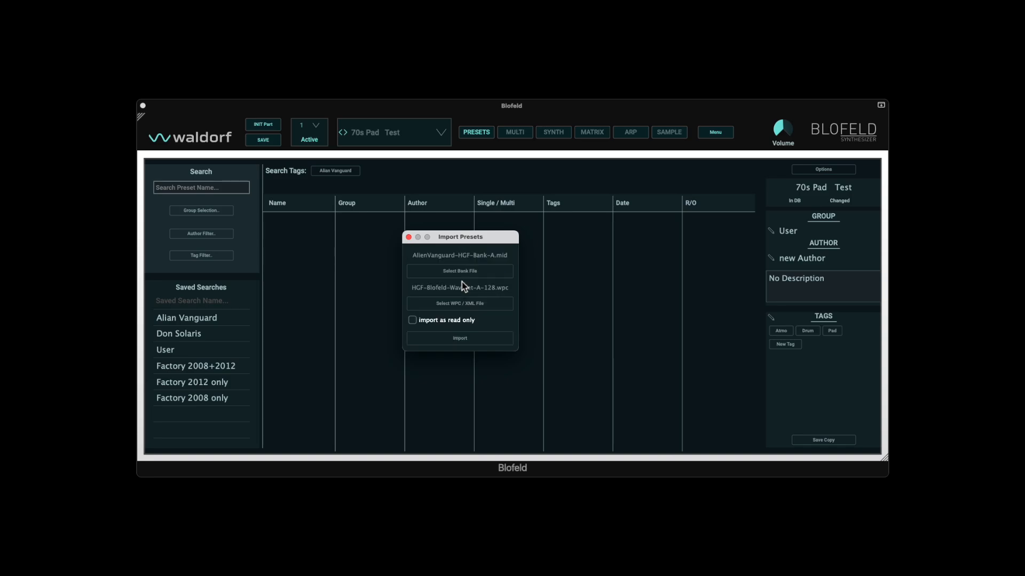
pyautogui.click(459, 338)
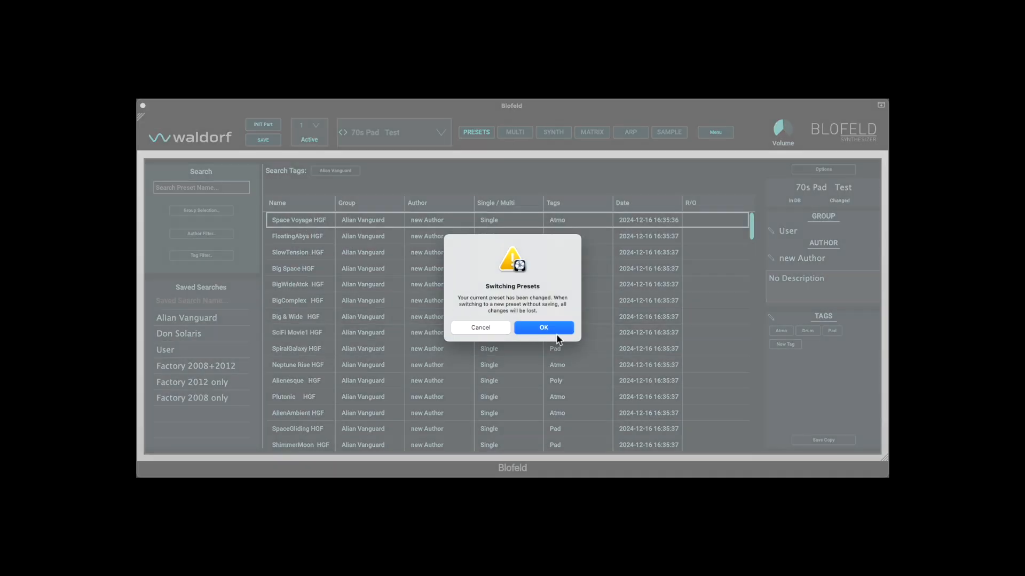
pyautogui.click(543, 328)
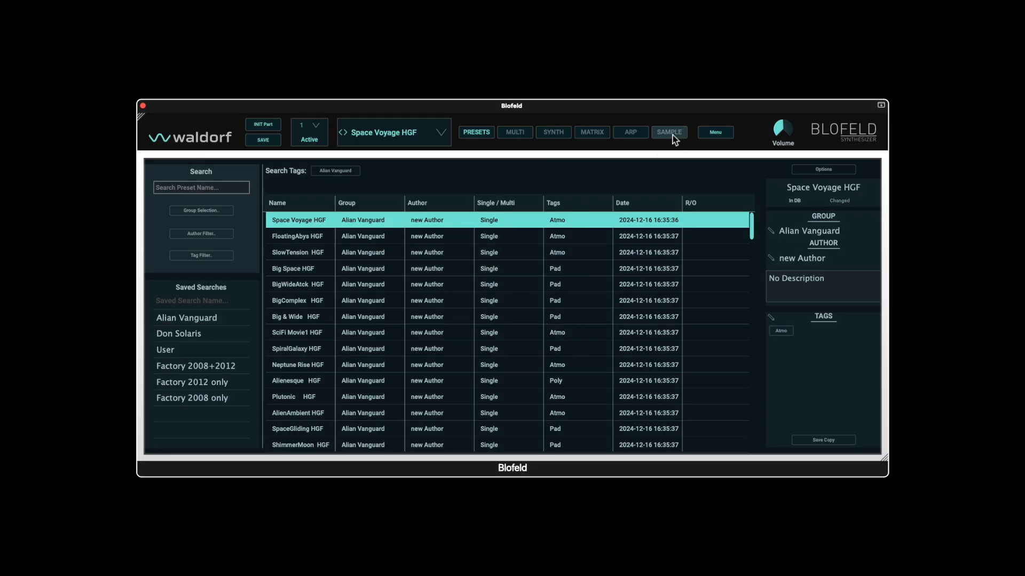
# - Browse the Cpl-ArcaneSpere, Cpl-AtkBsLayer, Cpl-FullStack and Cpl-InharmBelPad sample templates in the Sample page
pyautogui.click(668, 132)
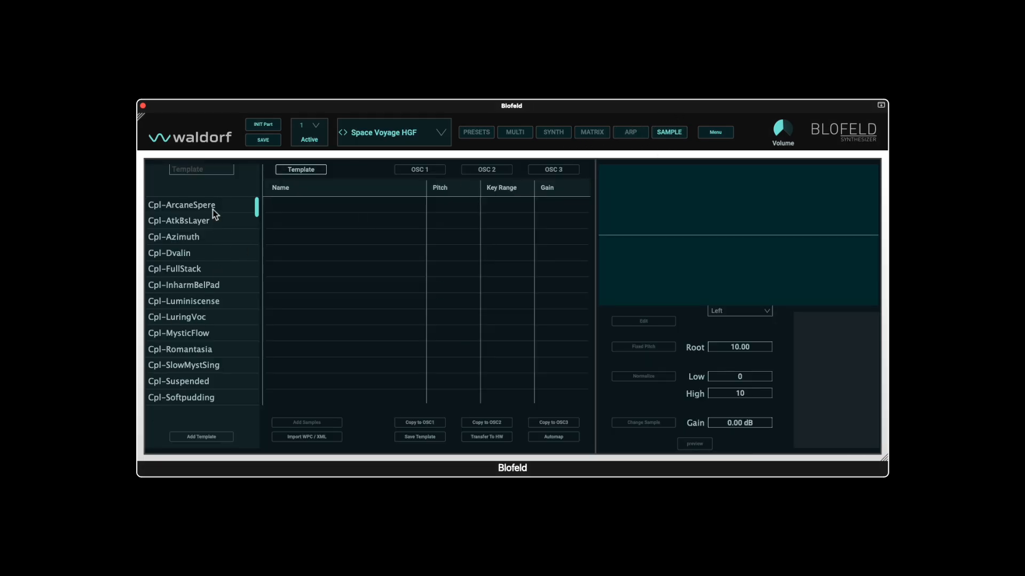
pyautogui.click(182, 205)
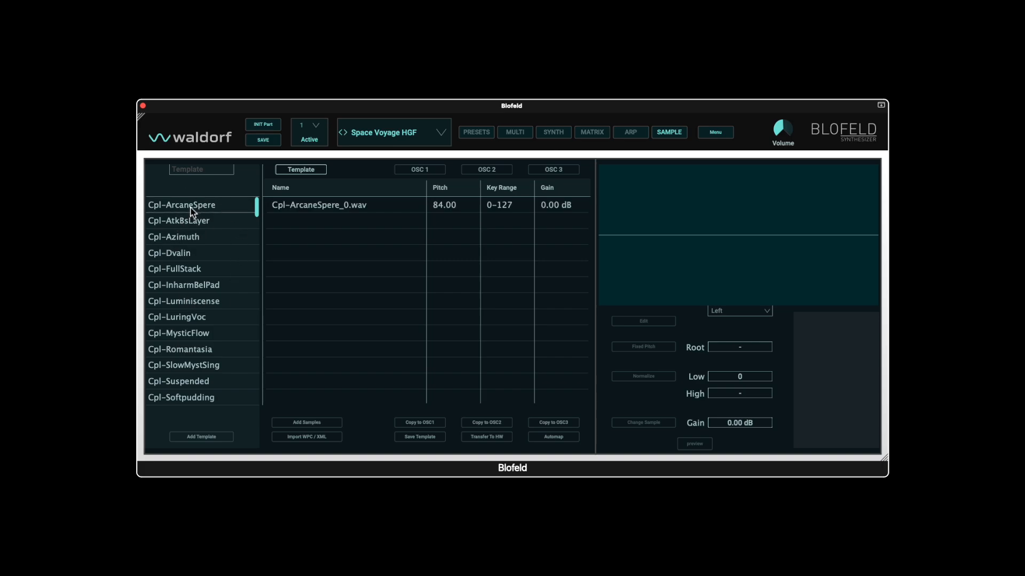
pyautogui.click(179, 220)
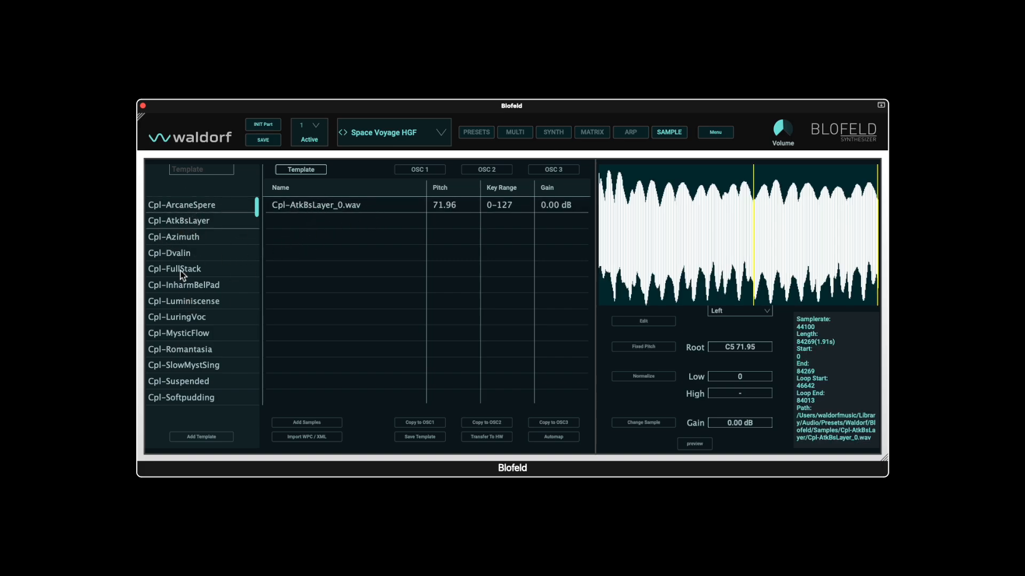
pyautogui.click(173, 269)
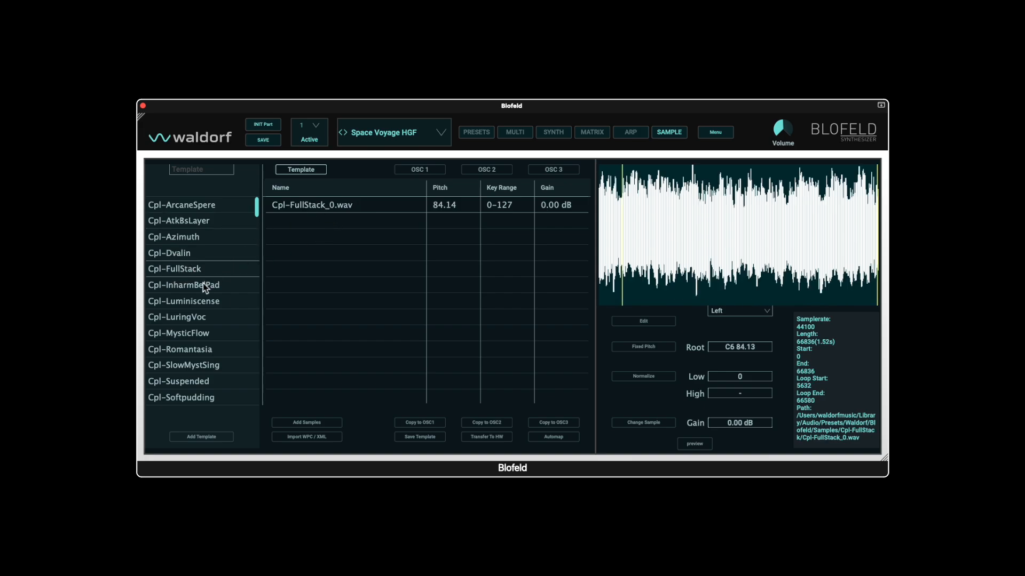
pyautogui.click(184, 285)
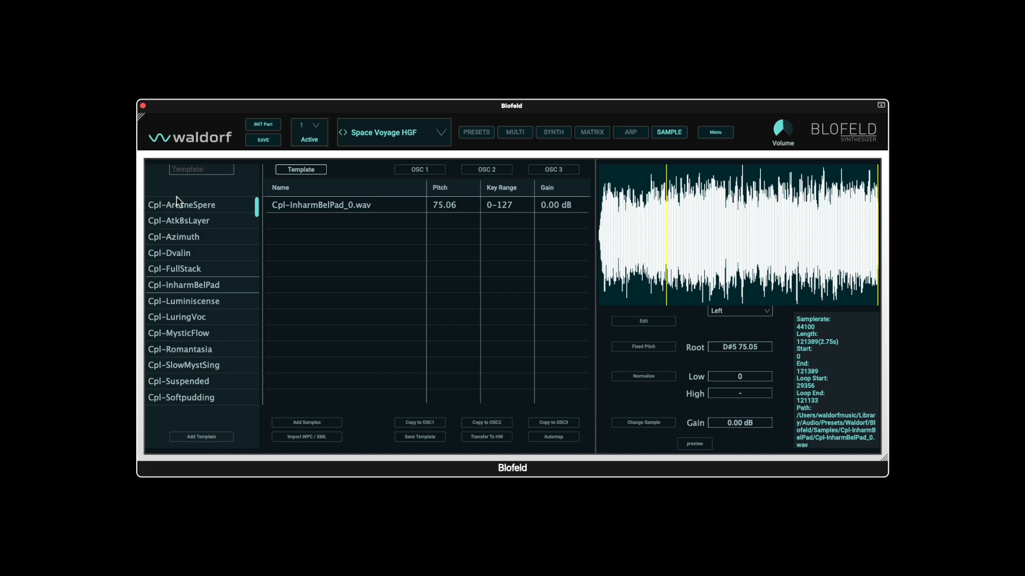
pyautogui.moveTo(296, 293)
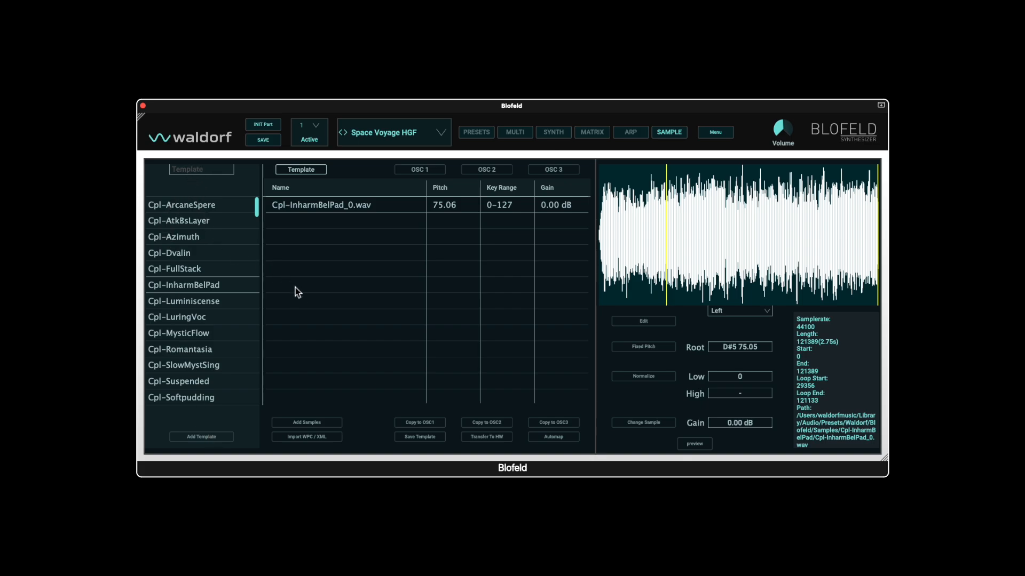
pyautogui.moveTo(372, 206)
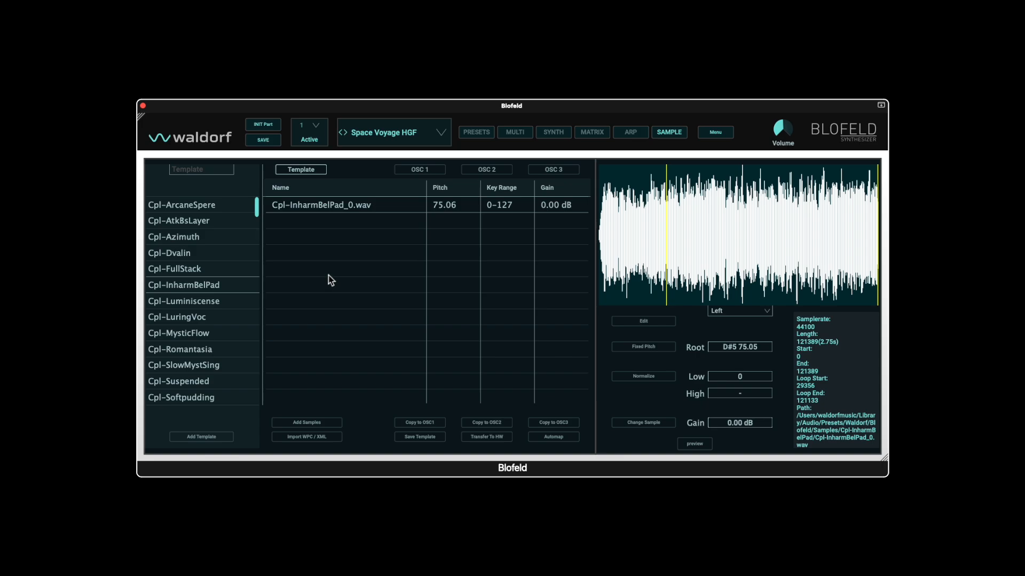
pyautogui.moveTo(335, 273)
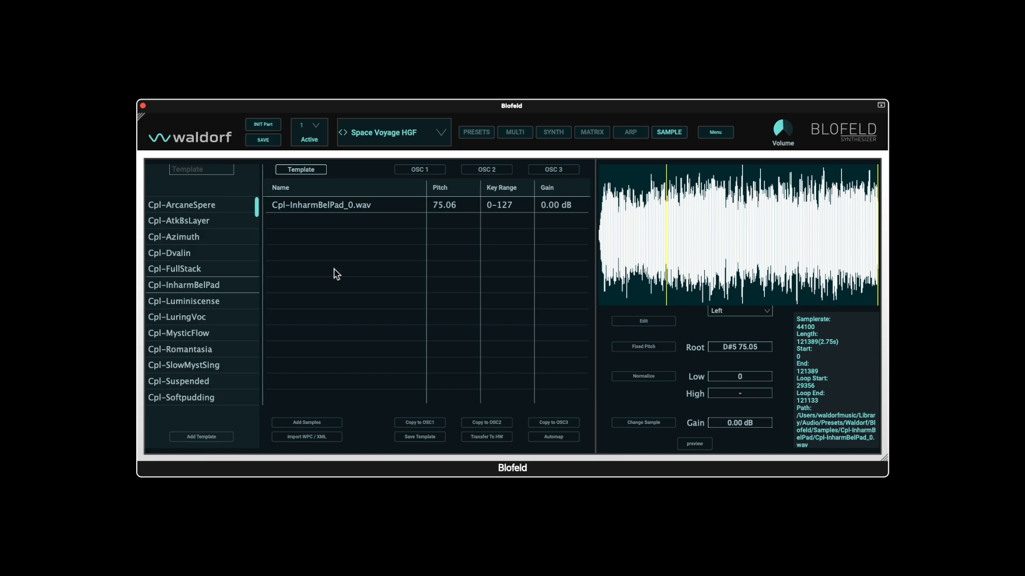
# - Reveal the InharmBelPad sample's wav file in Finder, then check oscillator 1's sample from the synth page
pyautogui.rightClick(338, 205)
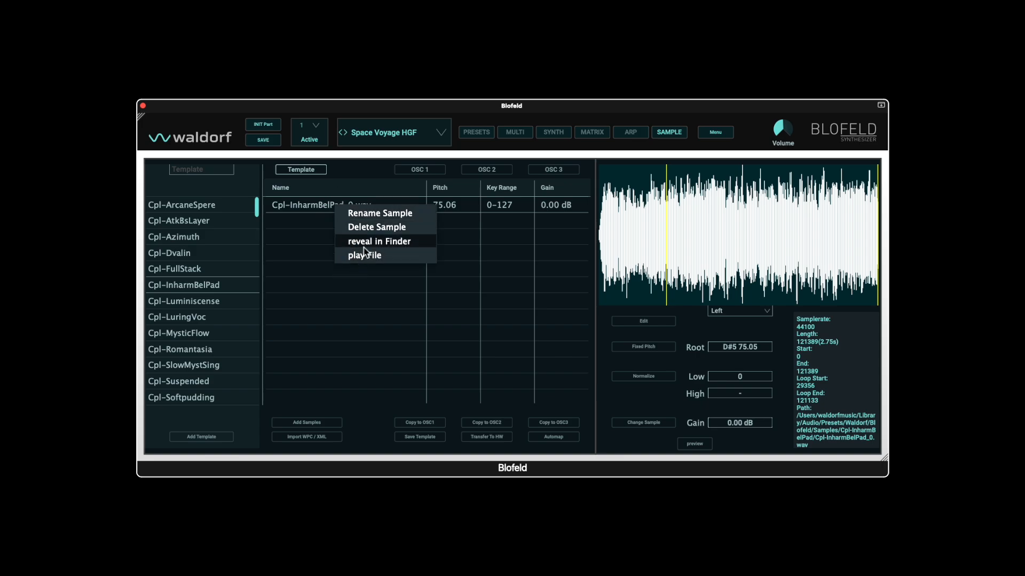
pyautogui.click(379, 241)
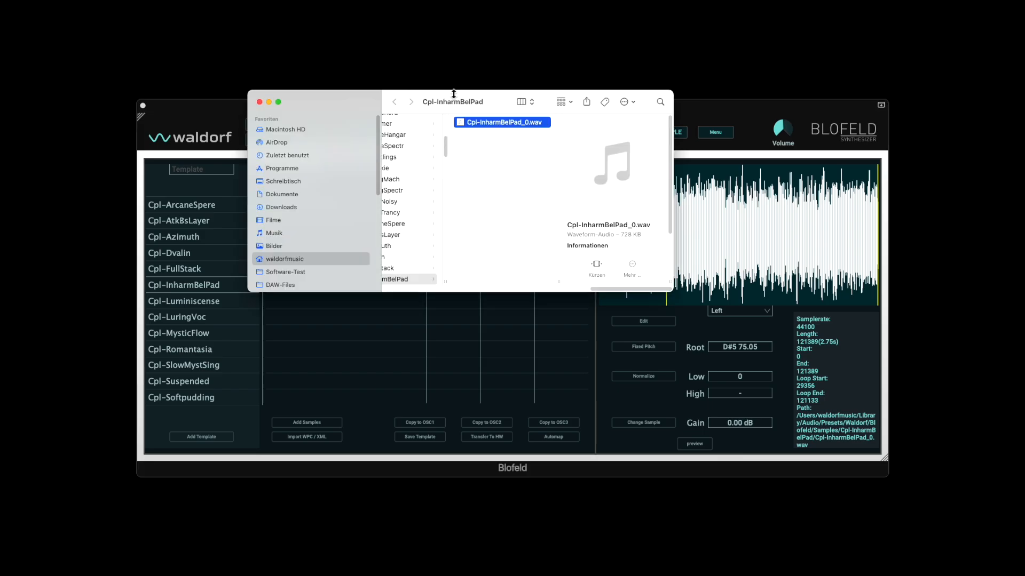
pyautogui.moveTo(265, 114)
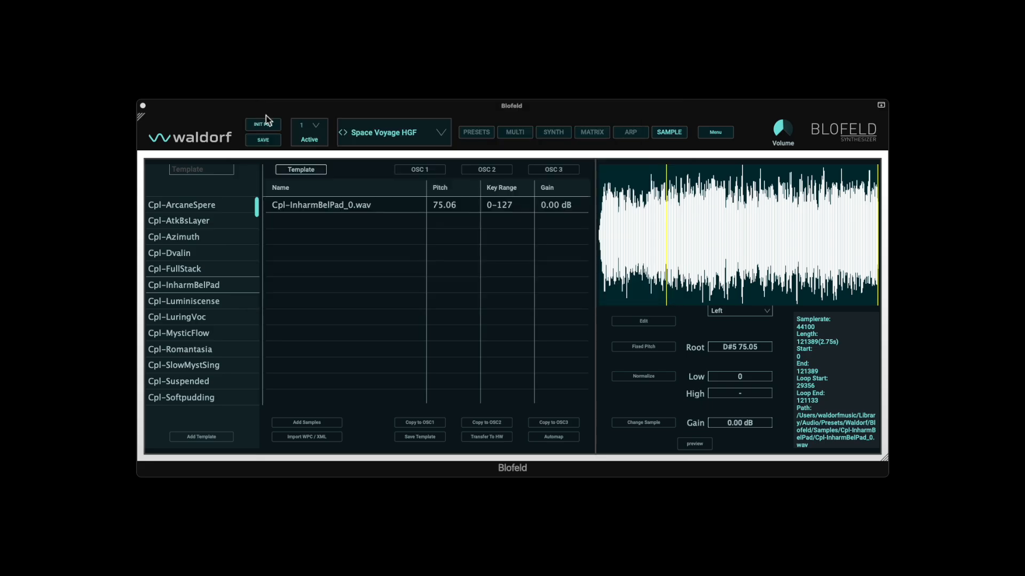
pyautogui.moveTo(305, 445)
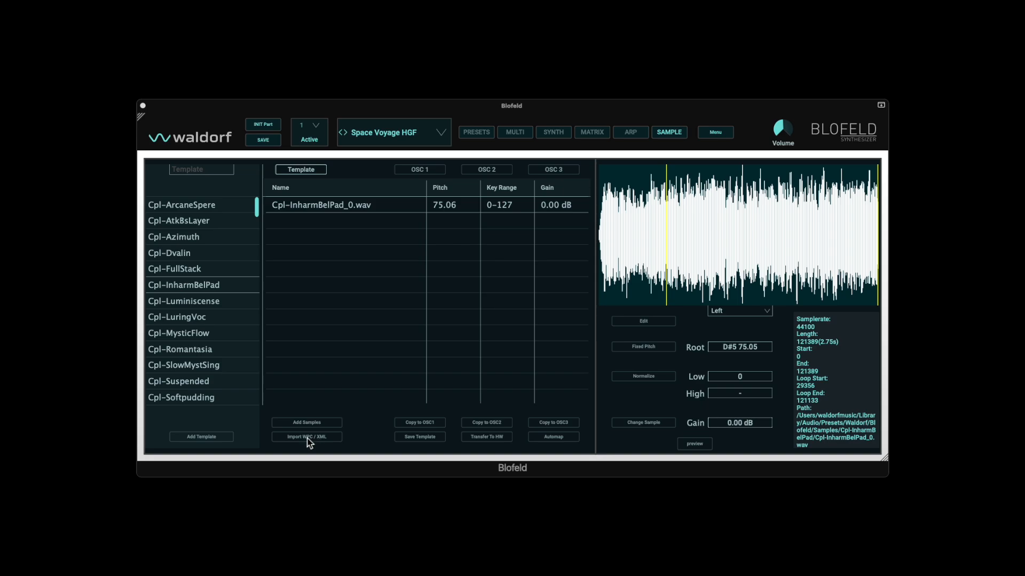
pyautogui.moveTo(325, 458)
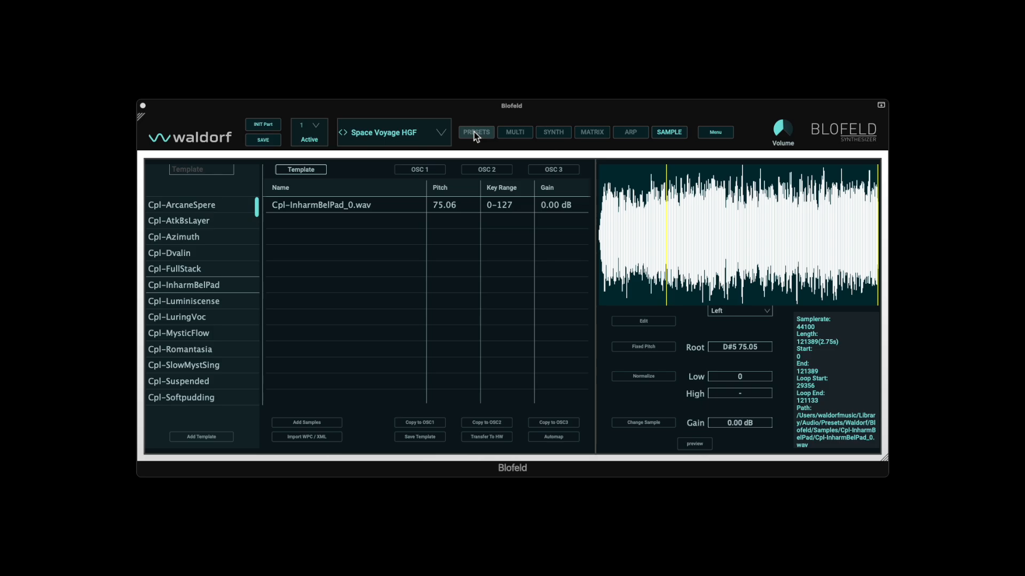
pyautogui.click(553, 132)
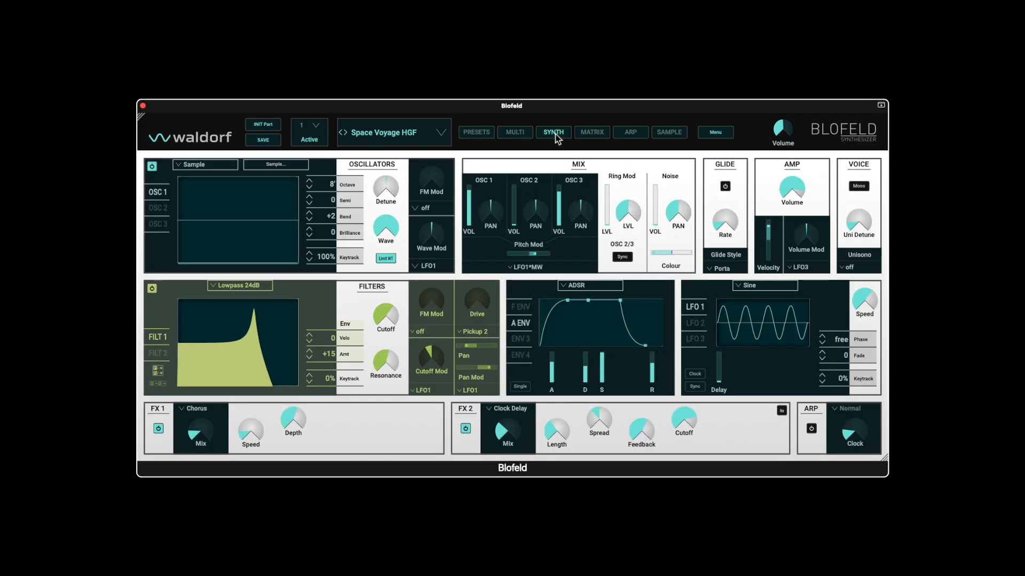
pyautogui.click(668, 133)
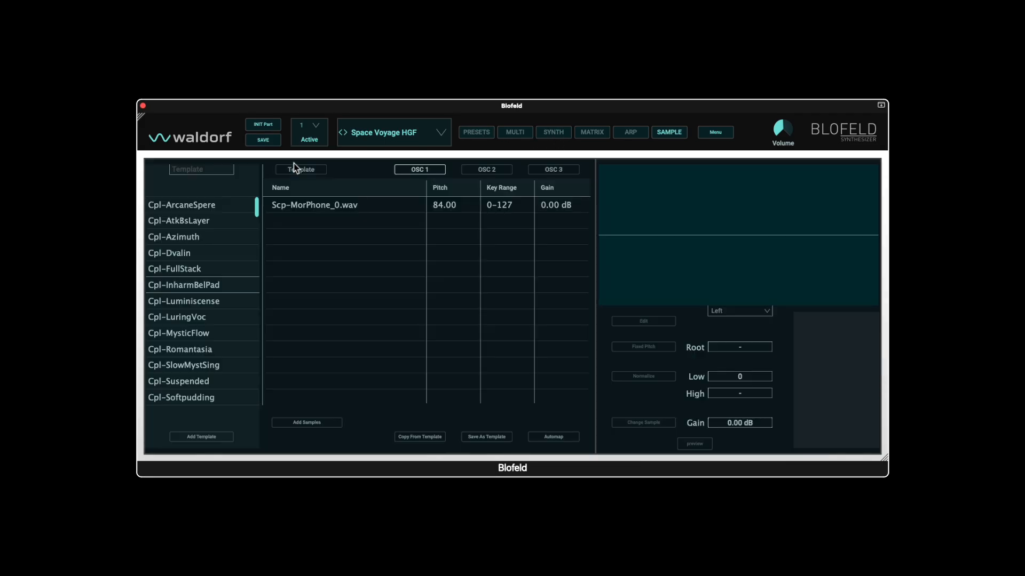
pyautogui.click(553, 132)
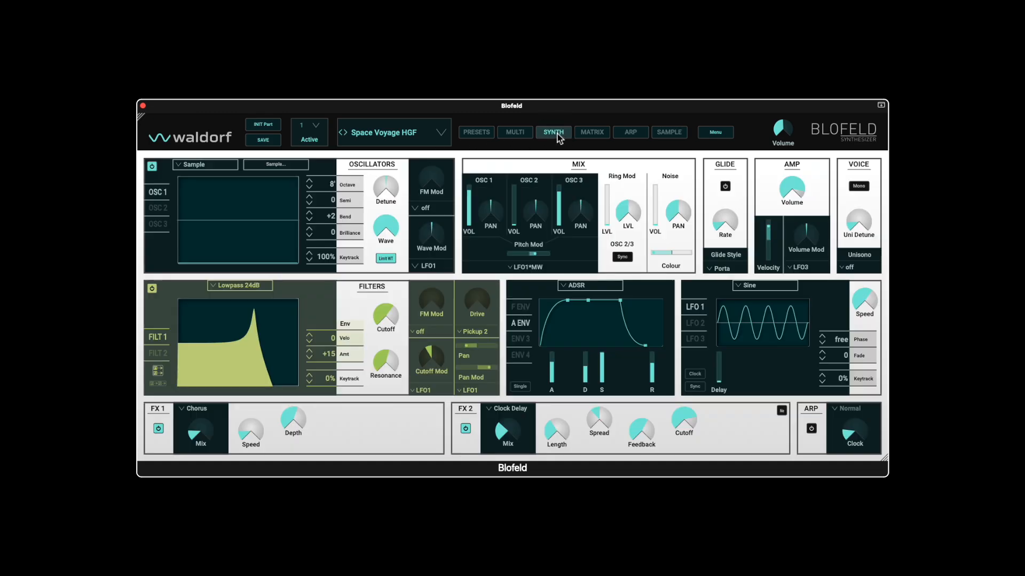
# - Load the BigComplex HGF preset, view its oscillator 1 sample Cpl-ArcaneSpere_0.wav, and return to the synth editor
pyautogui.click(408, 133)
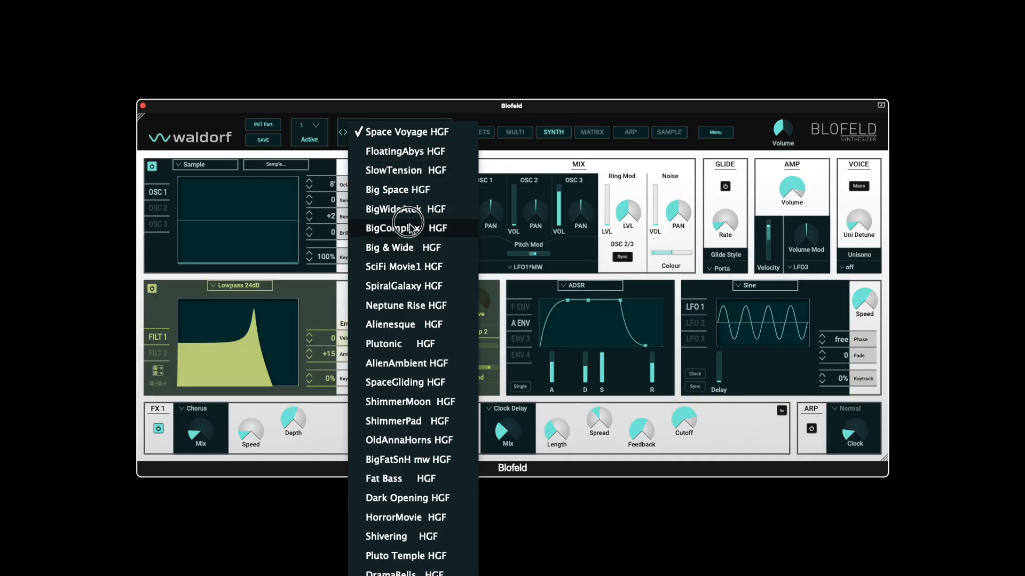
pyautogui.click(403, 227)
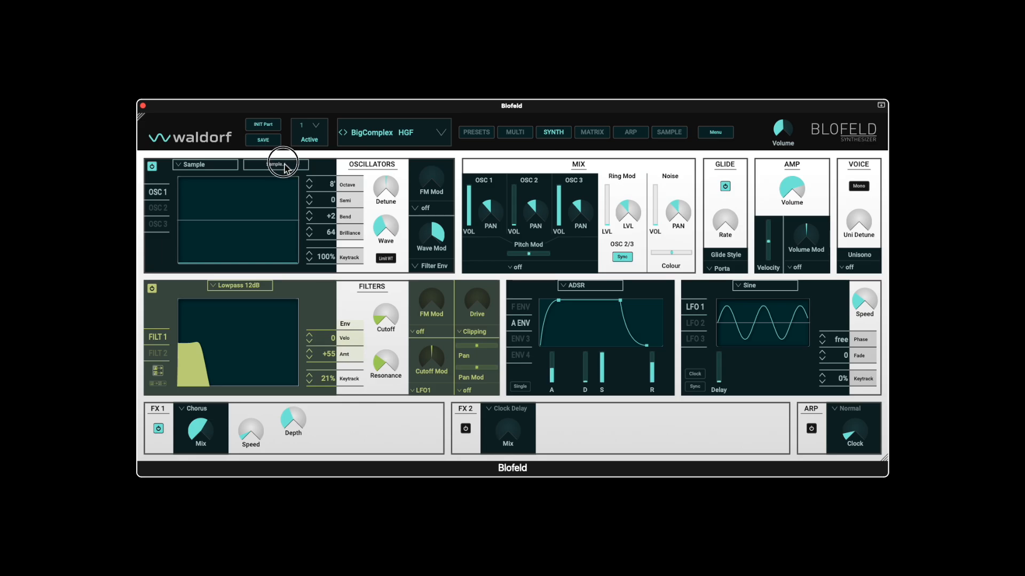
pyautogui.click(669, 132)
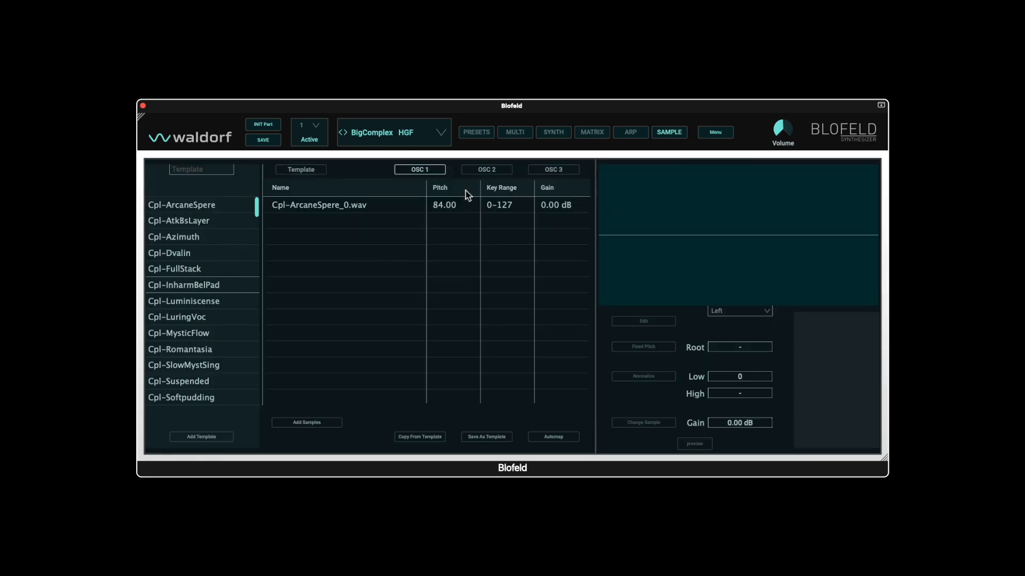
pyautogui.click(553, 132)
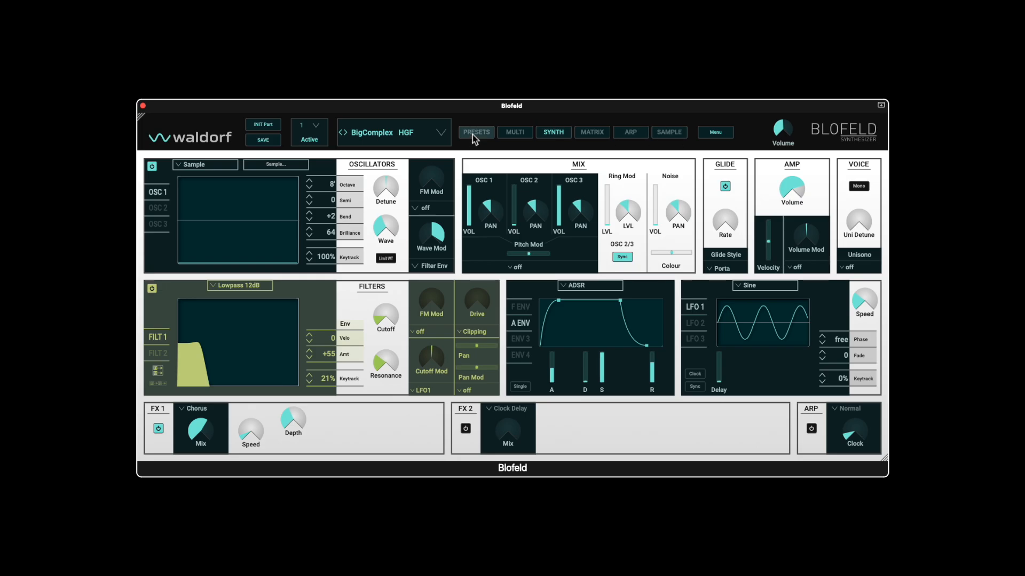
# - Return to the preset browser and start Import Presets from BPZ via the Options menu
pyautogui.click(476, 133)
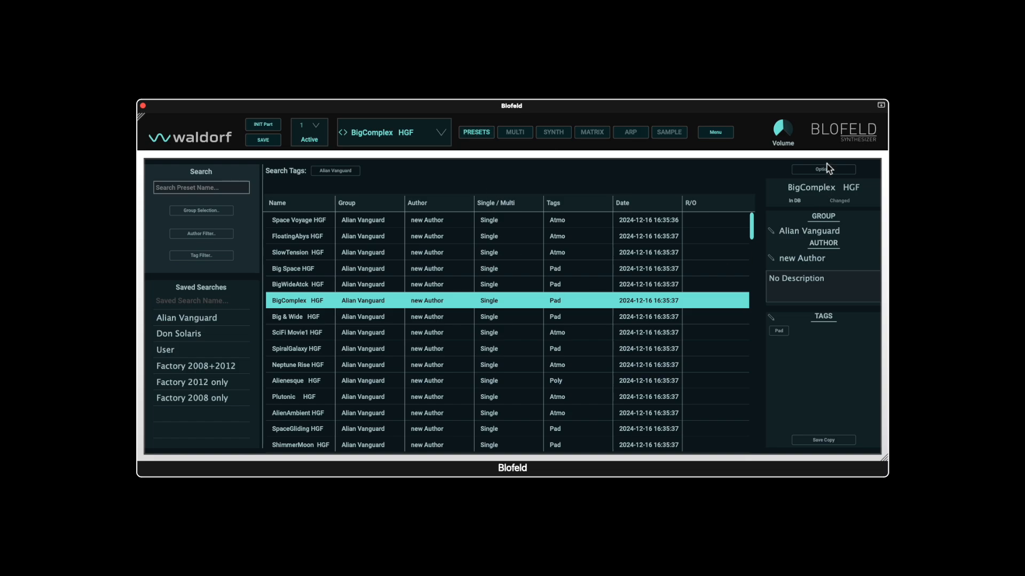
pyautogui.click(823, 169)
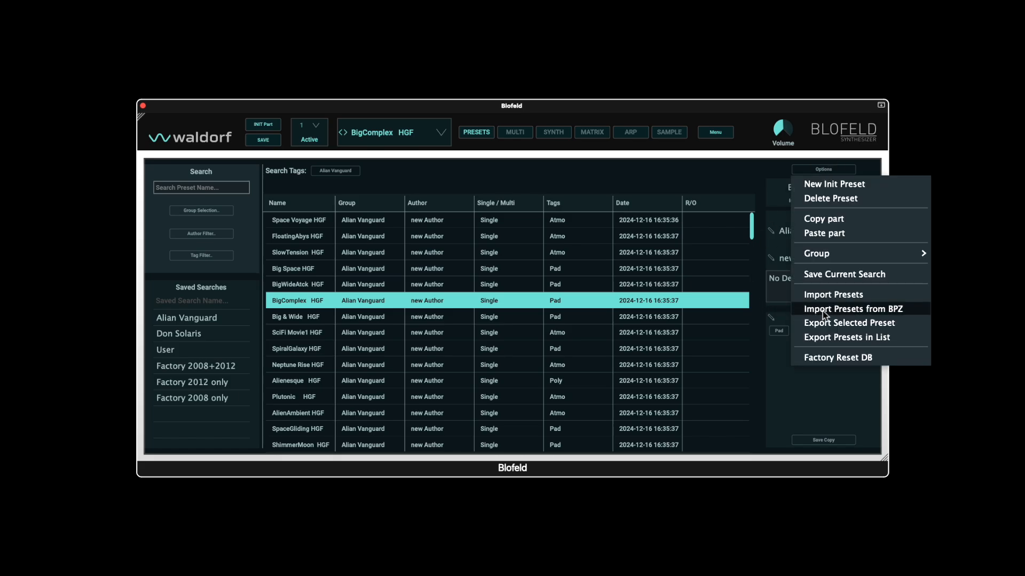
pyautogui.moveTo(832, 315)
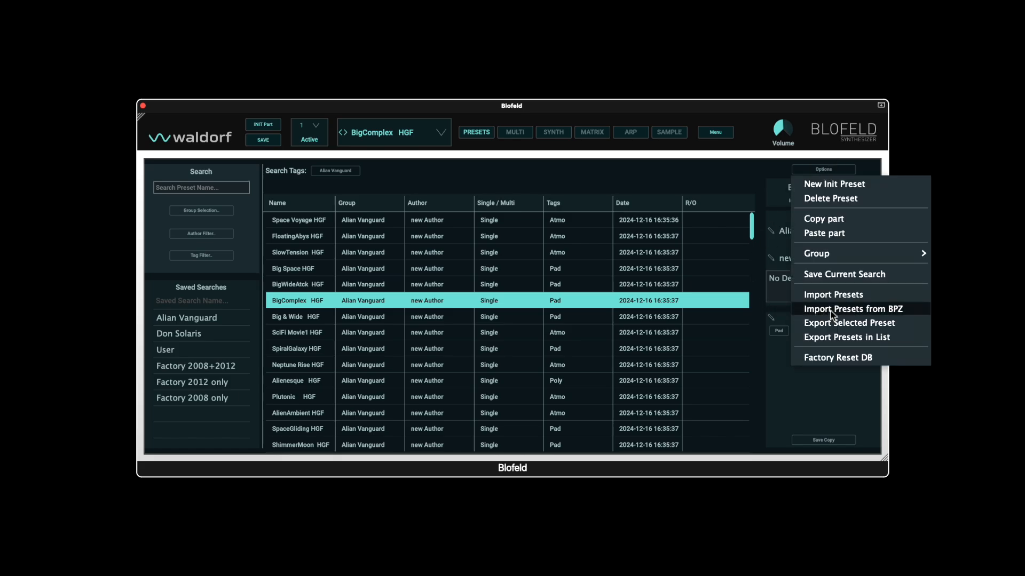
pyautogui.moveTo(898, 316)
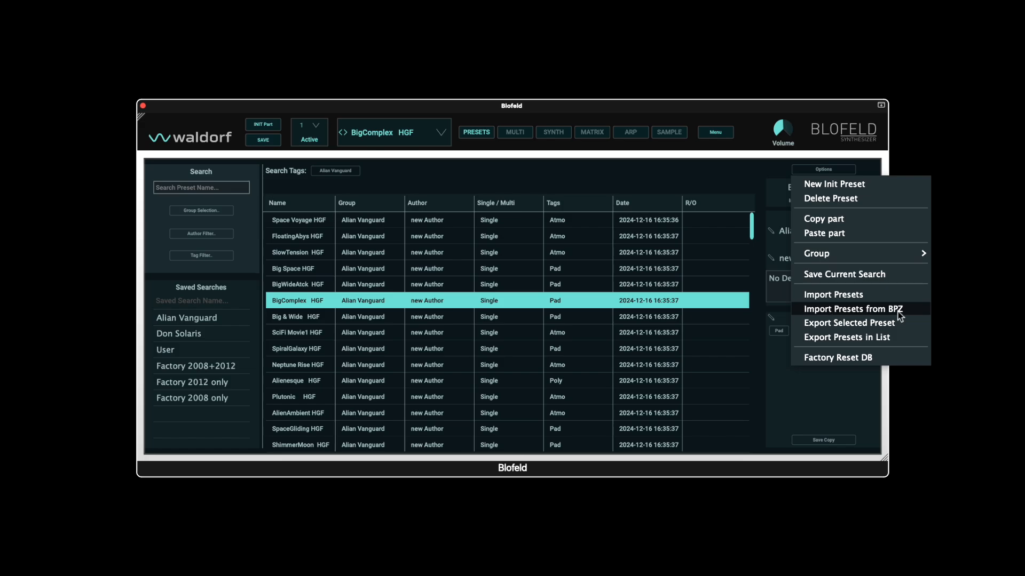
pyautogui.moveTo(917, 313)
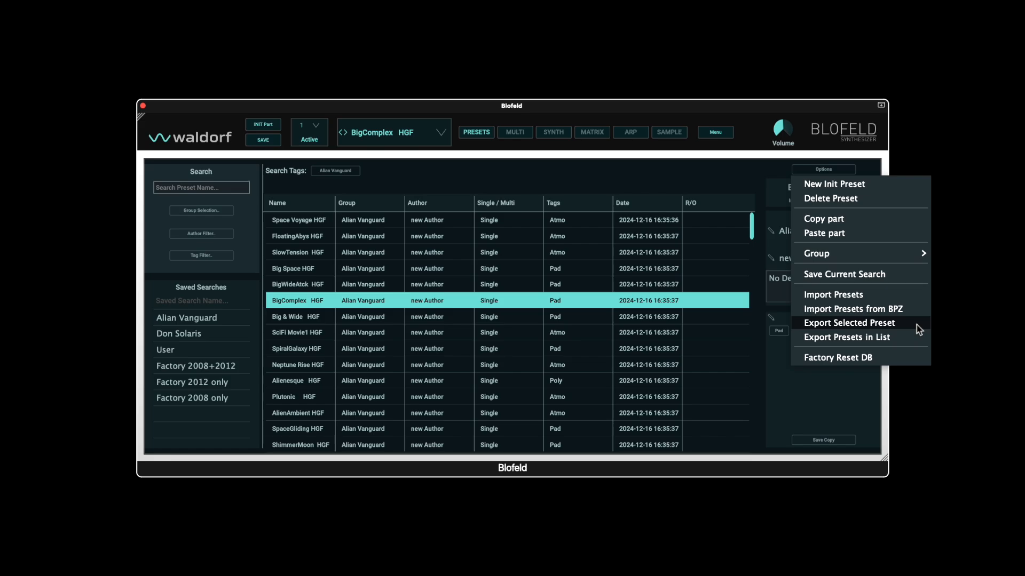
pyautogui.moveTo(858, 344)
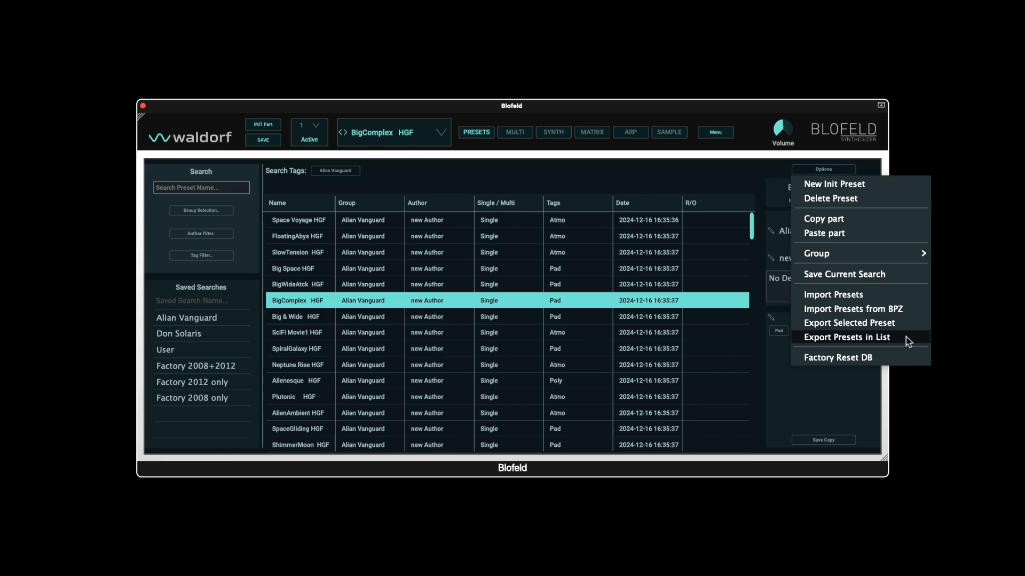
pyautogui.moveTo(866, 316)
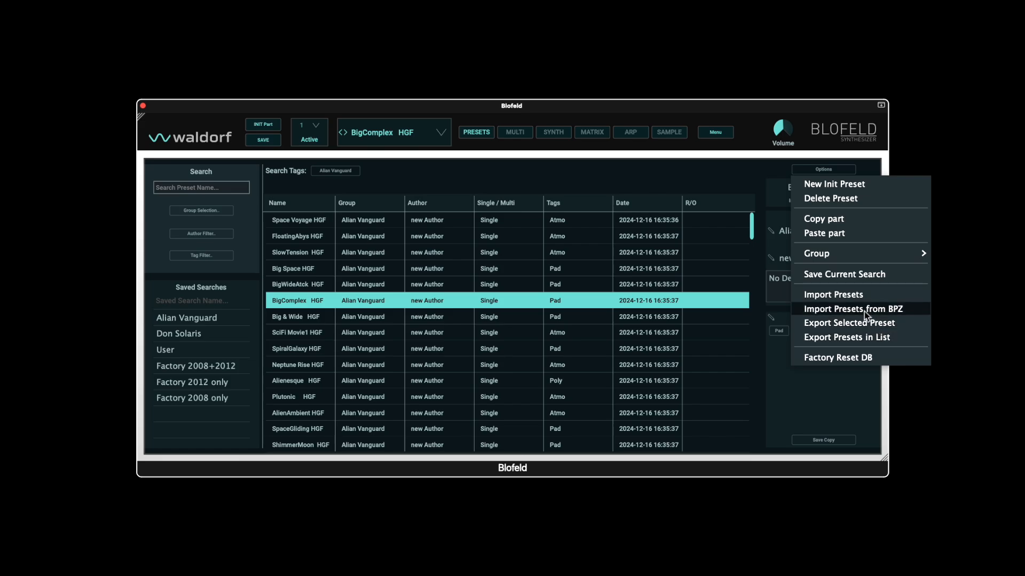
pyautogui.moveTo(853, 317)
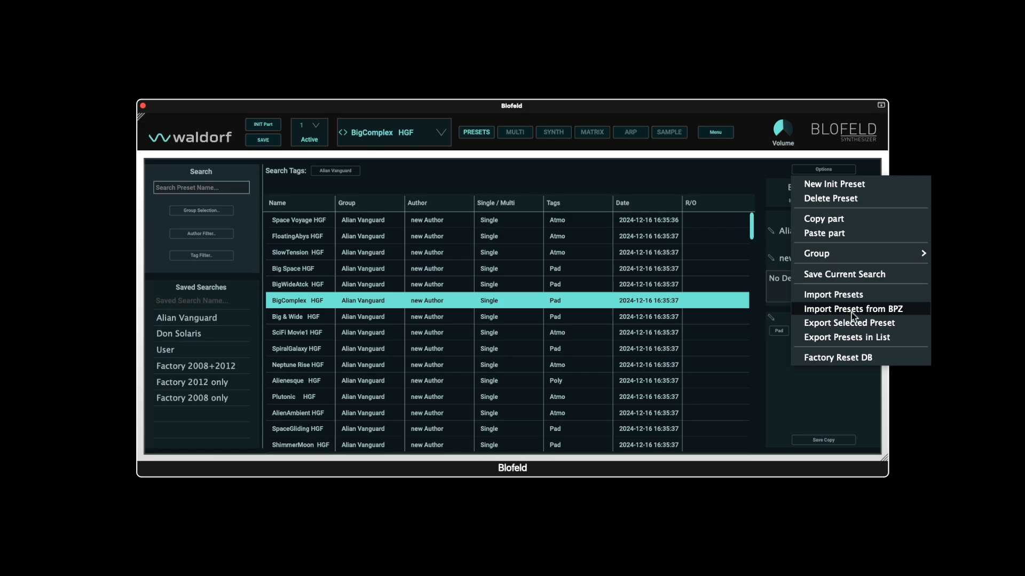
pyautogui.click(848, 311)
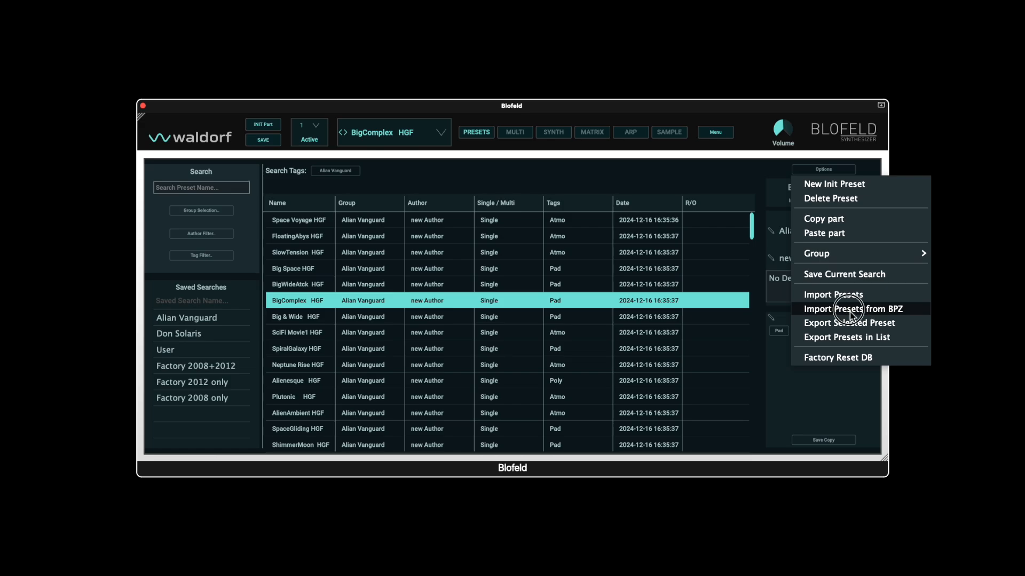
pyautogui.click(833, 295)
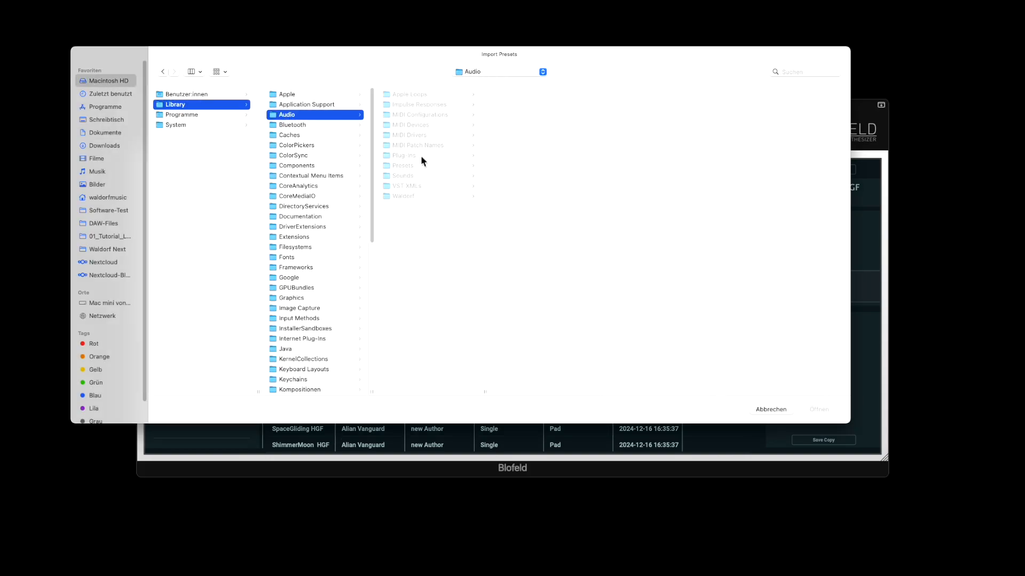
# - Navigate Presets > Waldorf > Blofeld, choose the synth_nyc bank file and import it
pyautogui.click(404, 166)
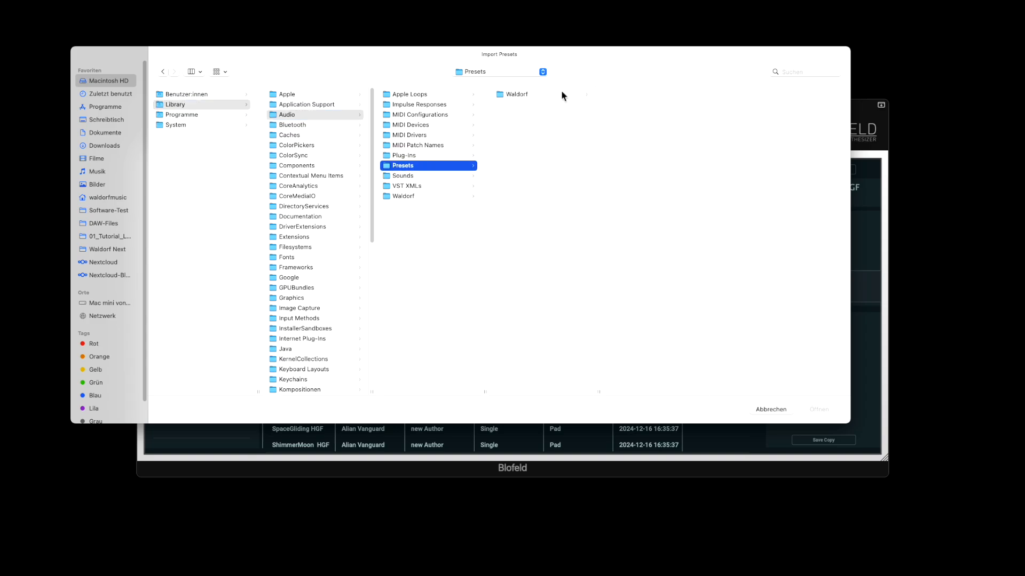
pyautogui.click(517, 94)
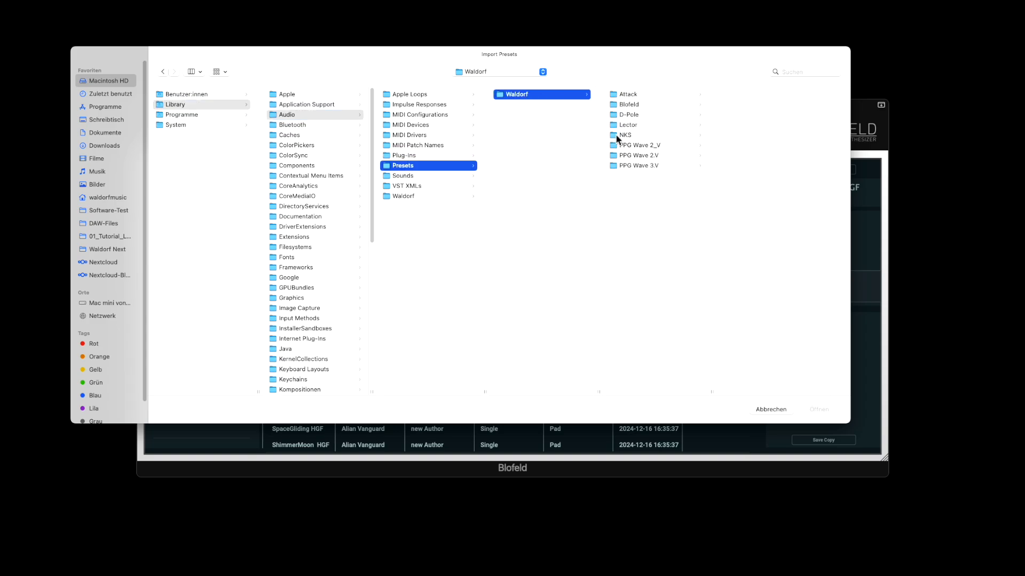
pyautogui.click(628, 105)
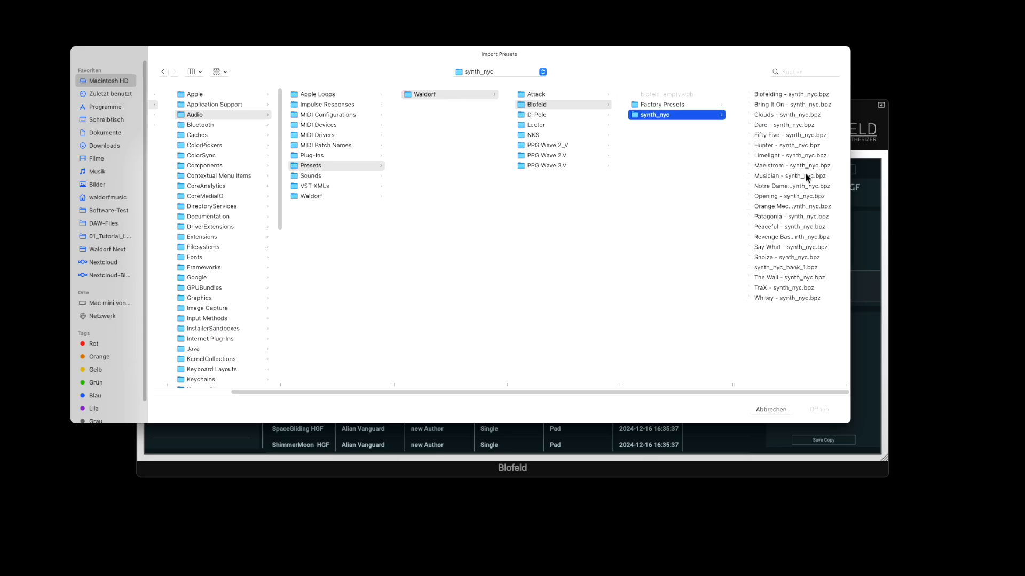
pyautogui.click(679, 267)
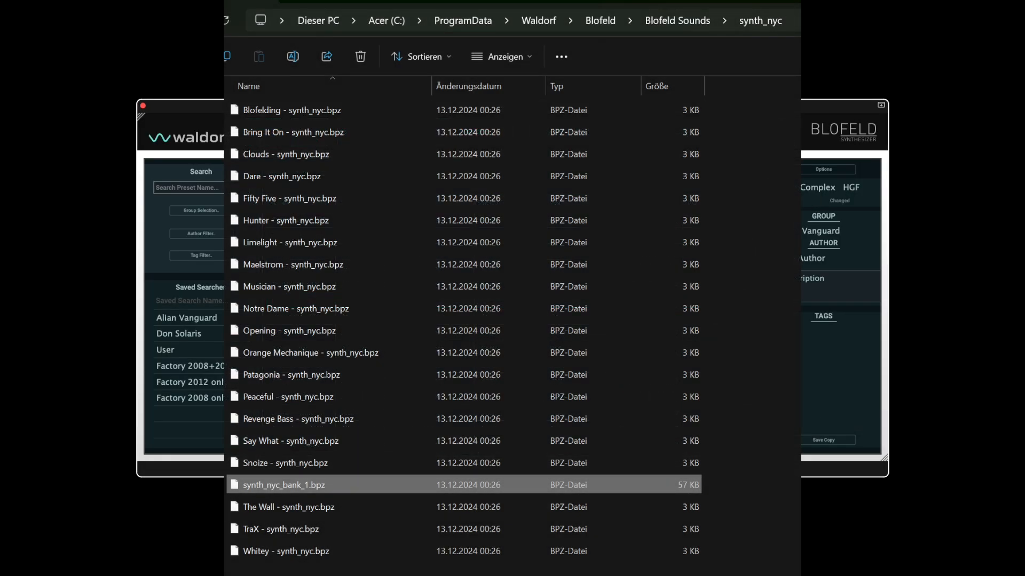
pyautogui.click(196, 210)
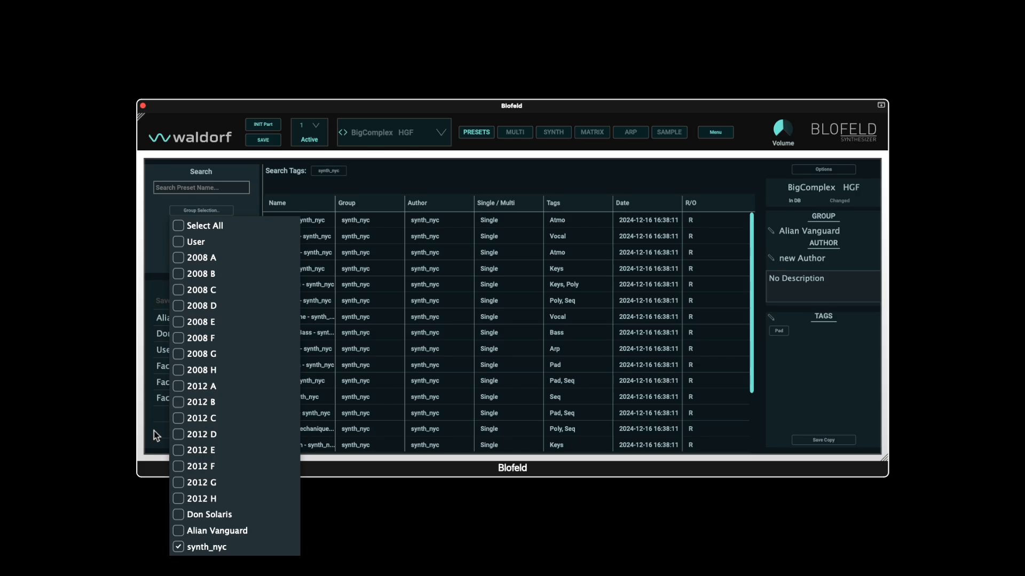
# - Load Hunter – synth_nyc, view its synth page, then load Snoize – synth_nyc instead
pyautogui.click(200, 210)
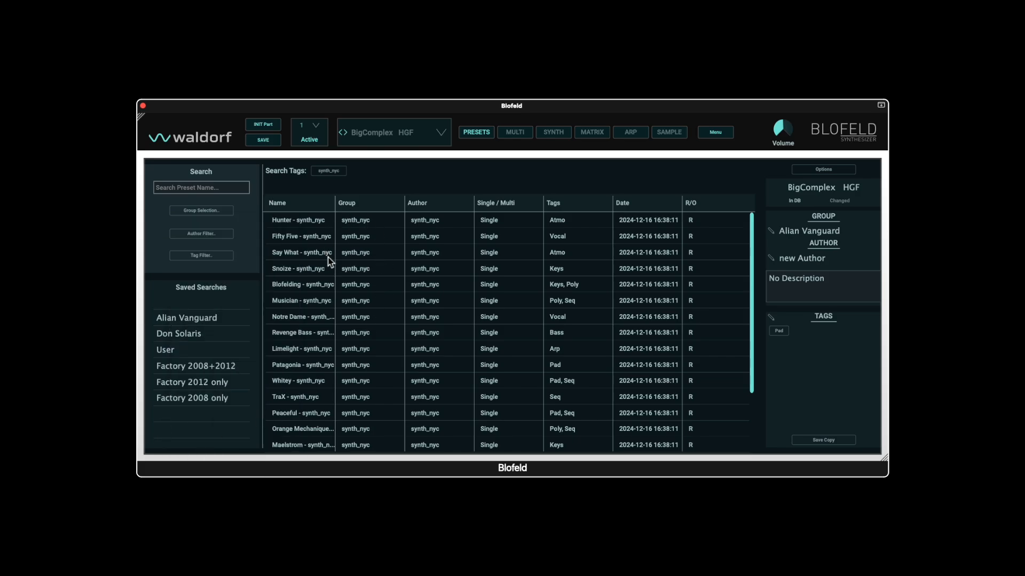
pyautogui.click(298, 220)
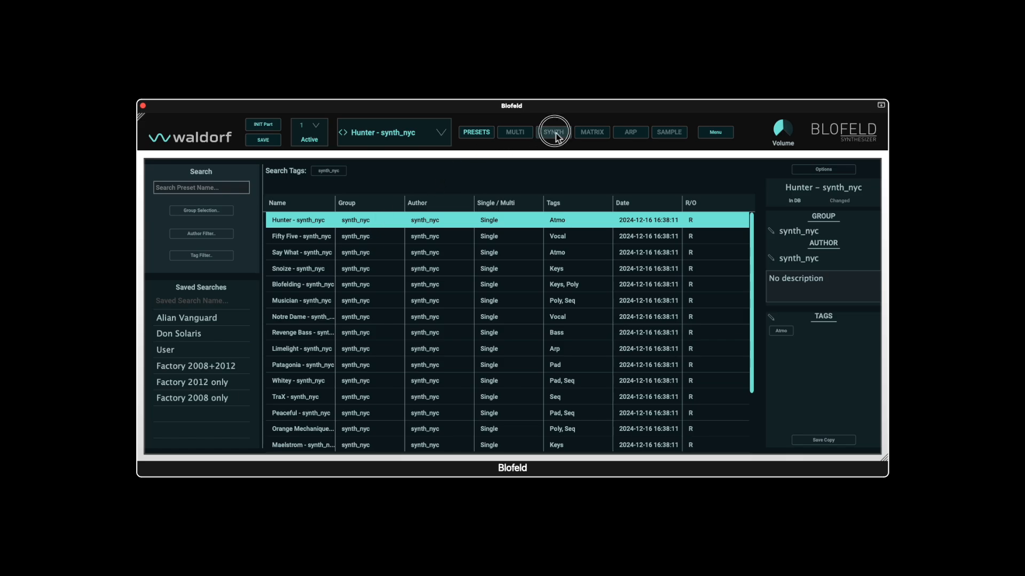
pyautogui.click(552, 132)
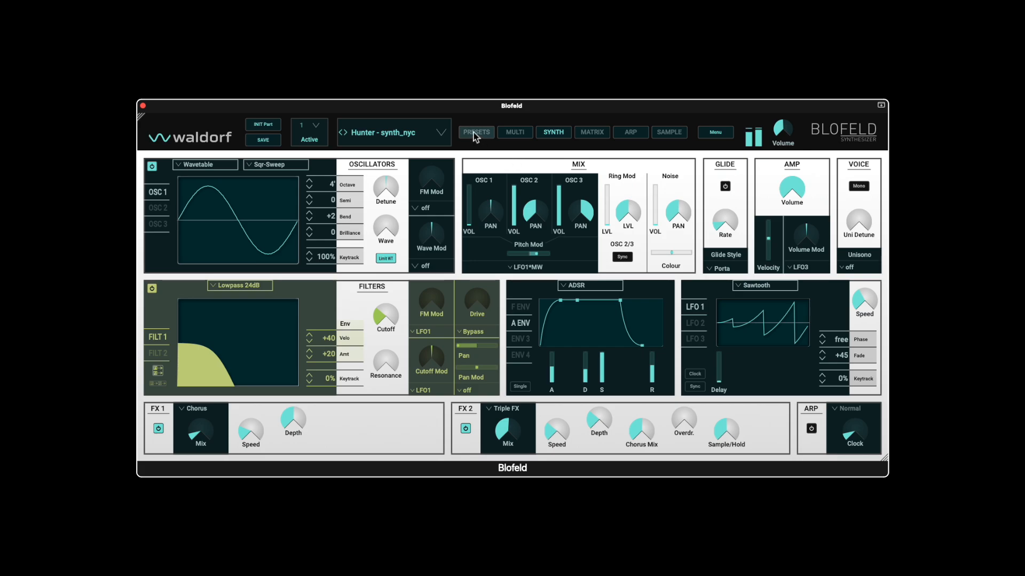
pyautogui.click(394, 133)
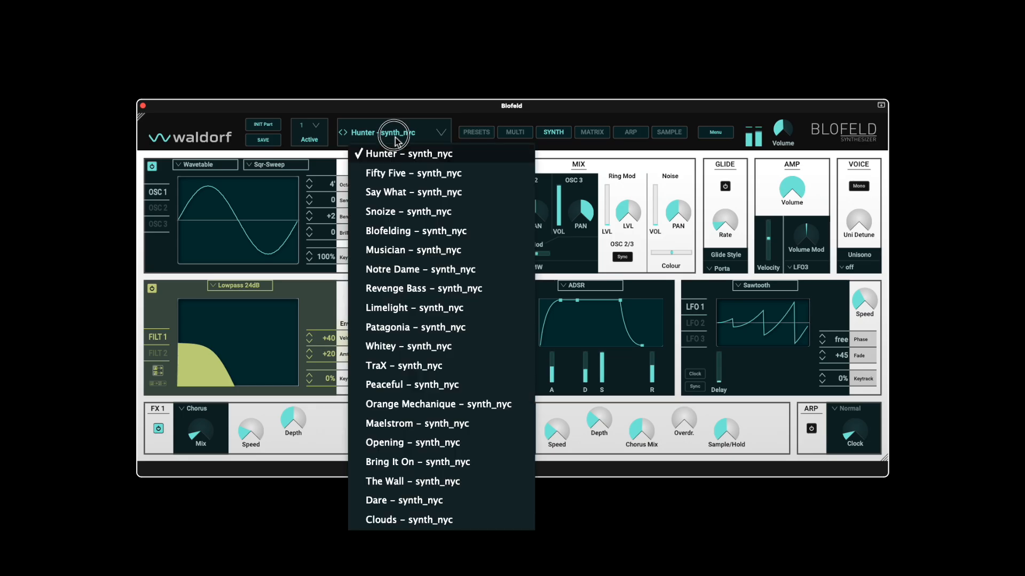
pyautogui.moveTo(393, 211)
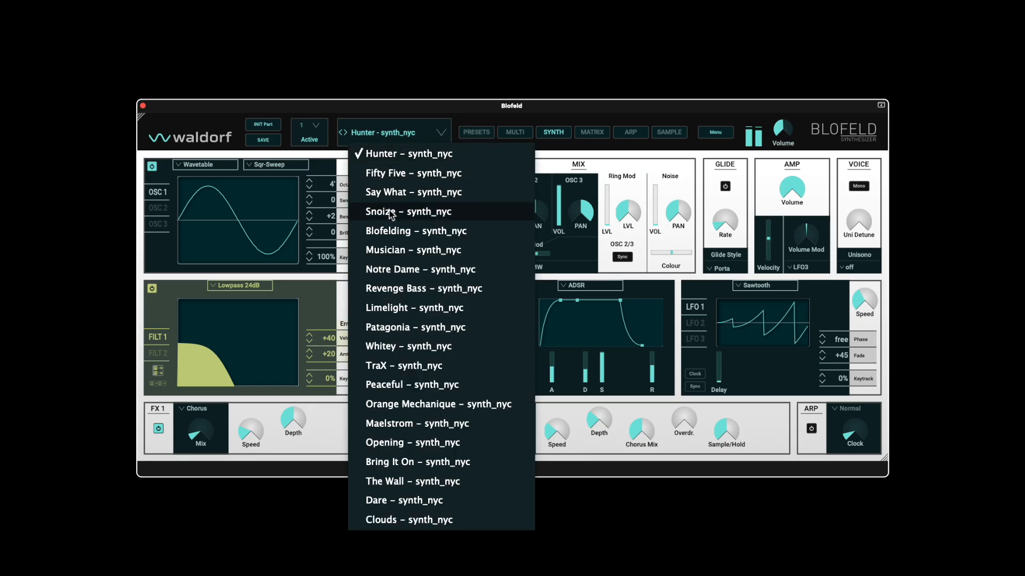
pyautogui.click(408, 211)
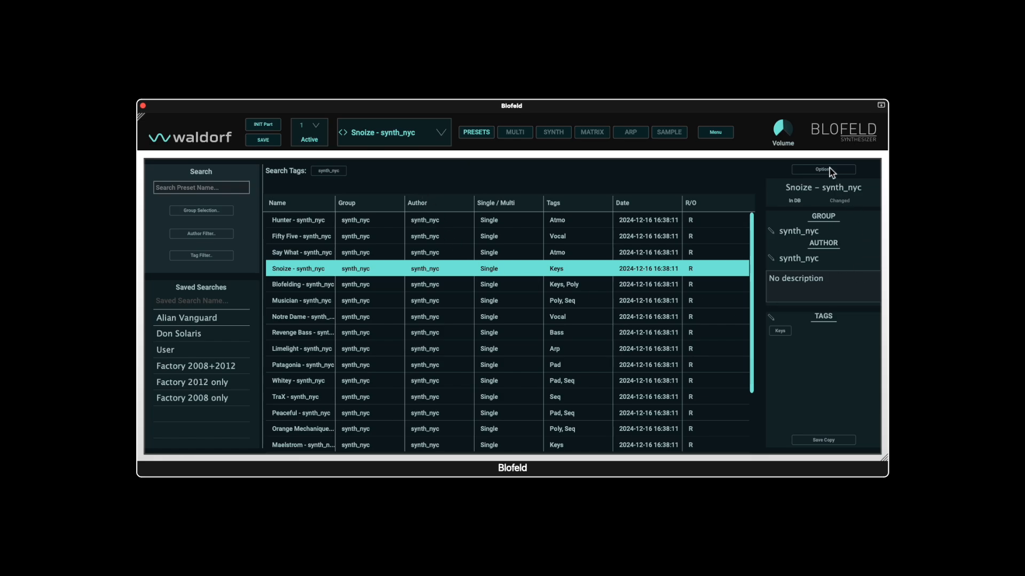
# - Run Factory Reset DB from Options and confirm overwriting the preset database
pyautogui.click(824, 168)
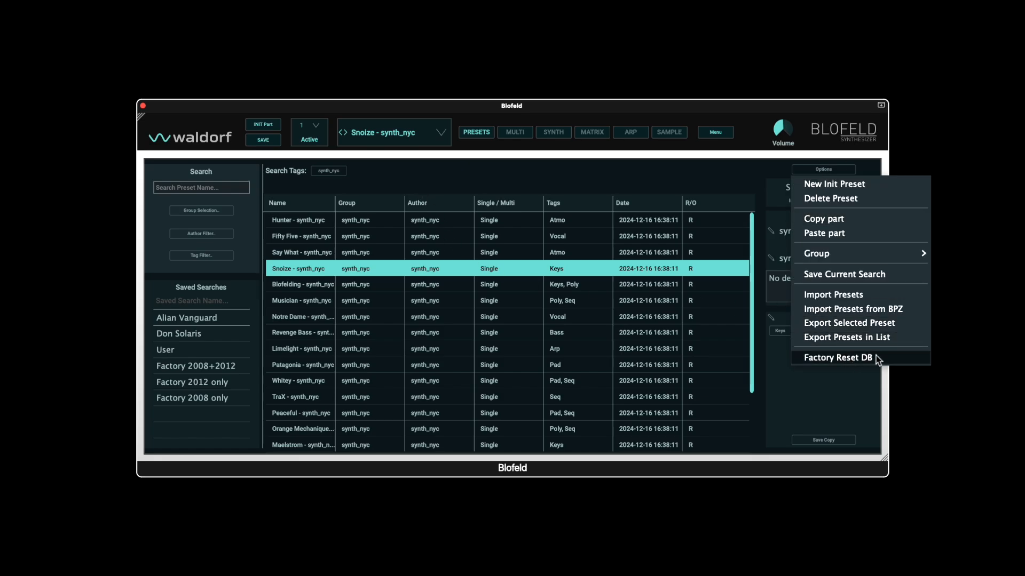
pyautogui.moveTo(845, 365)
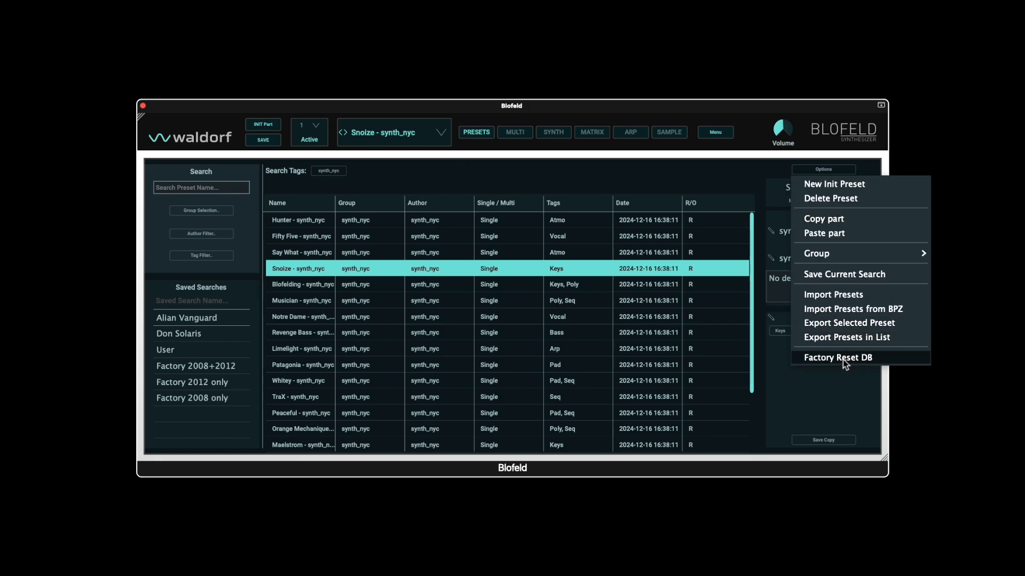
pyautogui.click(837, 357)
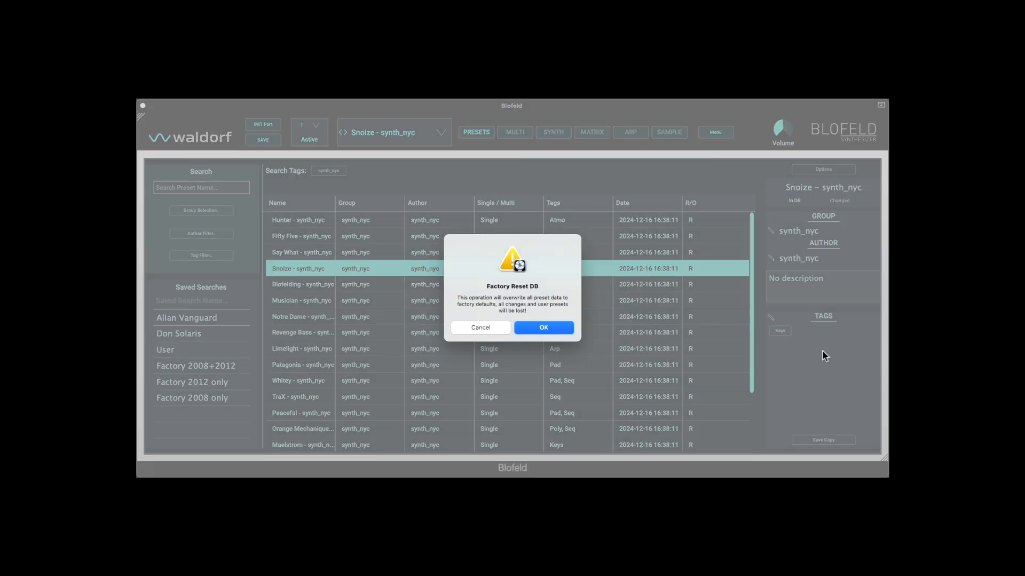
pyautogui.click(543, 328)
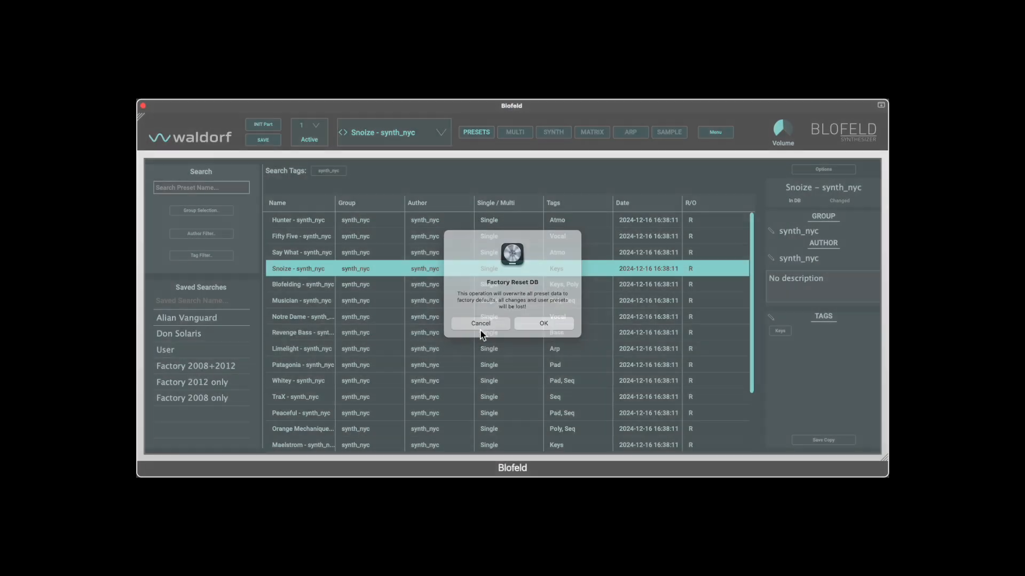
pyautogui.click(481, 324)
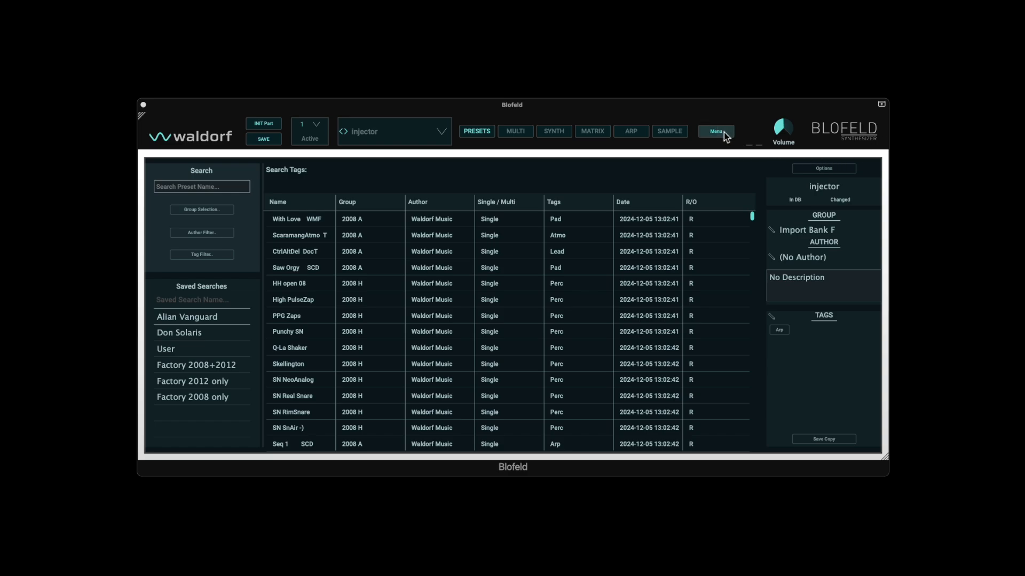
# - In Hardware Sync keep Blofeld as device and bank A, then close the window unchanged
pyautogui.click(715, 131)
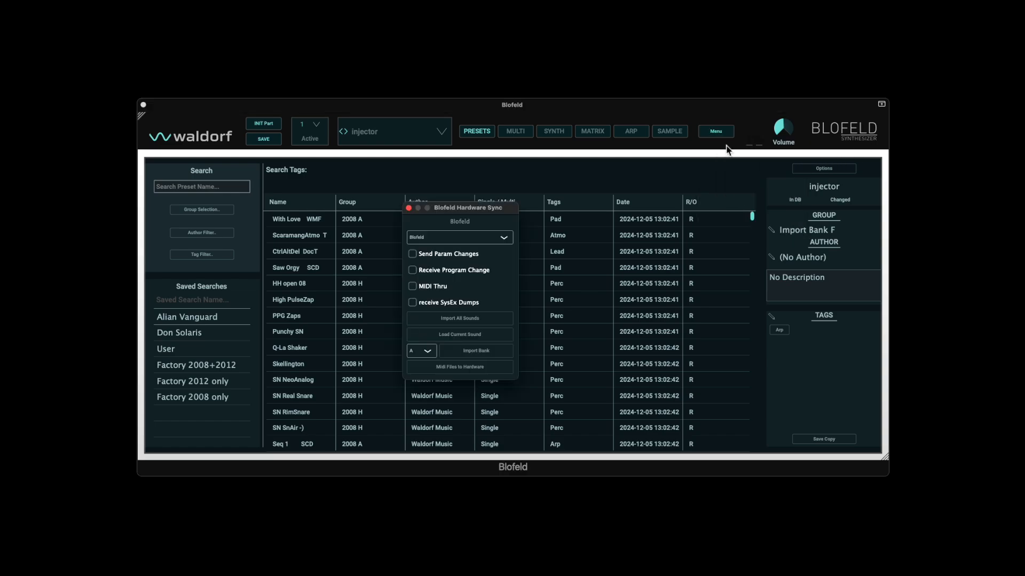
pyautogui.click(459, 237)
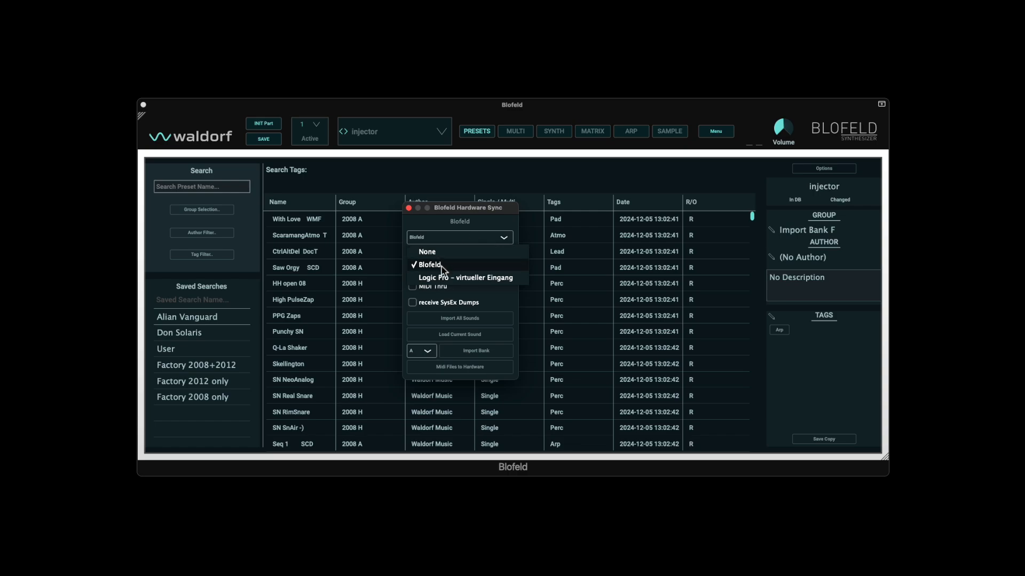
pyautogui.click(429, 265)
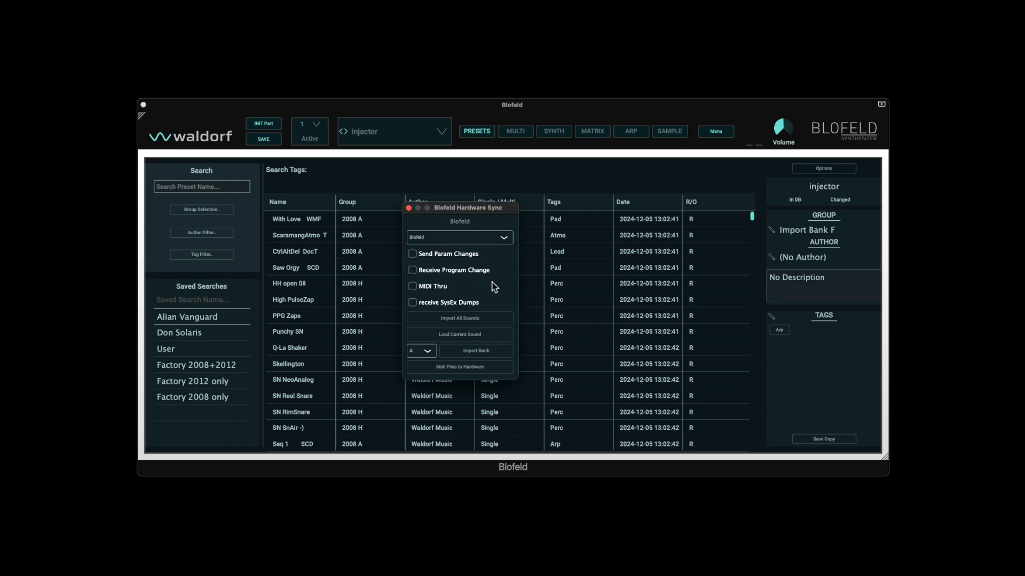
pyautogui.moveTo(499, 298)
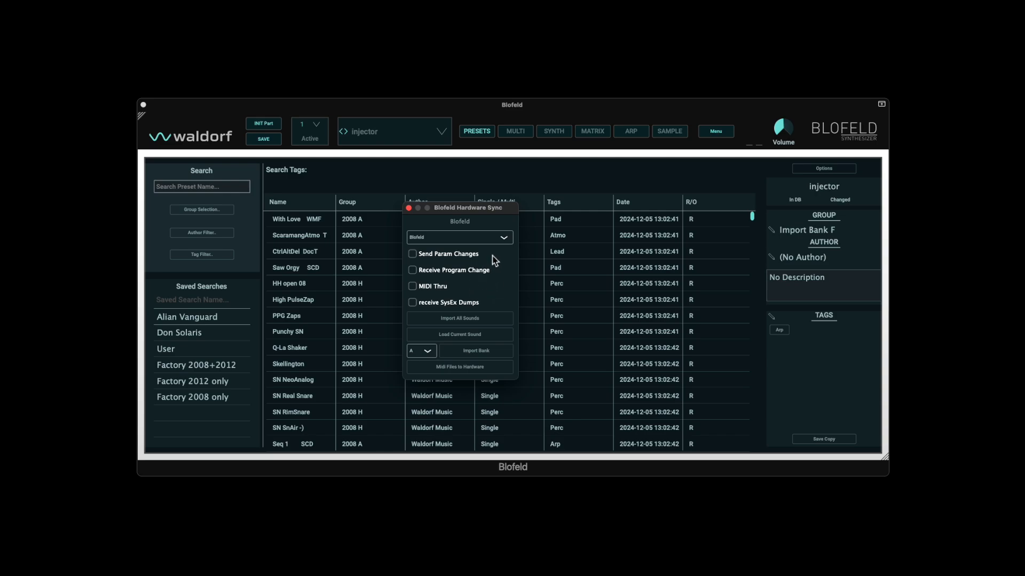
pyautogui.moveTo(495, 290)
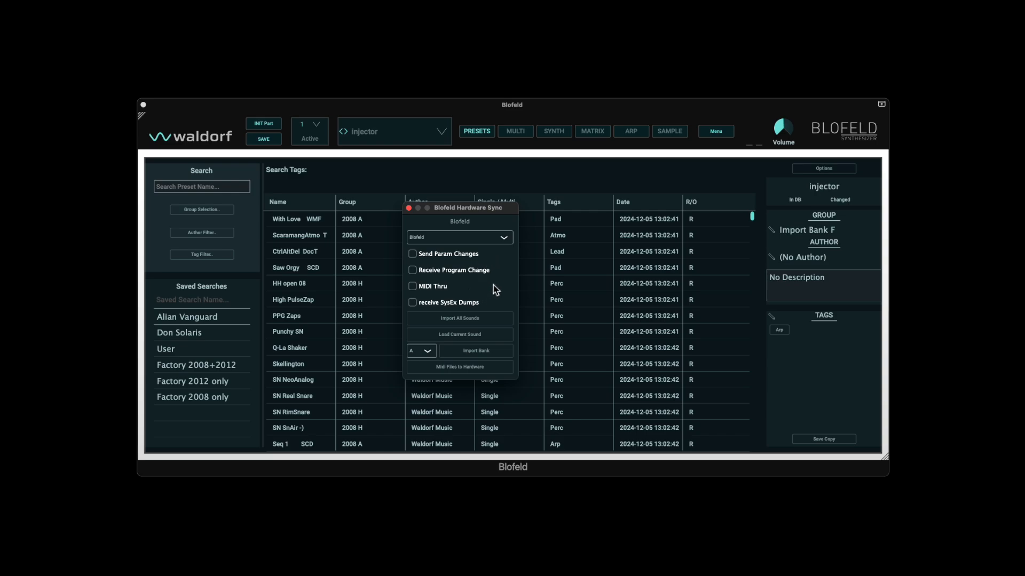
pyautogui.moveTo(495, 326)
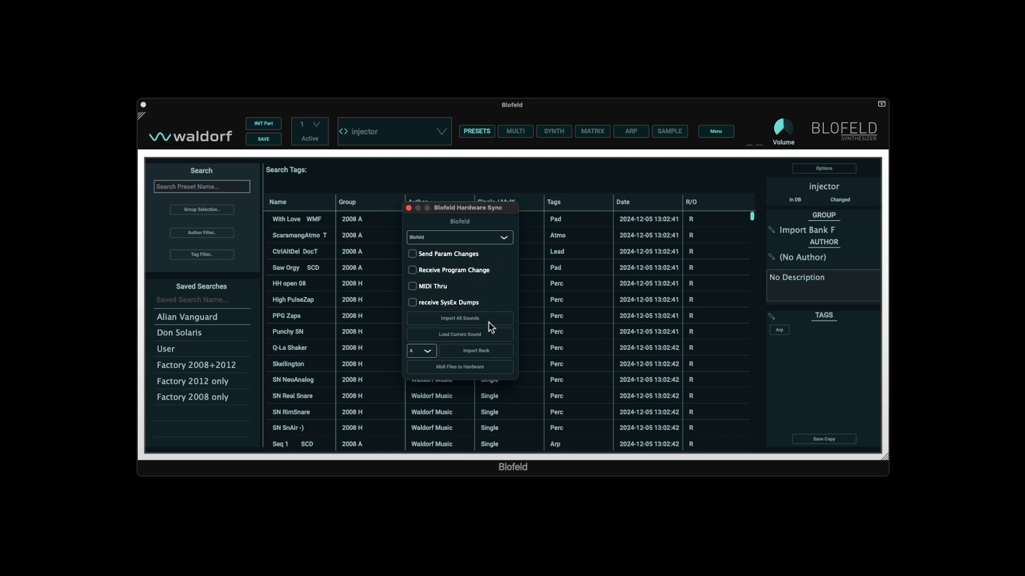
pyautogui.moveTo(479, 316)
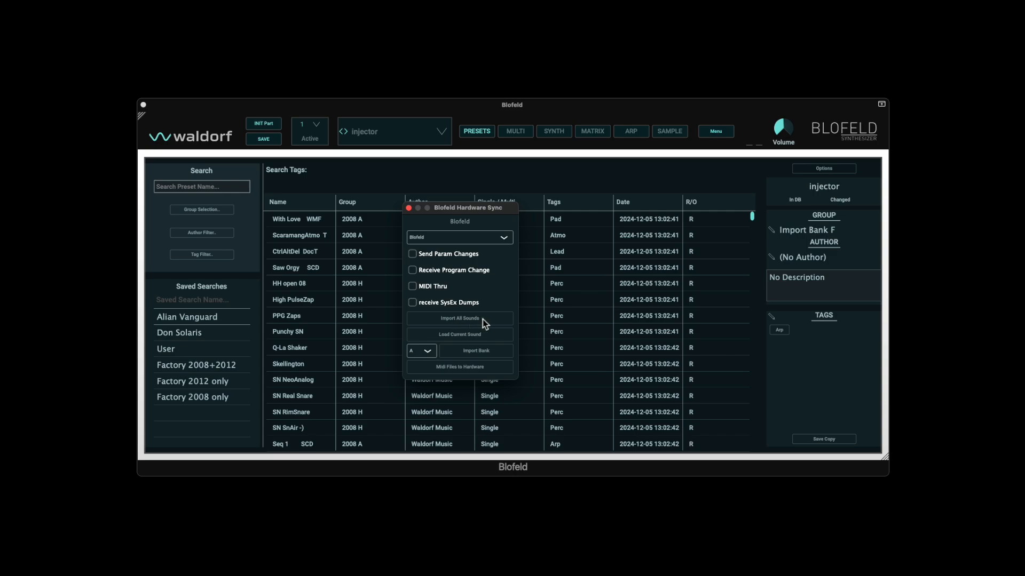
pyautogui.moveTo(489, 344)
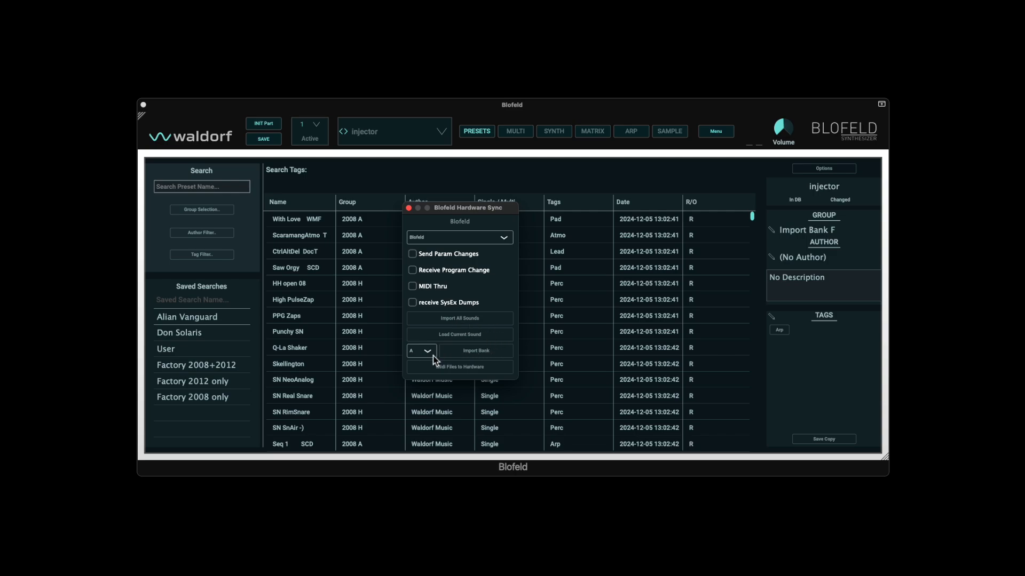
pyautogui.click(421, 350)
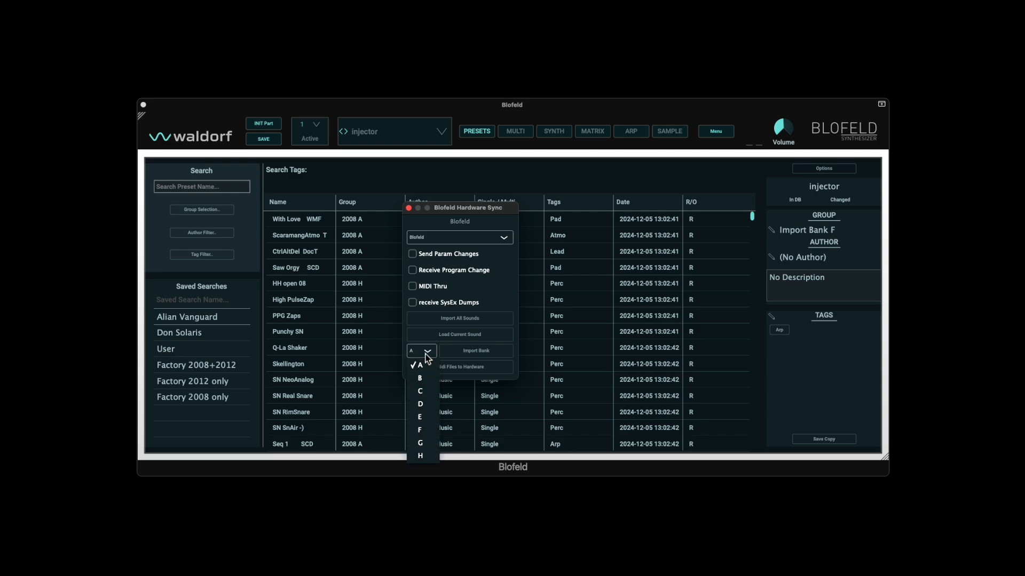
pyautogui.click(418, 365)
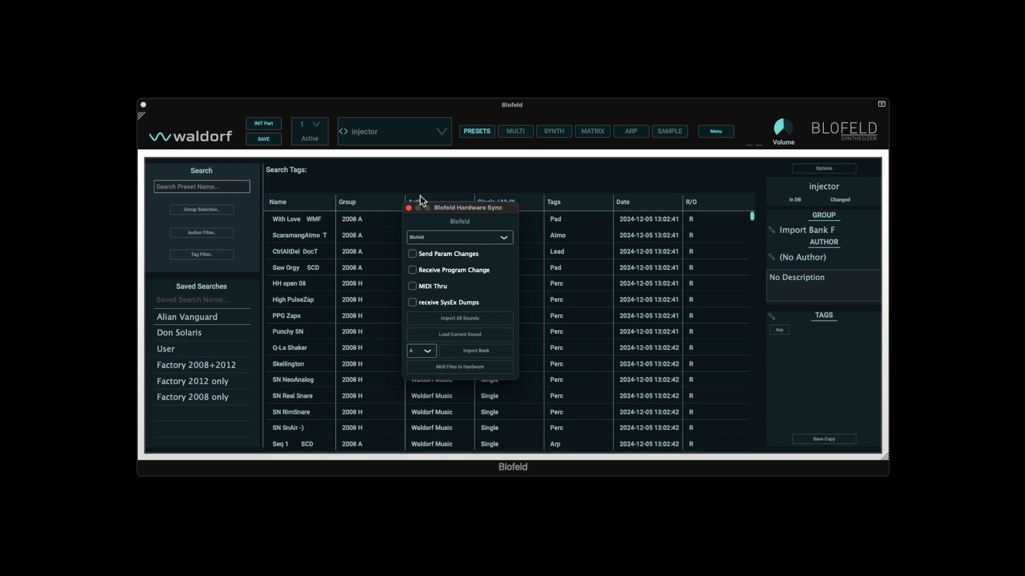
pyautogui.click(408, 207)
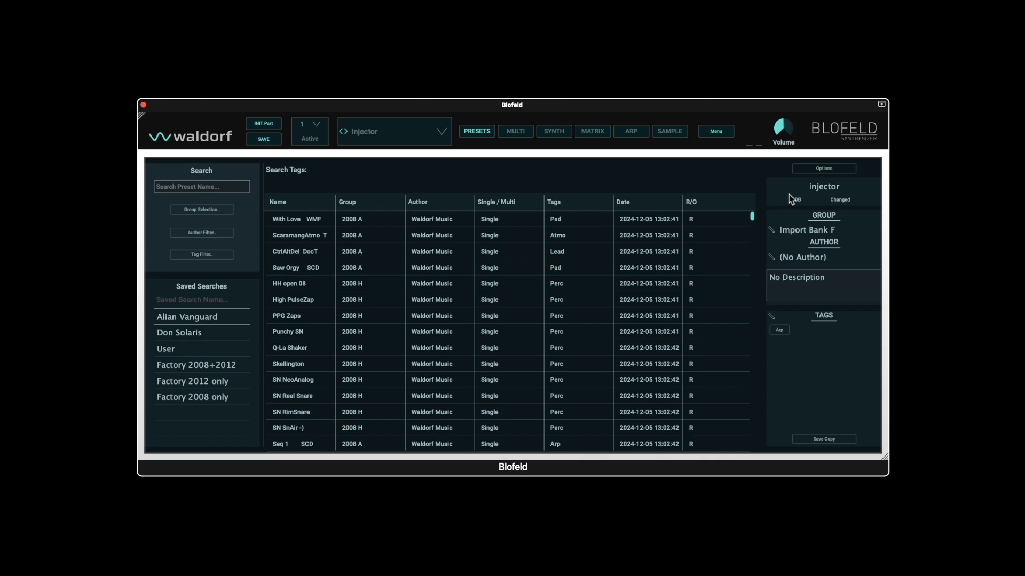
# - Add a new preset group named Import Bank via Options > Group > Add Group
pyautogui.click(824, 169)
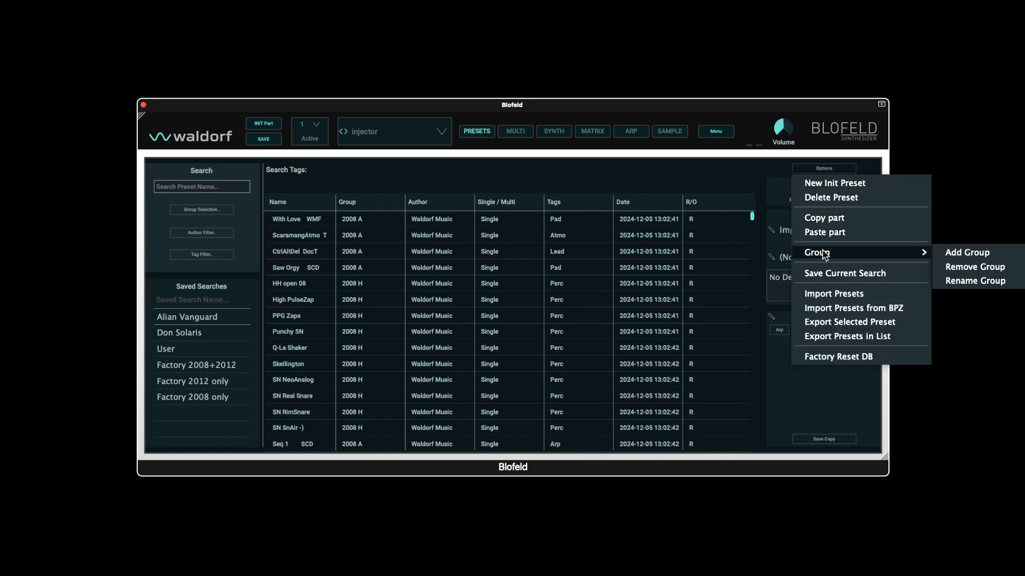
pyautogui.click(967, 252)
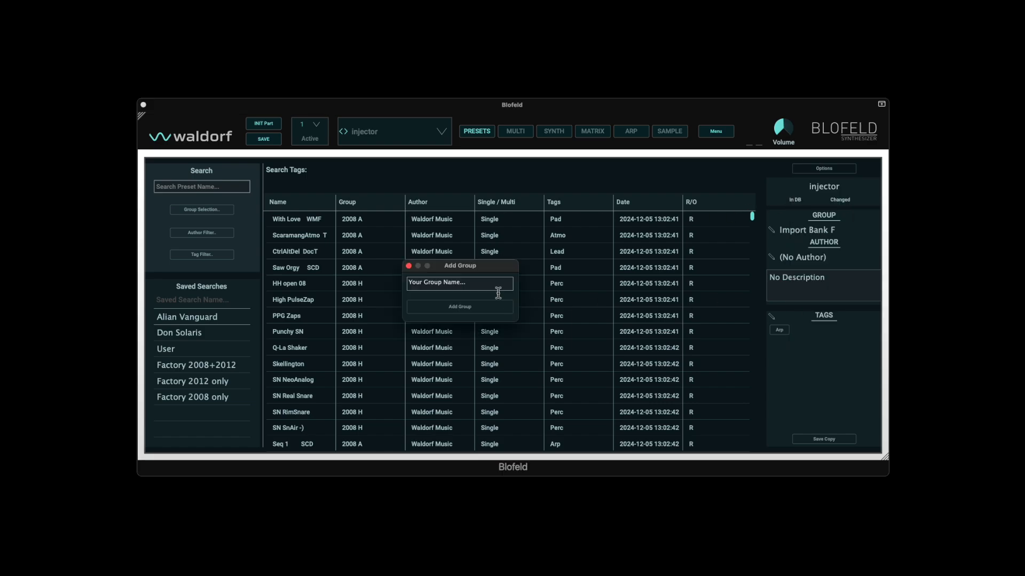
pyautogui.click(459, 283)
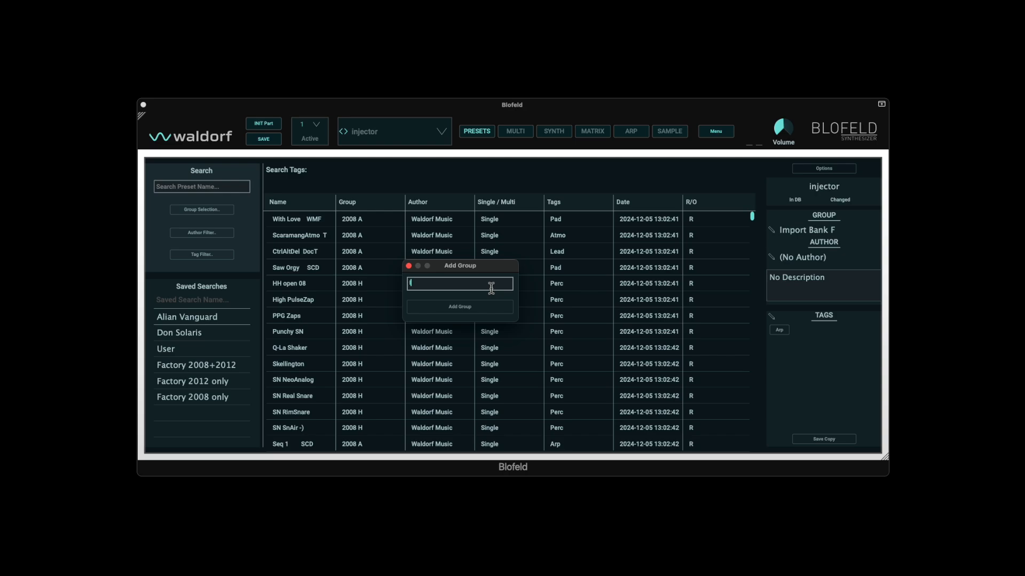
pyautogui.write('Import Bank')
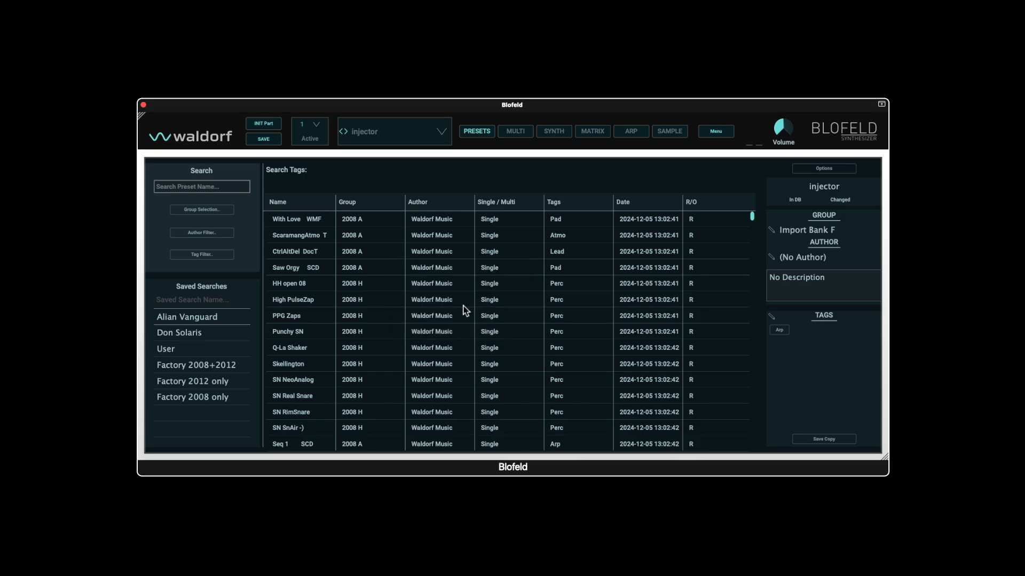
# - In Hardware Sync set bank H and import it into the Import Bank H group
pyautogui.click(200, 209)
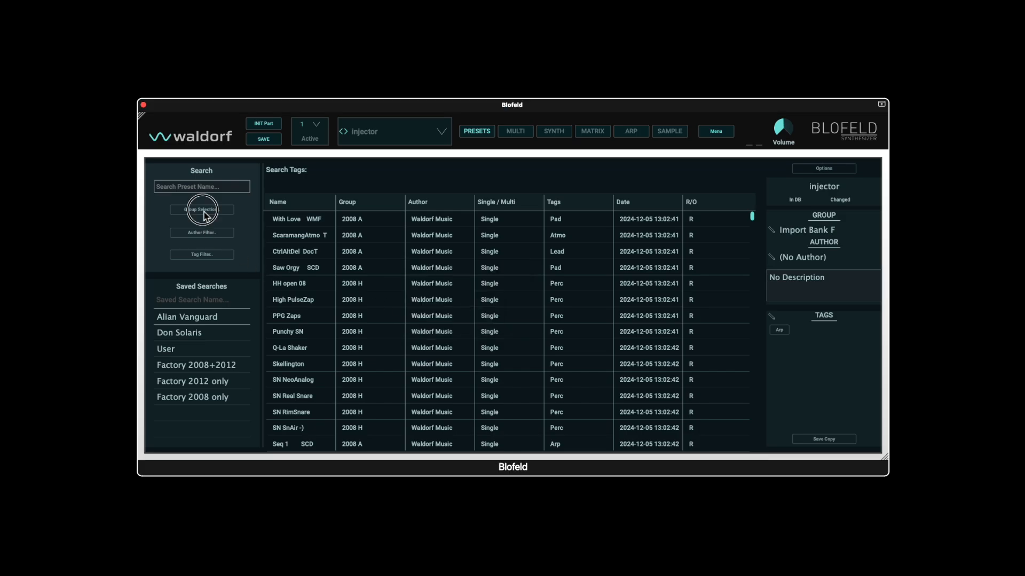
pyautogui.click(201, 209)
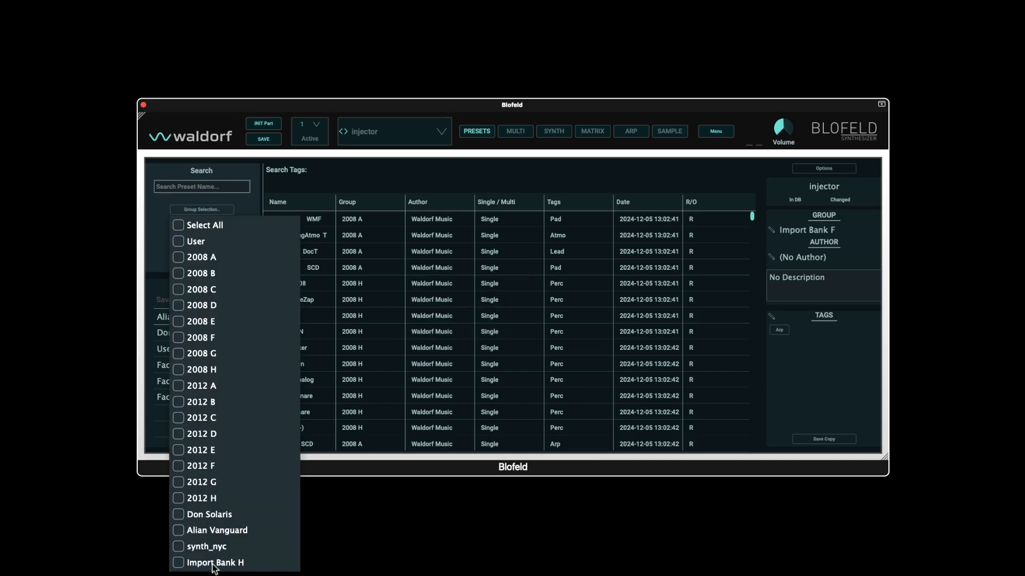
pyautogui.click(201, 209)
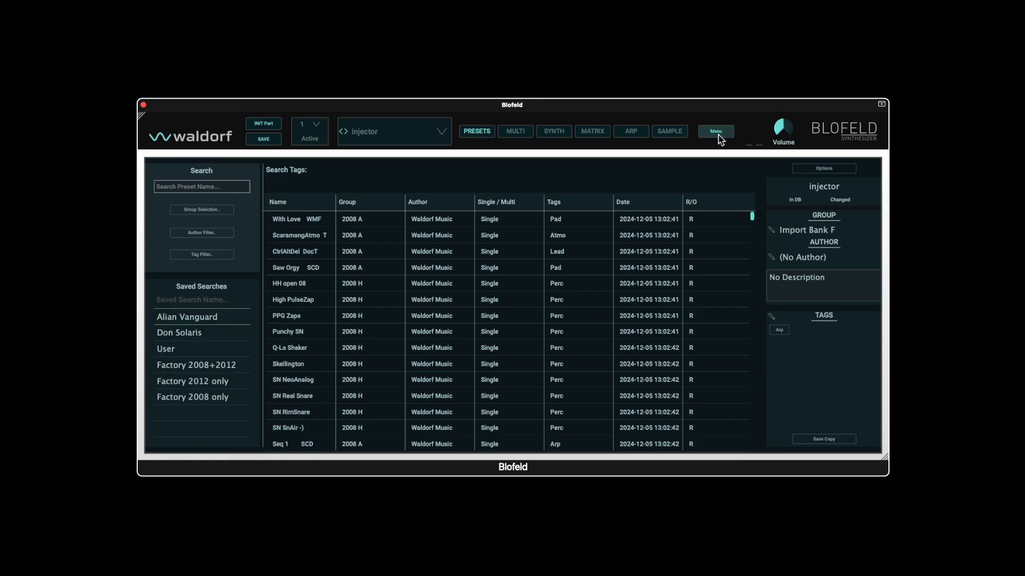
pyautogui.click(715, 131)
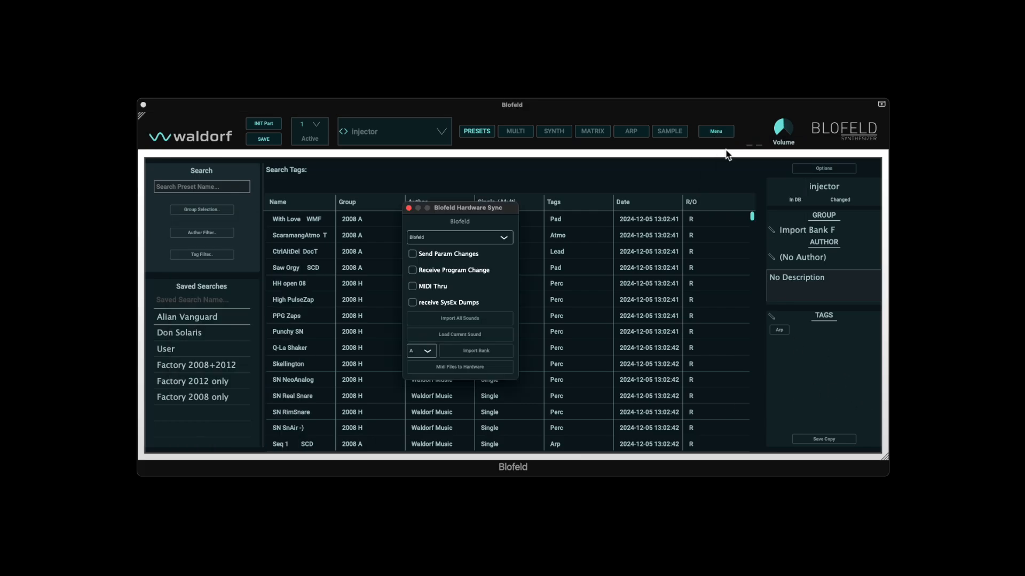
pyautogui.click(420, 350)
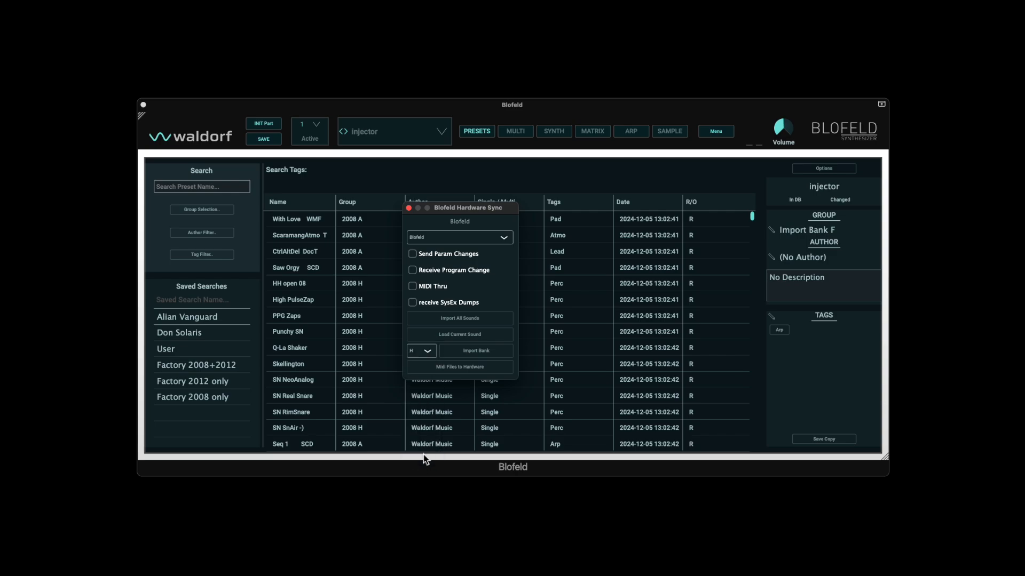
pyautogui.moveTo(463, 352)
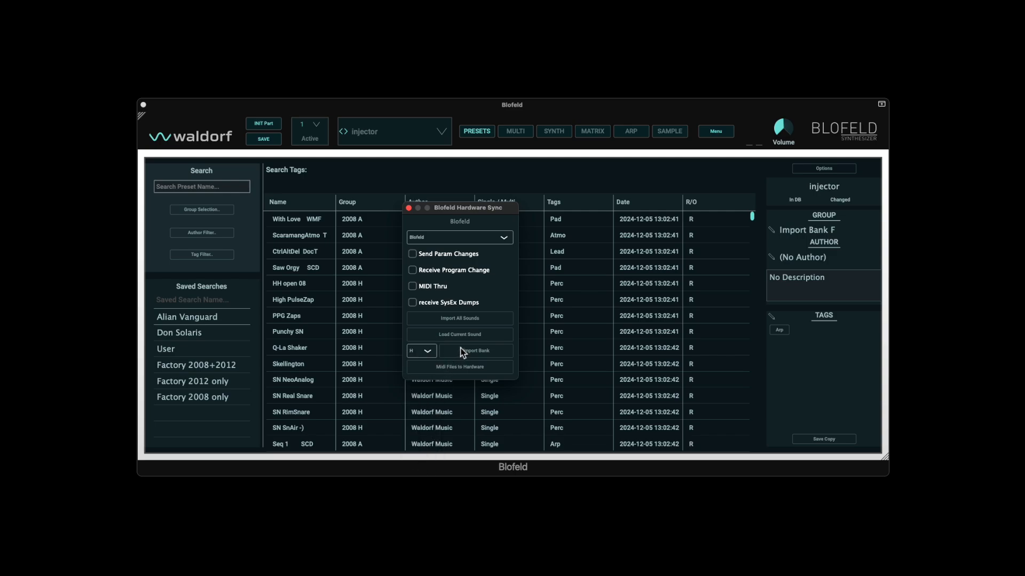
pyautogui.click(476, 351)
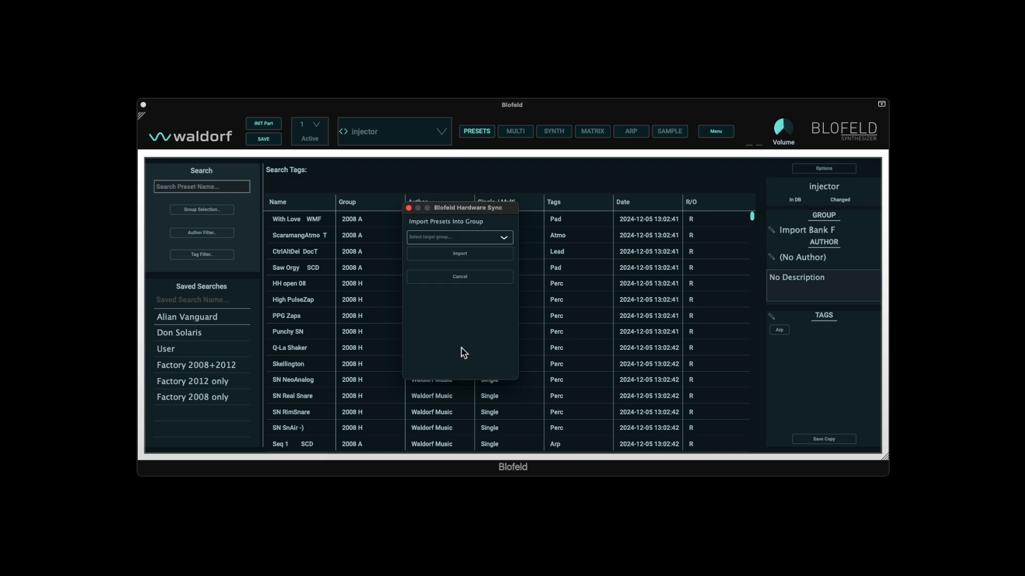
pyautogui.click(459, 237)
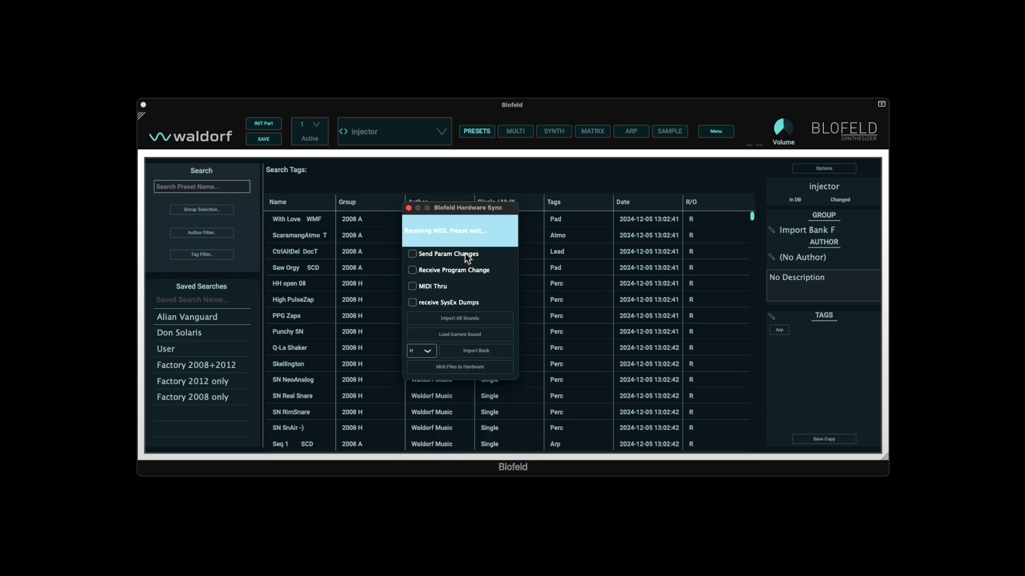
pyautogui.moveTo(475, 210)
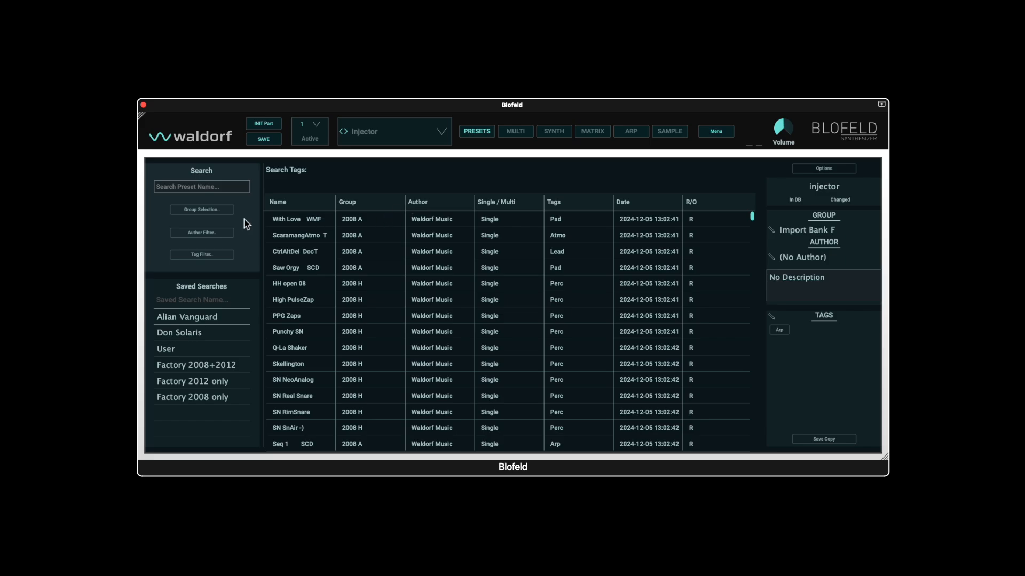
# - Filter Group Selection to Import Bank H and show the multi-part mixer
pyautogui.click(201, 209)
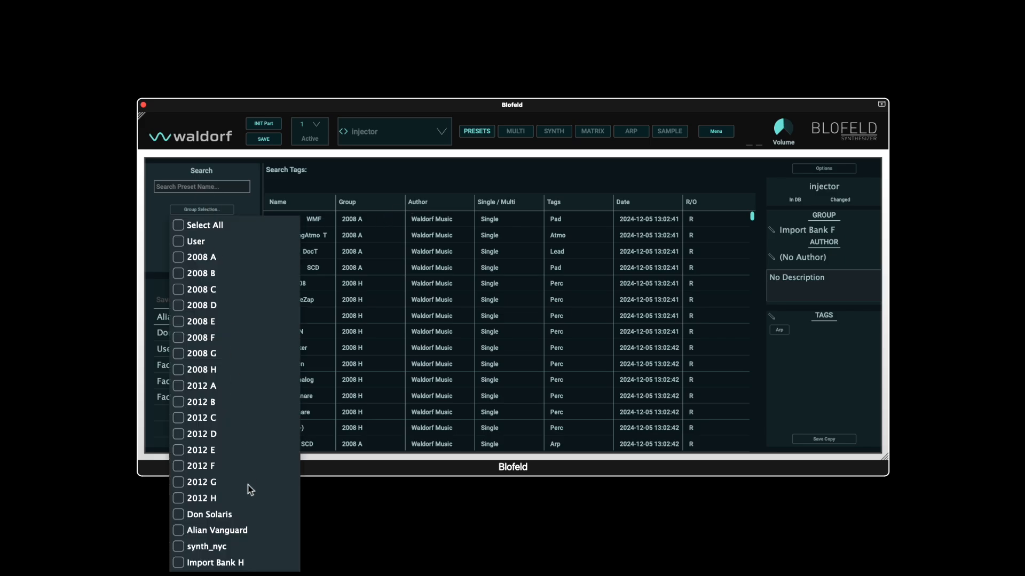
pyautogui.click(179, 564)
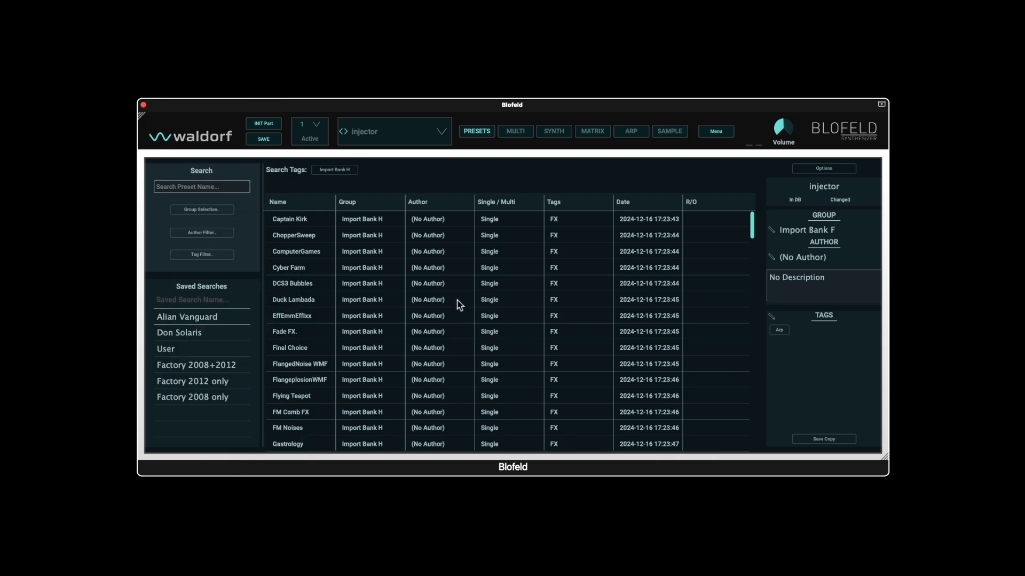
pyautogui.moveTo(481, 250)
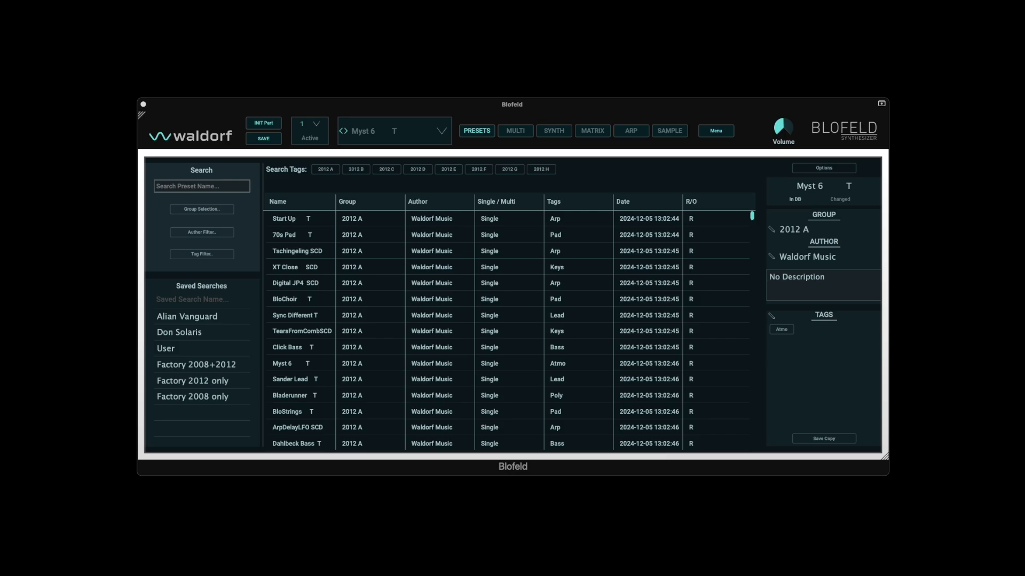
pyautogui.click(515, 130)
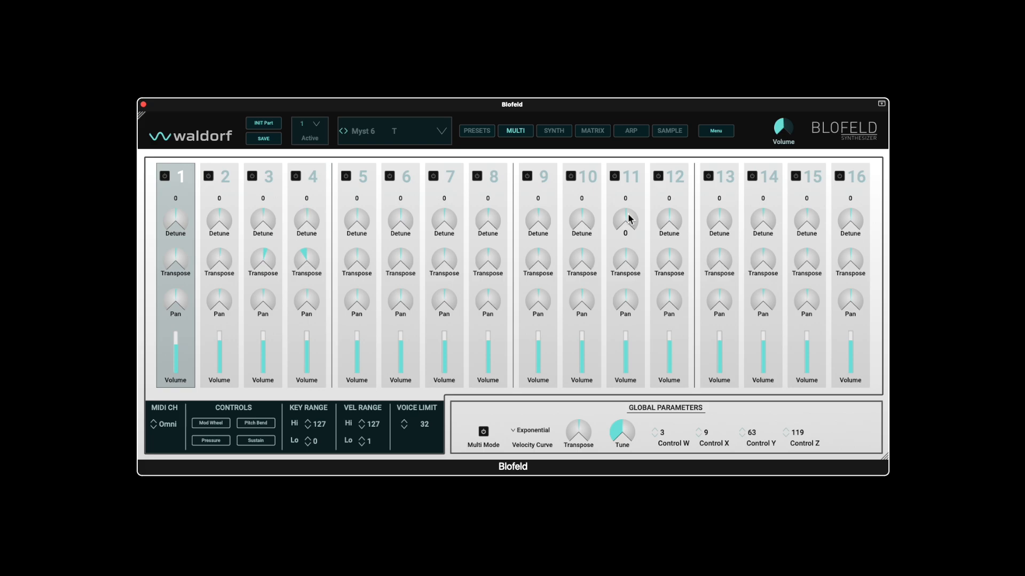
pyautogui.moveTo(302, 408)
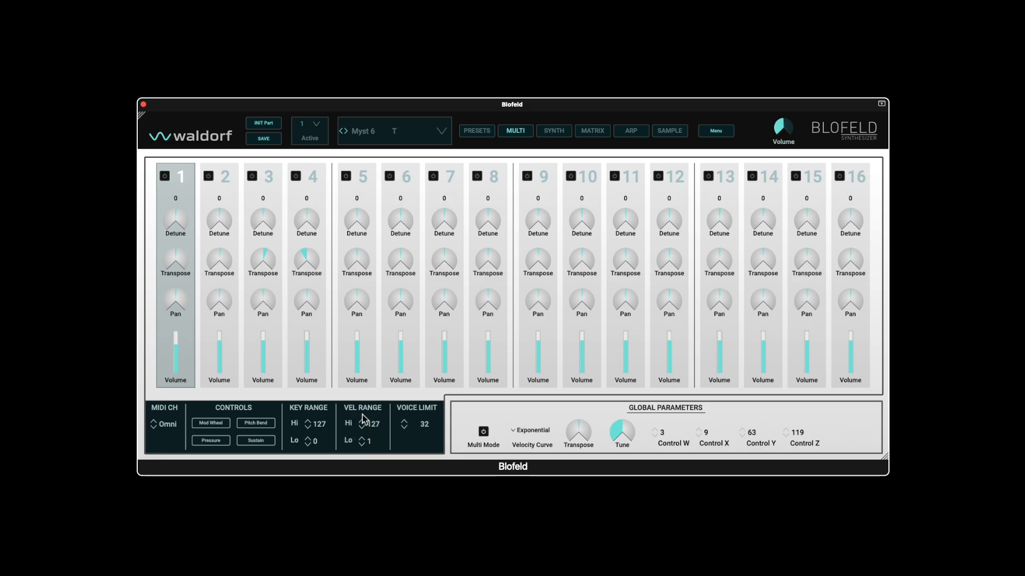
pyautogui.click(476, 130)
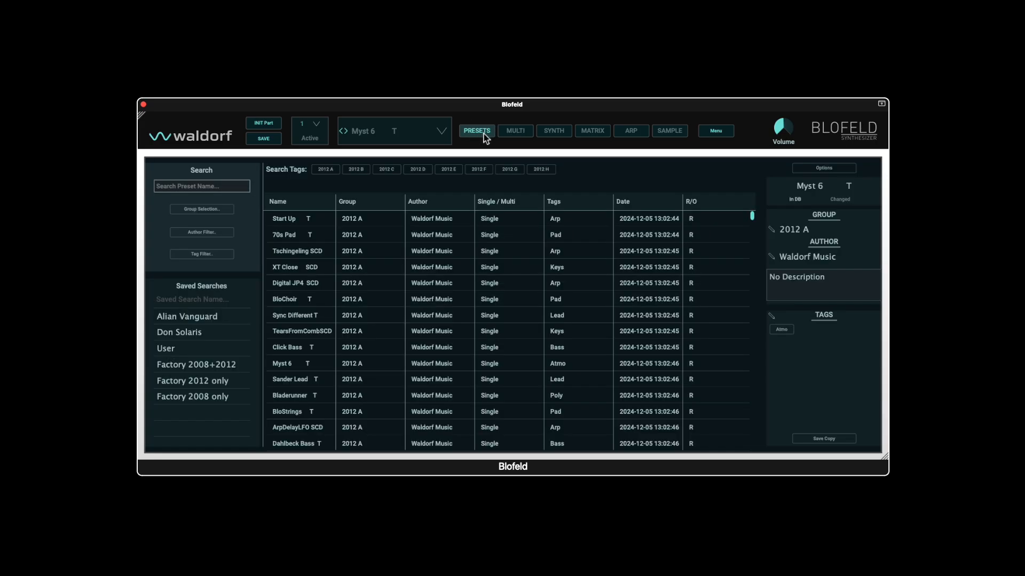
pyautogui.click(824, 169)
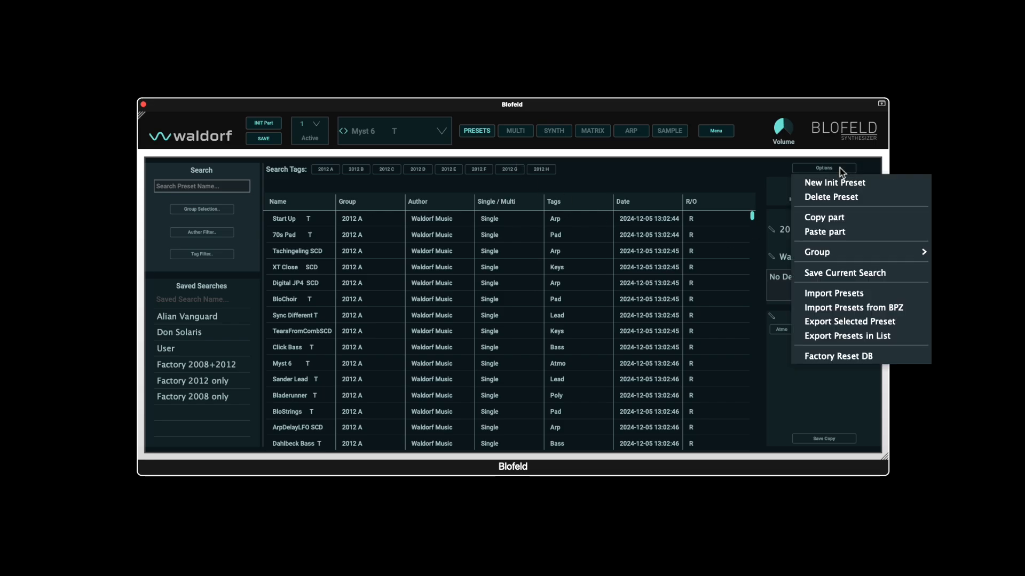
# - Create a fresh Init preset, save it into the User group and sort newest first
pyautogui.click(834, 182)
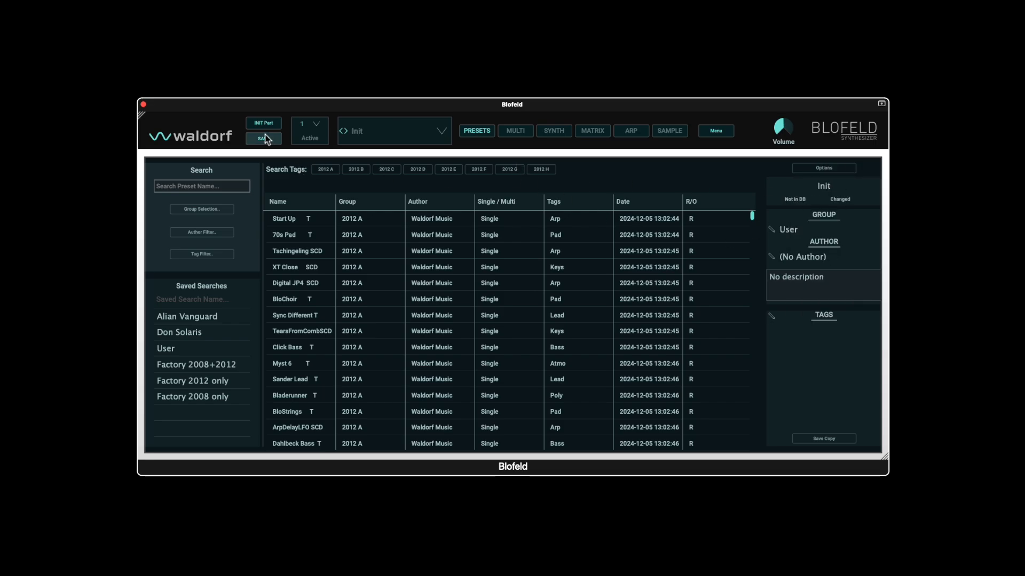
pyautogui.click(263, 137)
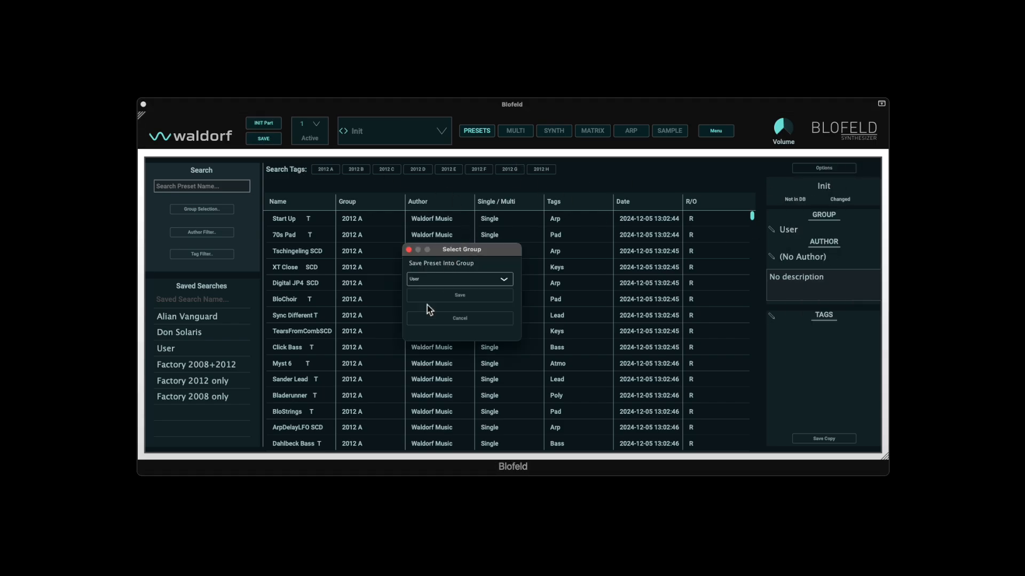
pyautogui.click(459, 294)
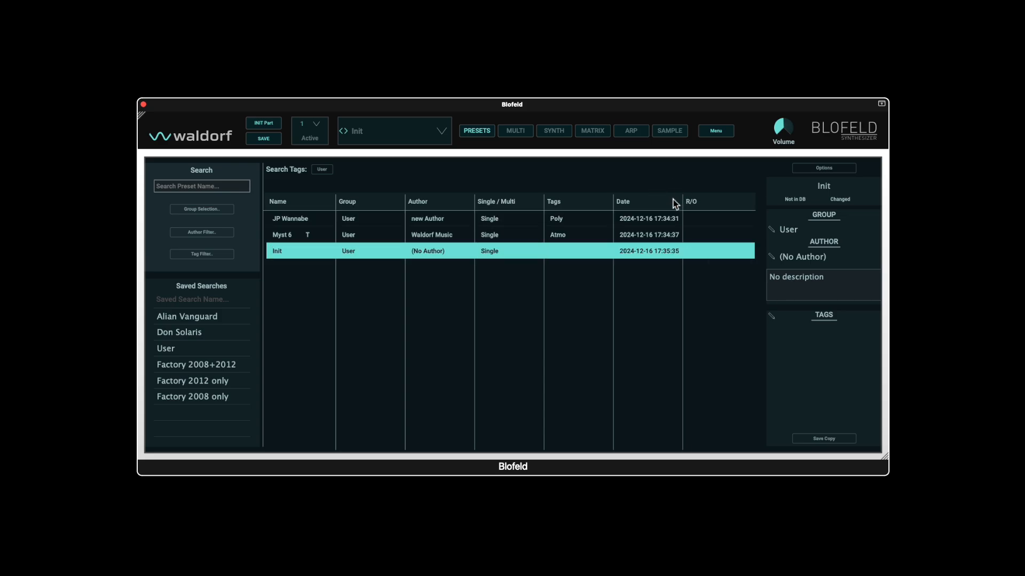
pyautogui.click(638, 201)
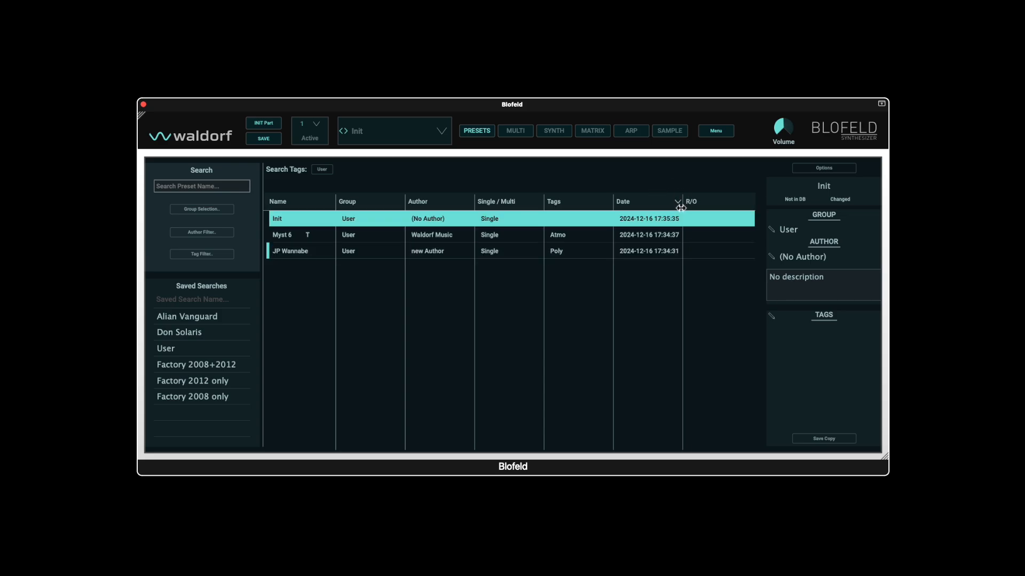
# - Rename the Init preset to Test Multi and confirm
pyautogui.click(824, 186)
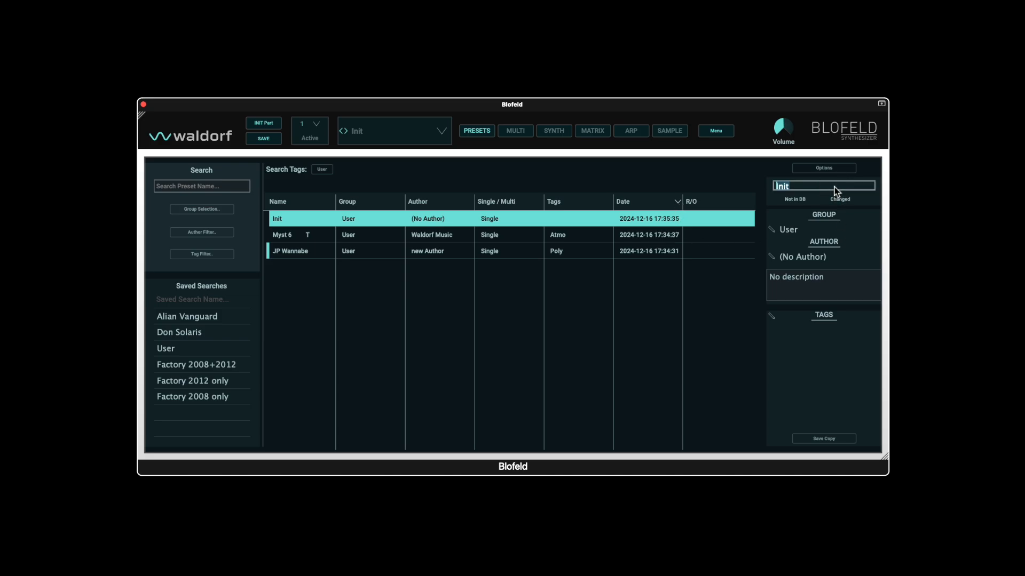
pyautogui.write('Test')
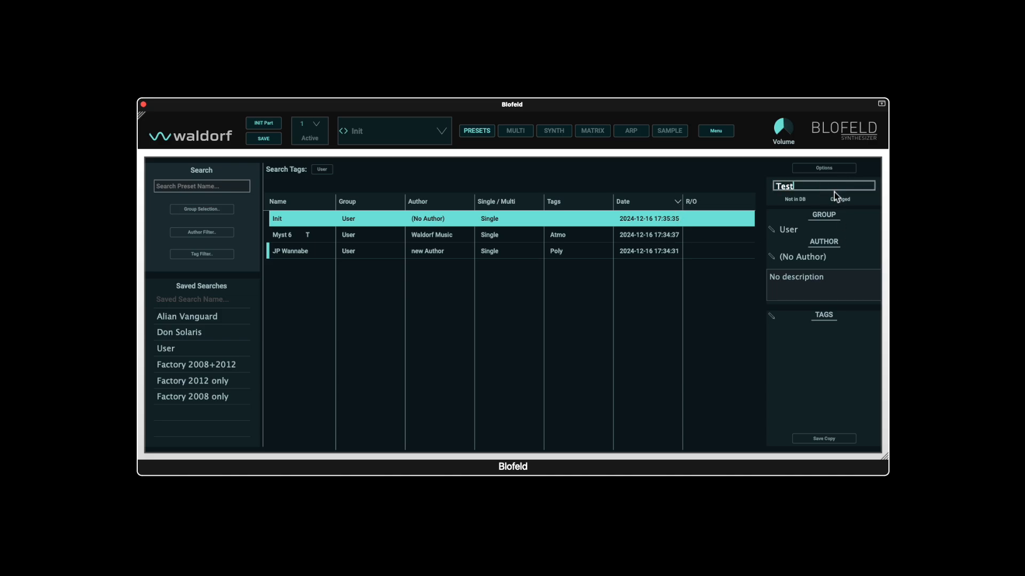
pyautogui.write('Multi')
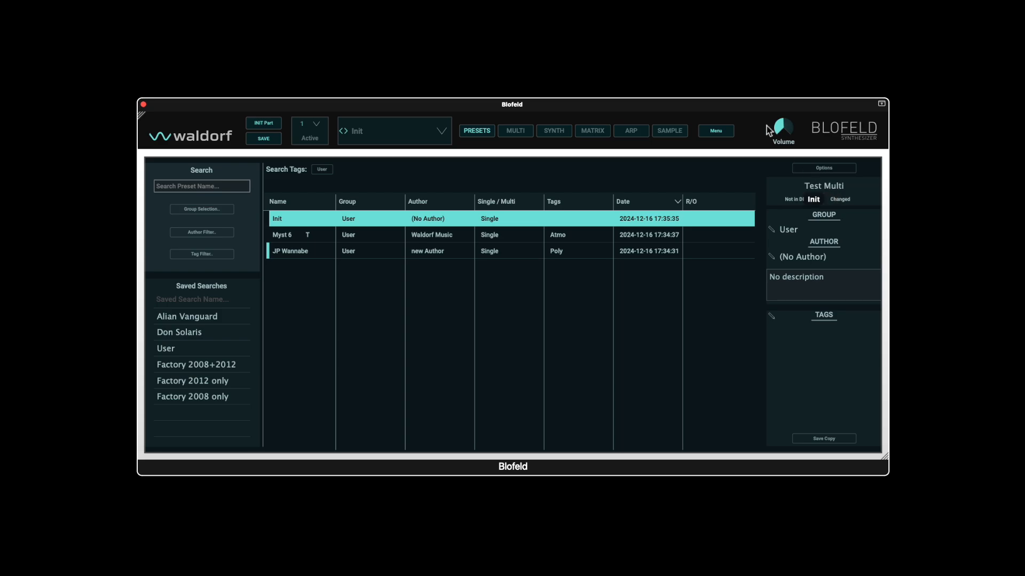
pyautogui.click(262, 139)
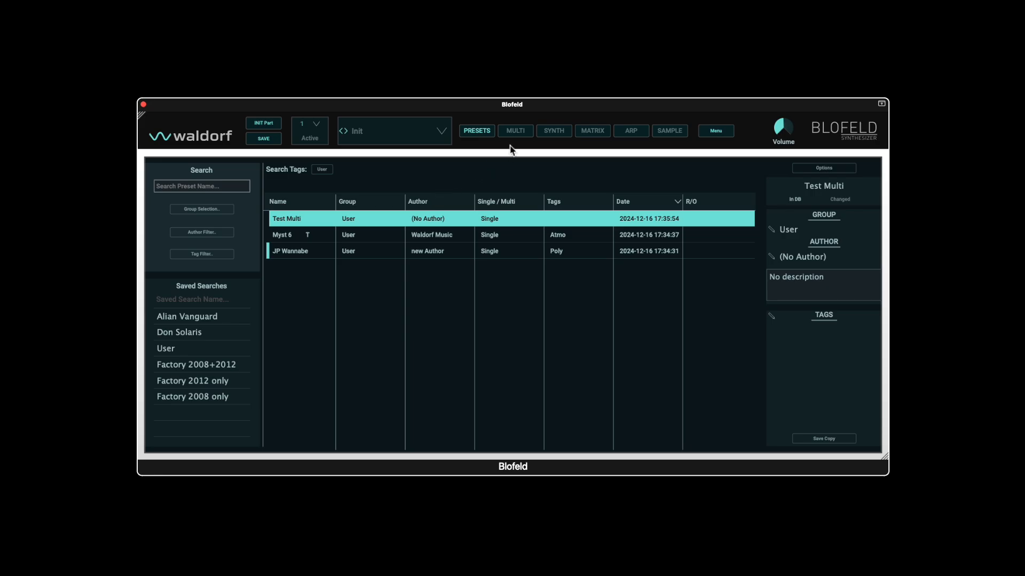
# - Enable Multi Mode with parts 1–4 on the MULTI page, then return to the preset browser
pyautogui.click(515, 130)
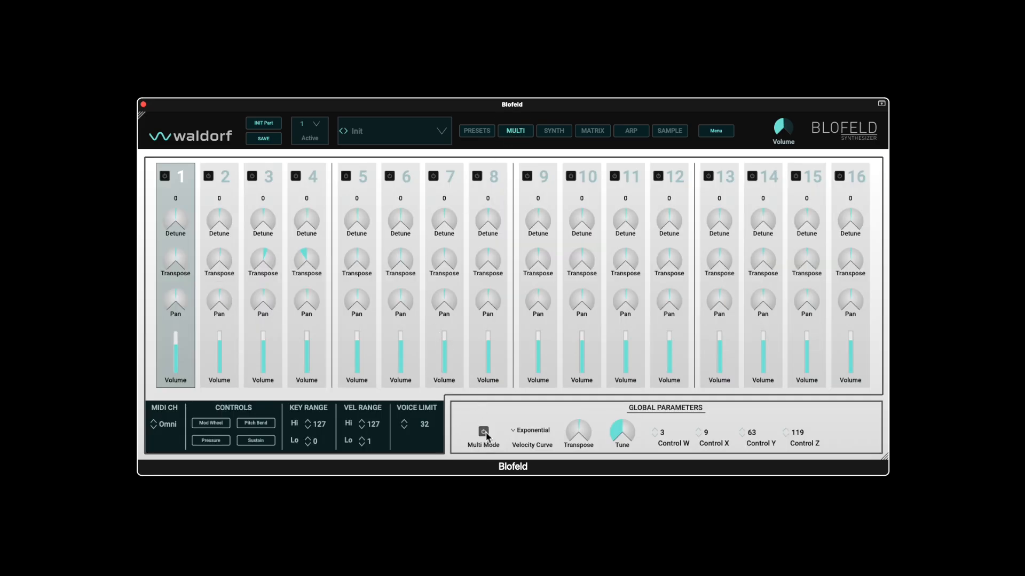
pyautogui.click(483, 432)
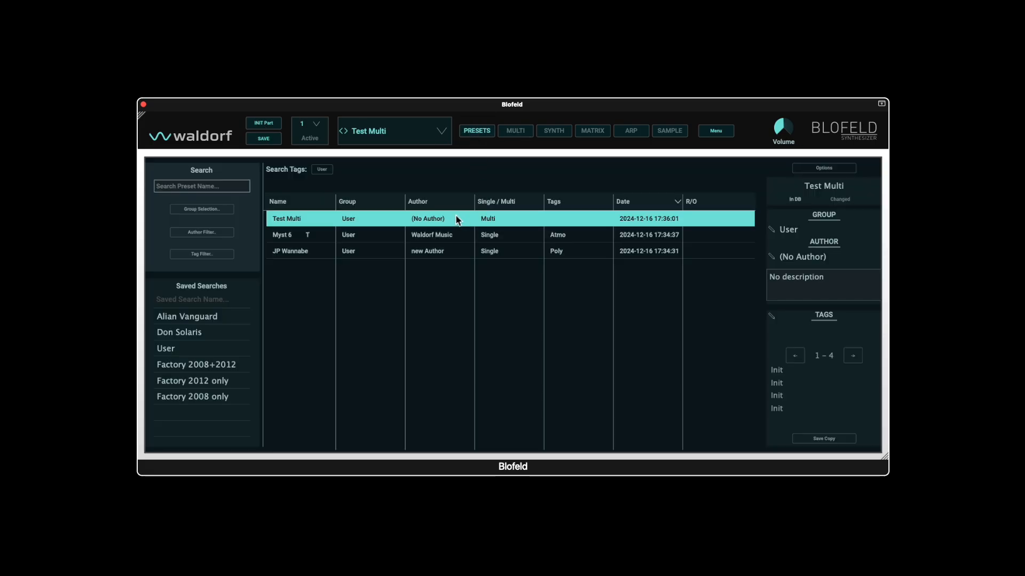
pyautogui.moveTo(828, 414)
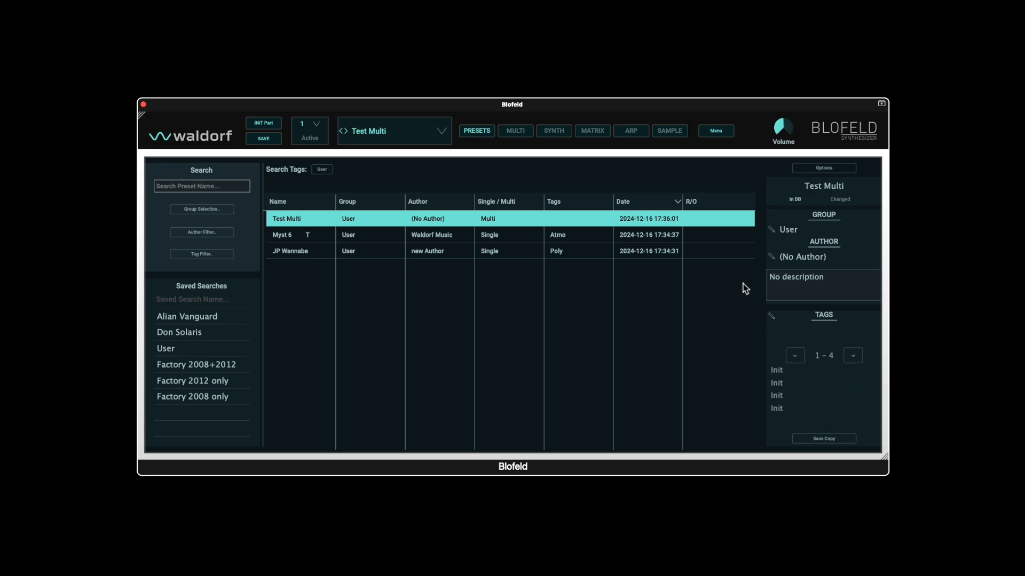
pyautogui.click(515, 130)
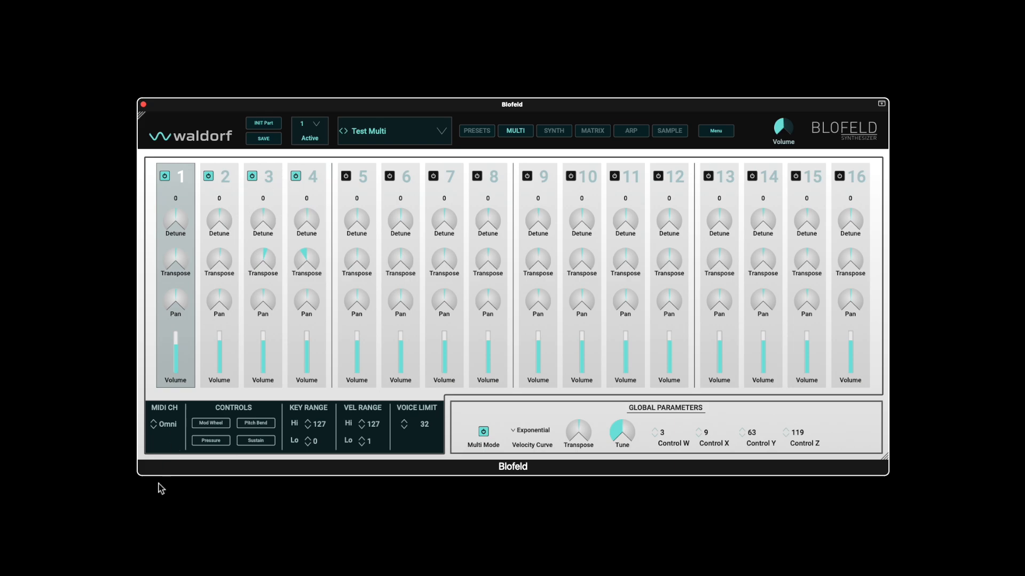
pyautogui.click(224, 176)
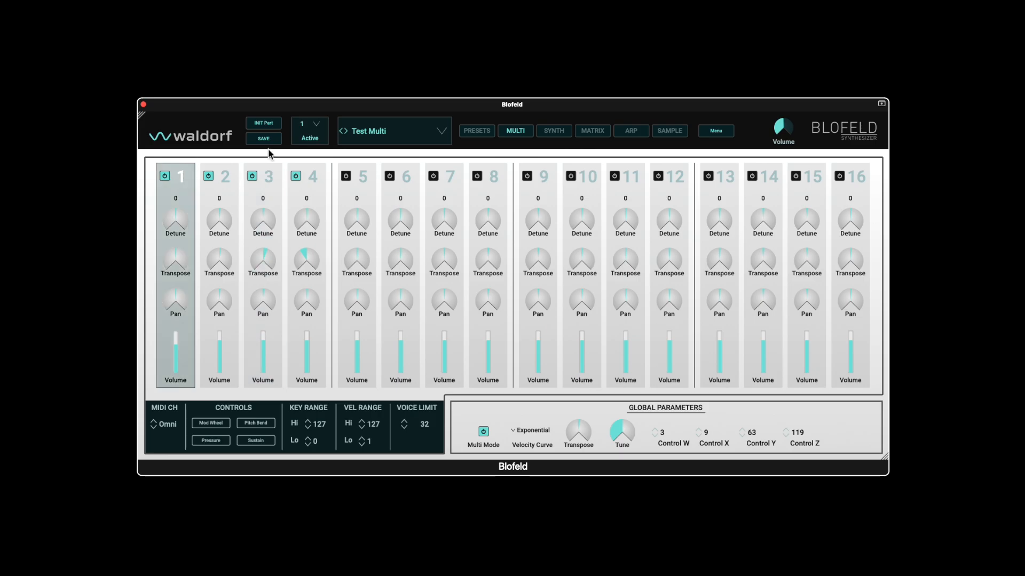
pyautogui.click(476, 130)
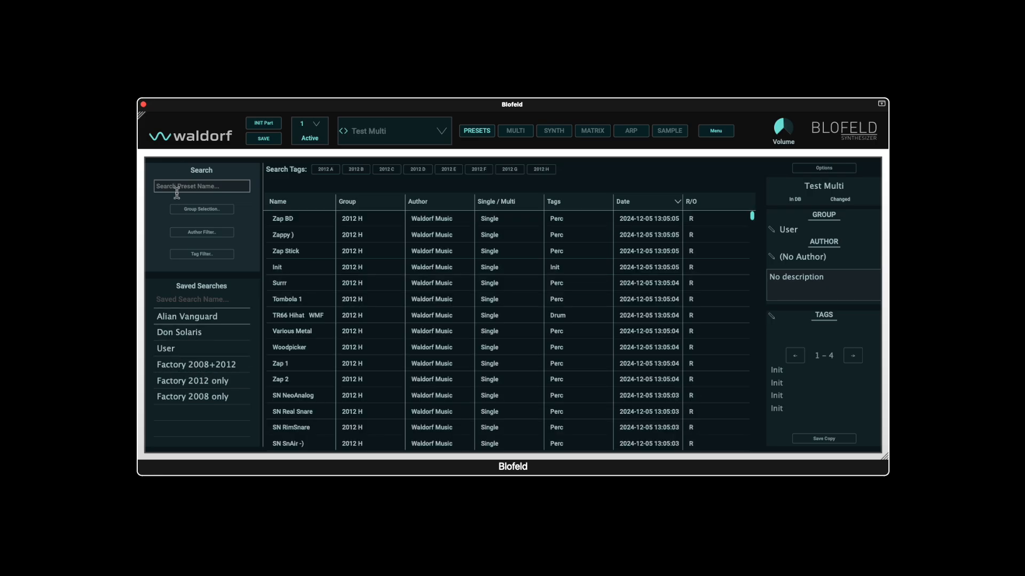
# - Search for 'Squelch' and load SquelchBass RL into part 1
pyautogui.click(201, 186)
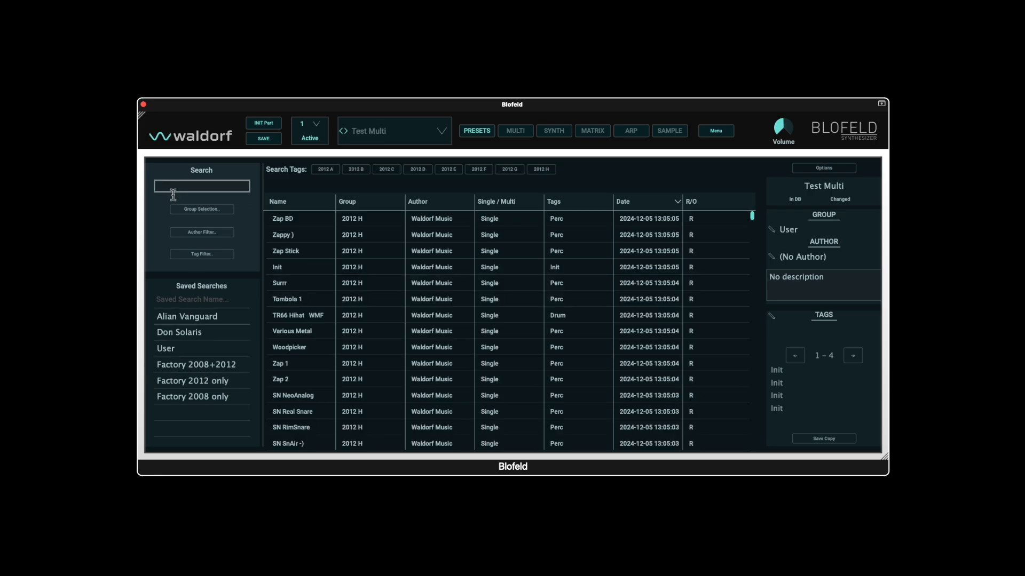
pyautogui.write('Squelch')
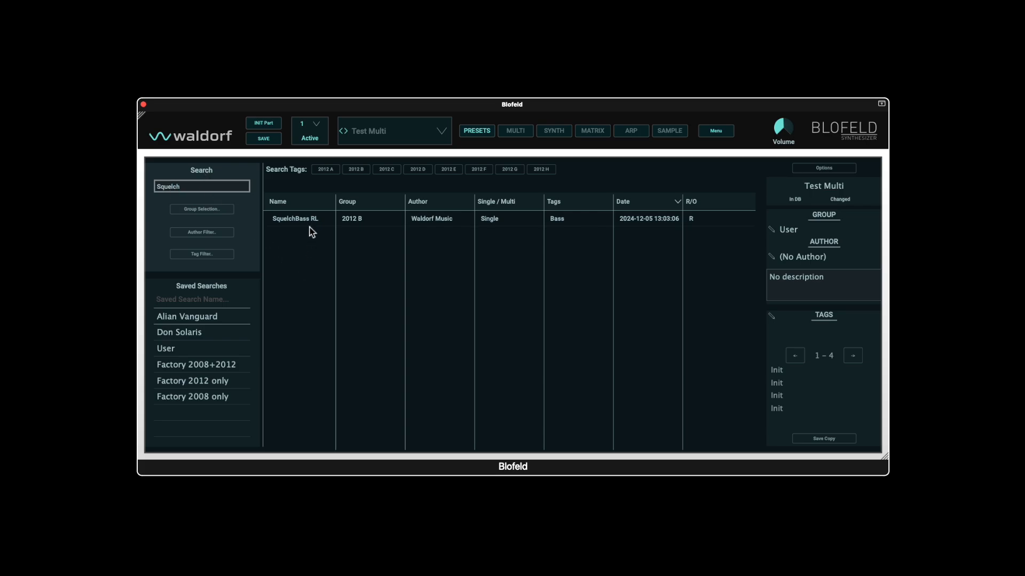
pyautogui.rightClick(295, 217)
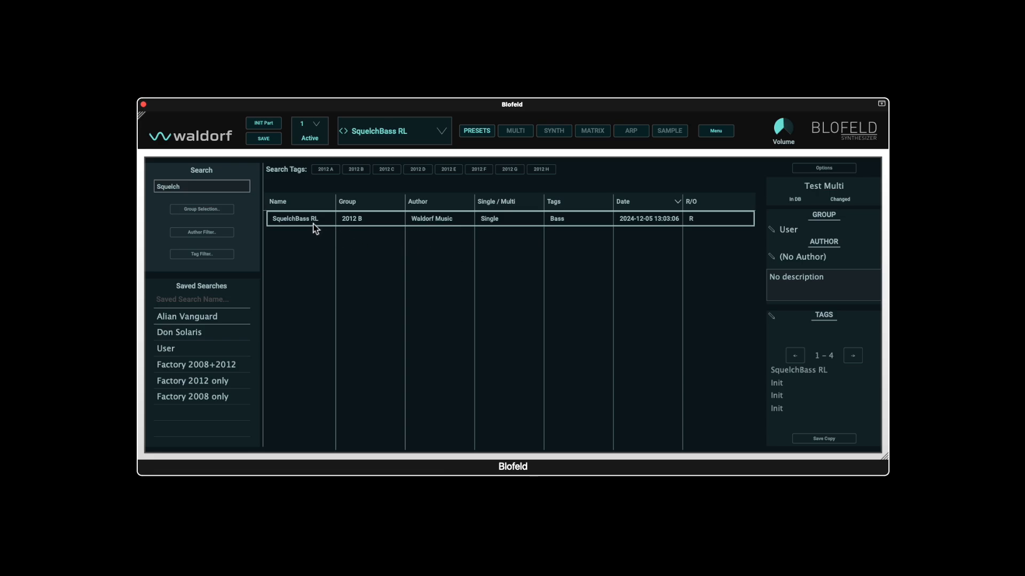
# - Add SquelchBass RL to the remaining parts of Test Multi up to part 4
pyautogui.rightClick(312, 227)
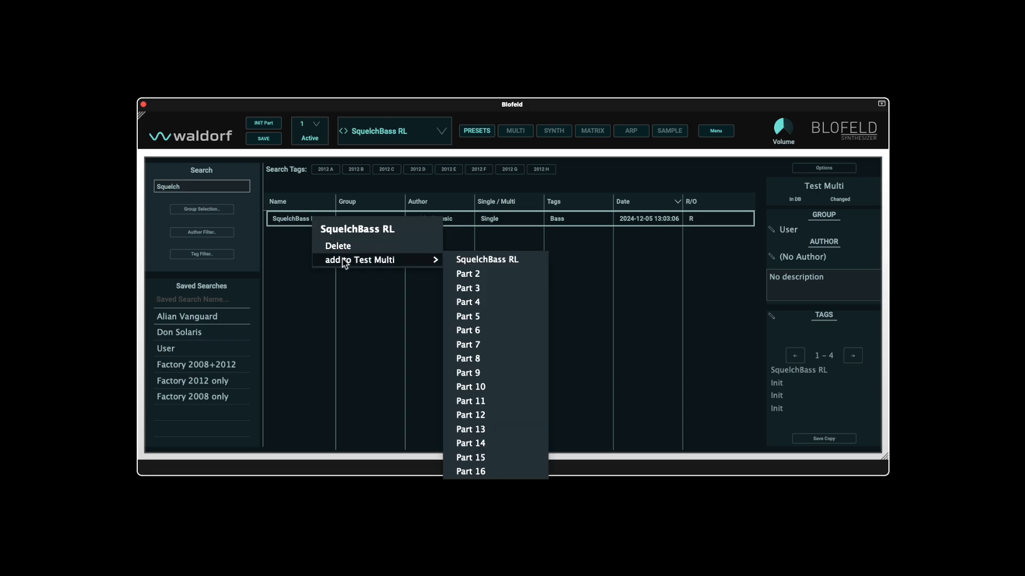
pyautogui.click(468, 273)
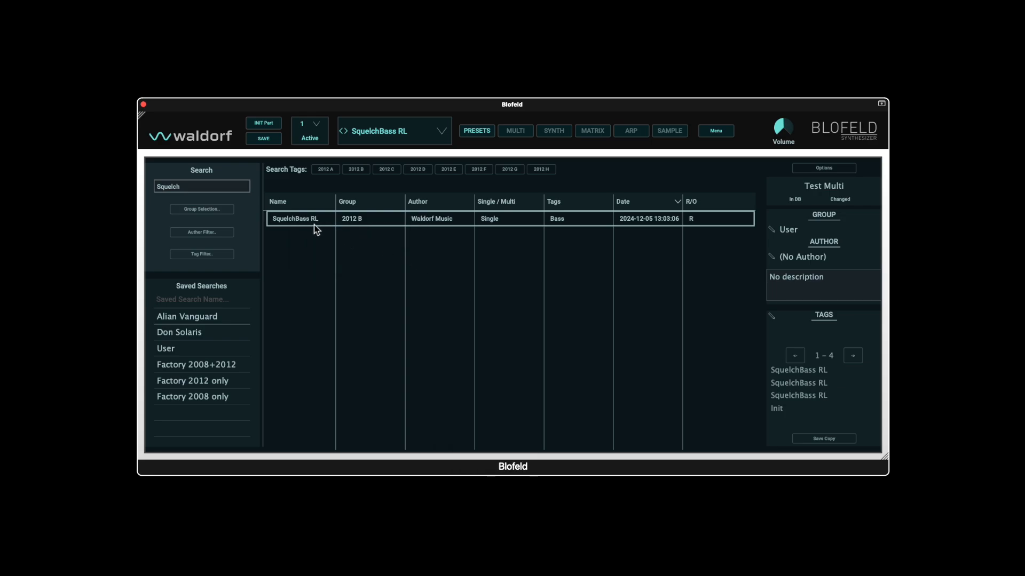
pyautogui.rightClick(314, 218)
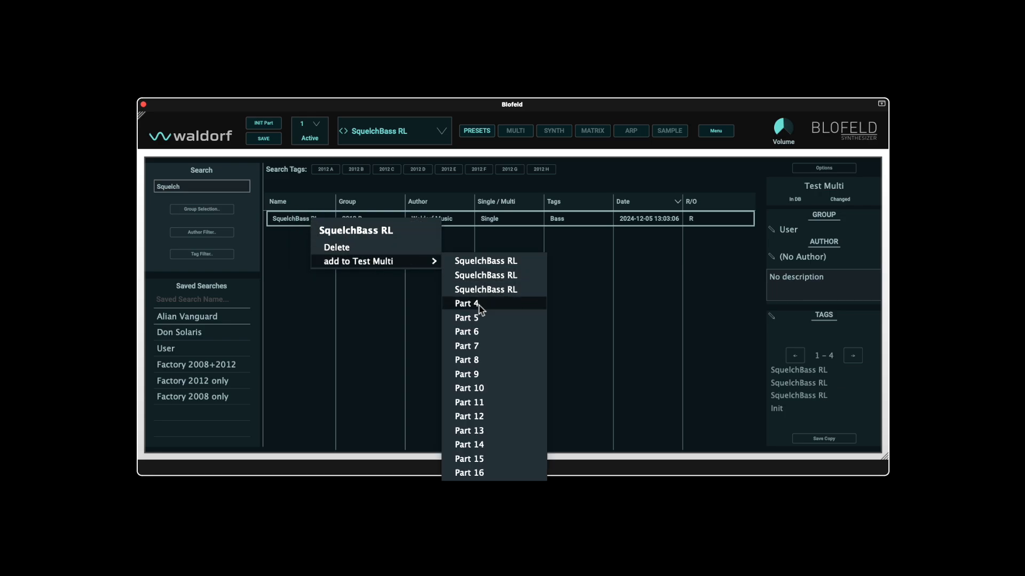
pyautogui.click(466, 303)
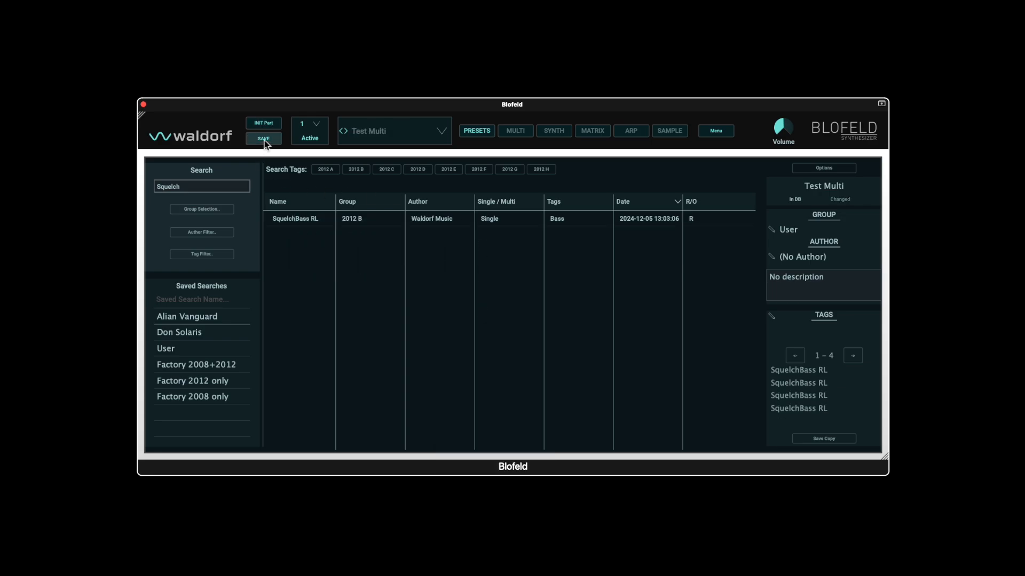
pyautogui.moveTo(813, 417)
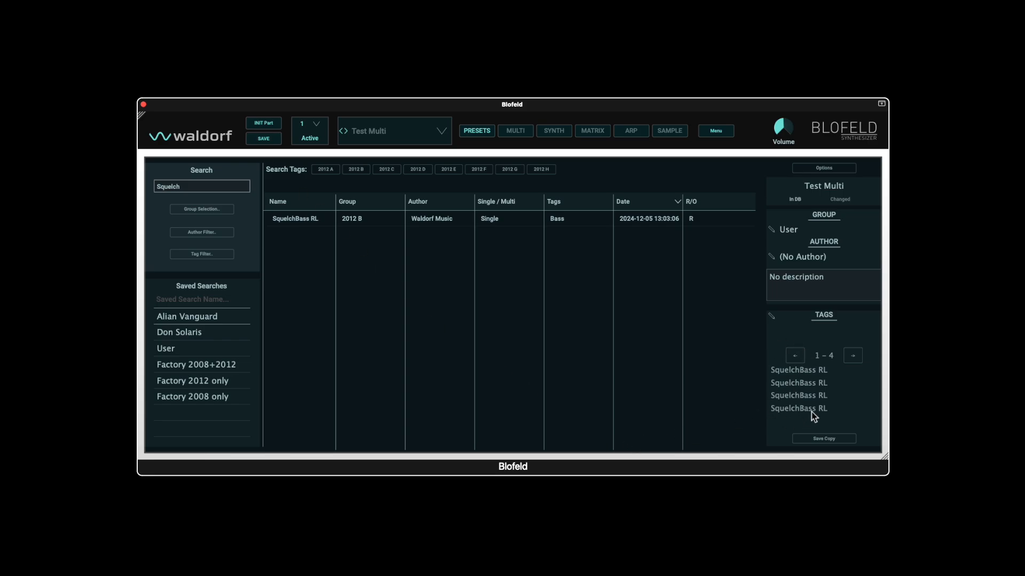
pyautogui.moveTo(513, 181)
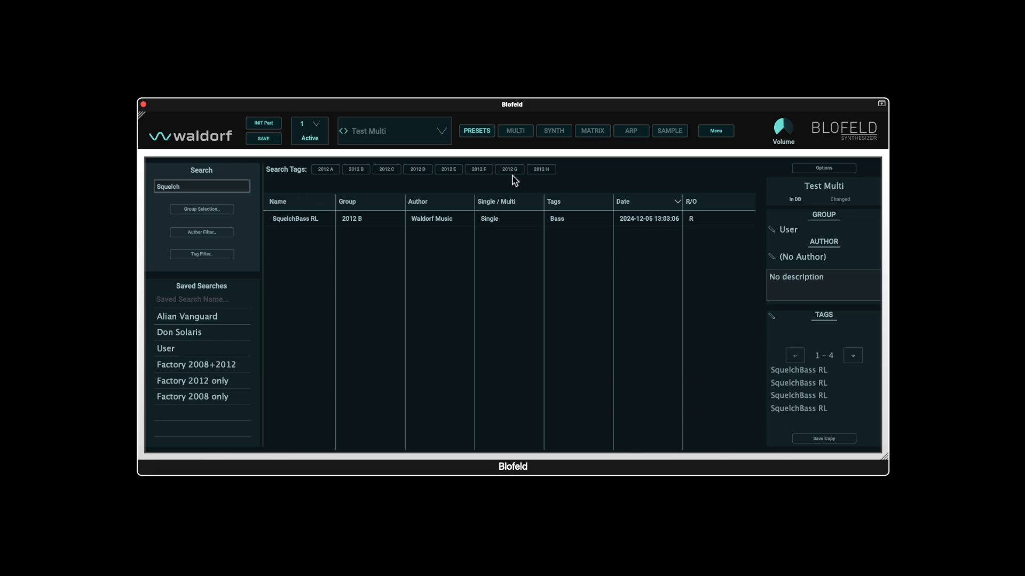
pyautogui.moveTo(450, 224)
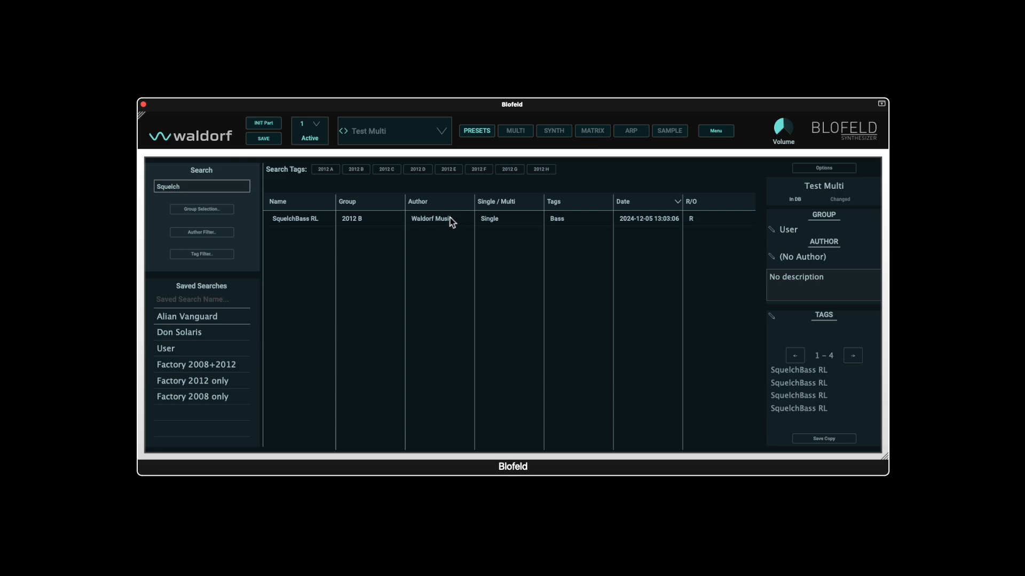
pyautogui.moveTo(200, 379)
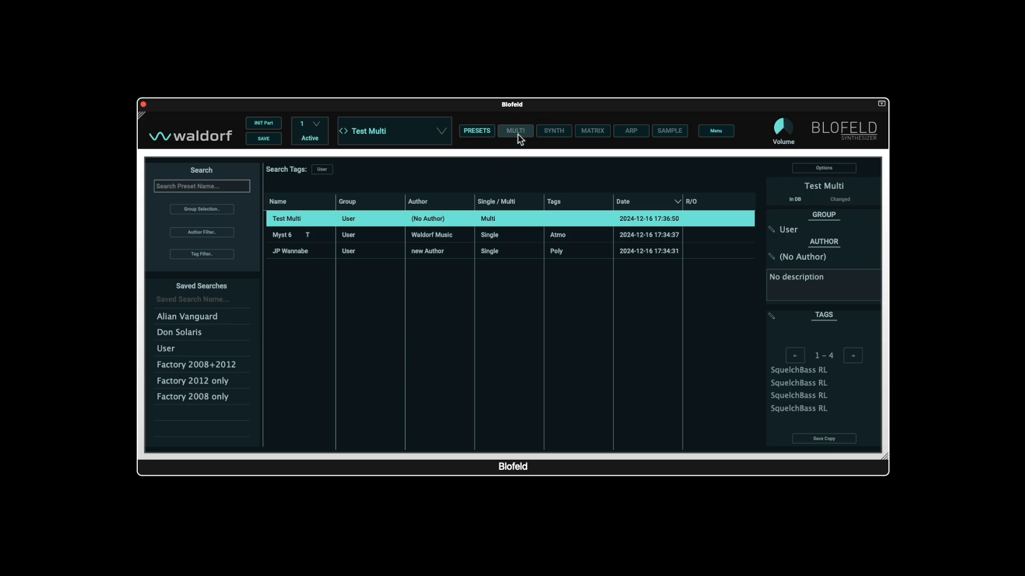
pyautogui.click(515, 130)
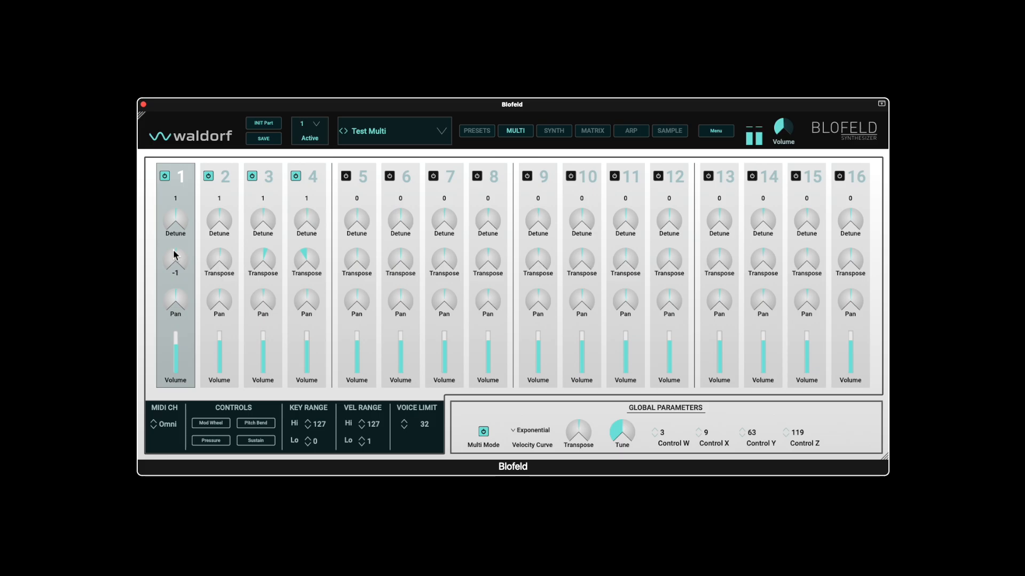
pyautogui.click(476, 130)
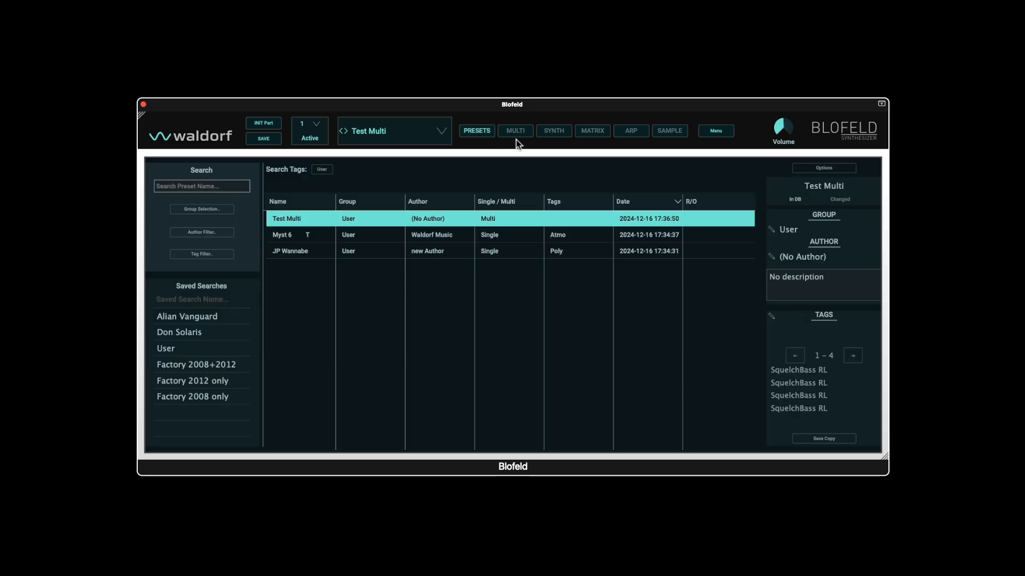
# - Show the SYNTH page with oscillator, filter and envelope settings for the current part
pyautogui.click(553, 130)
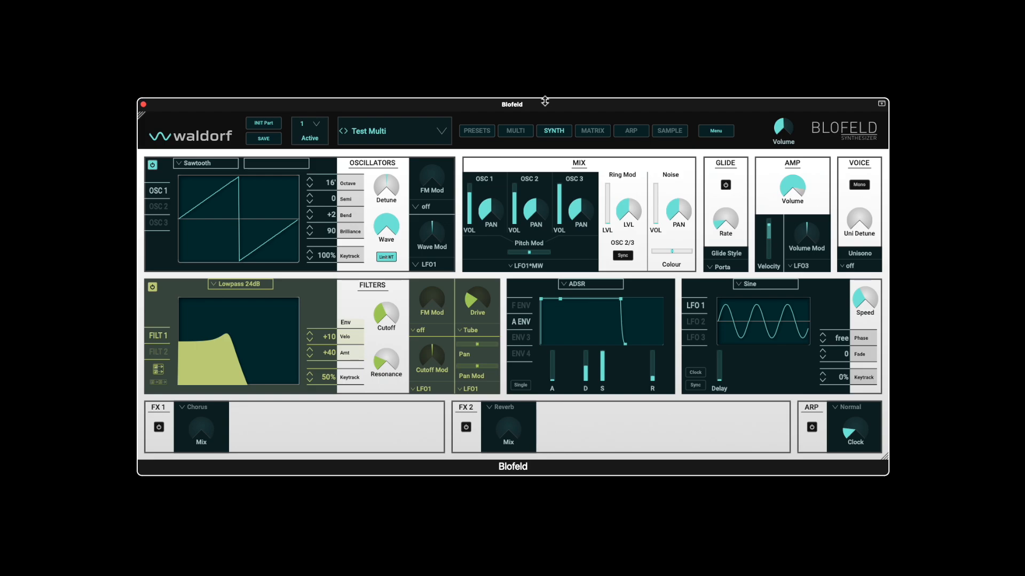
pyautogui.moveTo(529, 106)
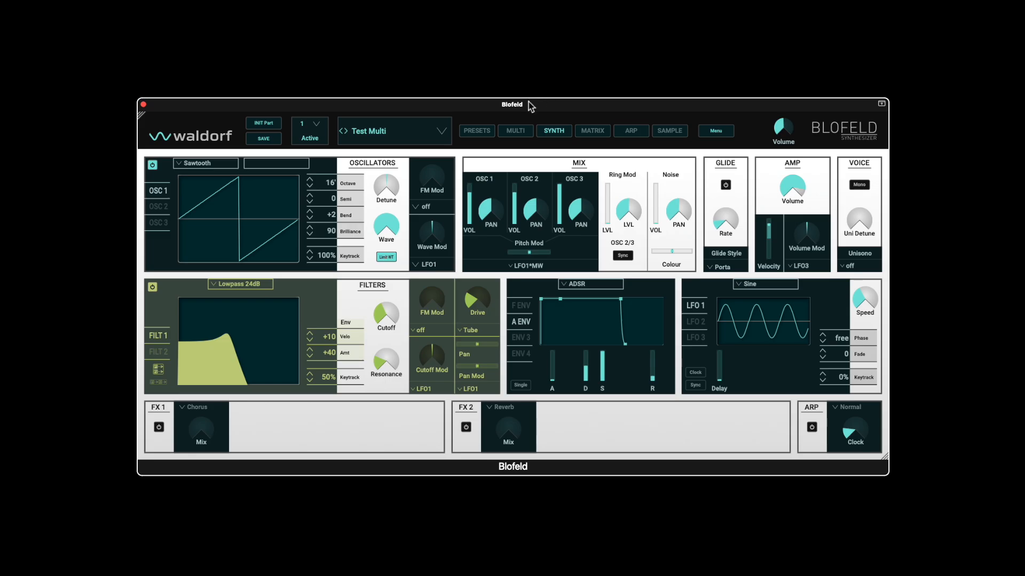
pyautogui.moveTo(597, 110)
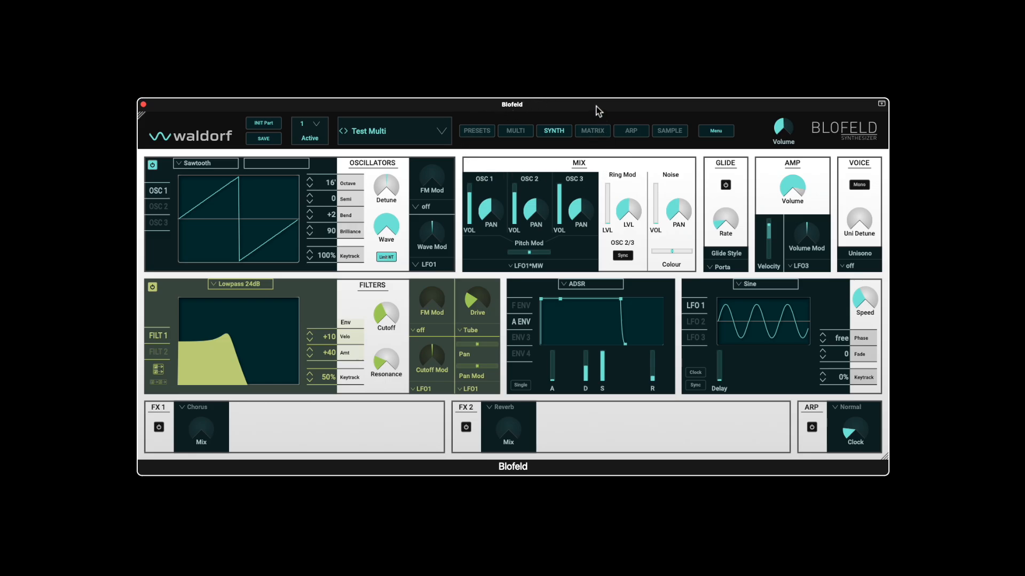